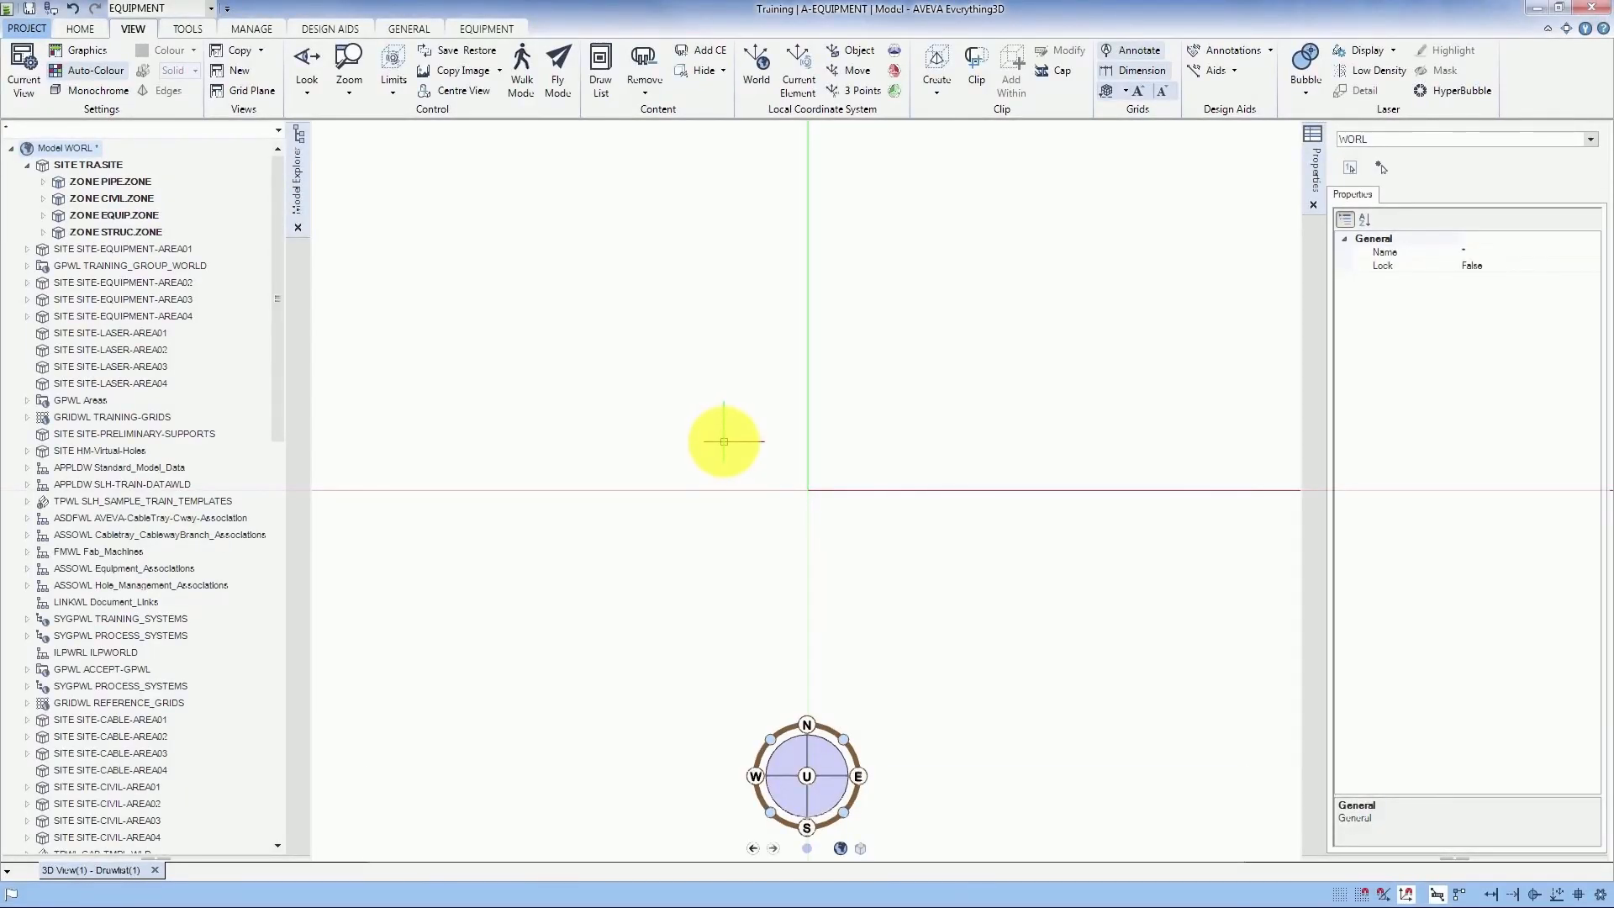
pyautogui.moveTo(187, 128)
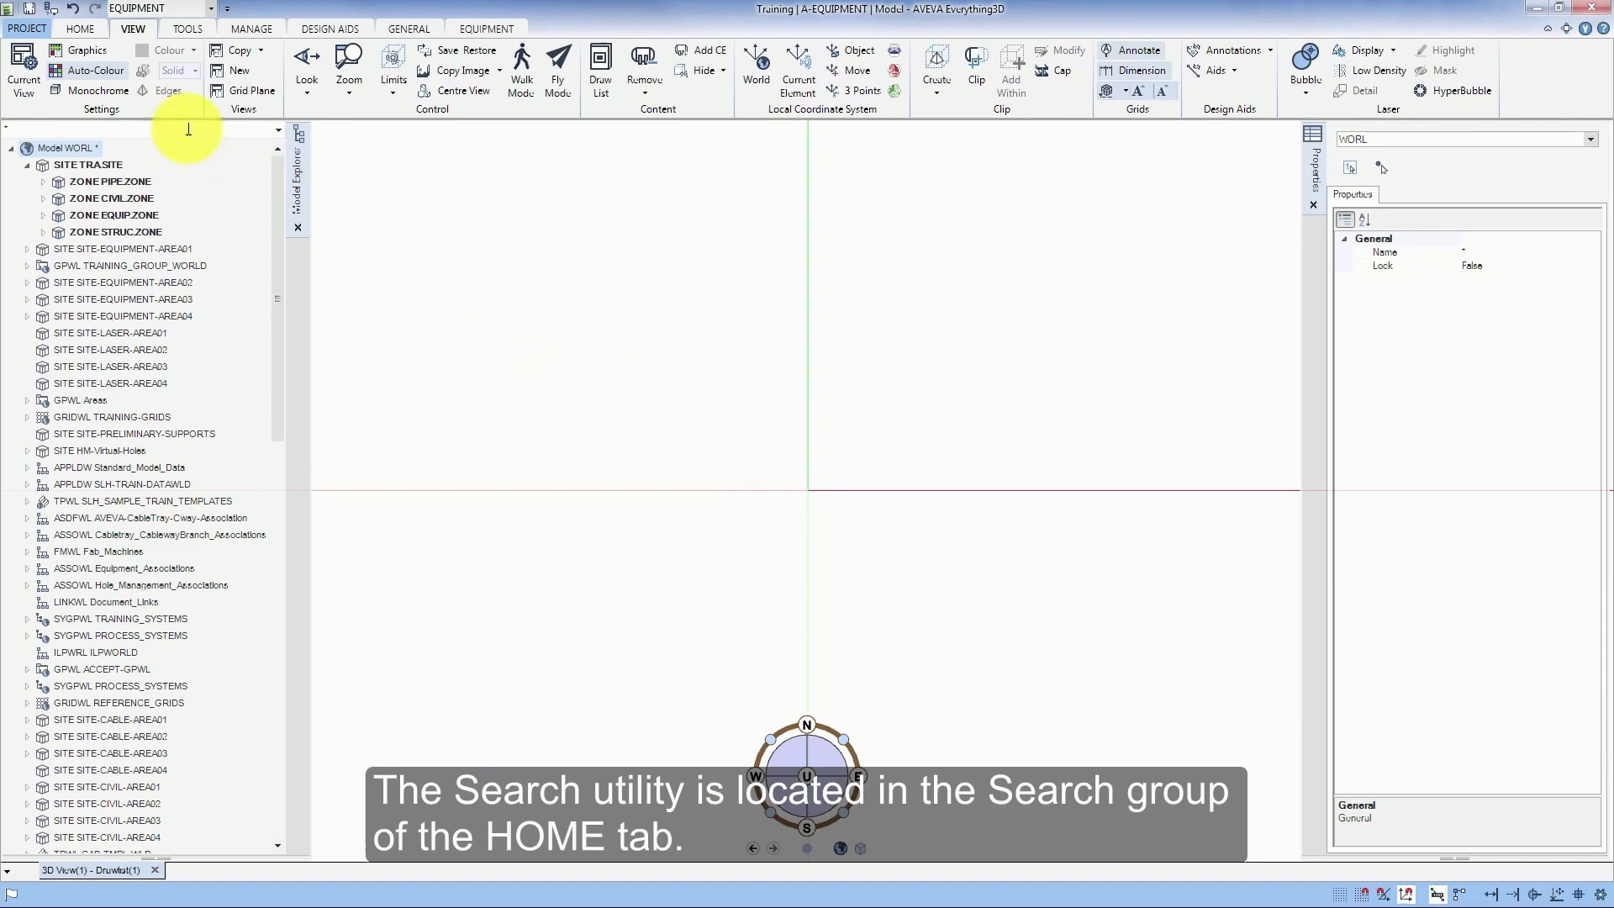
# - Switch the ribbon to the HOME commands so the Search group is available
pyautogui.click(79, 28)
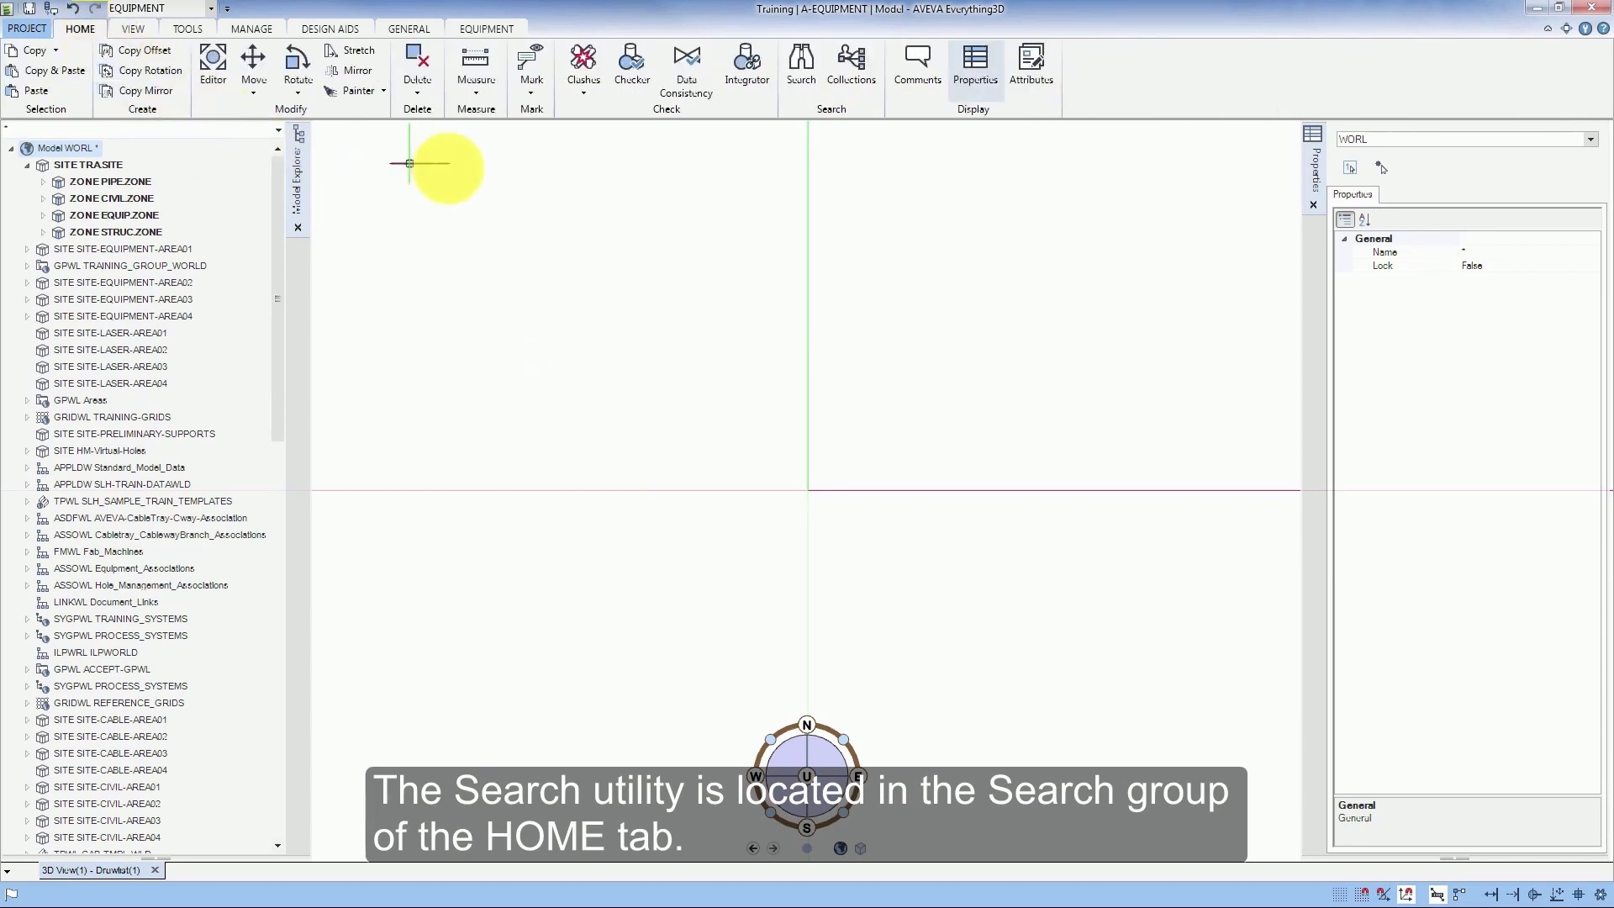
pyautogui.moveTo(801, 67)
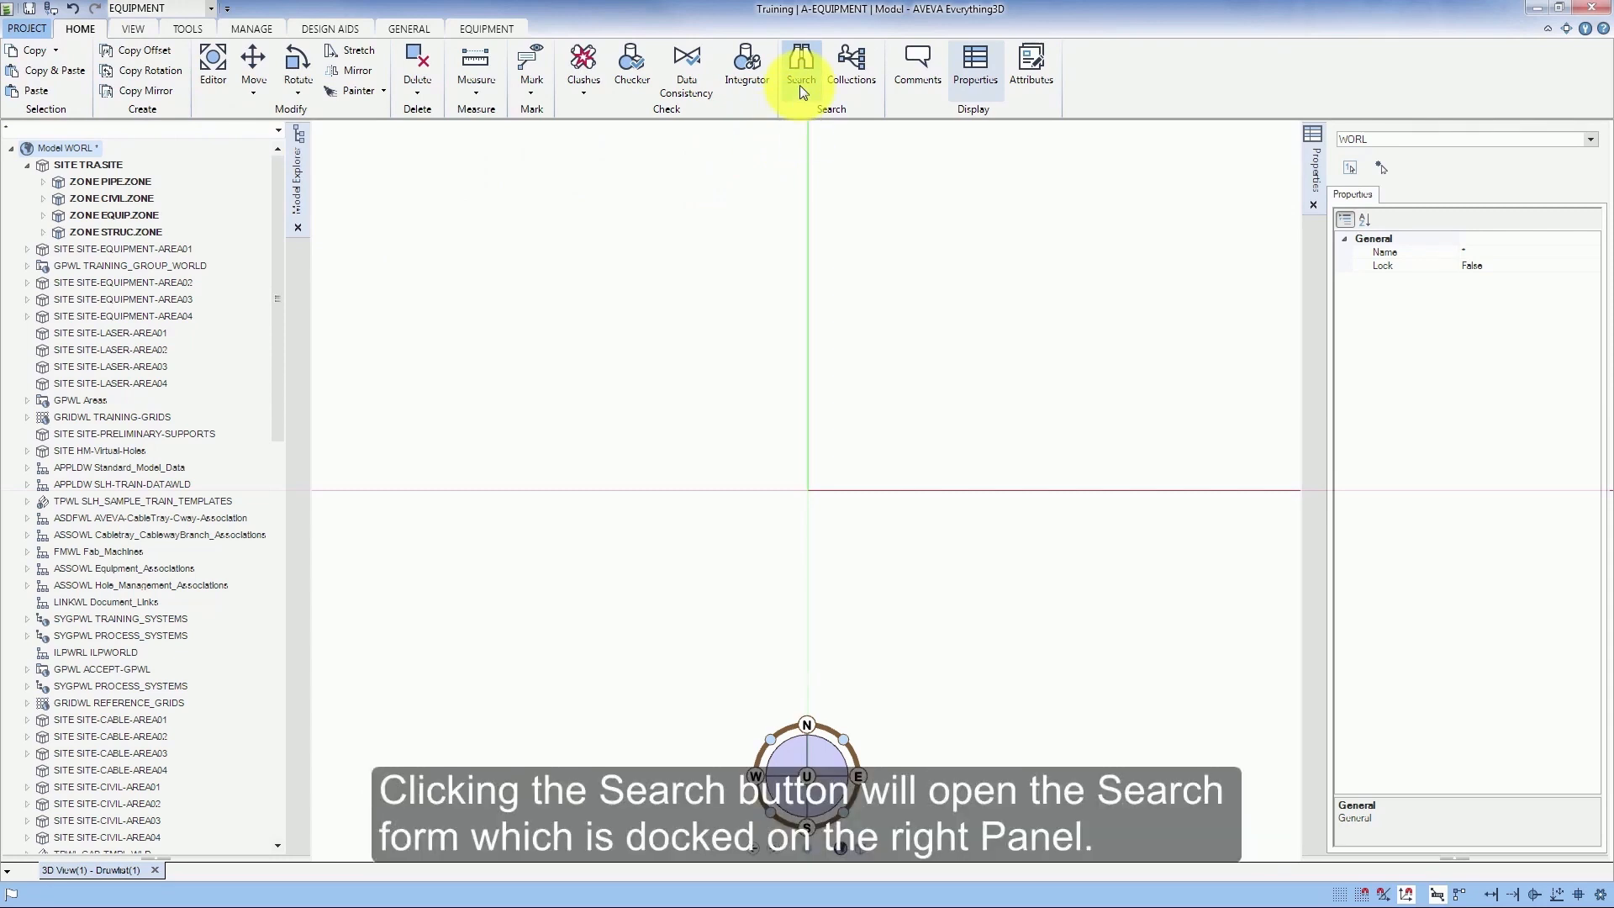
# - Start a search for PIPE elements scoped to the current element /TRA.SITE
pyautogui.click(801, 64)
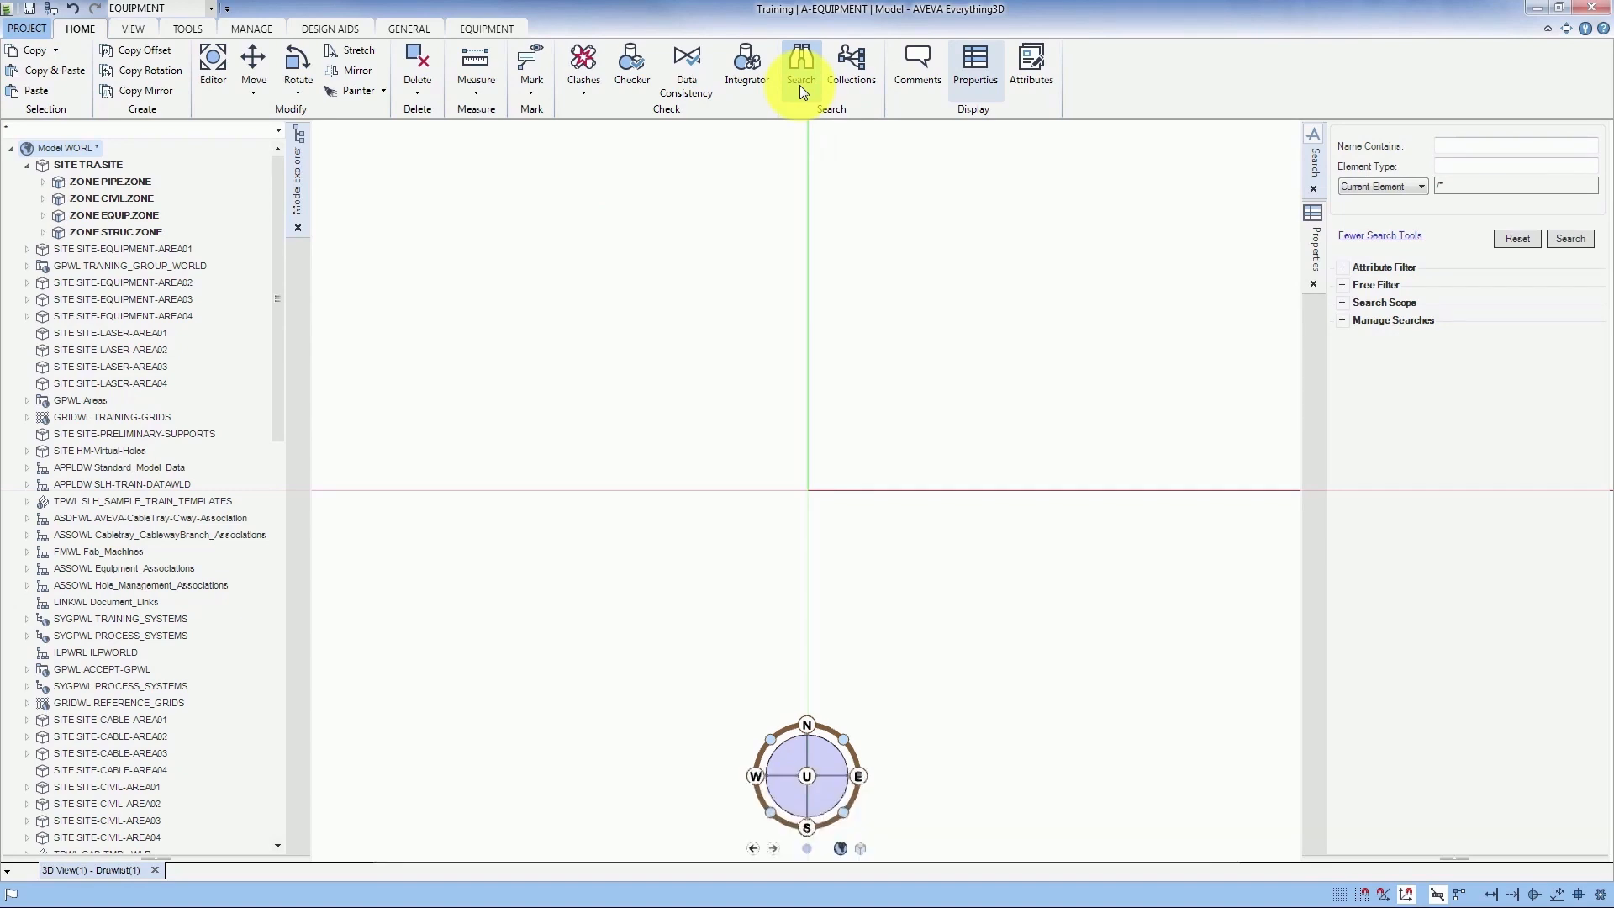
pyautogui.moveTo(1076, 121)
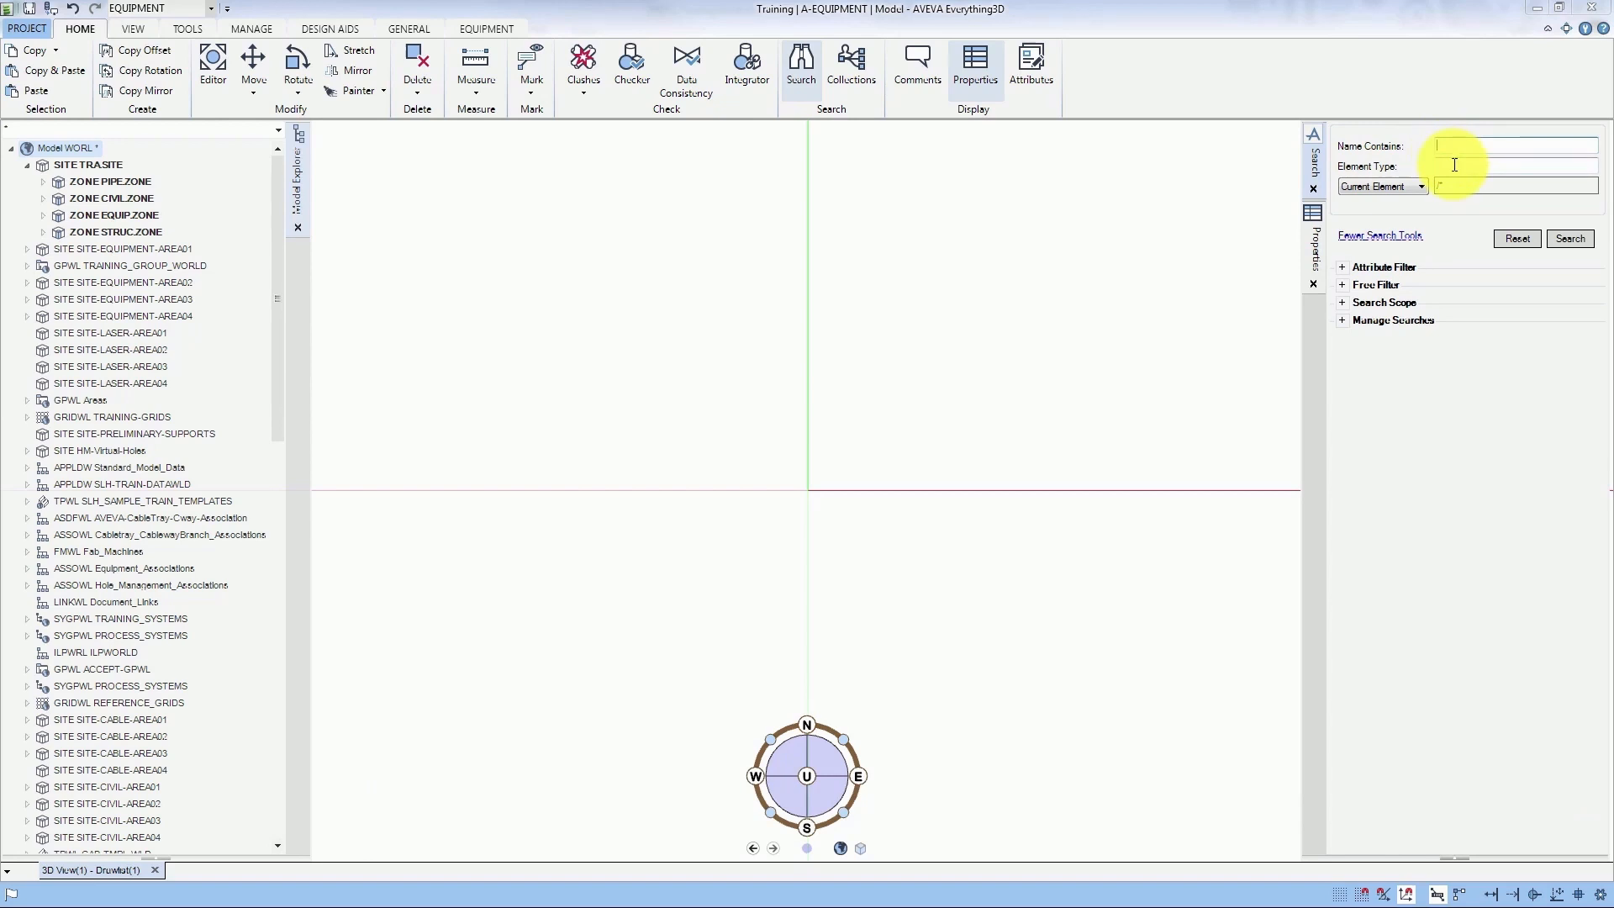
pyautogui.click(1568, 238)
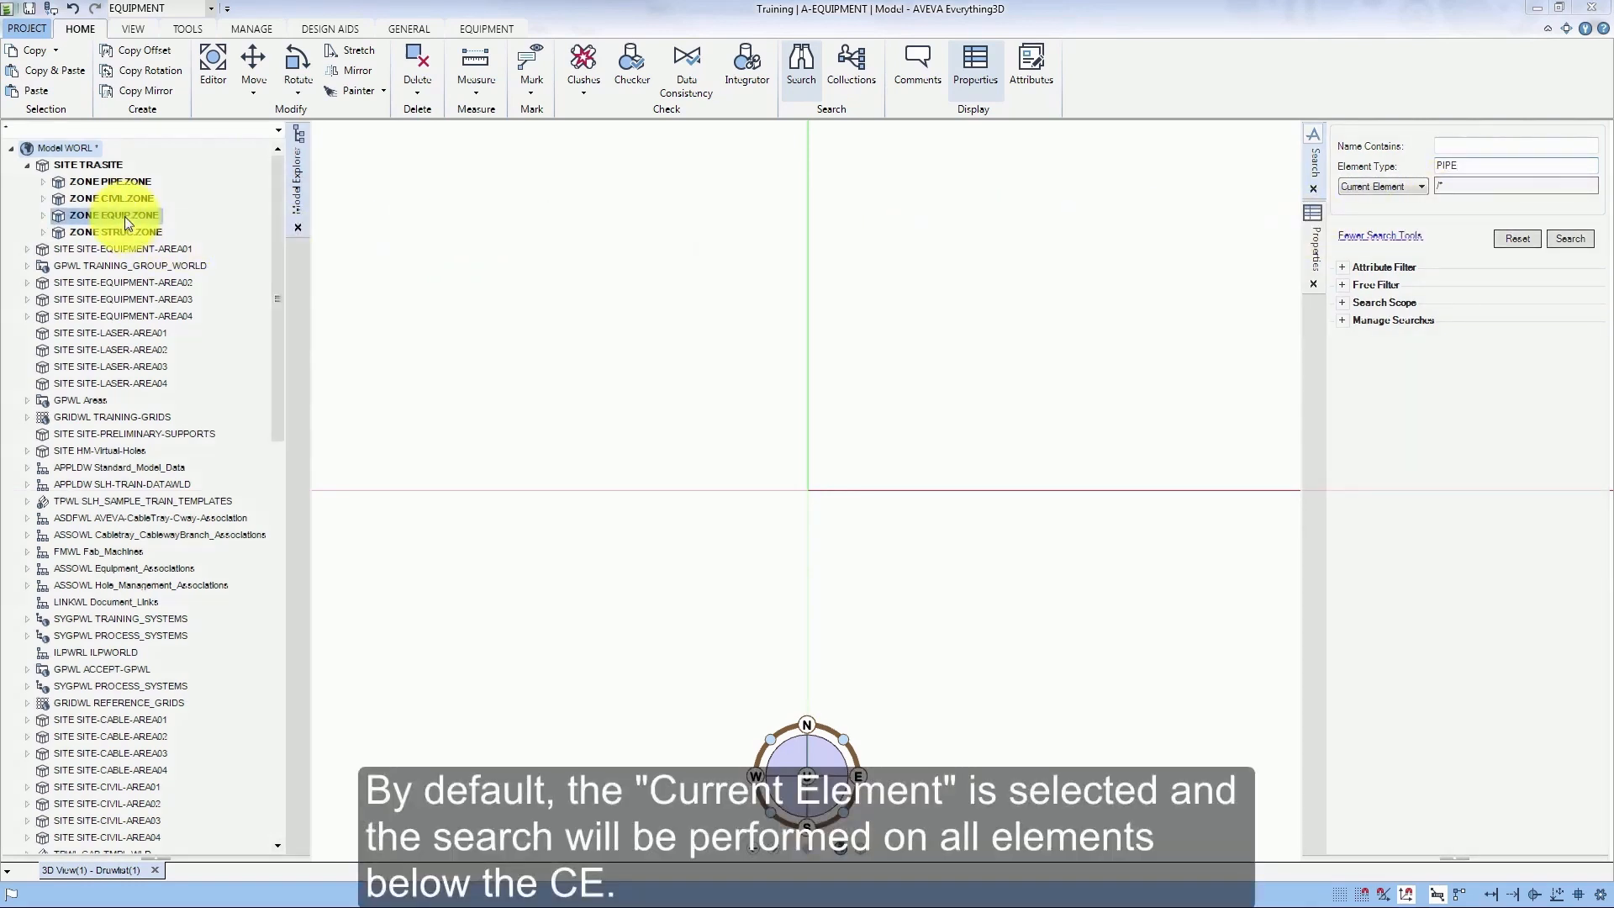
pyautogui.click(124, 199)
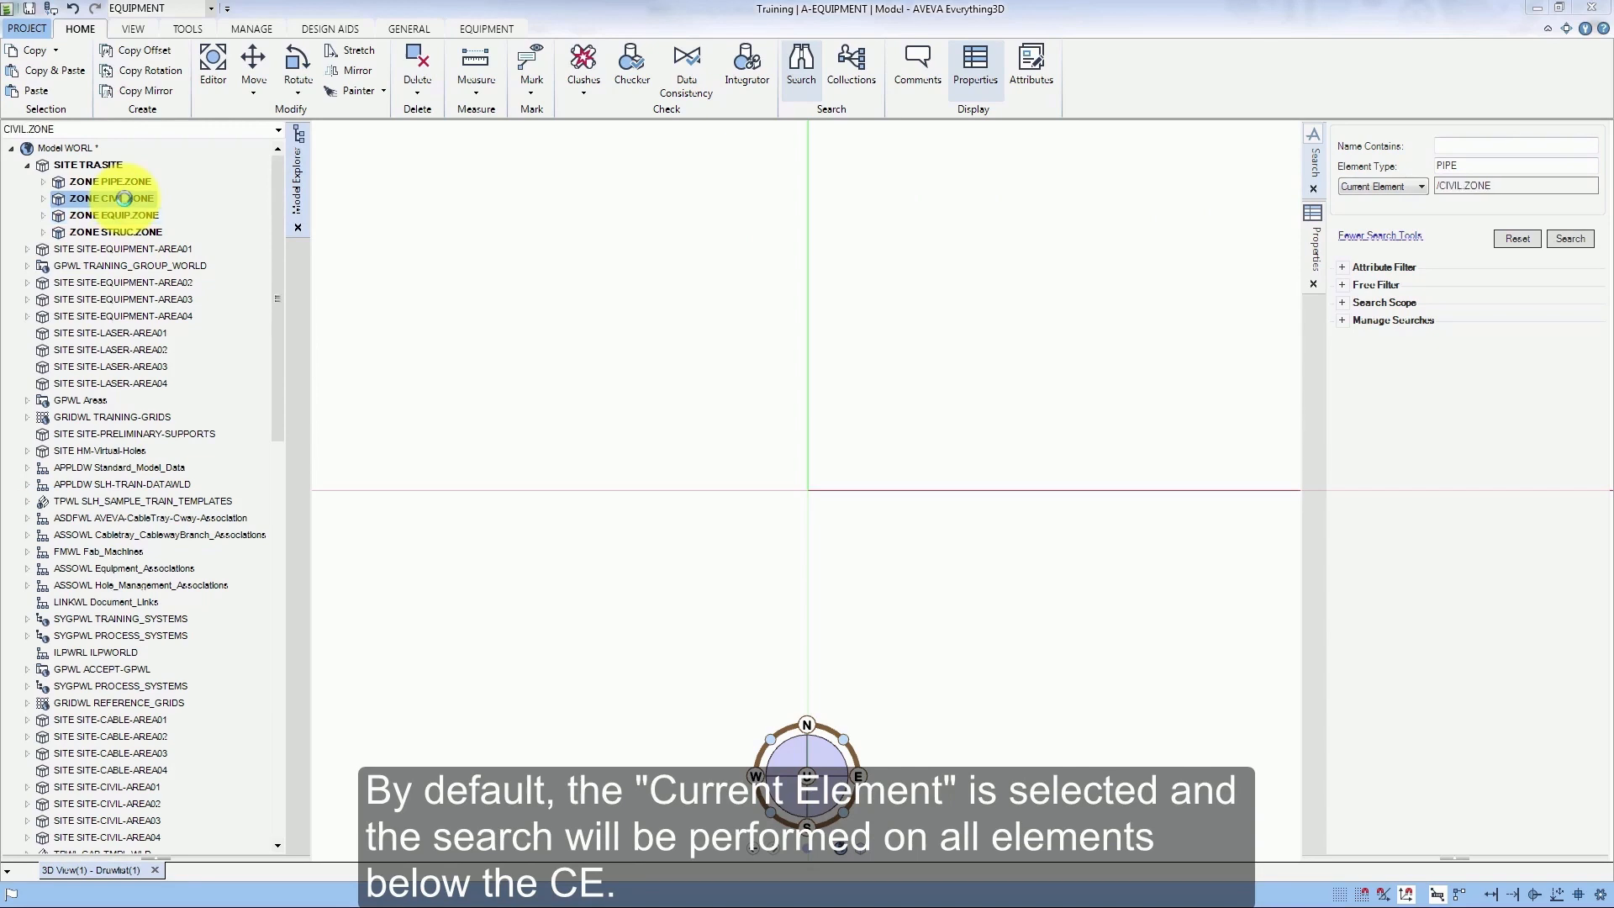
pyautogui.click(121, 181)
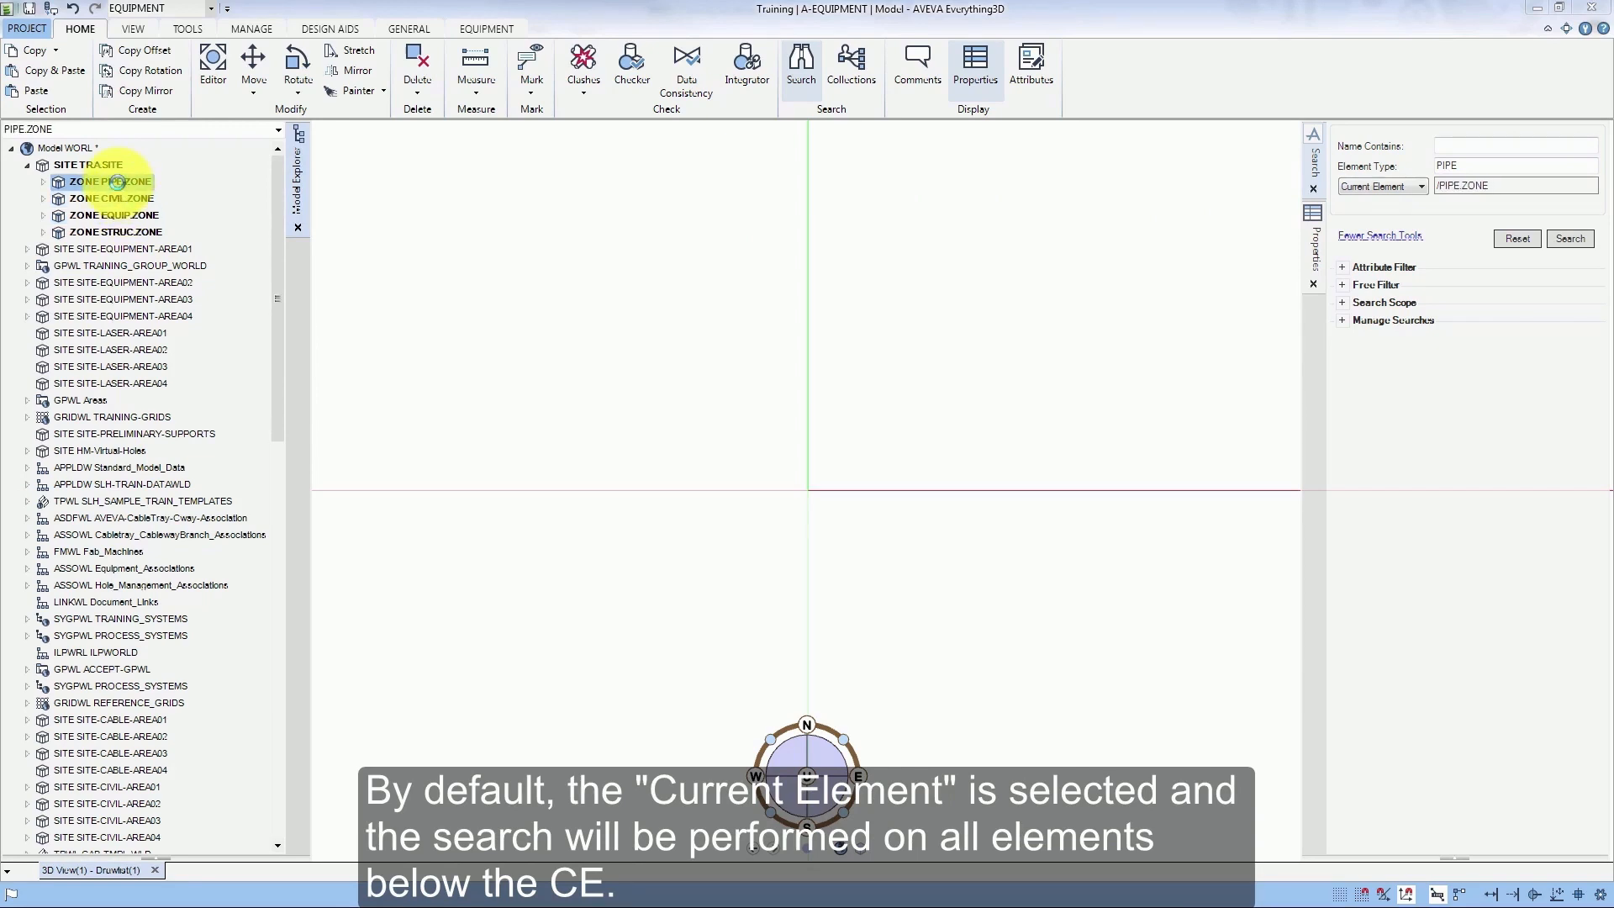
pyautogui.click(87, 165)
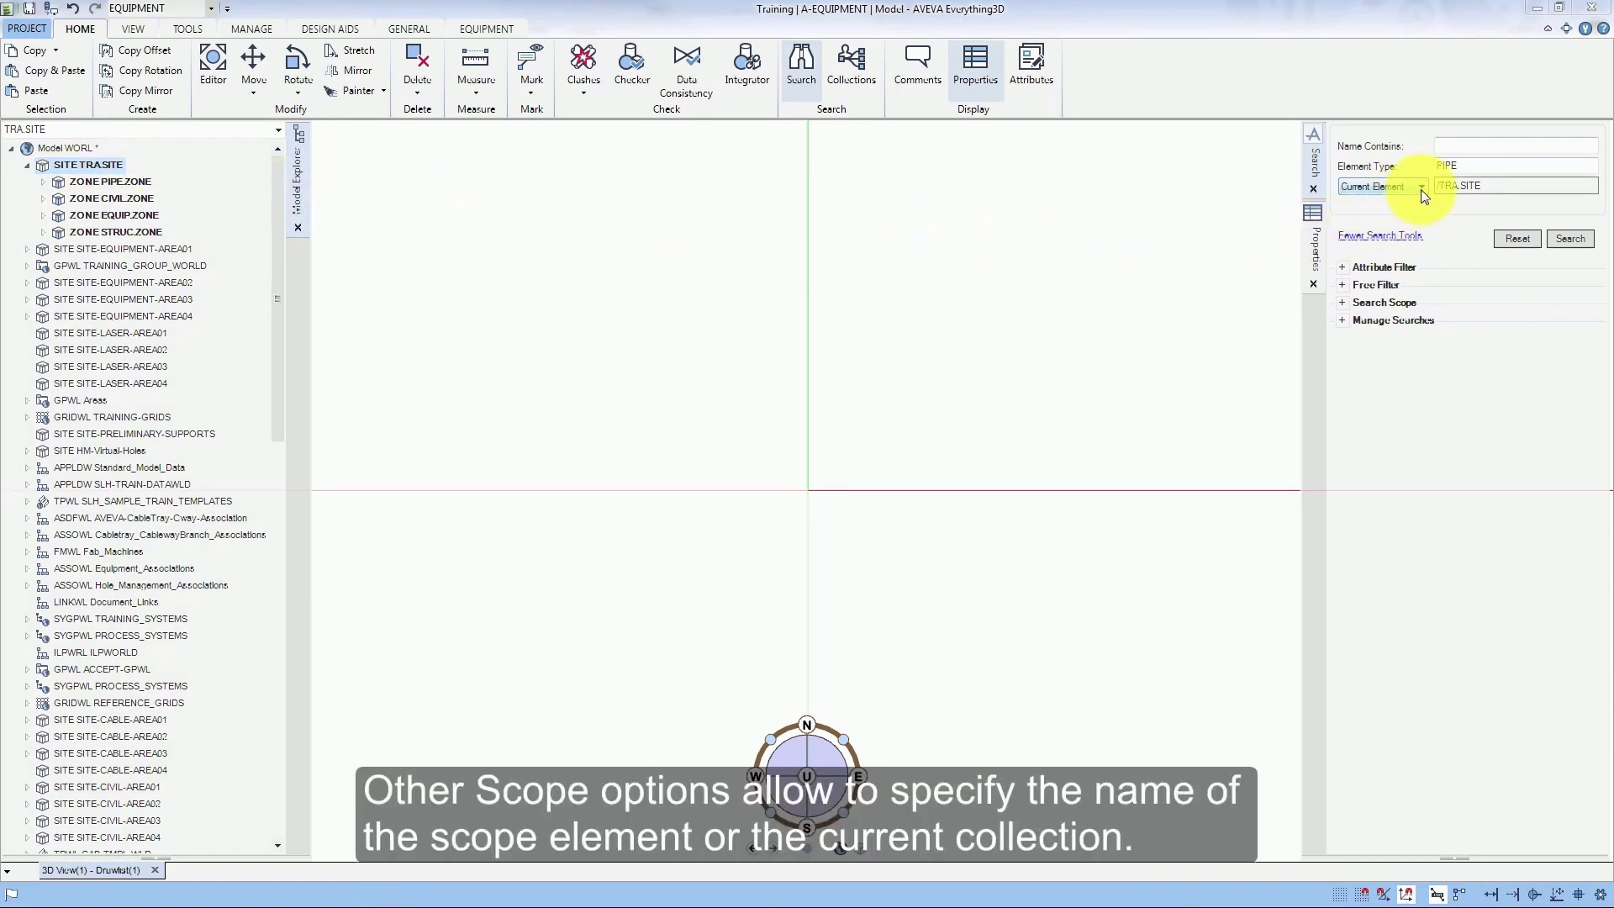
pyautogui.click(1420, 187)
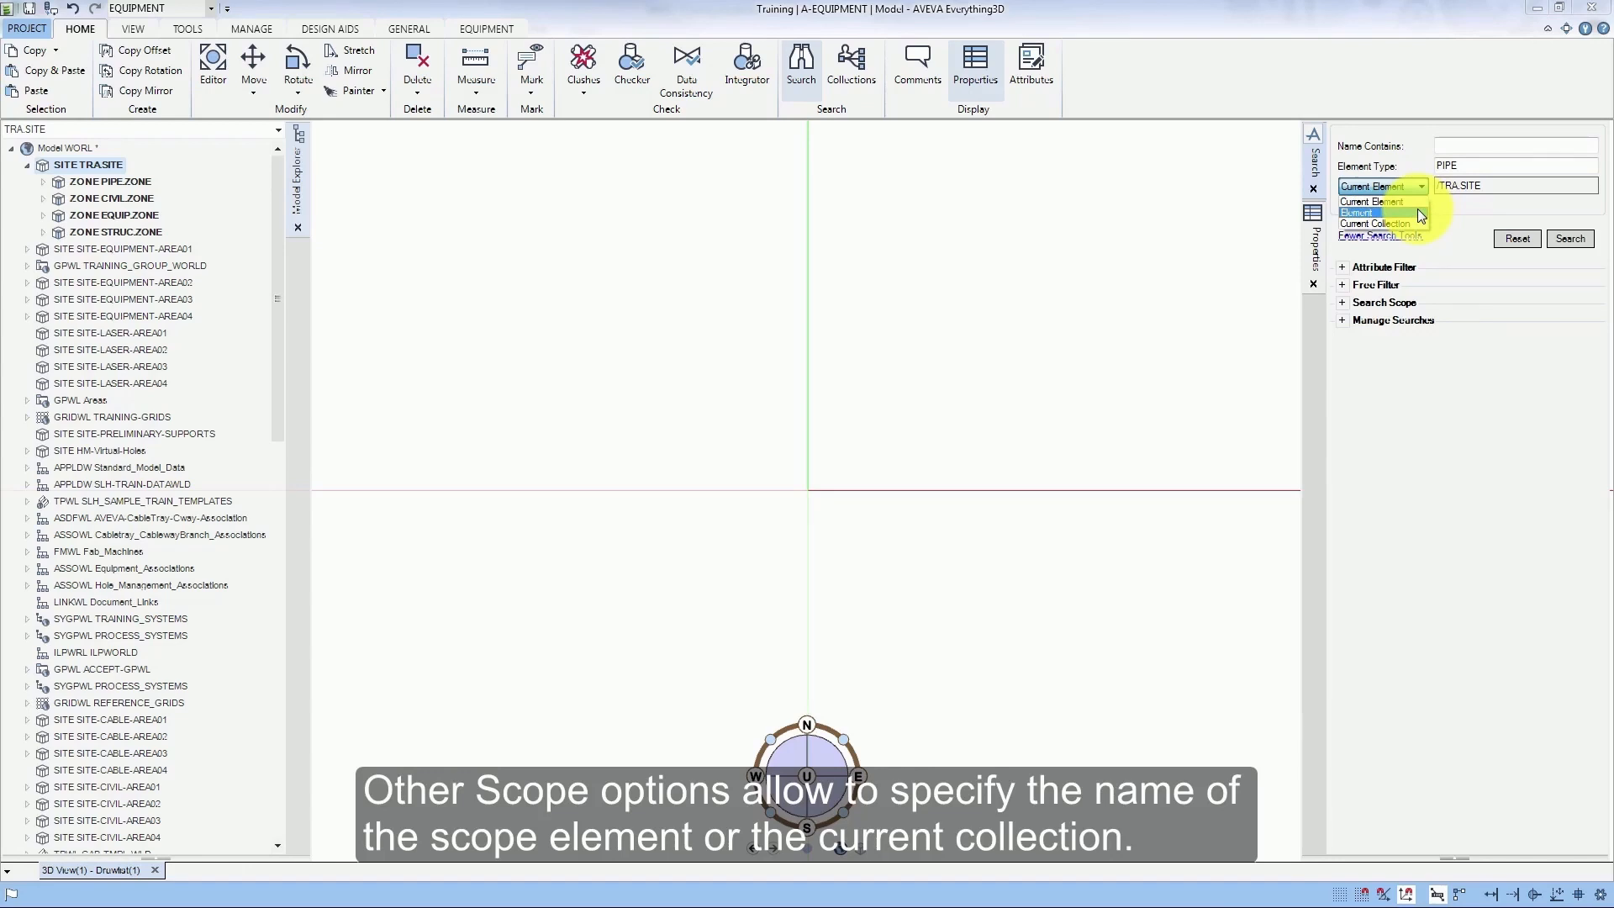
pyautogui.moveTo(1376, 224)
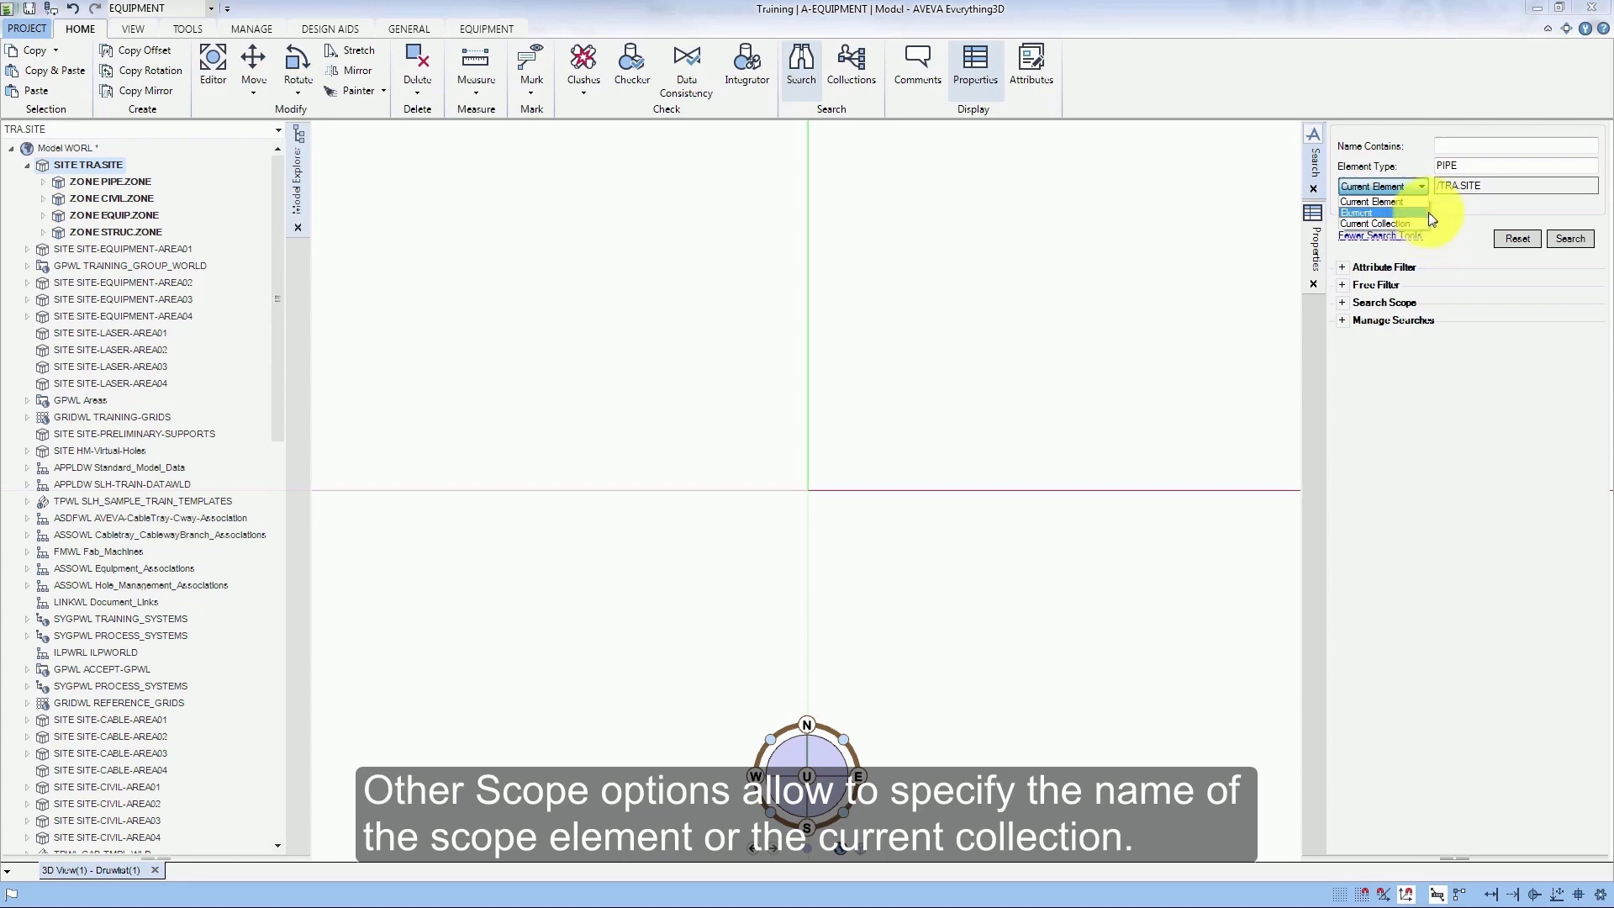
pyautogui.click(1371, 185)
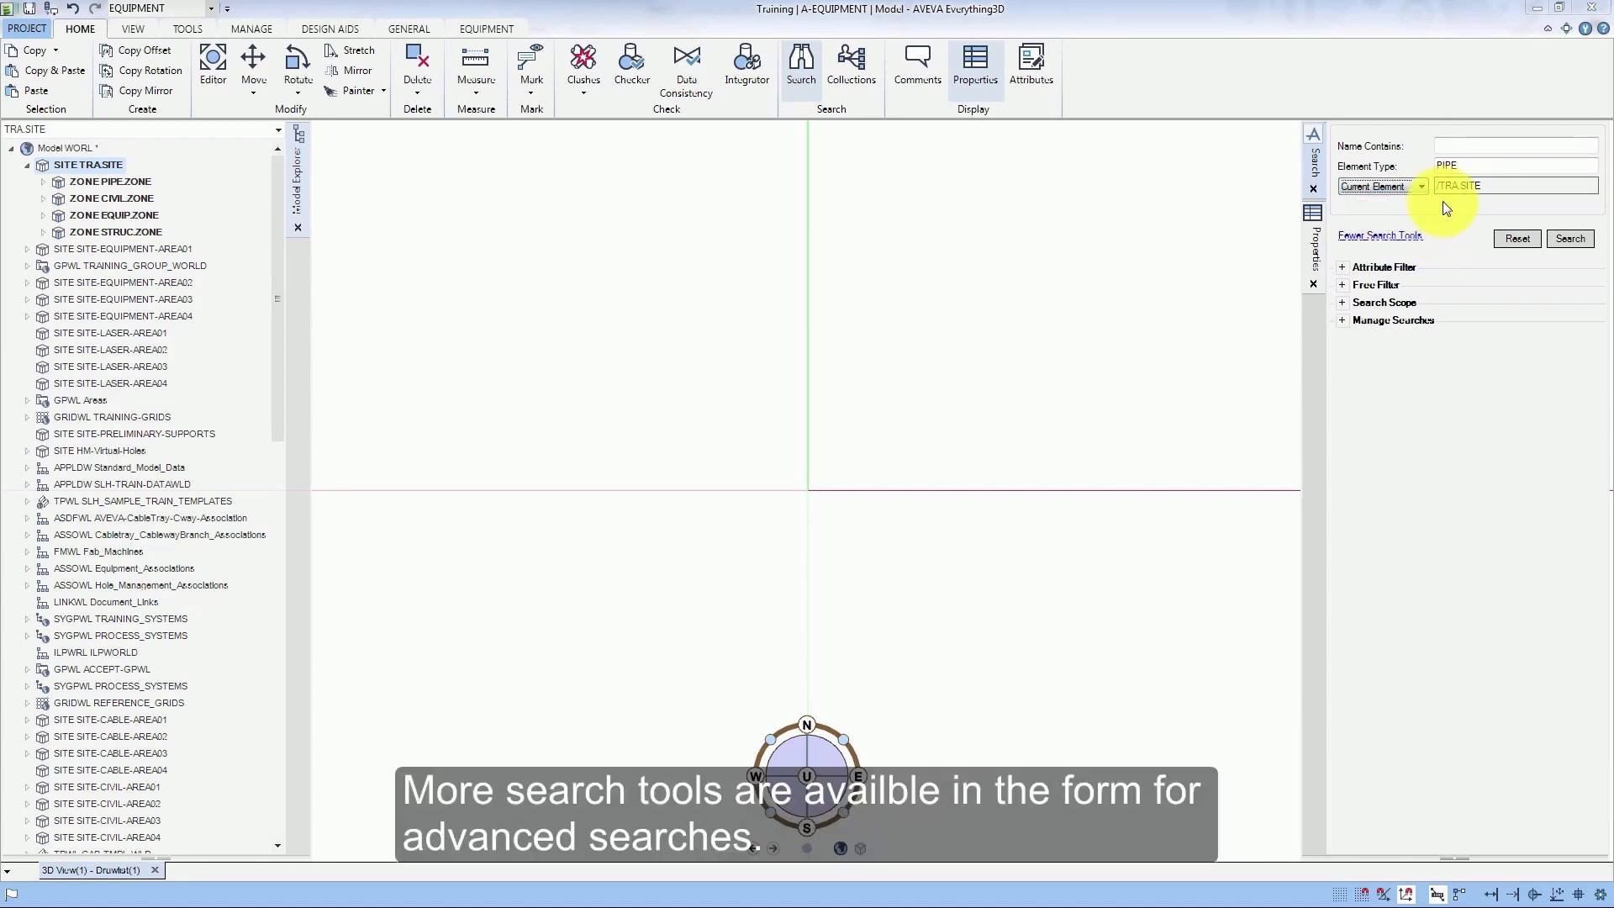
pyautogui.moveTo(1445, 233)
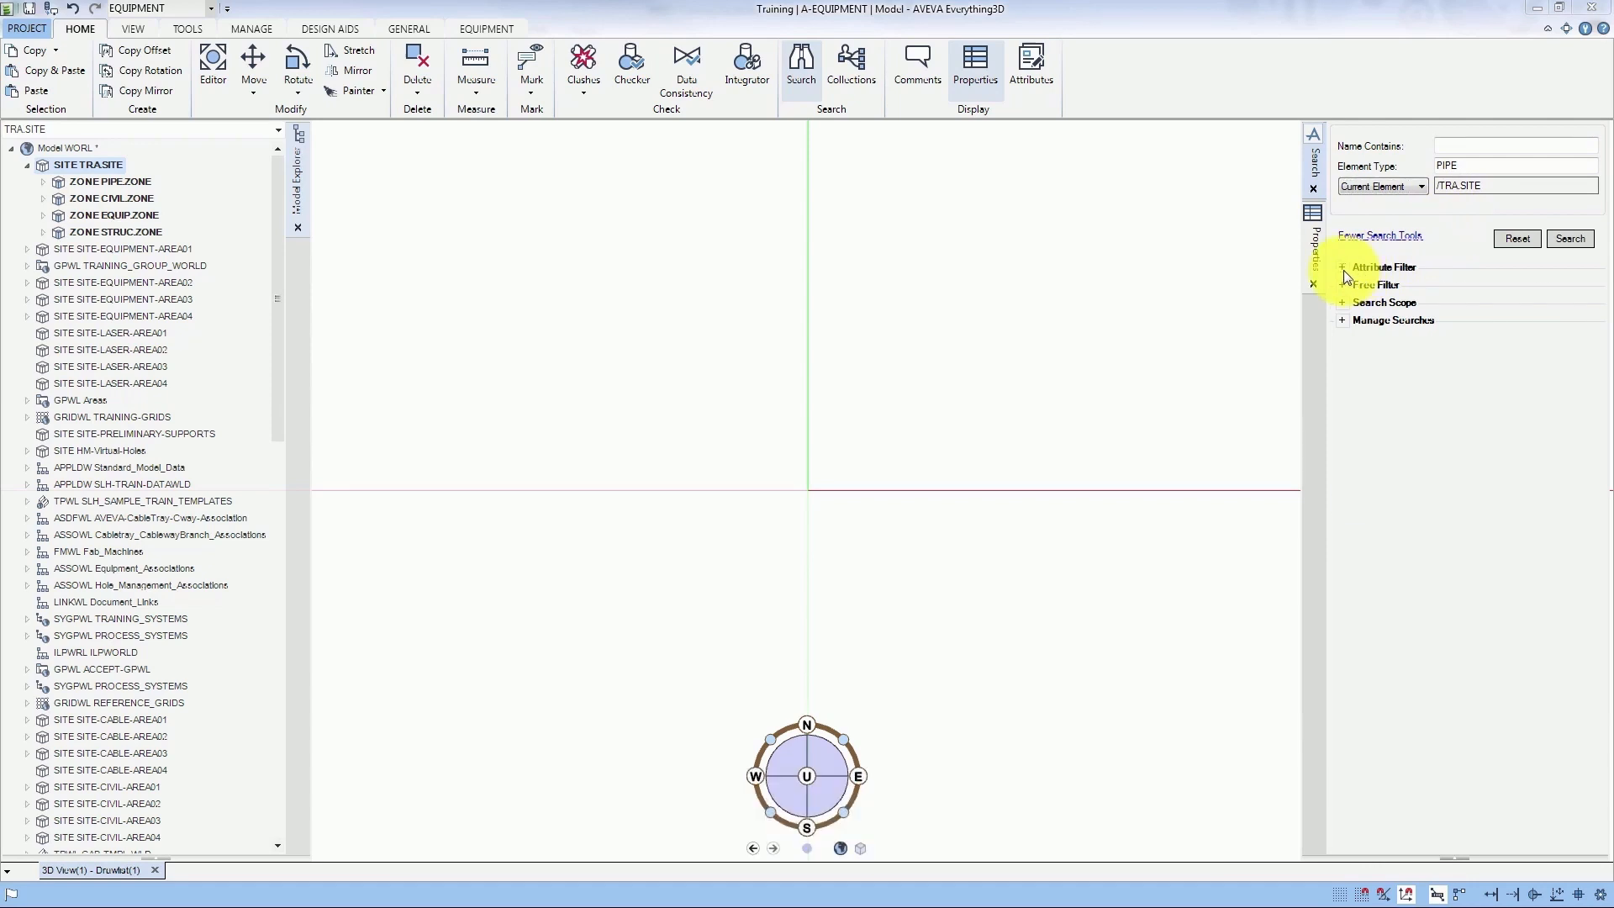
pyautogui.click(1383, 266)
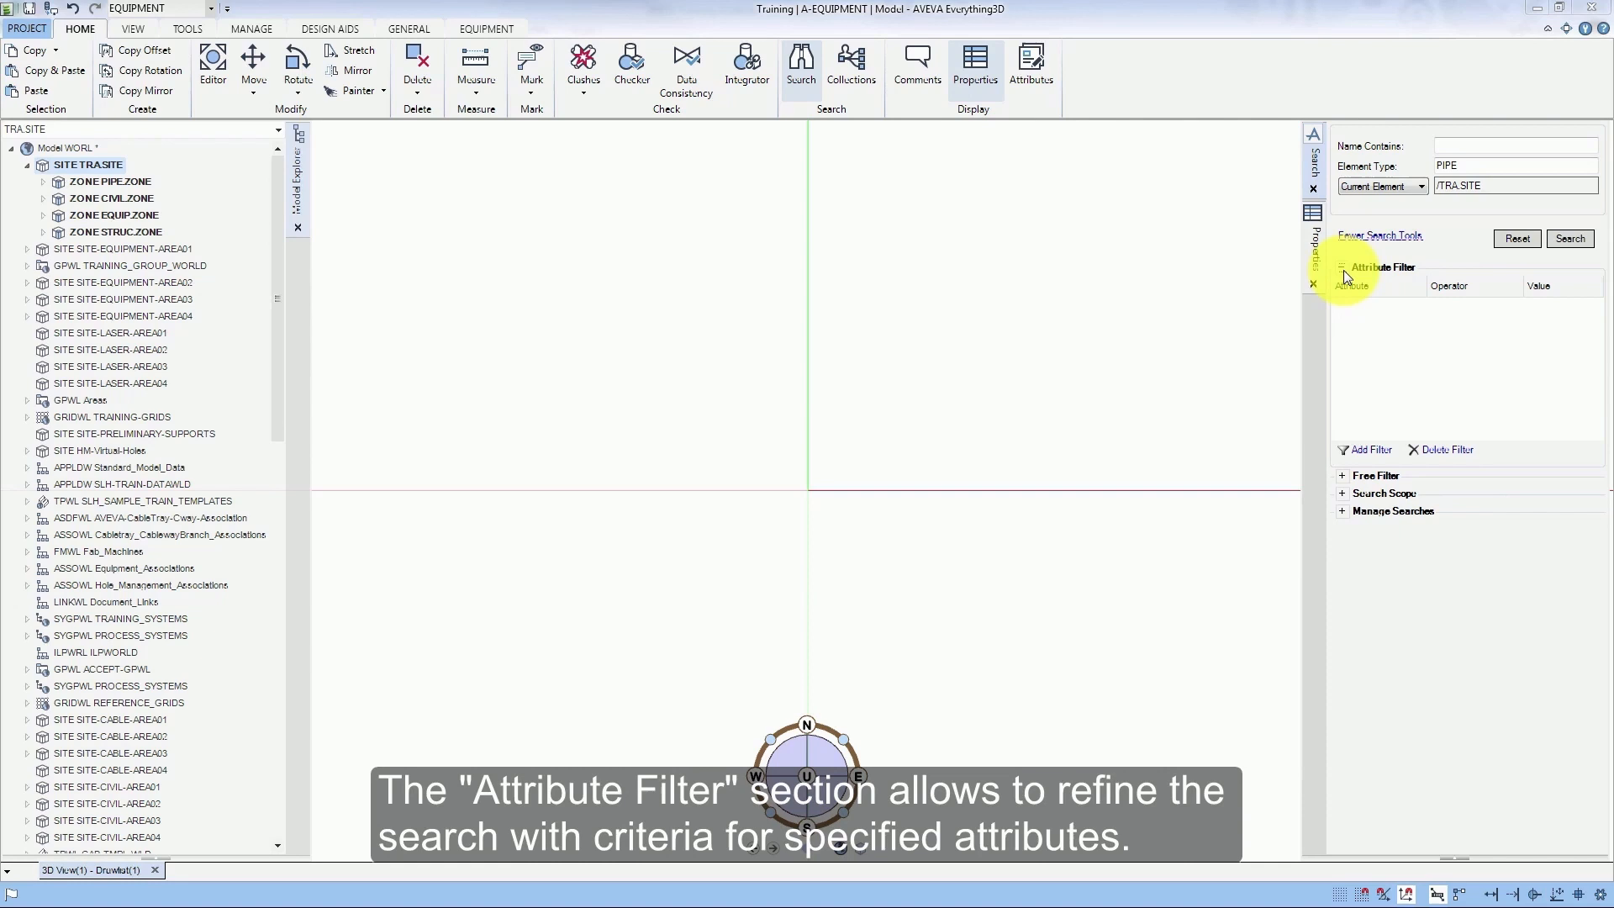
pyautogui.click(1348, 267)
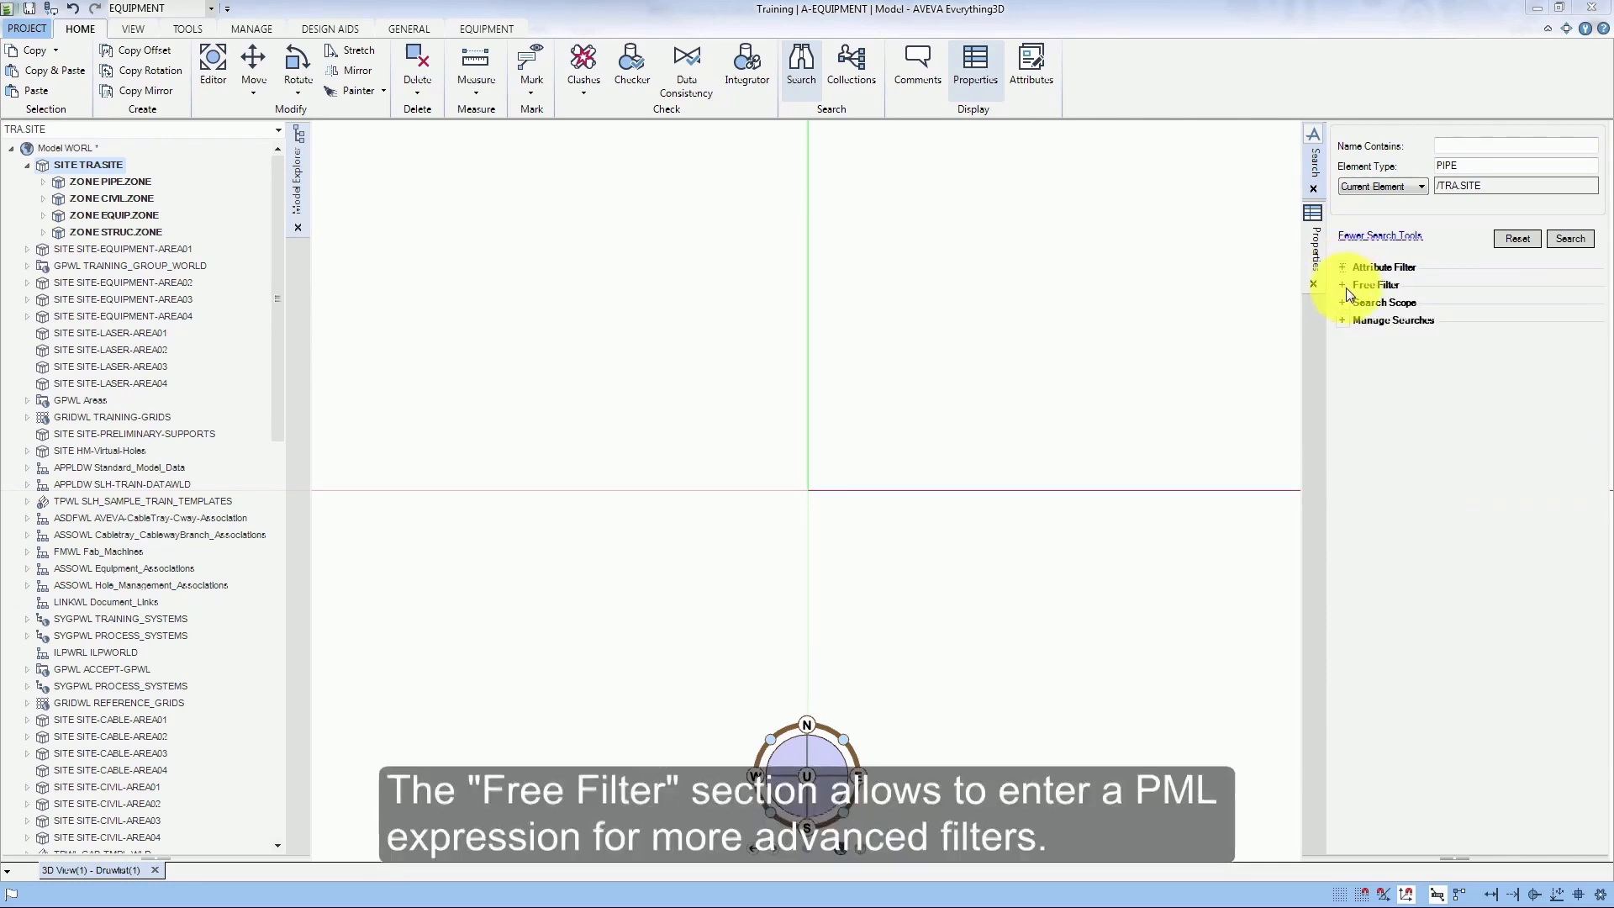
pyautogui.click(1375, 284)
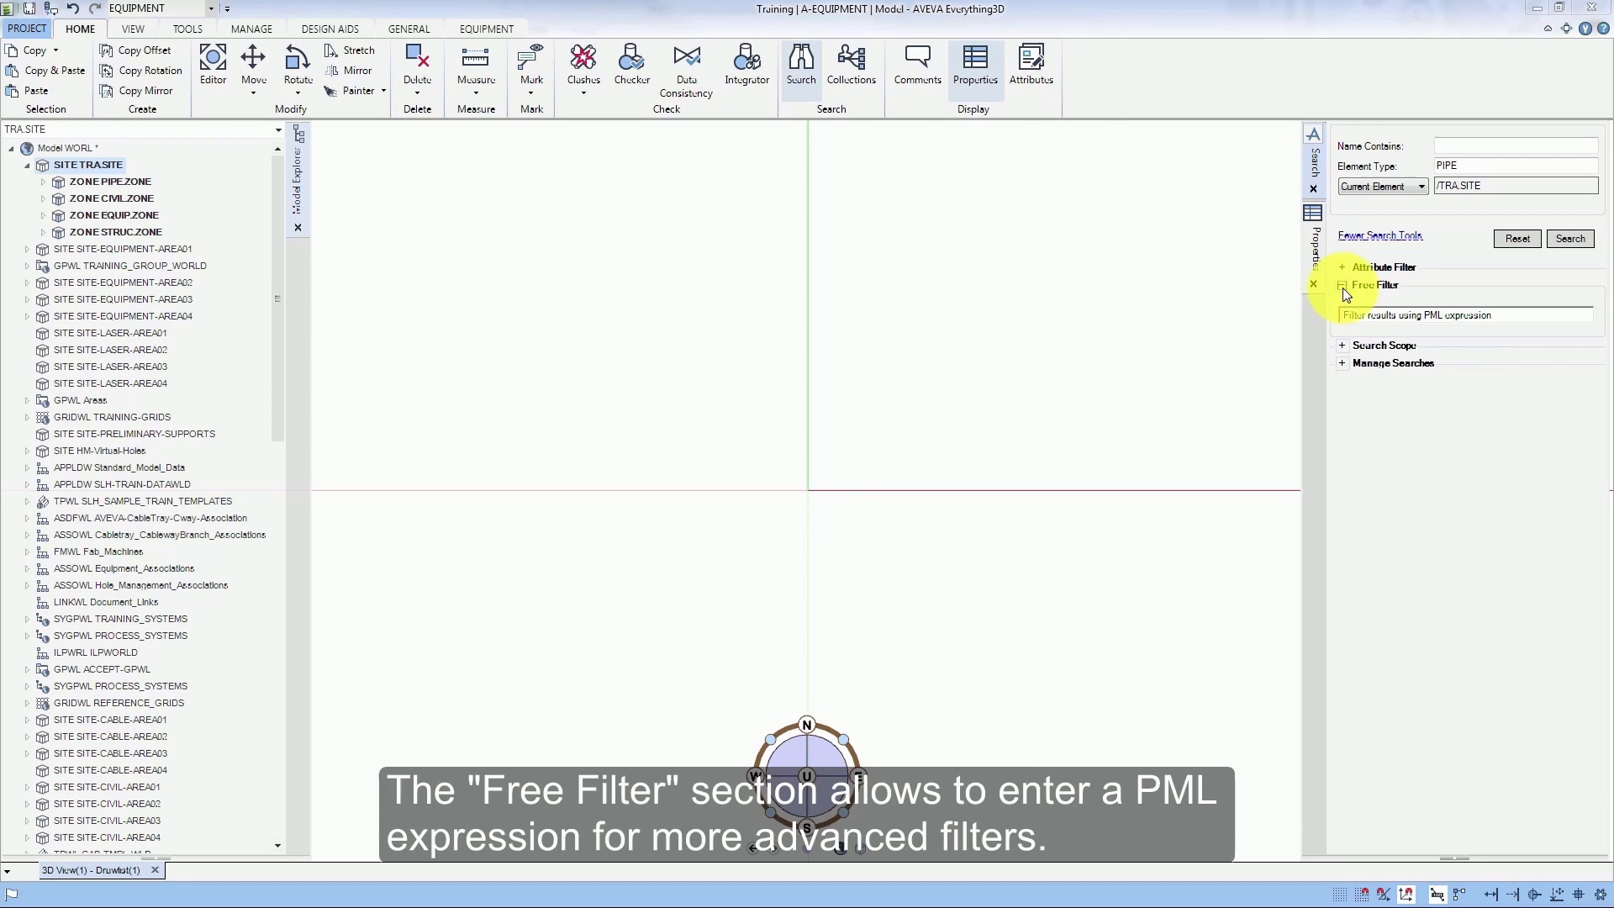
pyautogui.click(1342, 285)
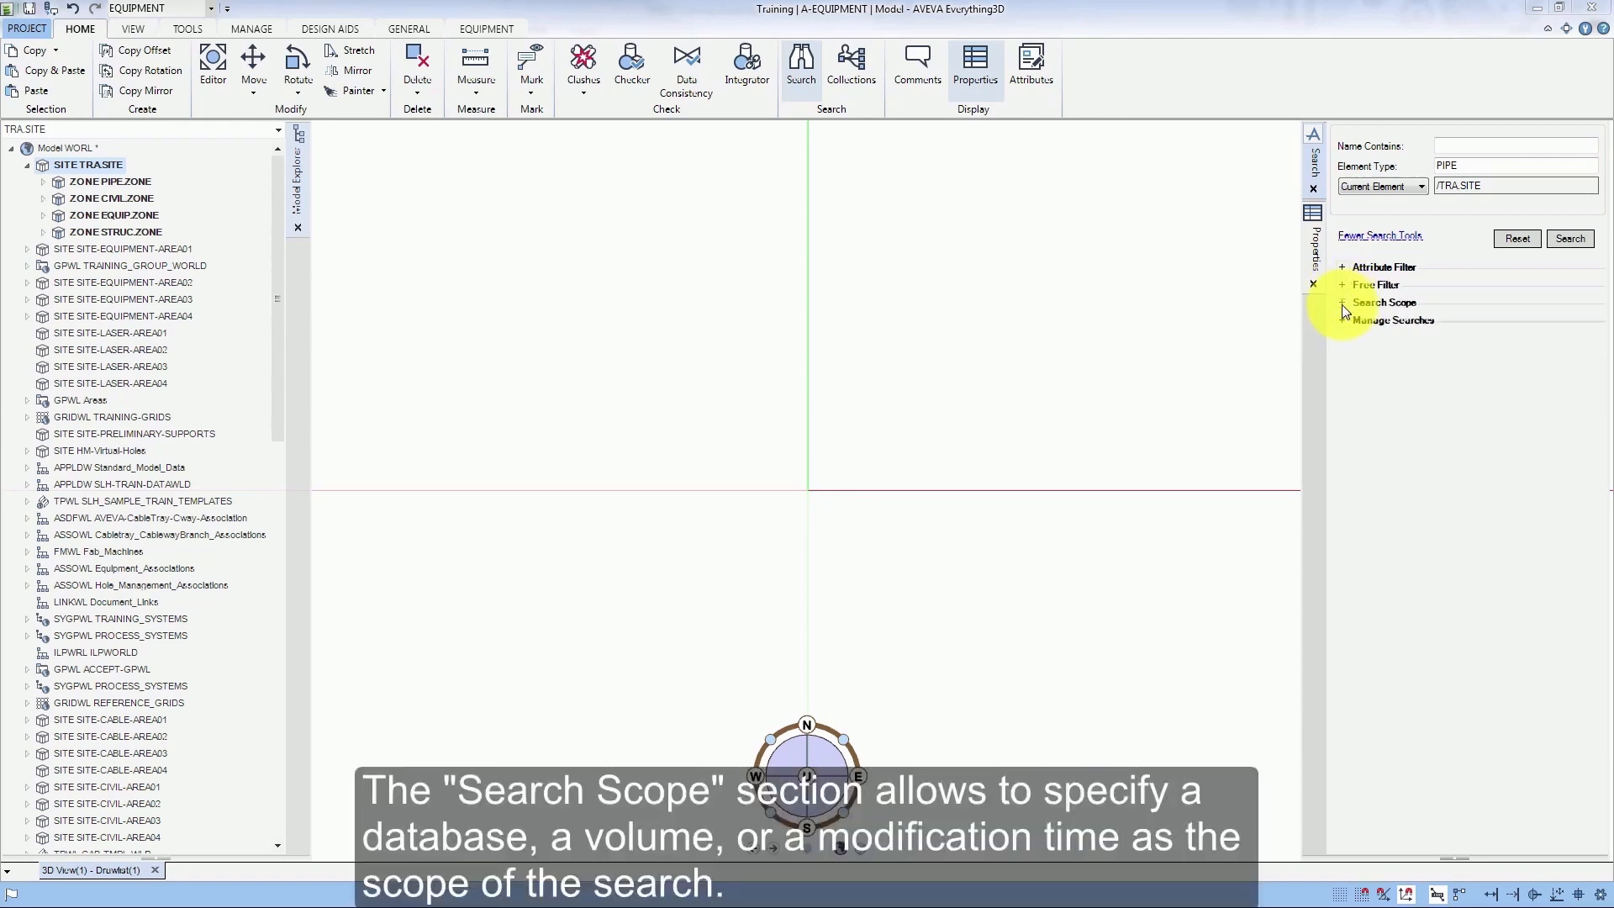
pyautogui.click(1342, 302)
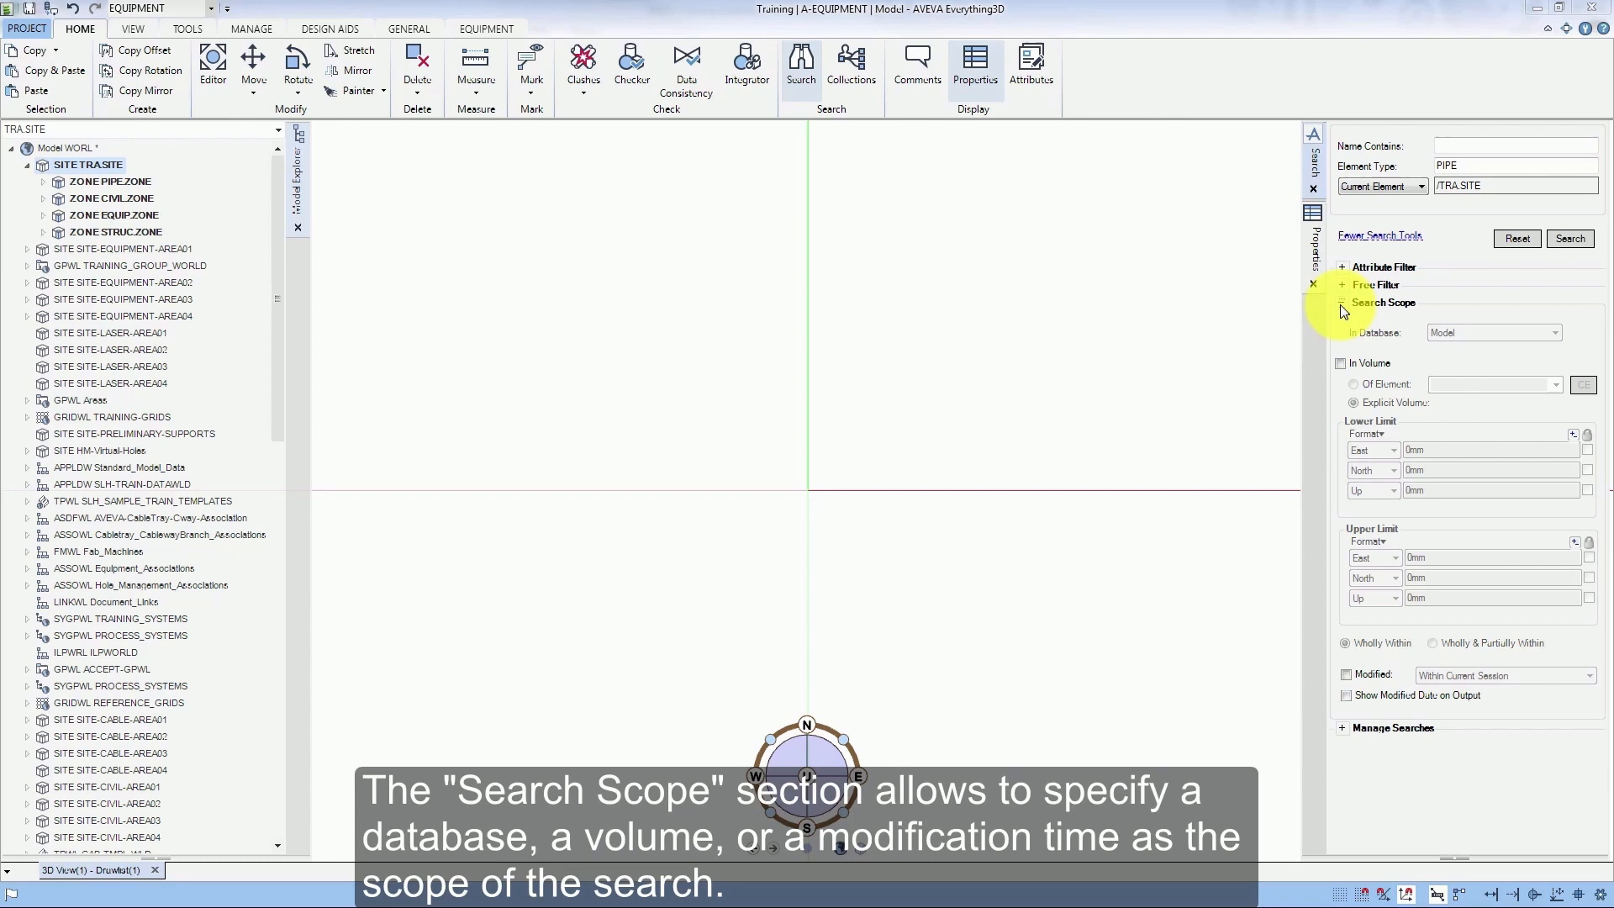
pyautogui.click(1382, 302)
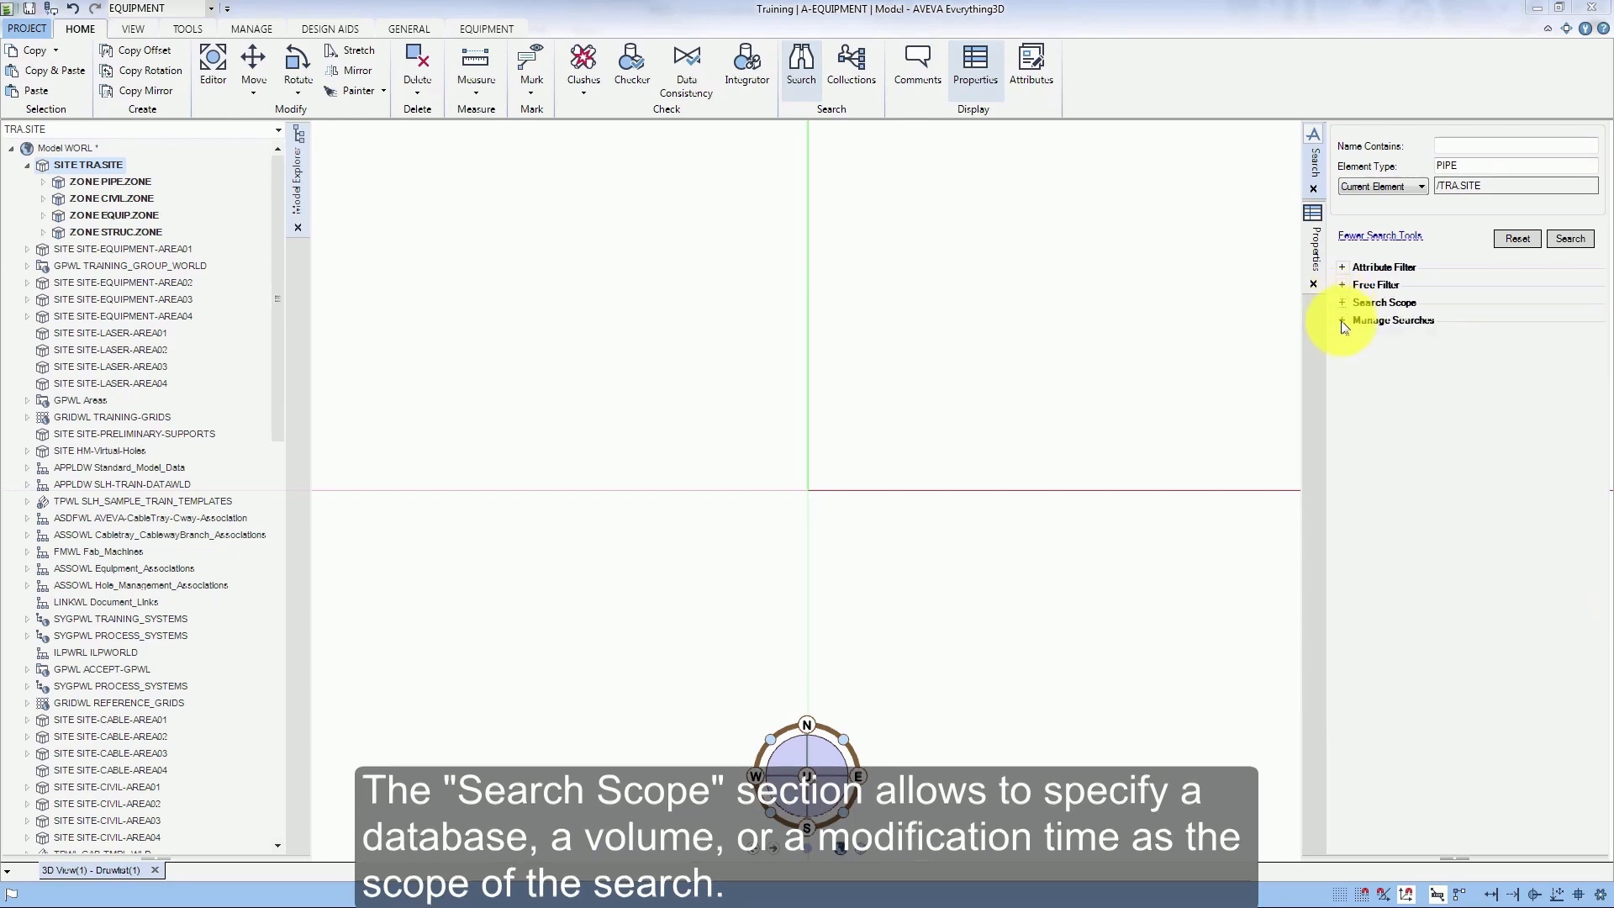
pyautogui.click(1388, 320)
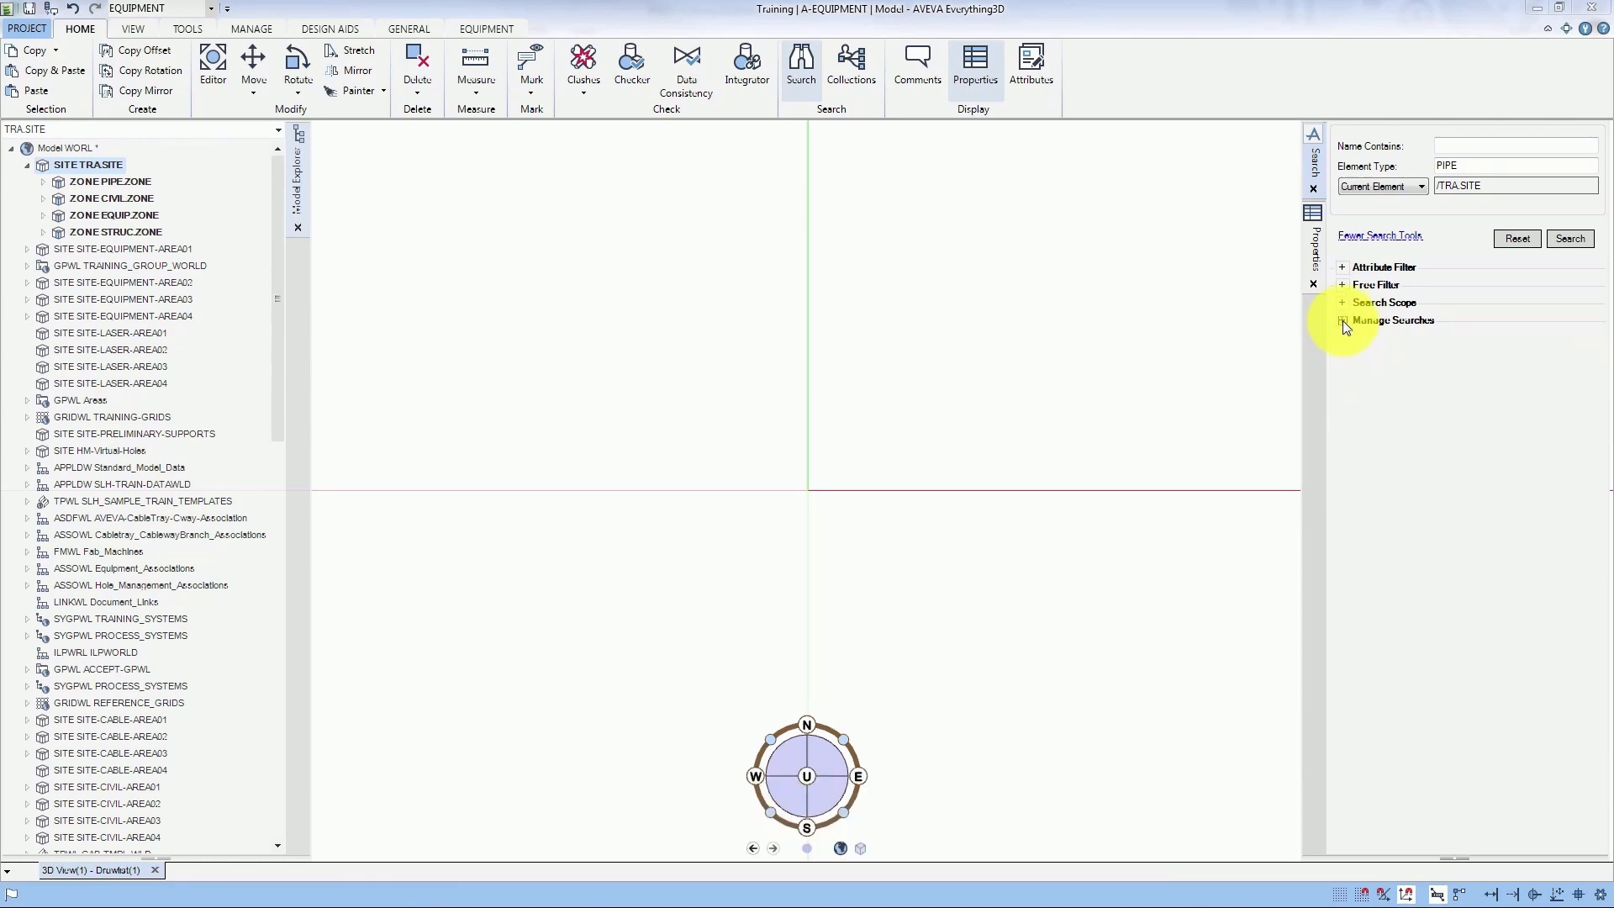
pyautogui.moveTo(1550, 319)
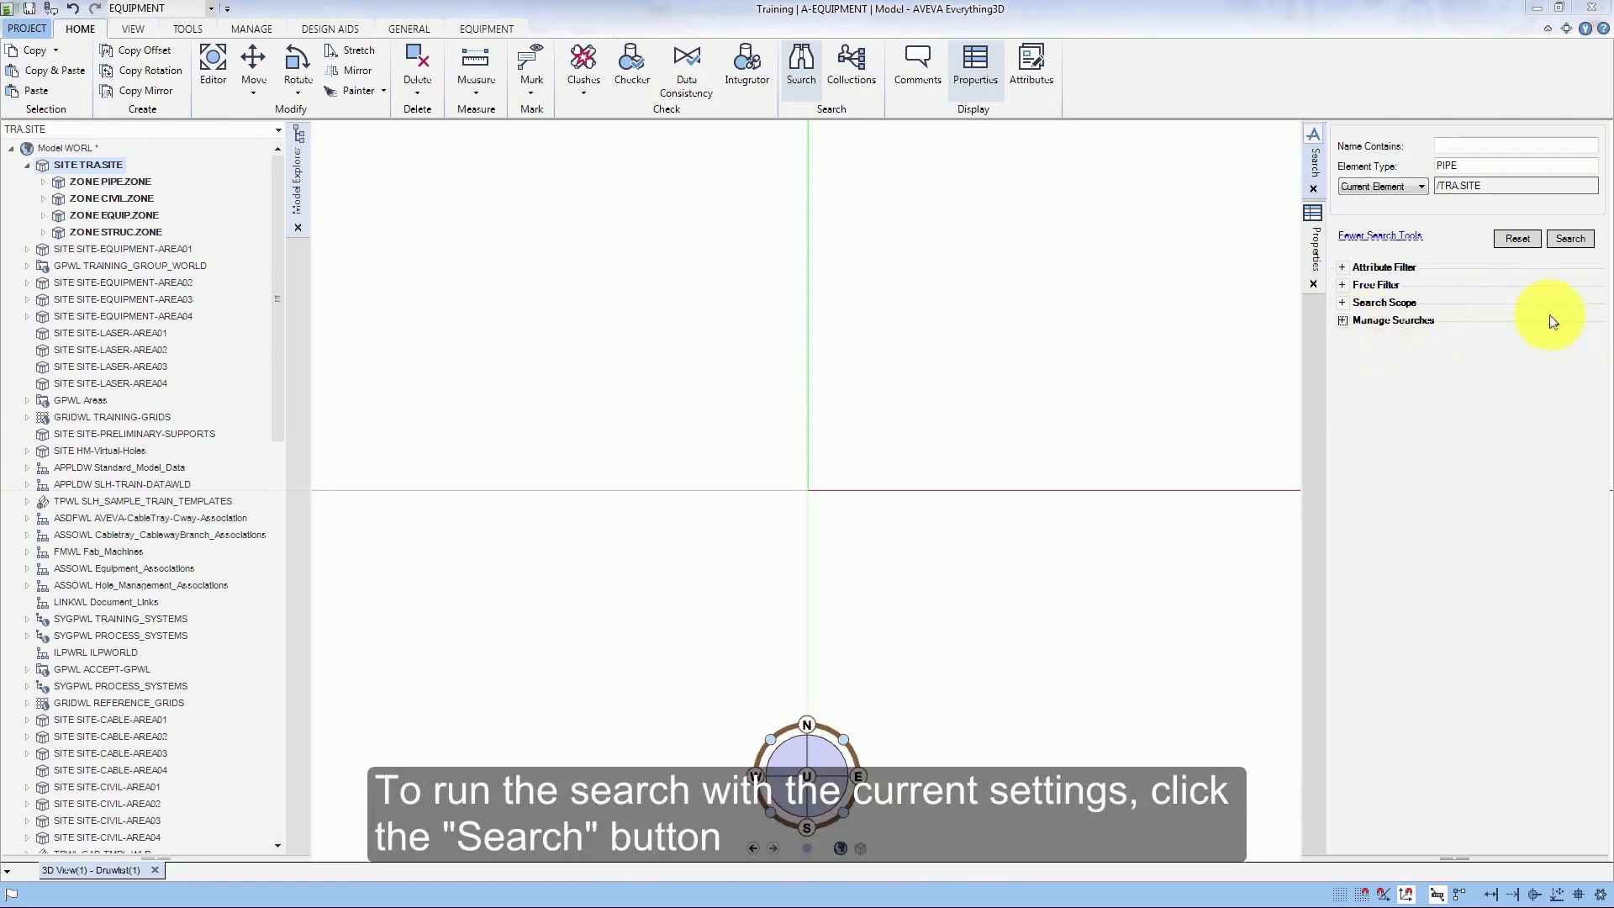
pyautogui.moveTo(1568, 238)
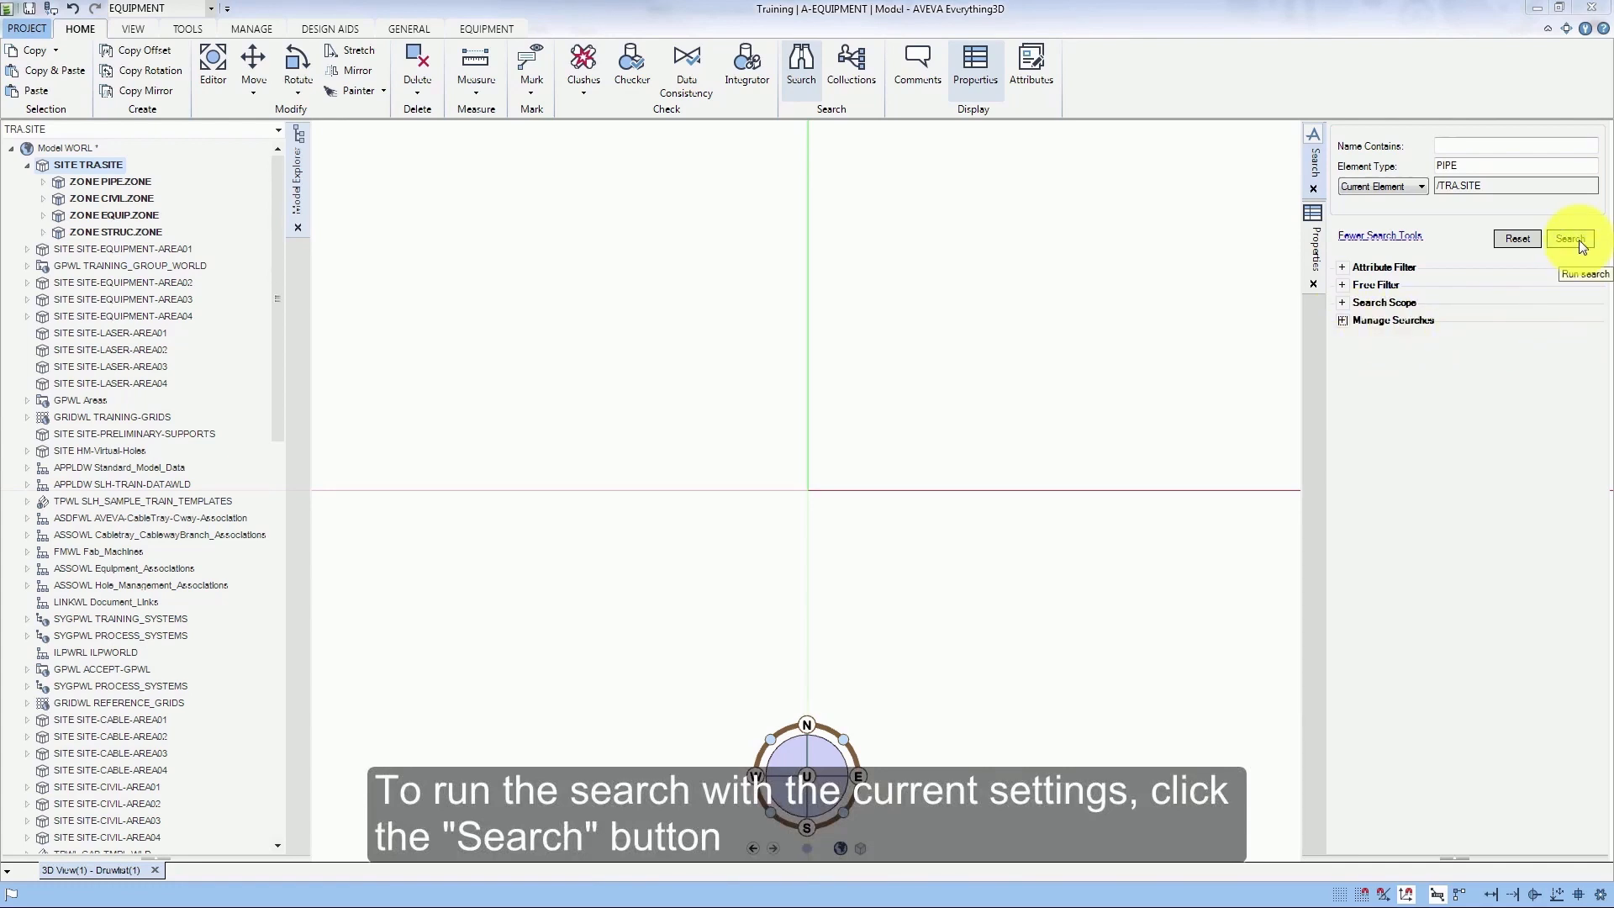
# - Run the PIPE search under /TRA.SITE, showing the tanks, pump and piping
pyautogui.click(1568, 239)
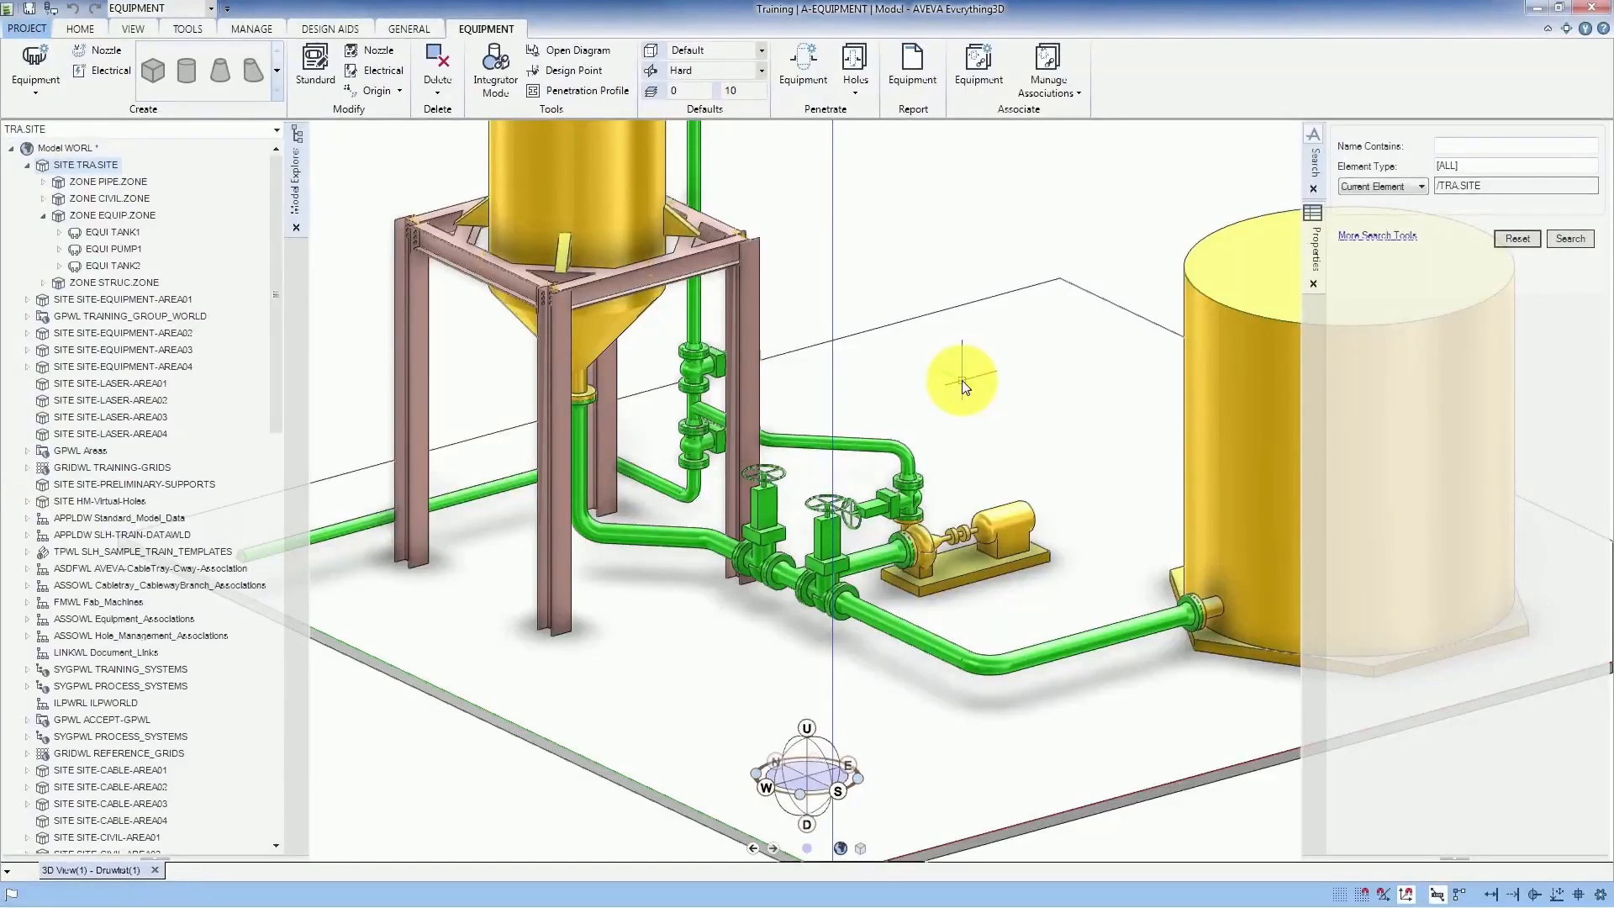
pyautogui.moveTo(1127, 365)
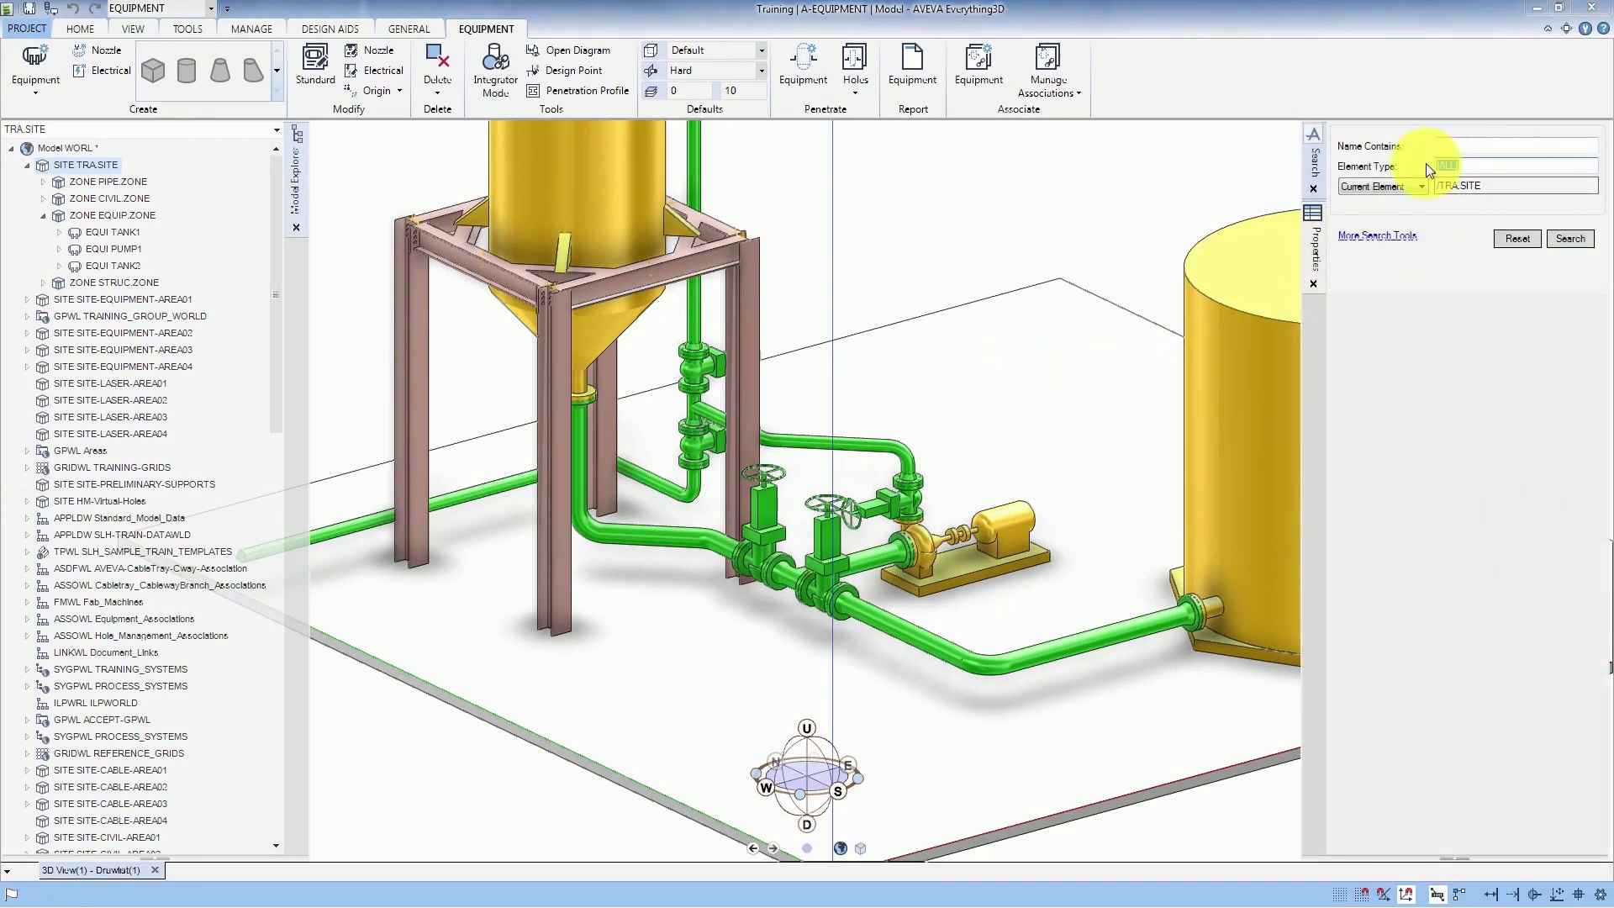
# - Search for VALV under the named element /TRA.SITE with the advanced sections expanded
pyautogui.write('VALV')
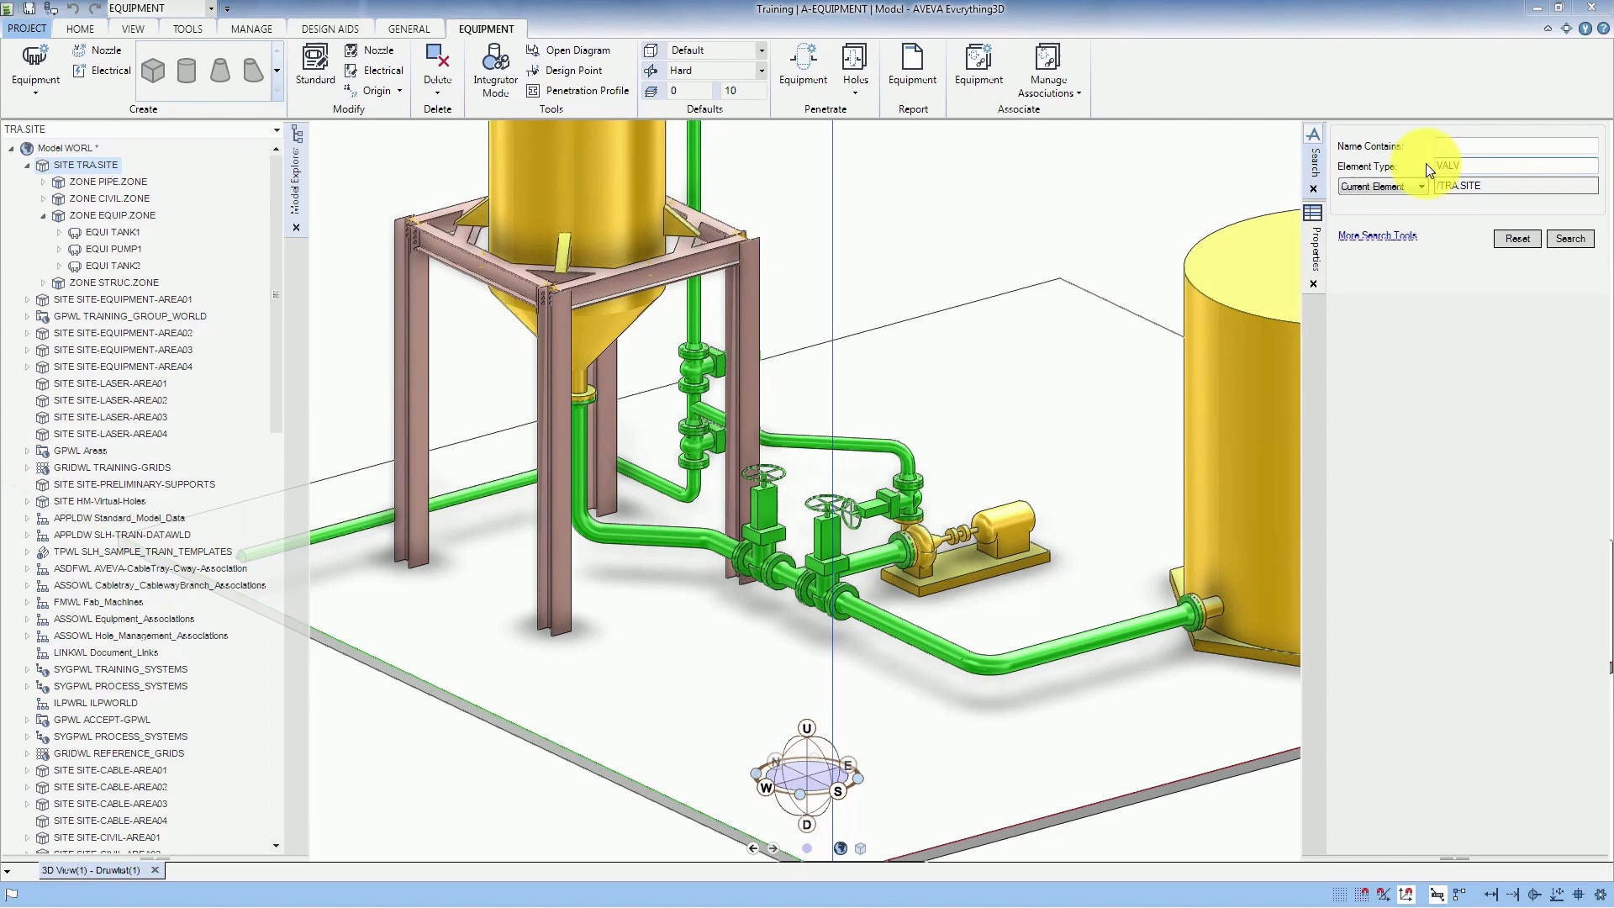
pyautogui.click(1379, 186)
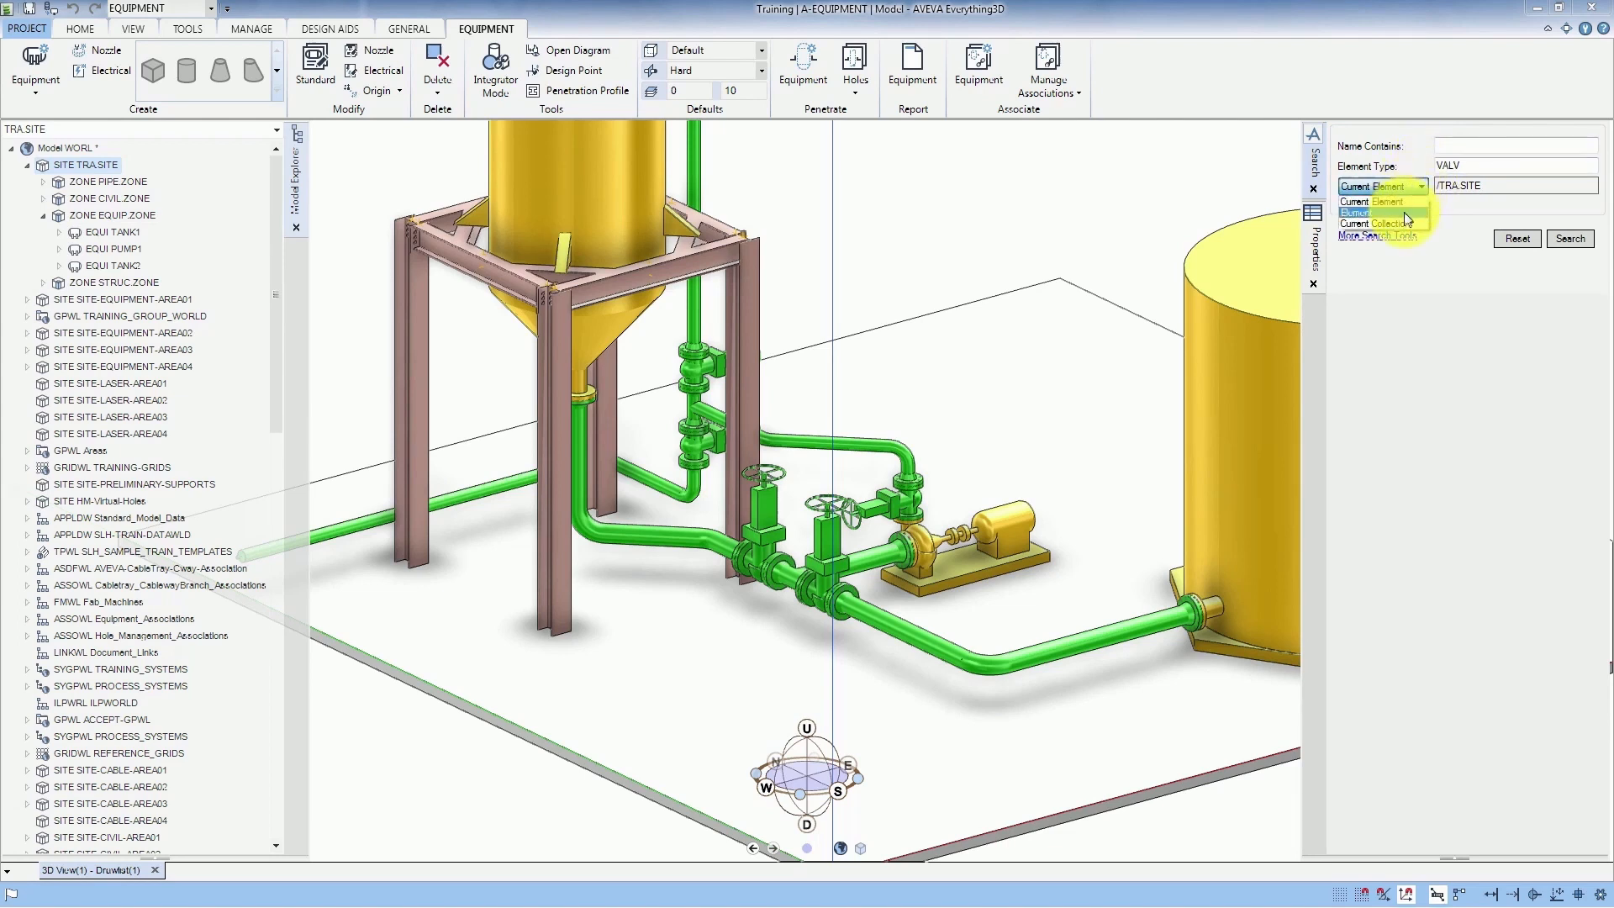
pyautogui.click(1357, 212)
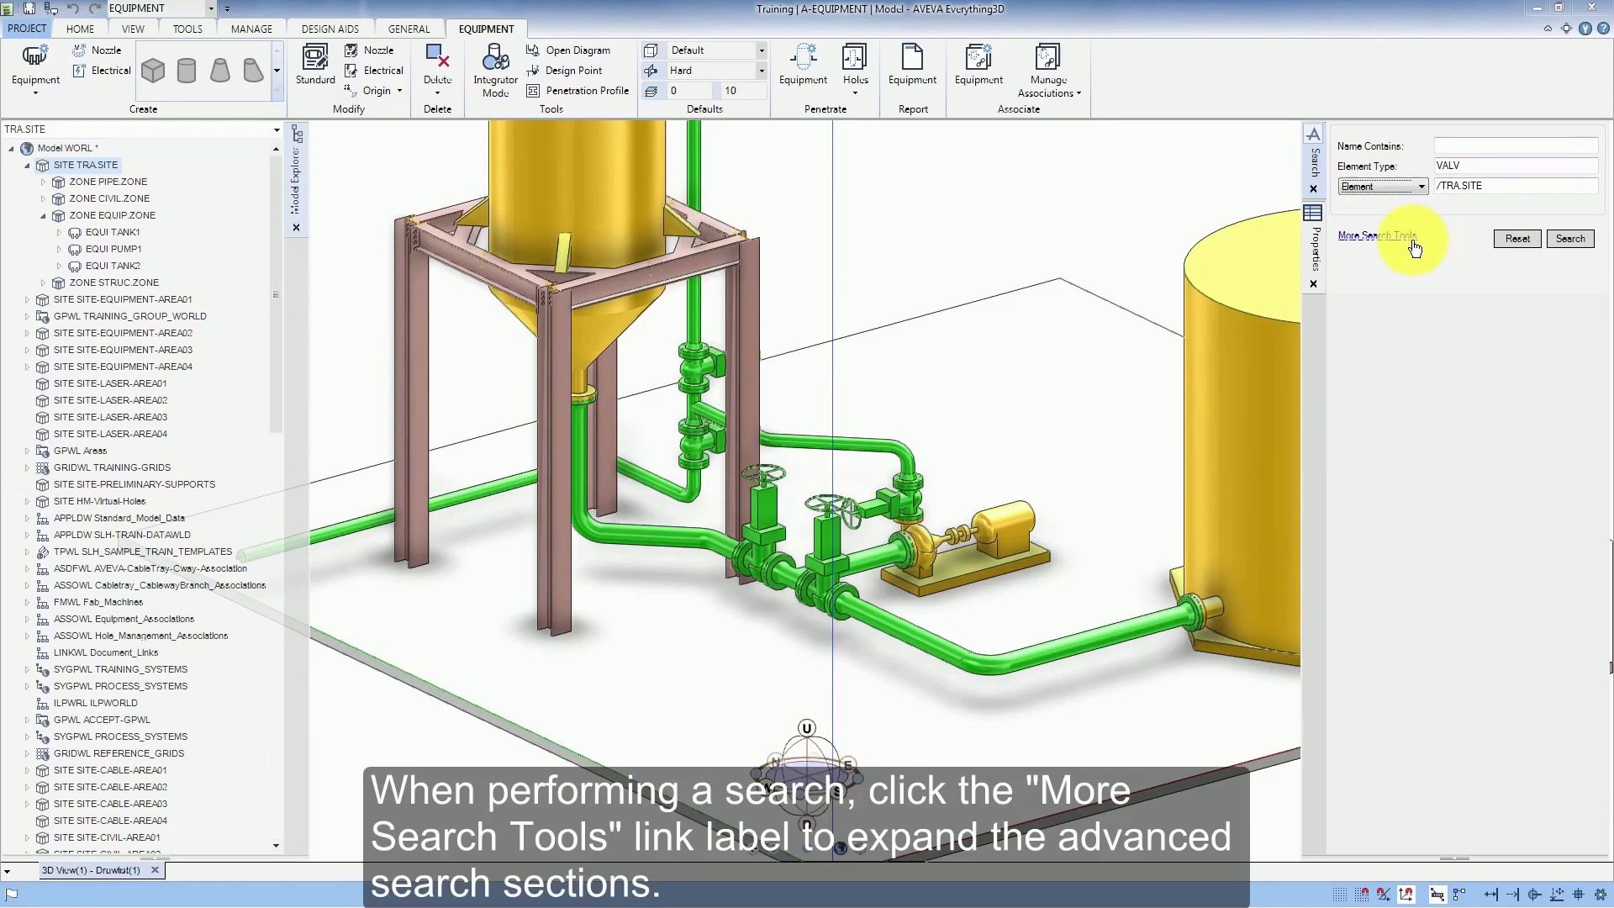
pyautogui.click(1371, 235)
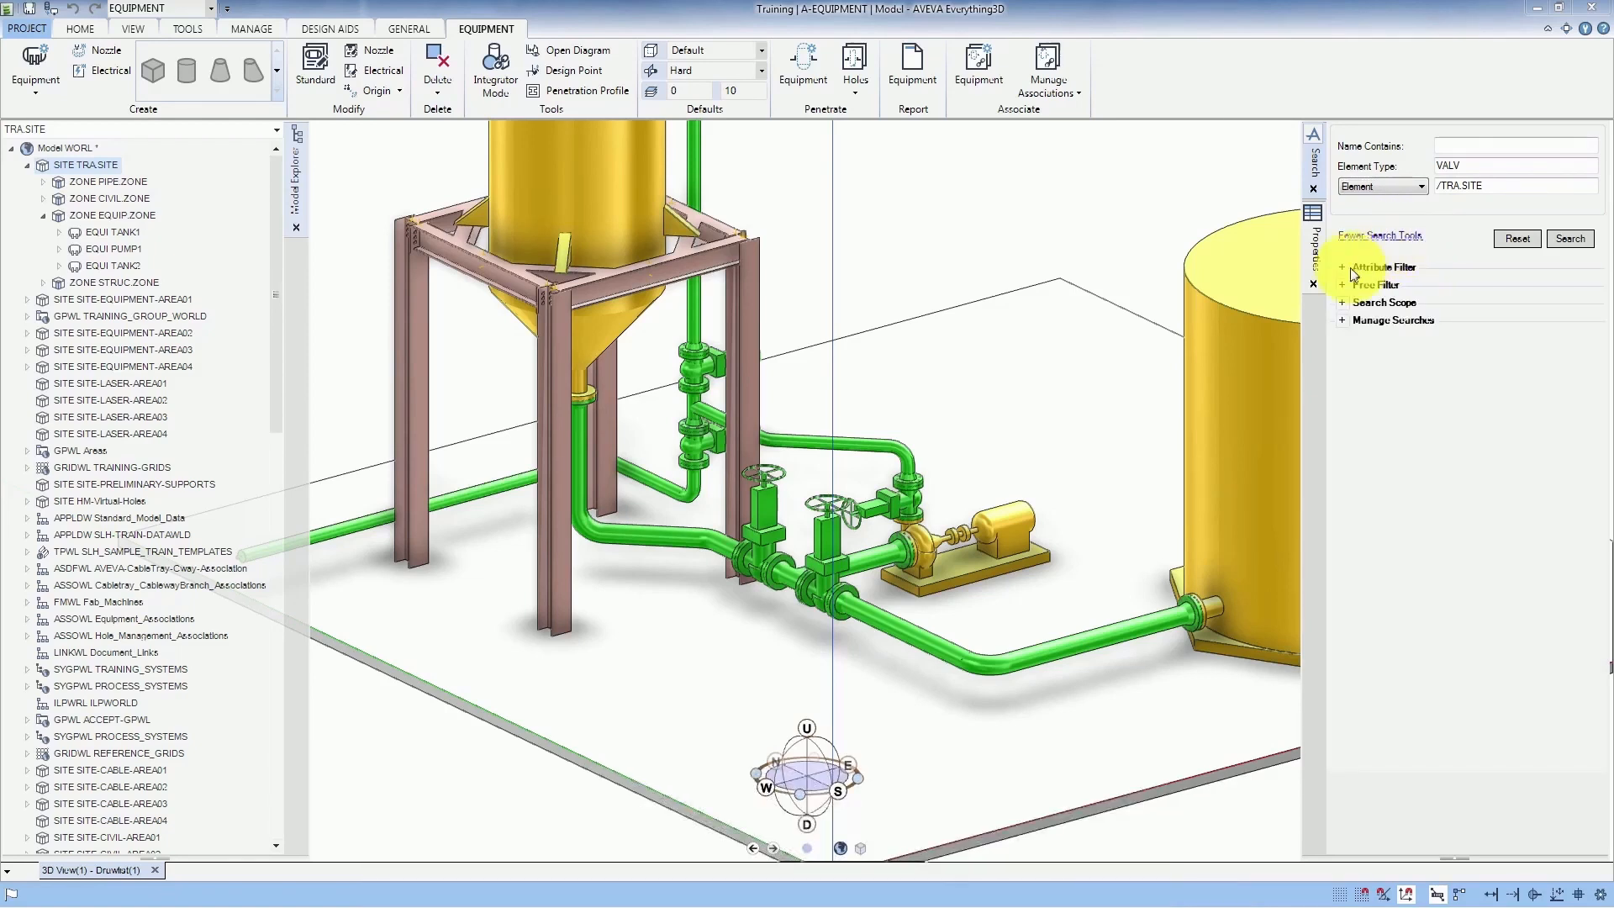
# - Add an attribute filter ABOR greater than 100 and run the valve search, finding 2 valves
pyautogui.click(1342, 267)
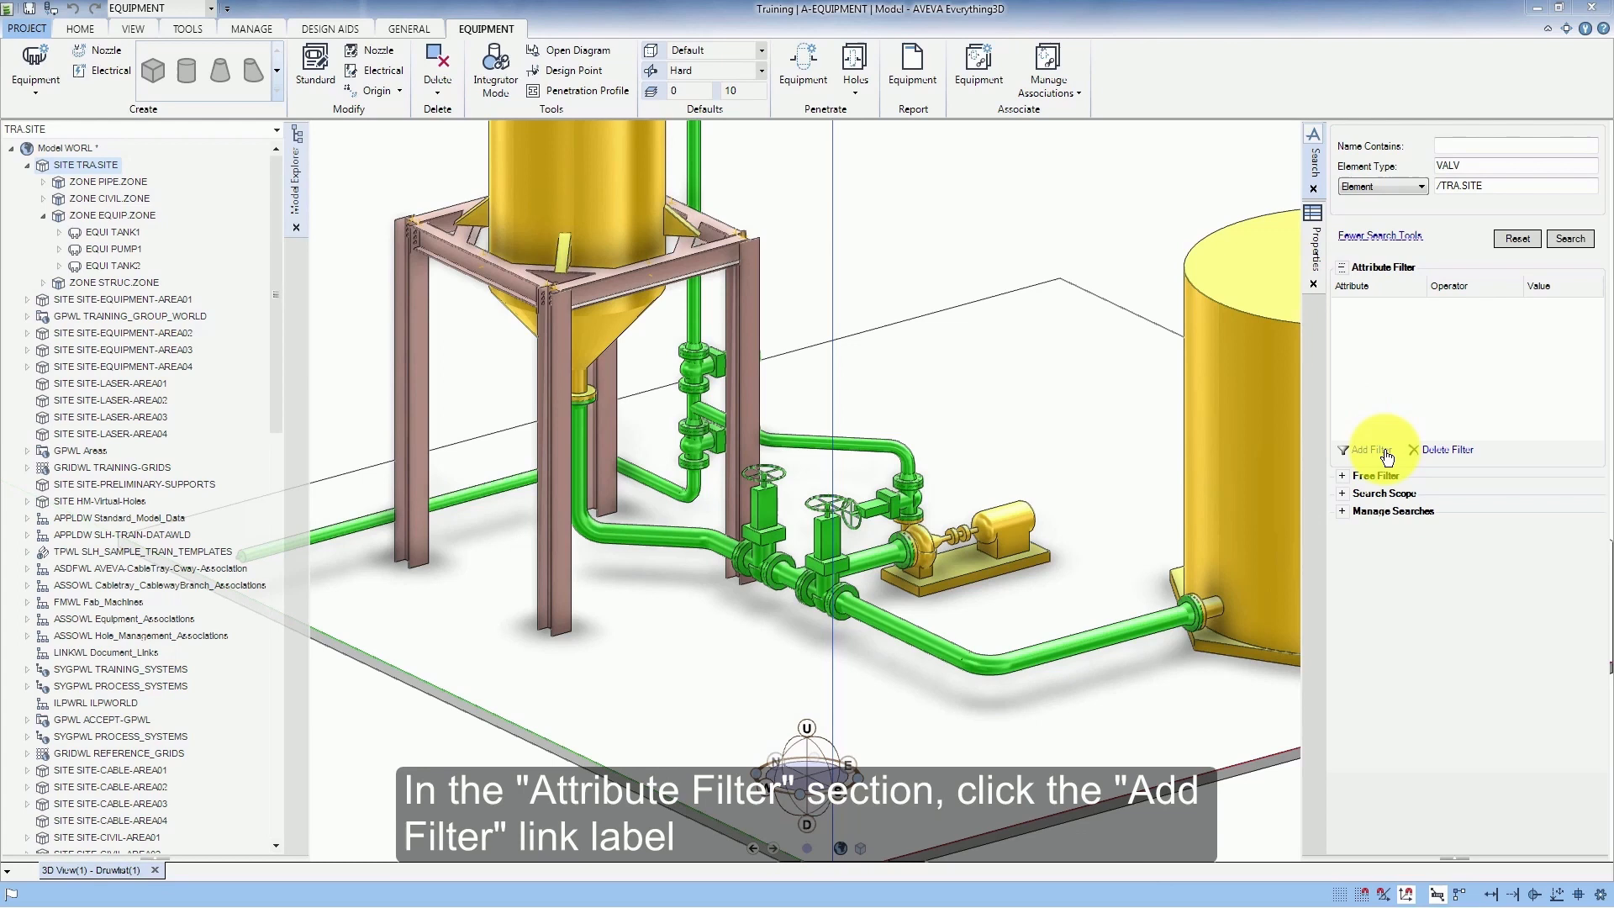
pyautogui.click(1369, 450)
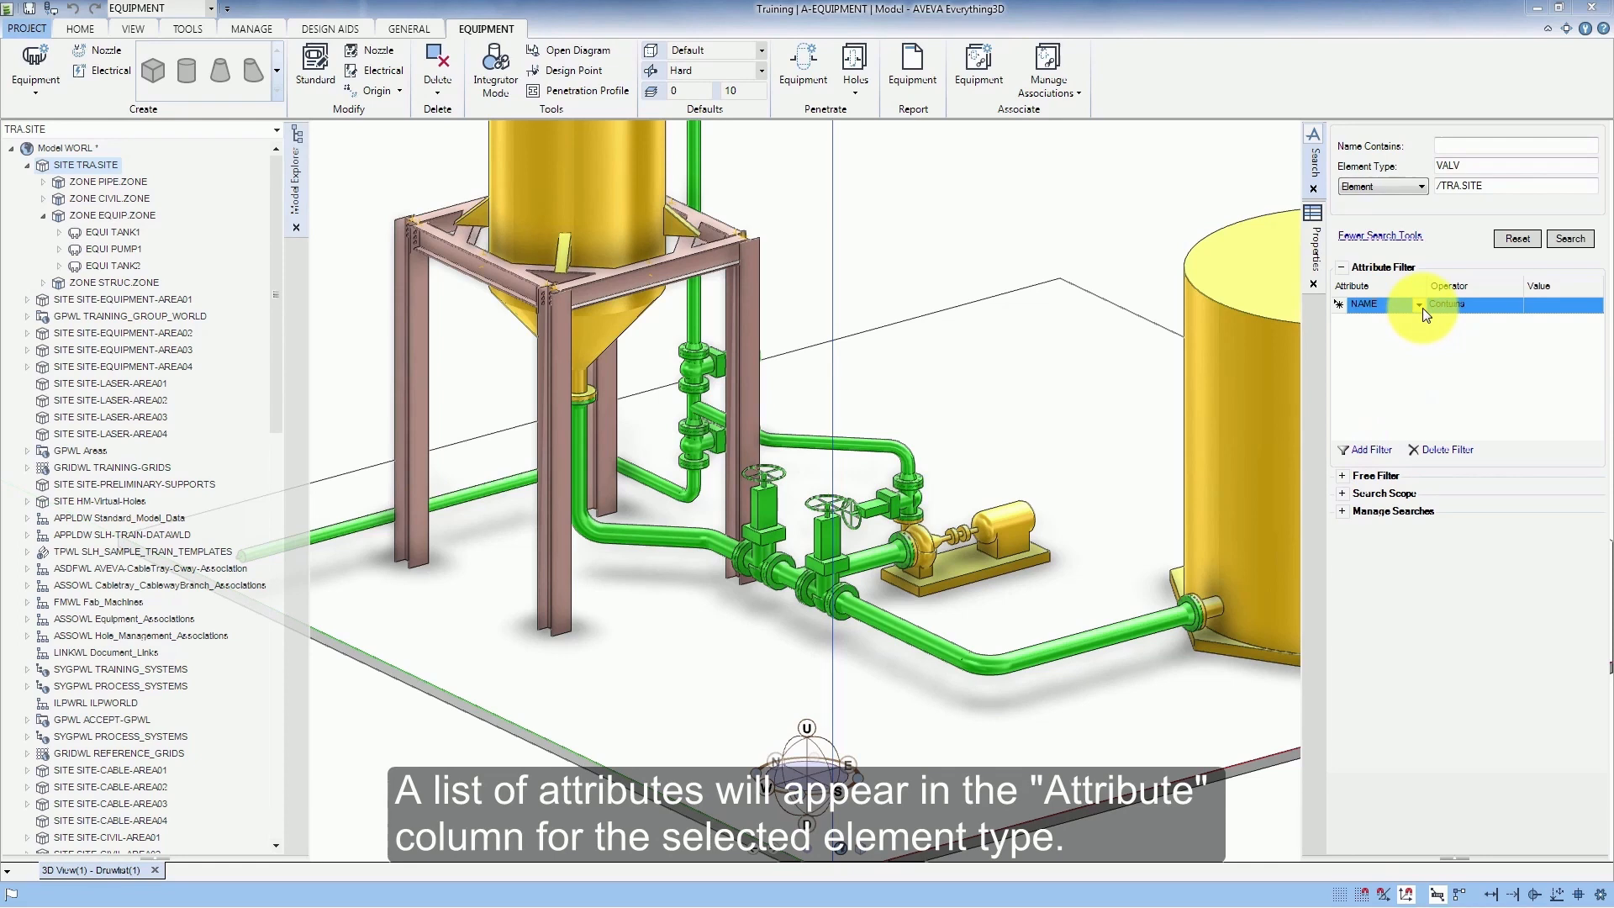
pyautogui.click(1418, 303)
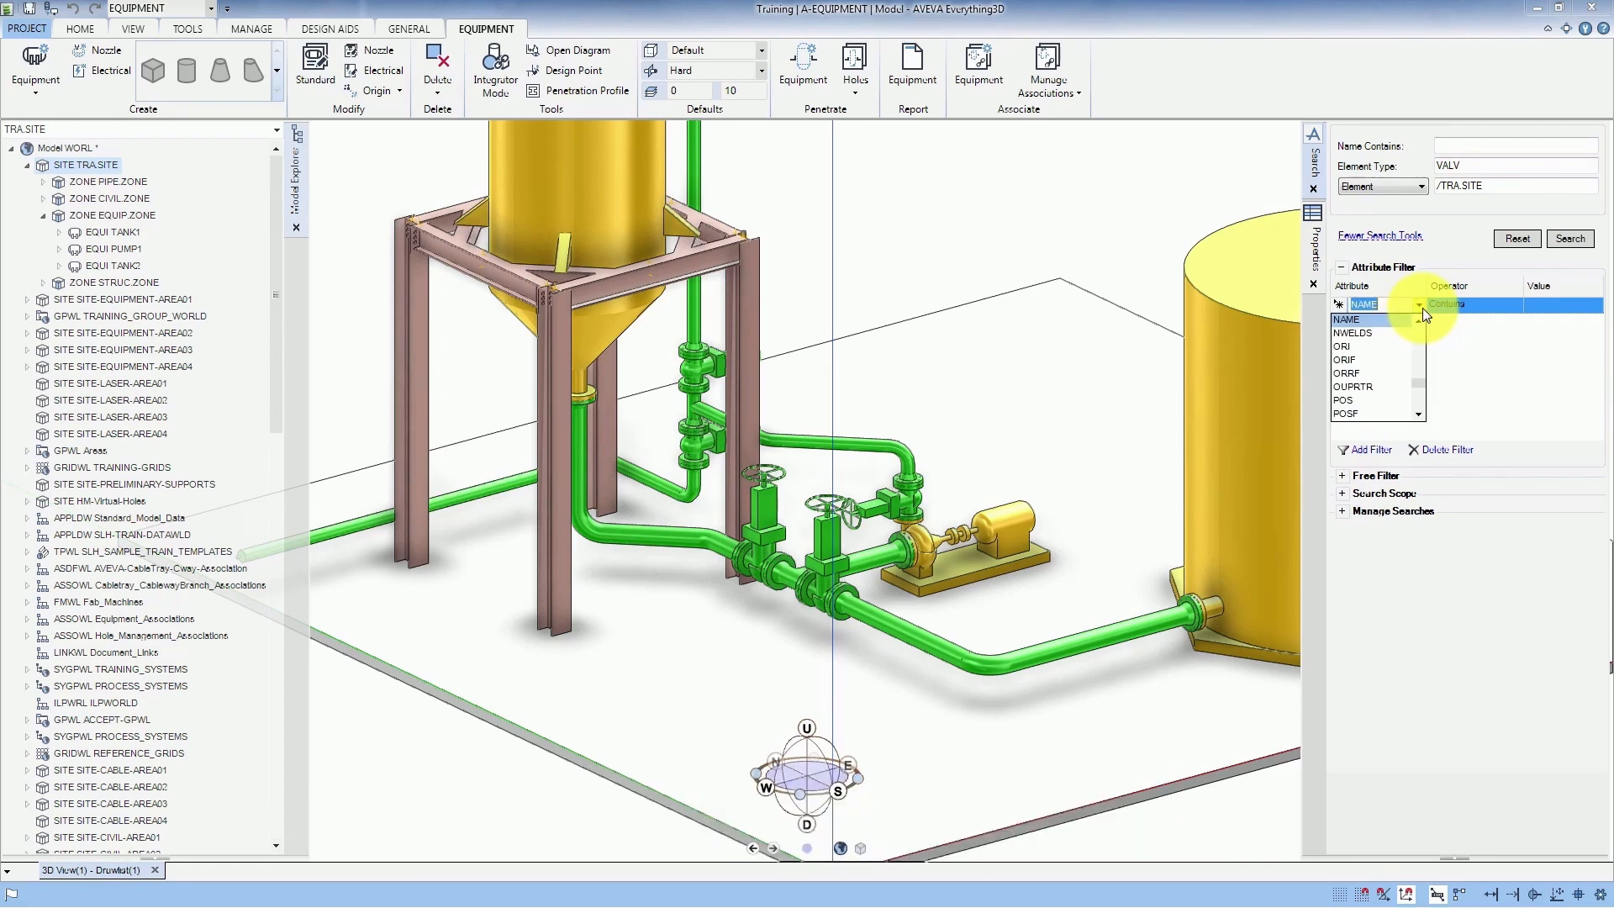
pyautogui.moveTo(1345, 399)
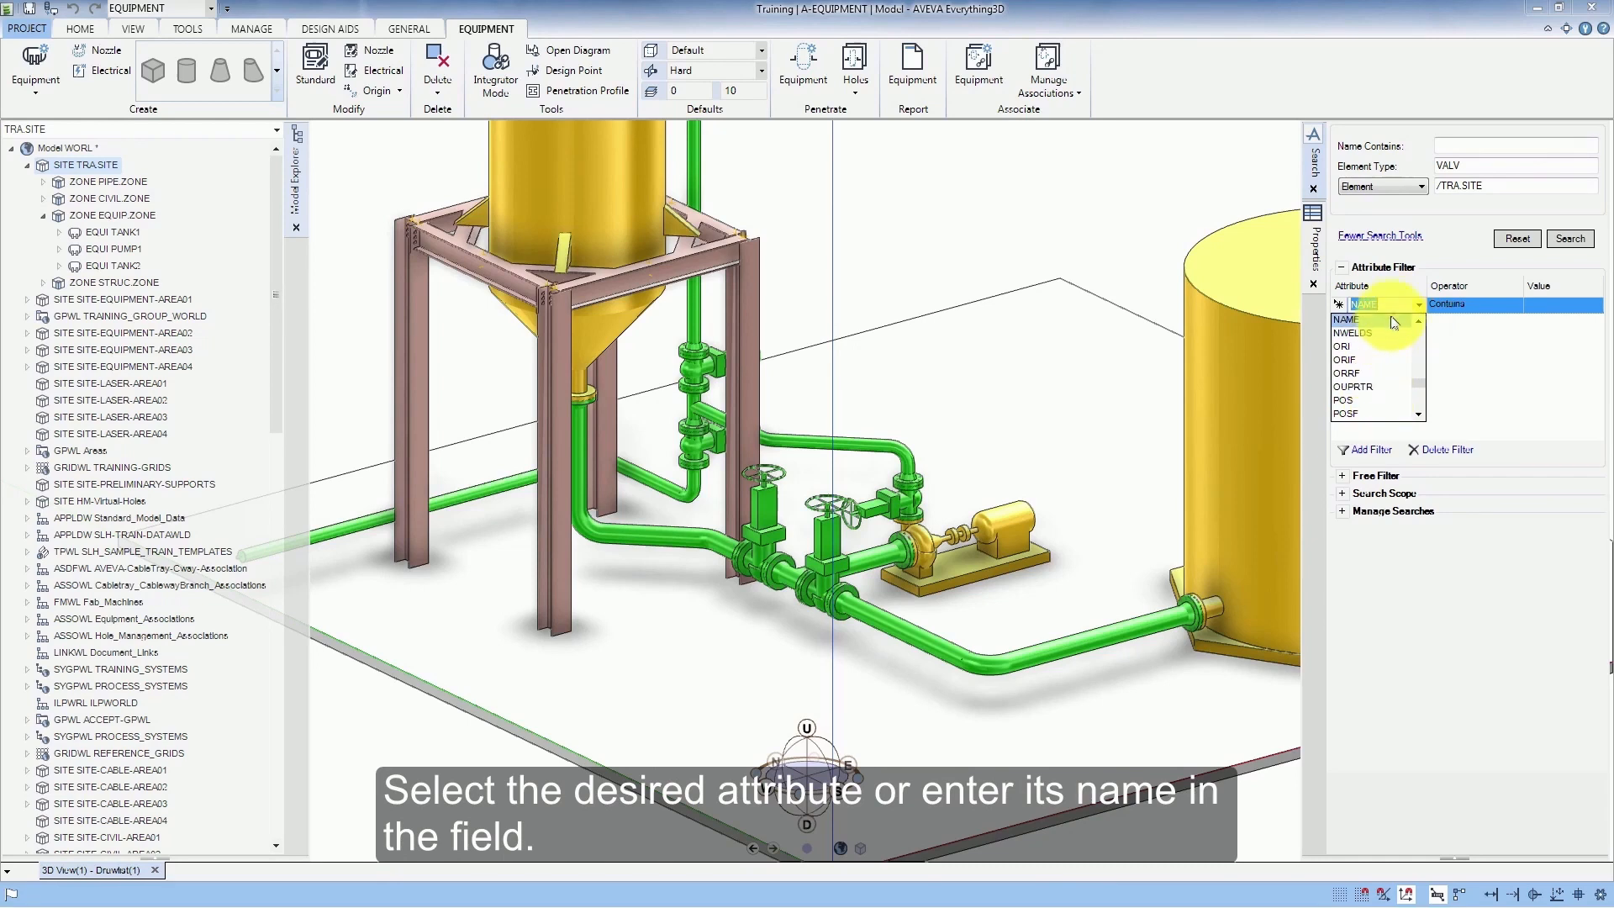
pyautogui.click(1344, 320)
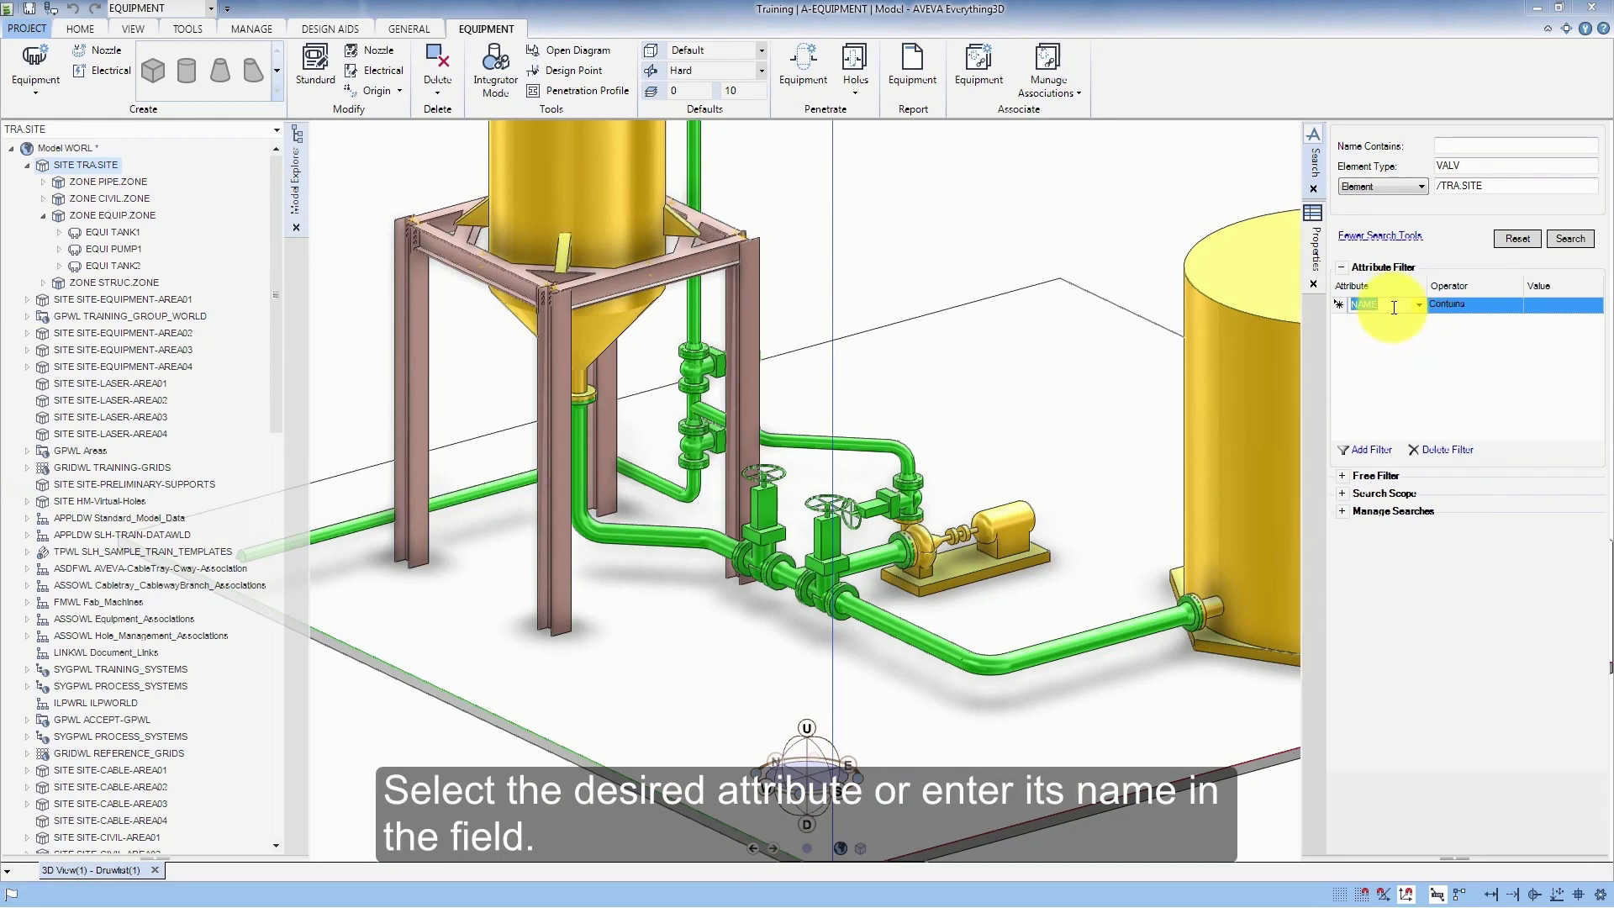
pyautogui.write('ABOR')
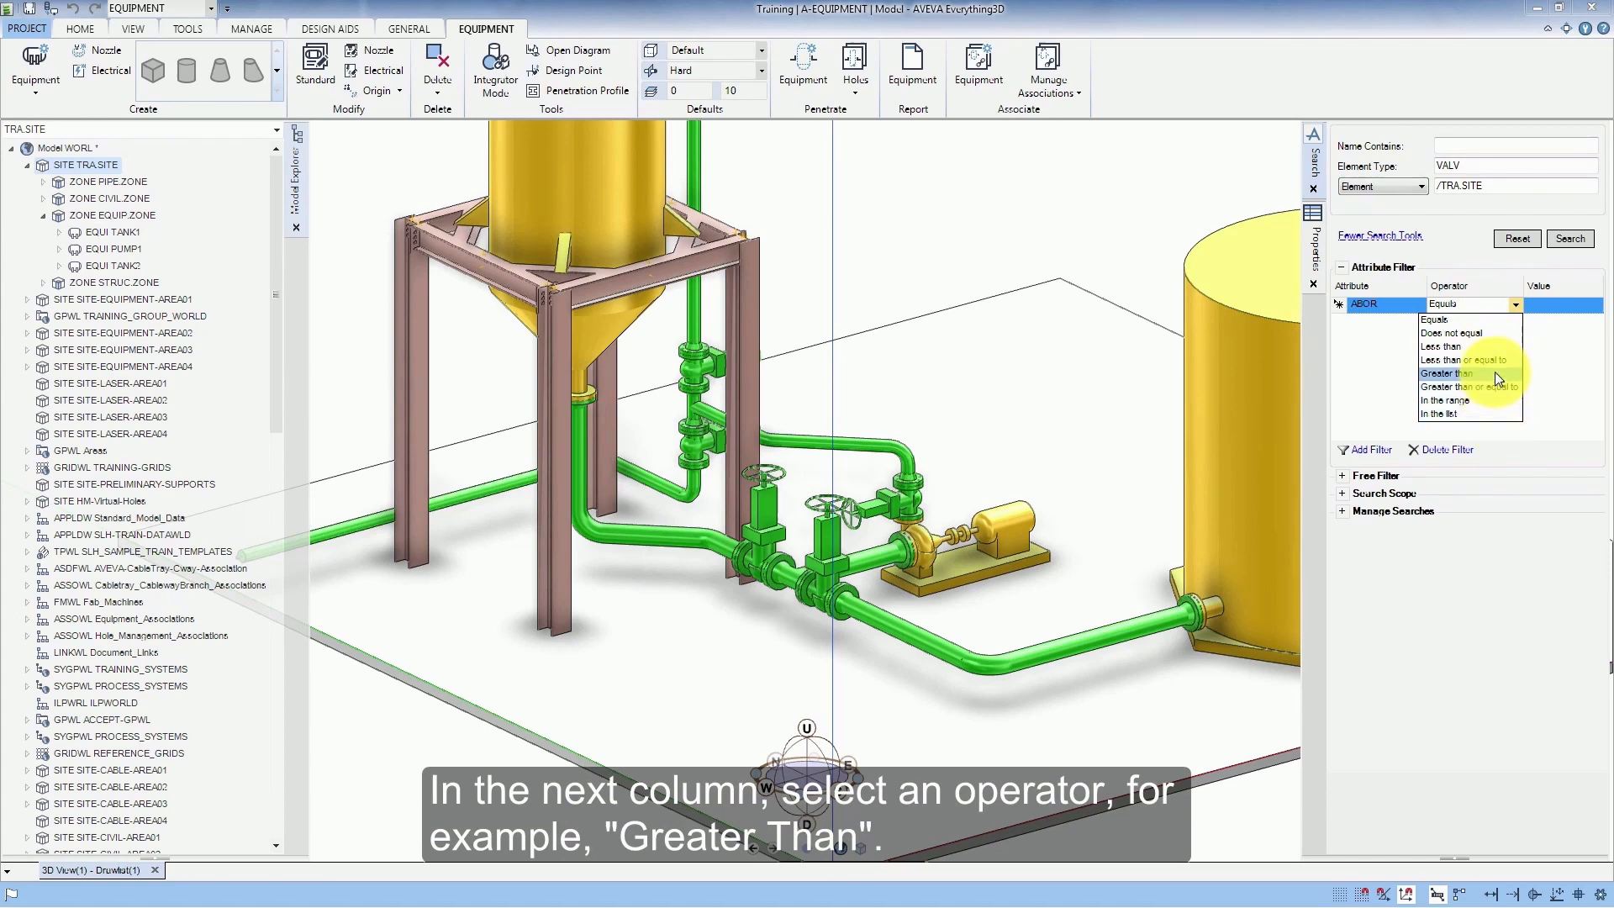
pyautogui.click(1445, 373)
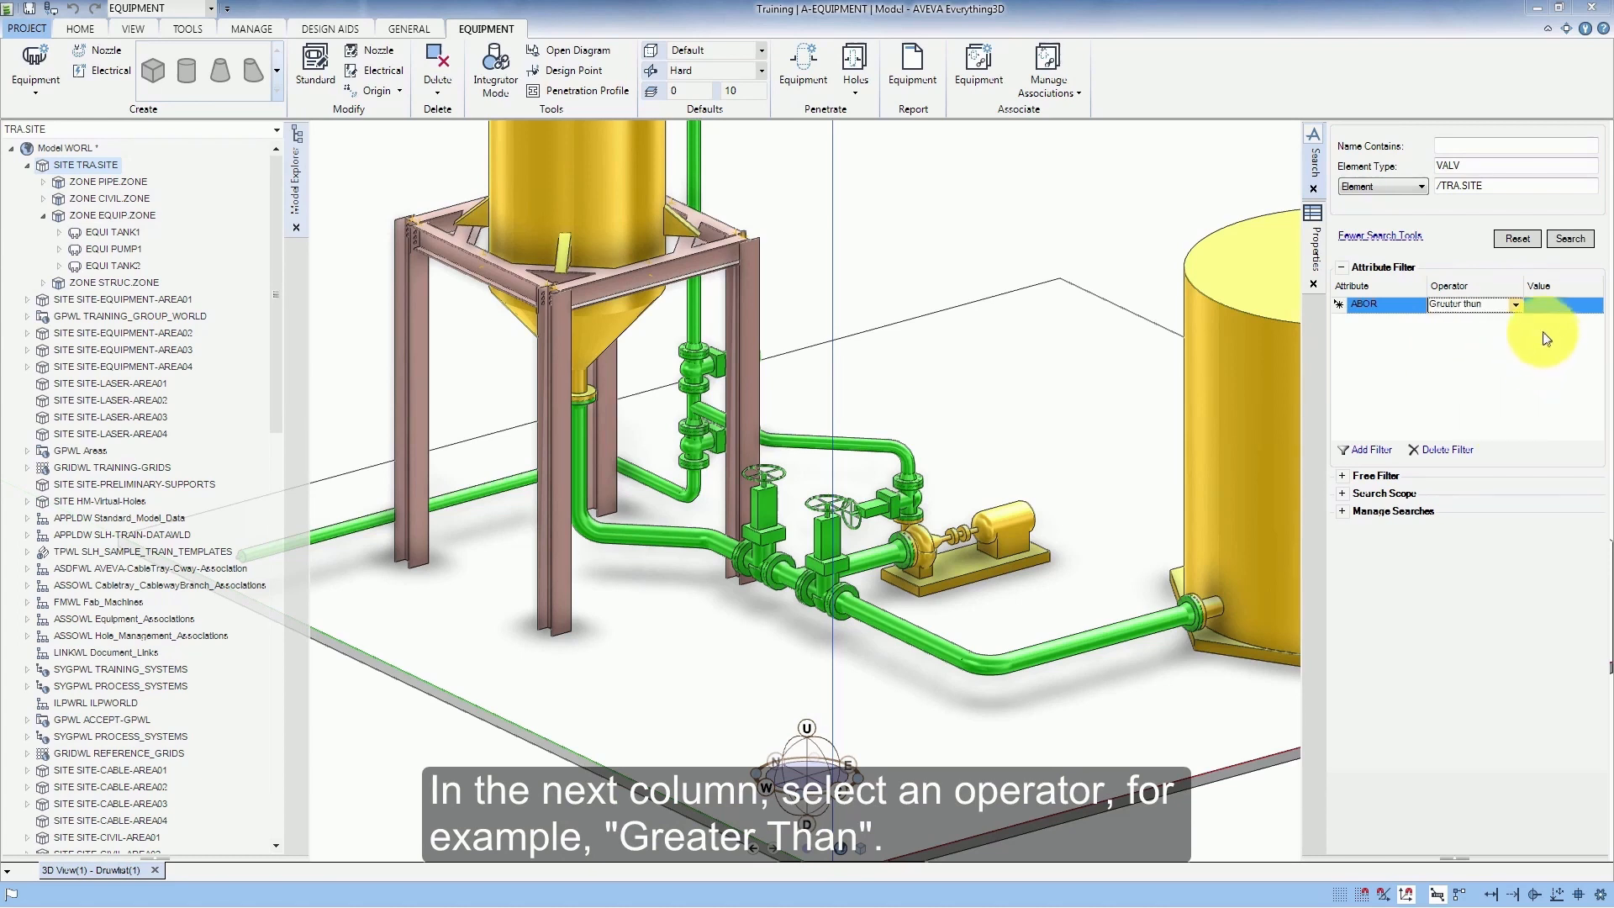
pyautogui.click(1559, 303)
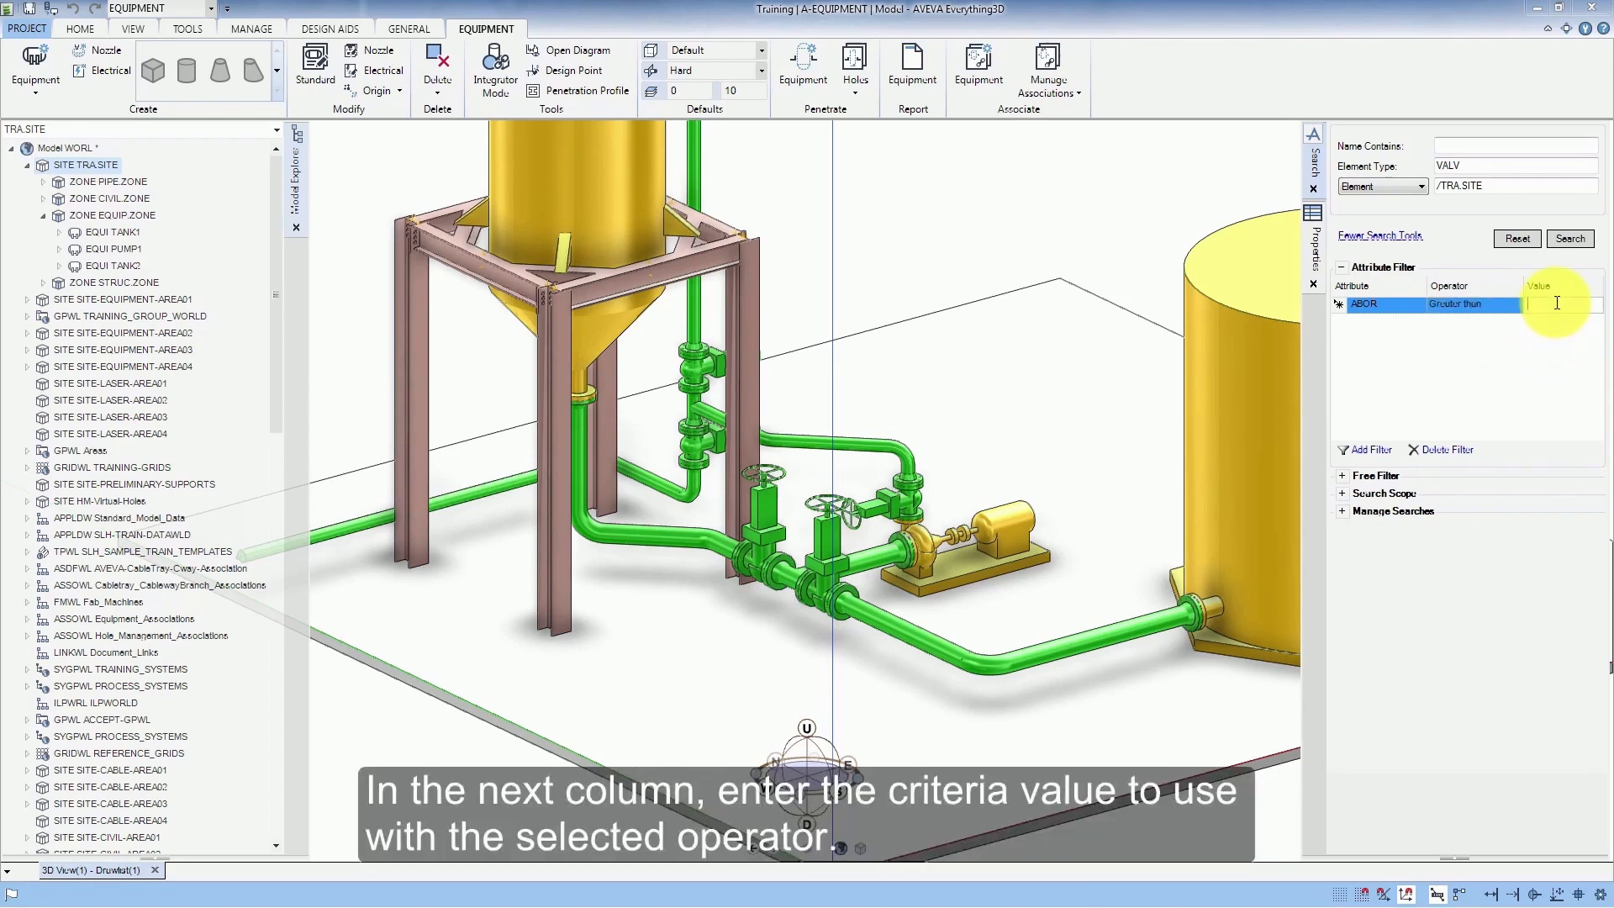
pyautogui.write('100')
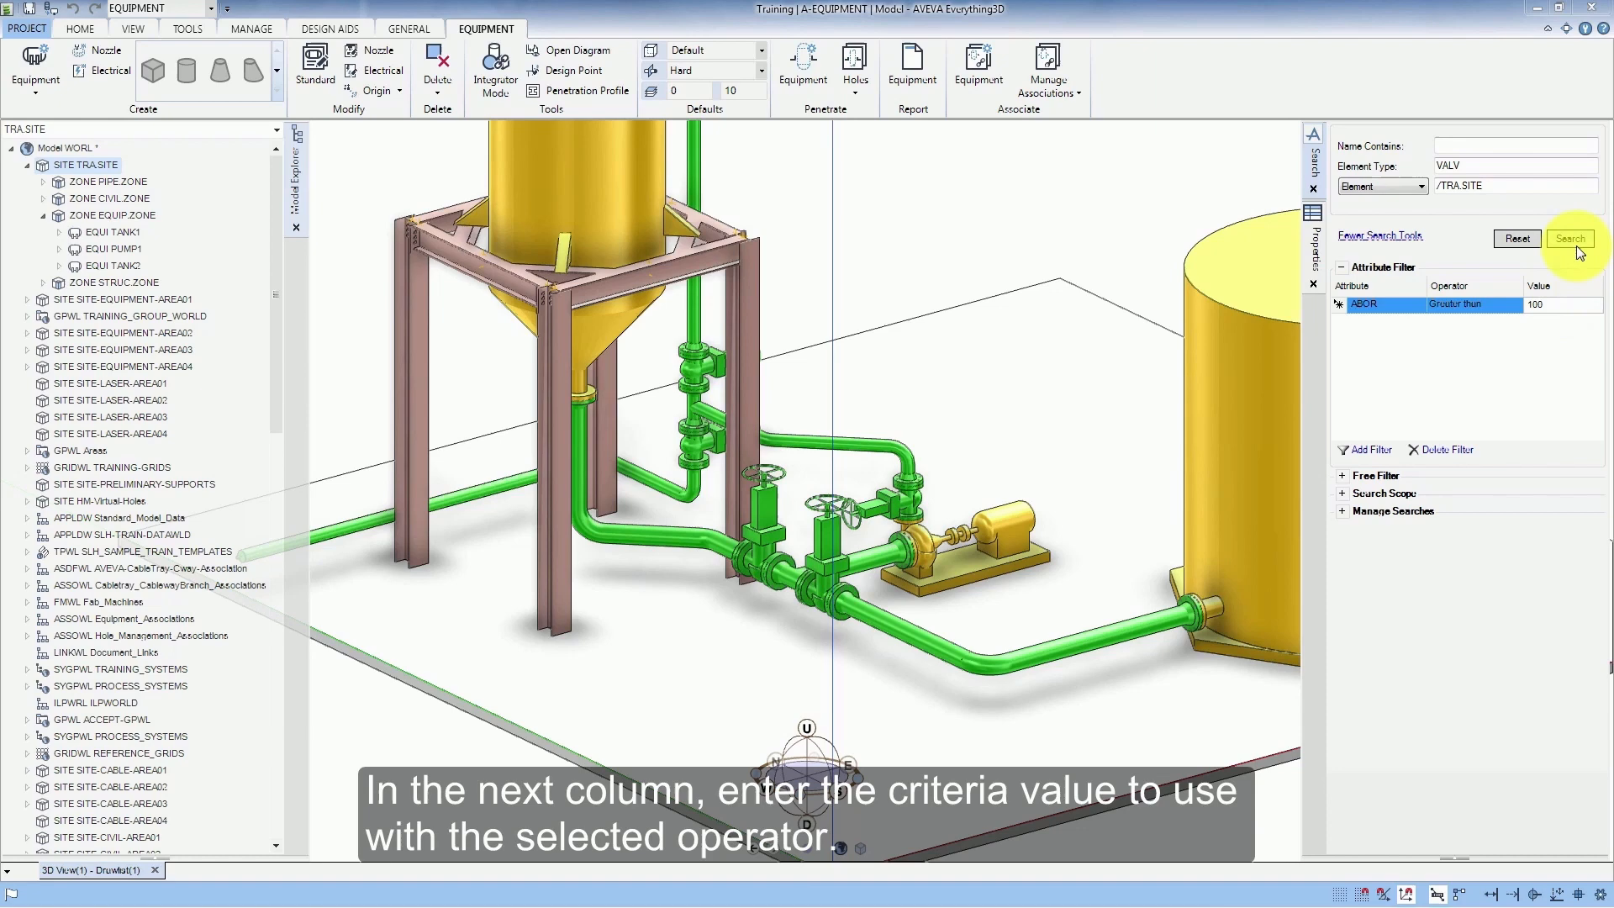
pyautogui.click(1568, 238)
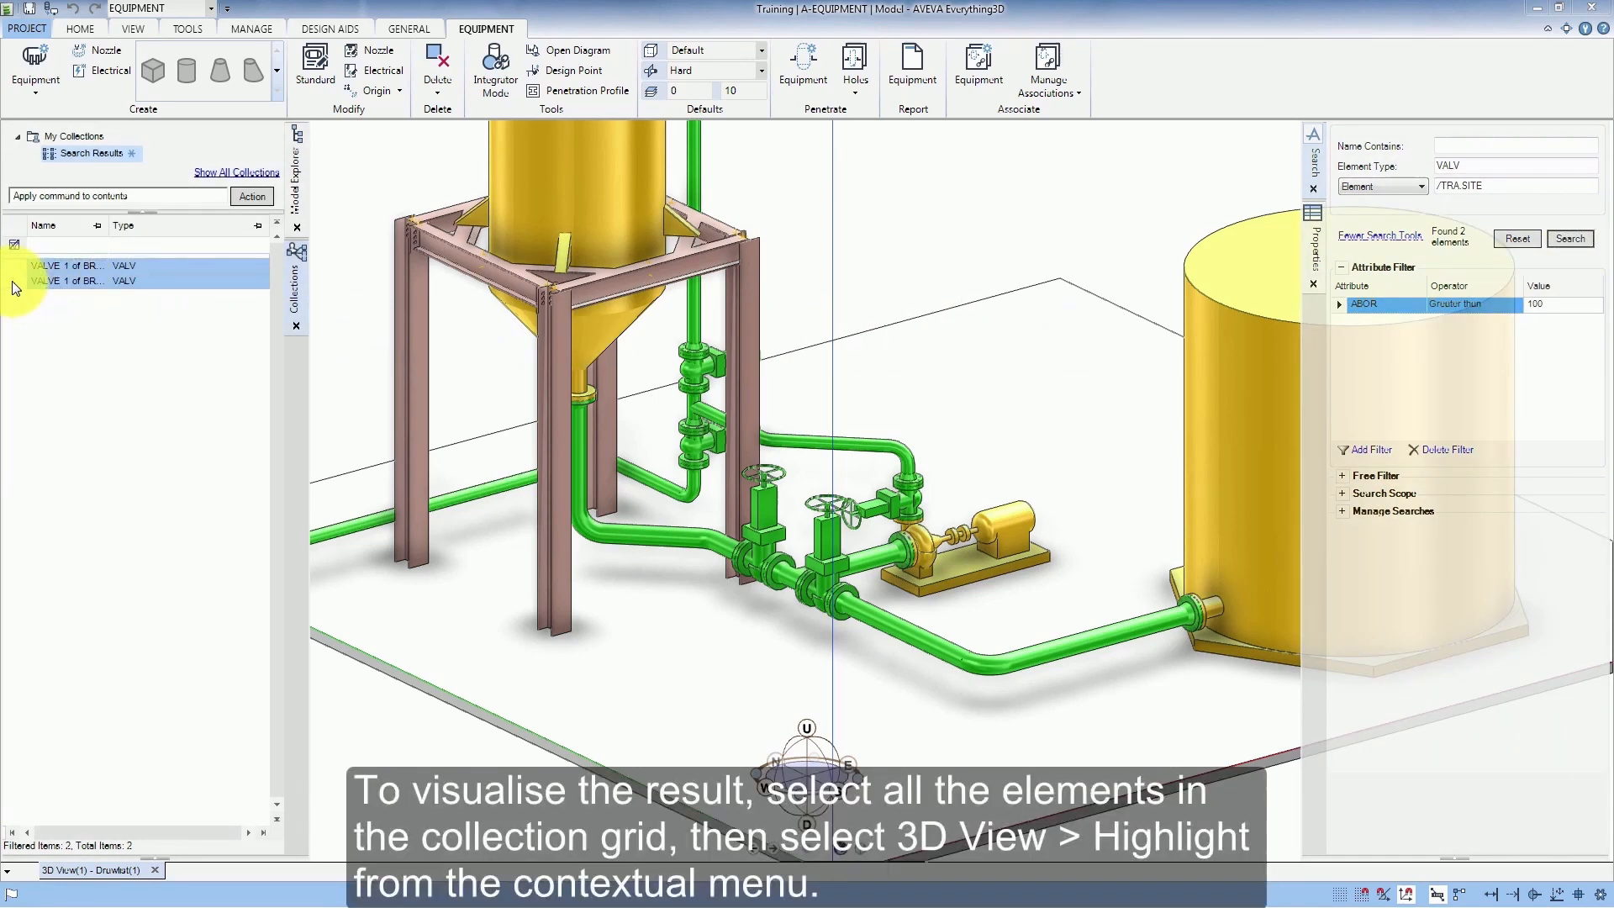
pyautogui.rightClick(67, 266)
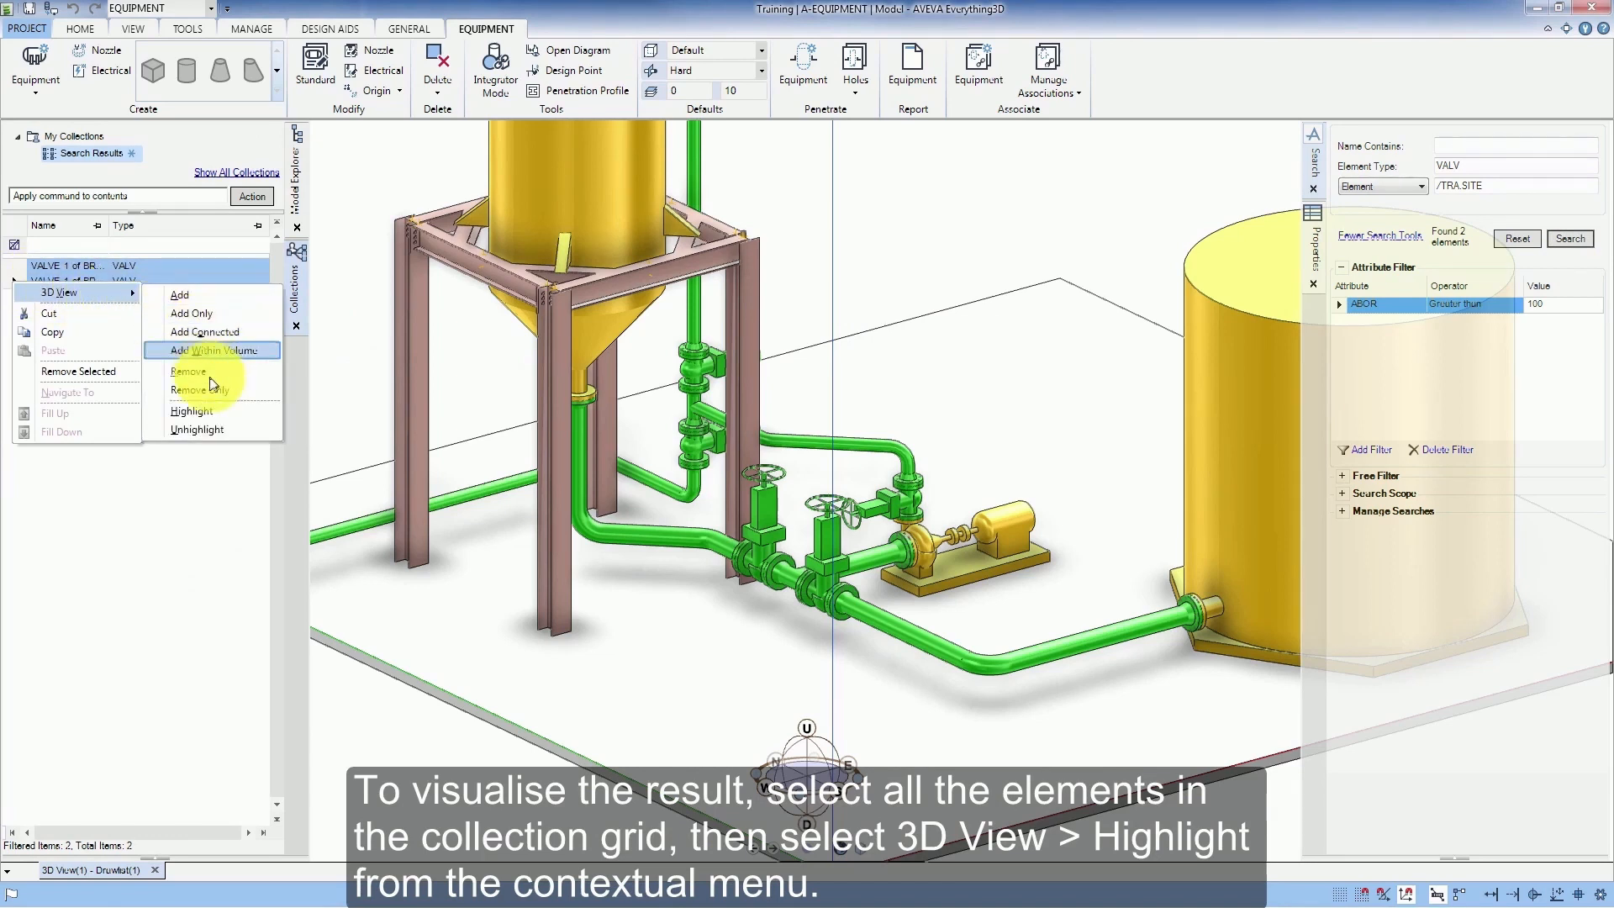
pyautogui.click(191, 411)
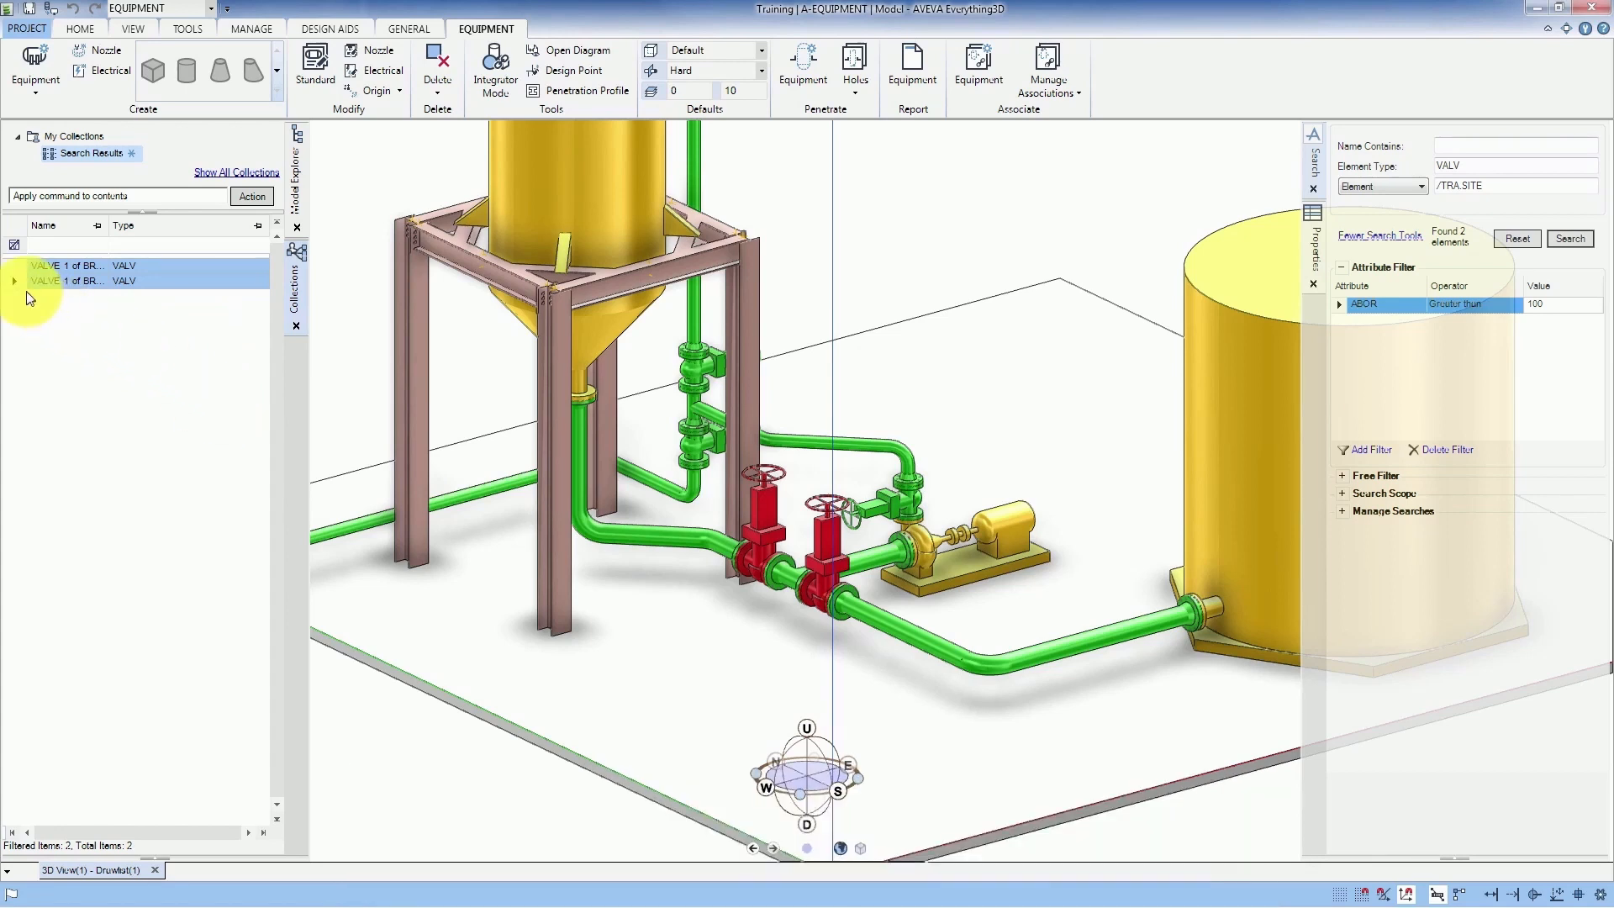
pyautogui.rightClick(44, 273)
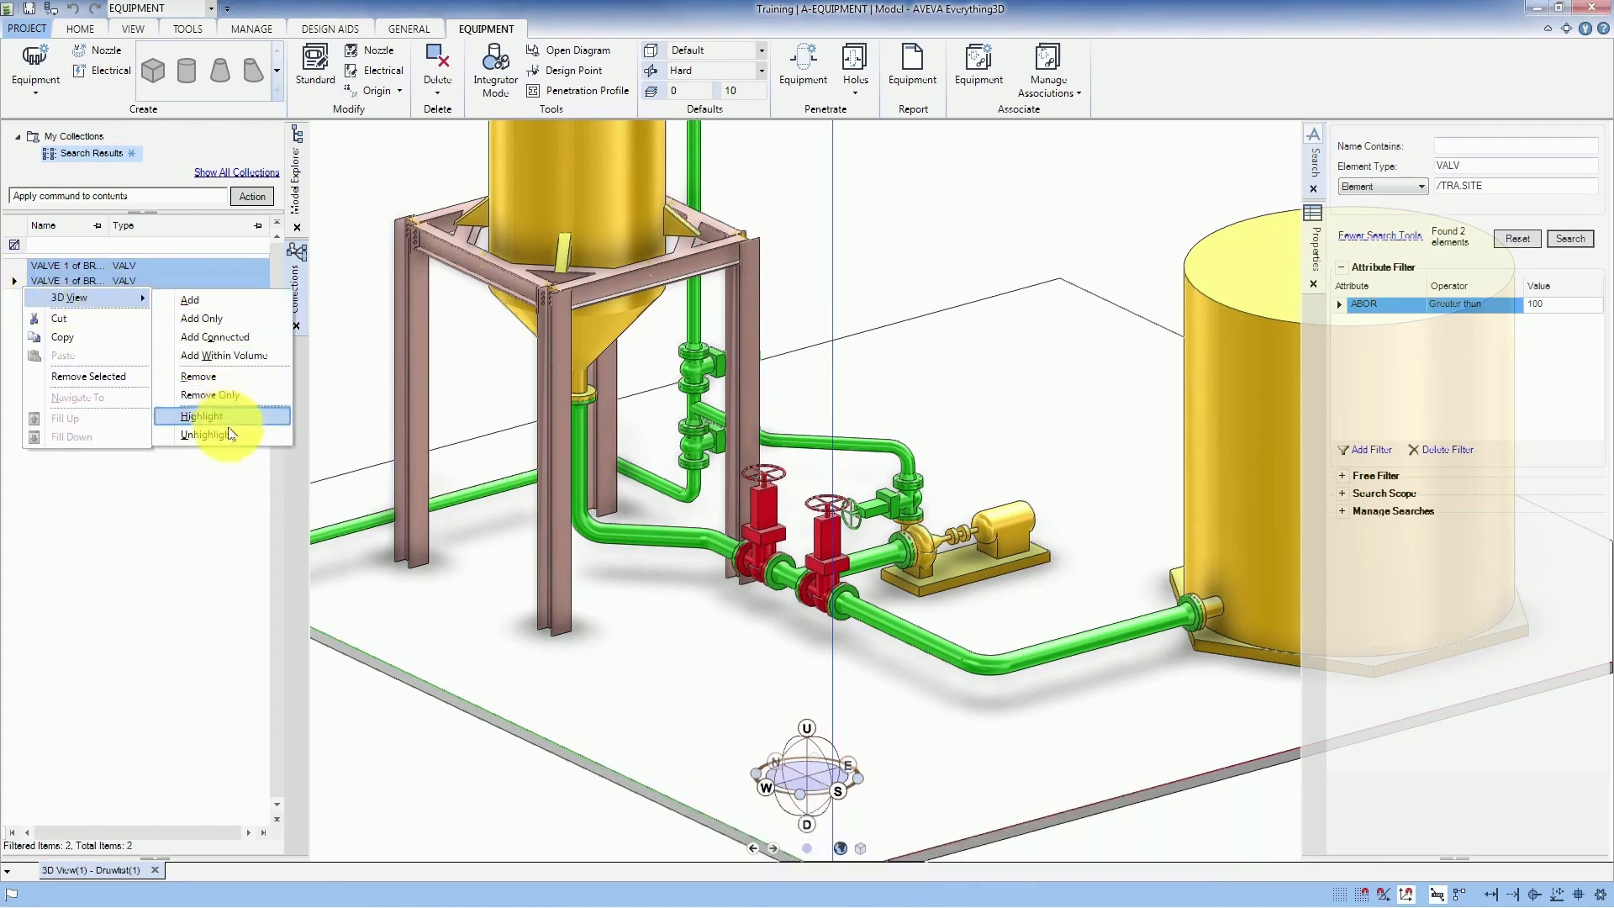
pyautogui.click(202, 416)
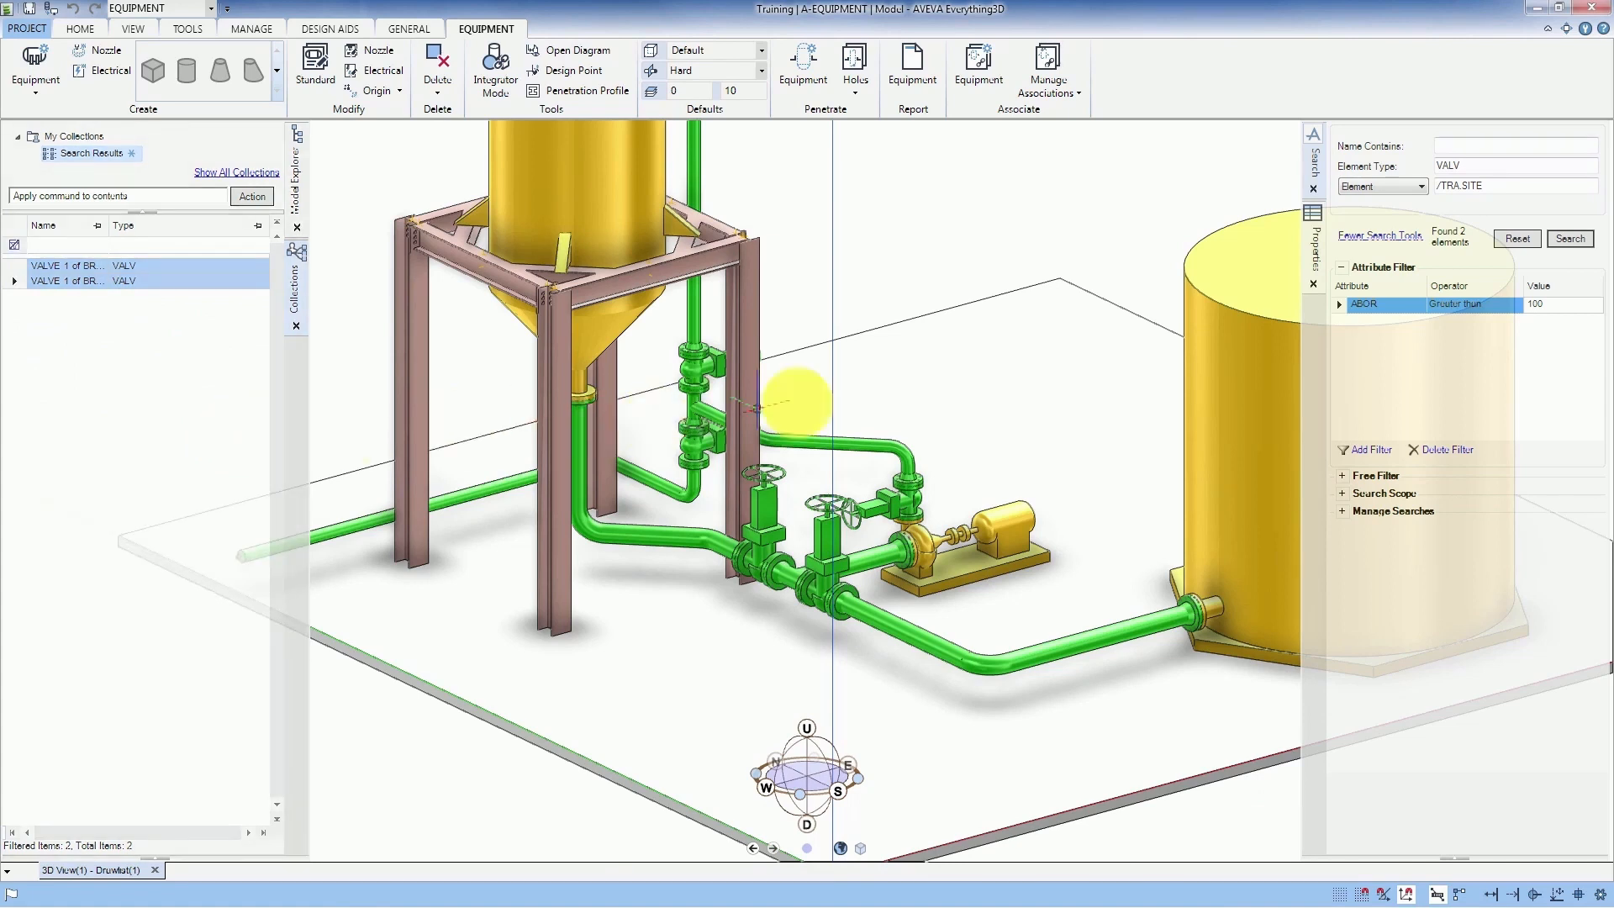
pyautogui.click(1363, 303)
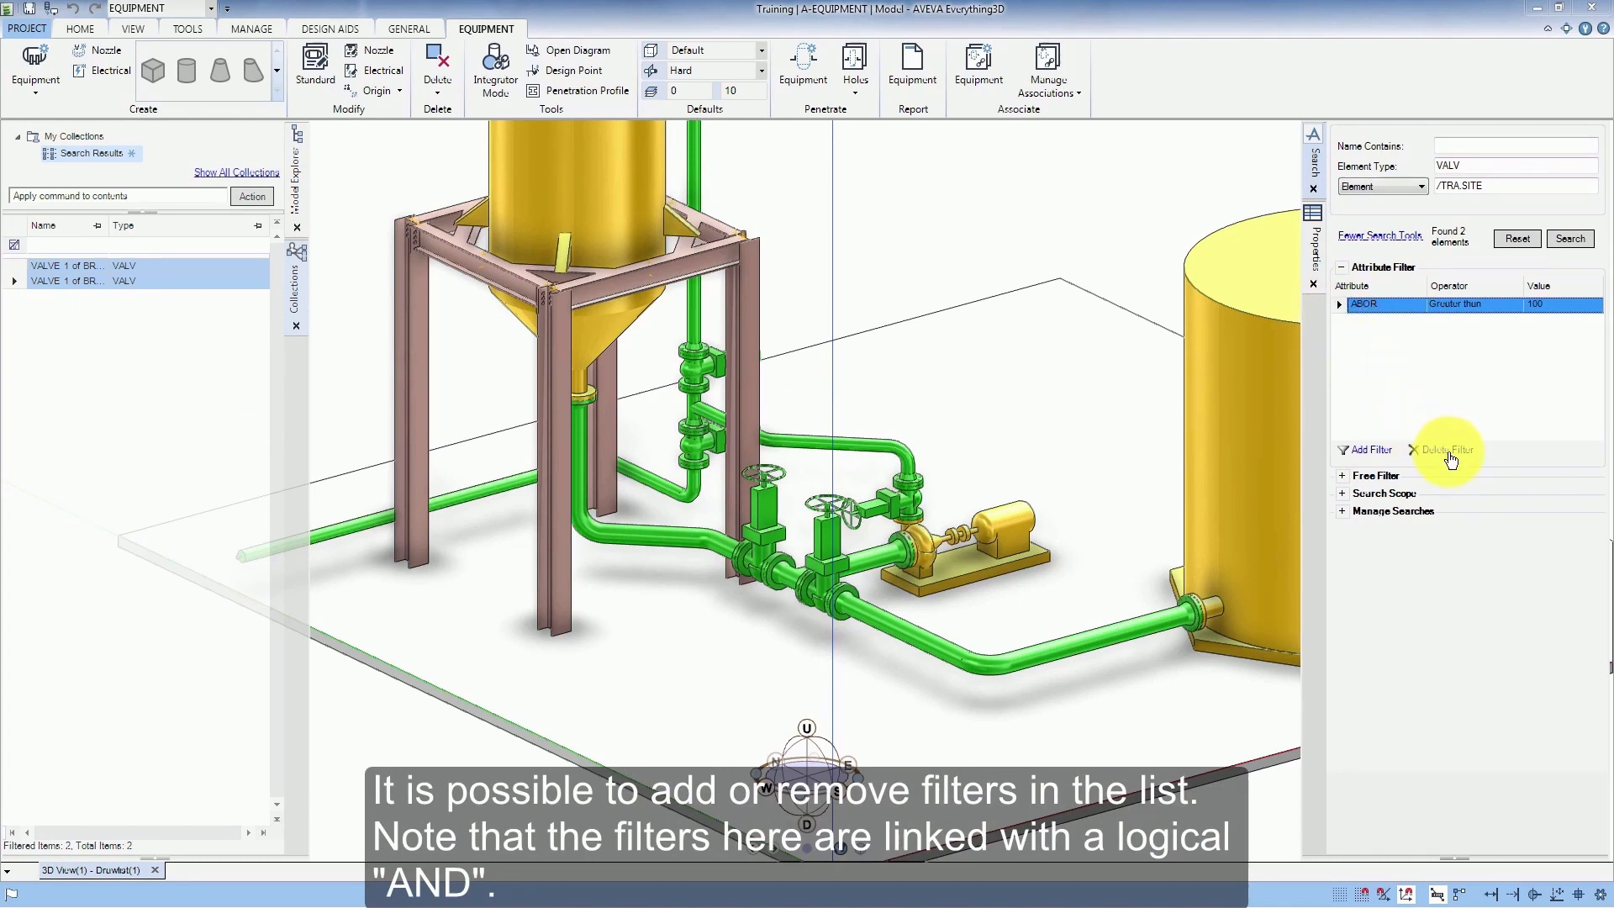
# - Delete the ABOR attribute filter and collapse the Attribute Filter section
pyautogui.click(1446, 450)
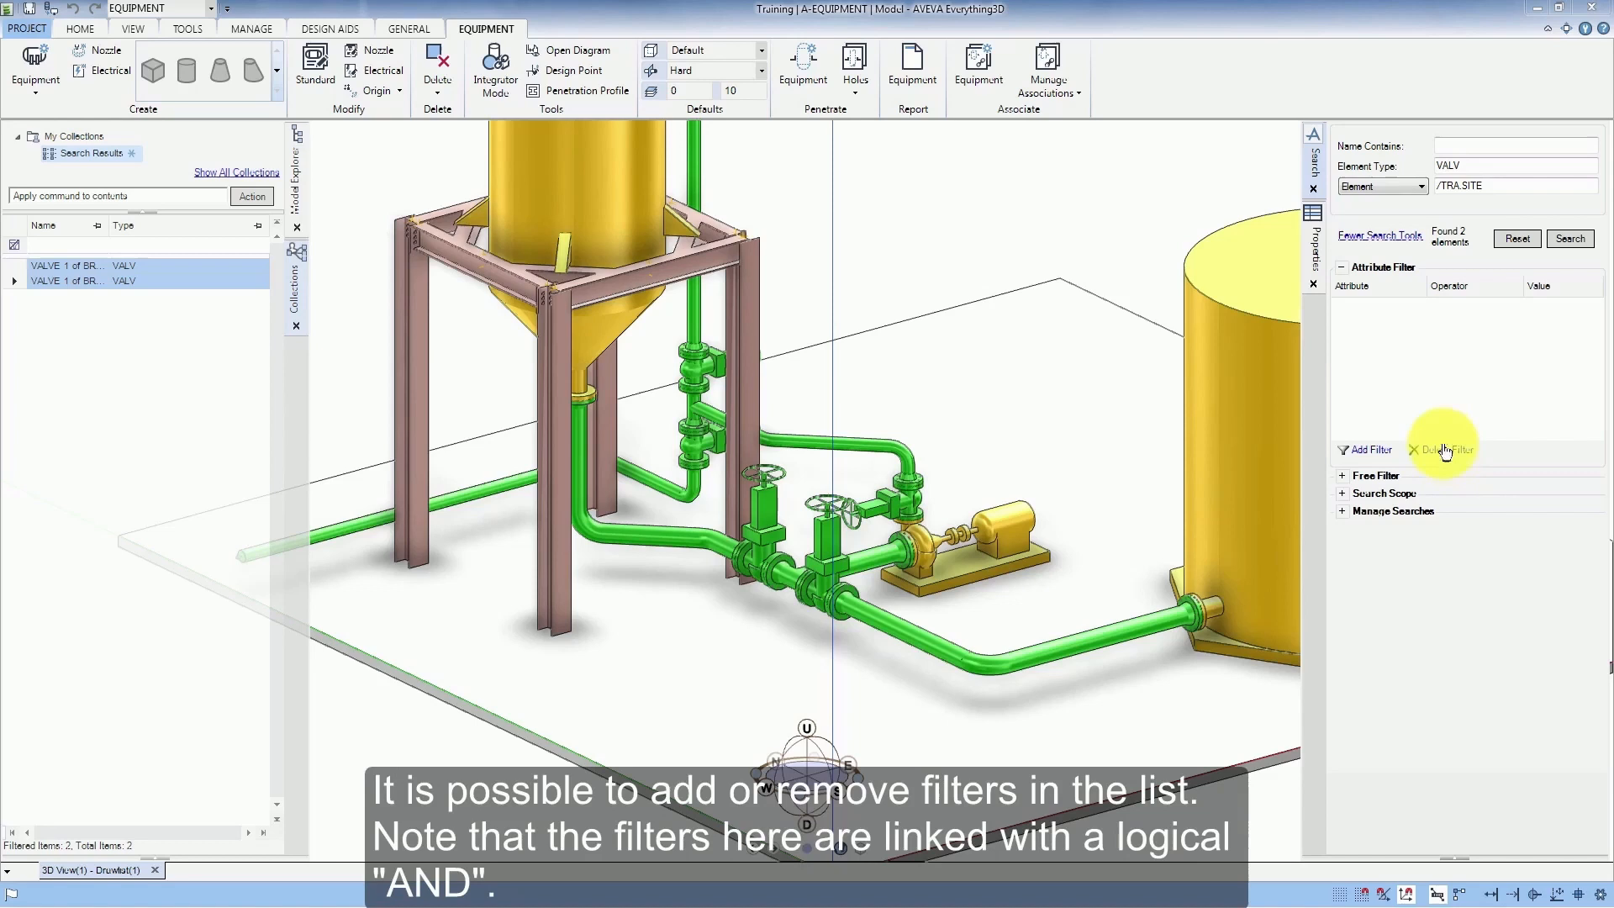
pyautogui.click(1342, 267)
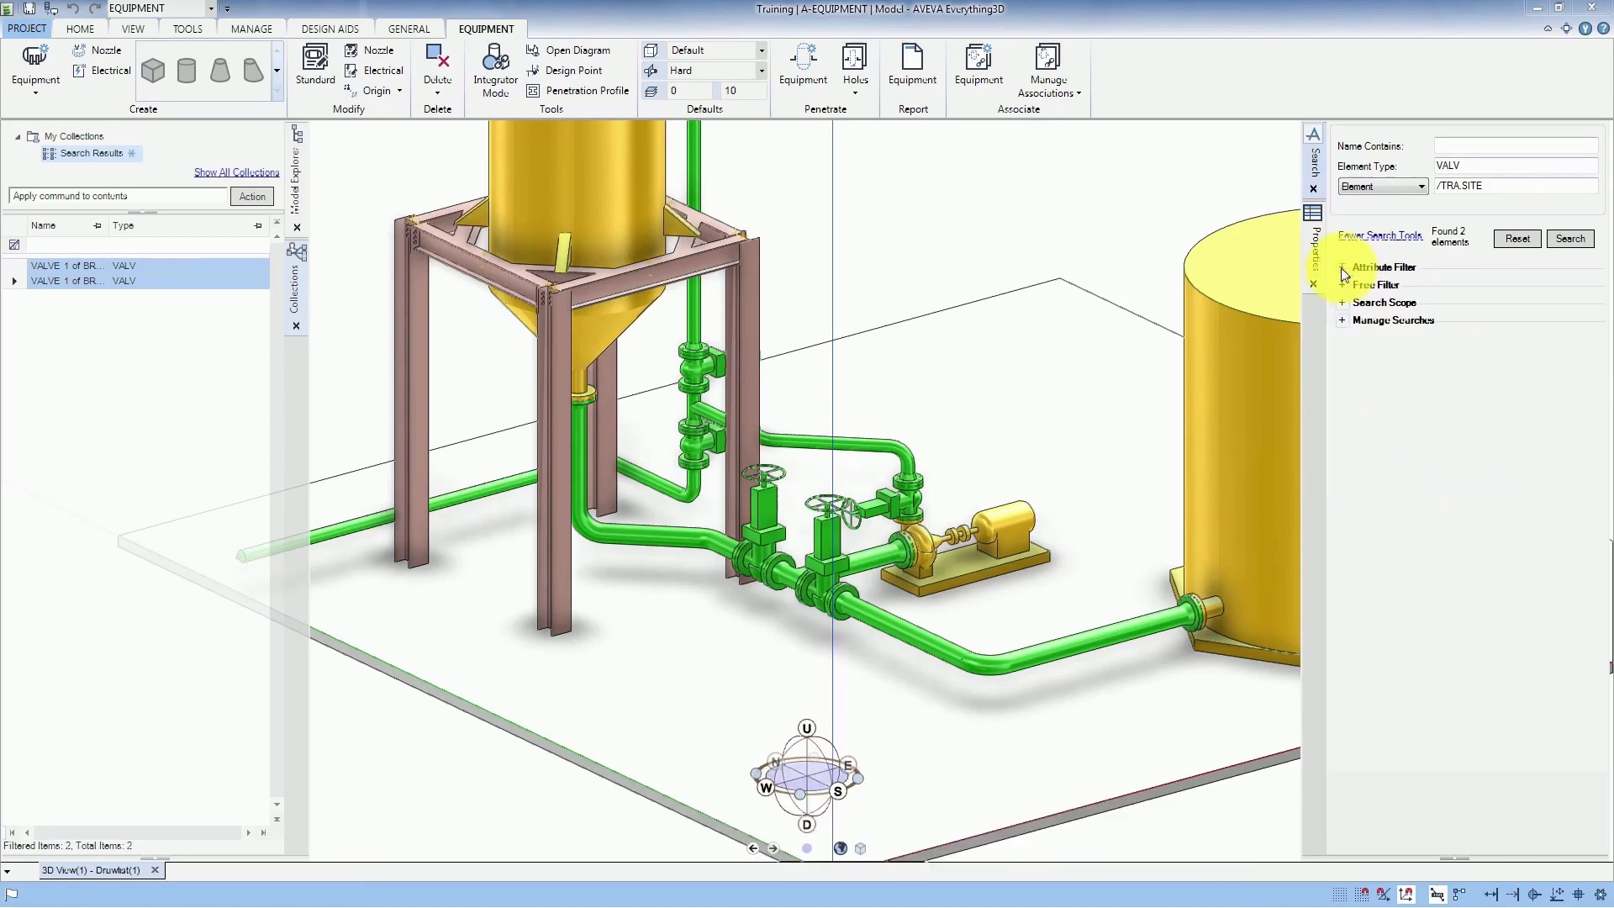
# - Apply the free filter STR(P1DIR) INSET('U','D') and rerun the search, finding 3 valves
pyautogui.click(1343, 284)
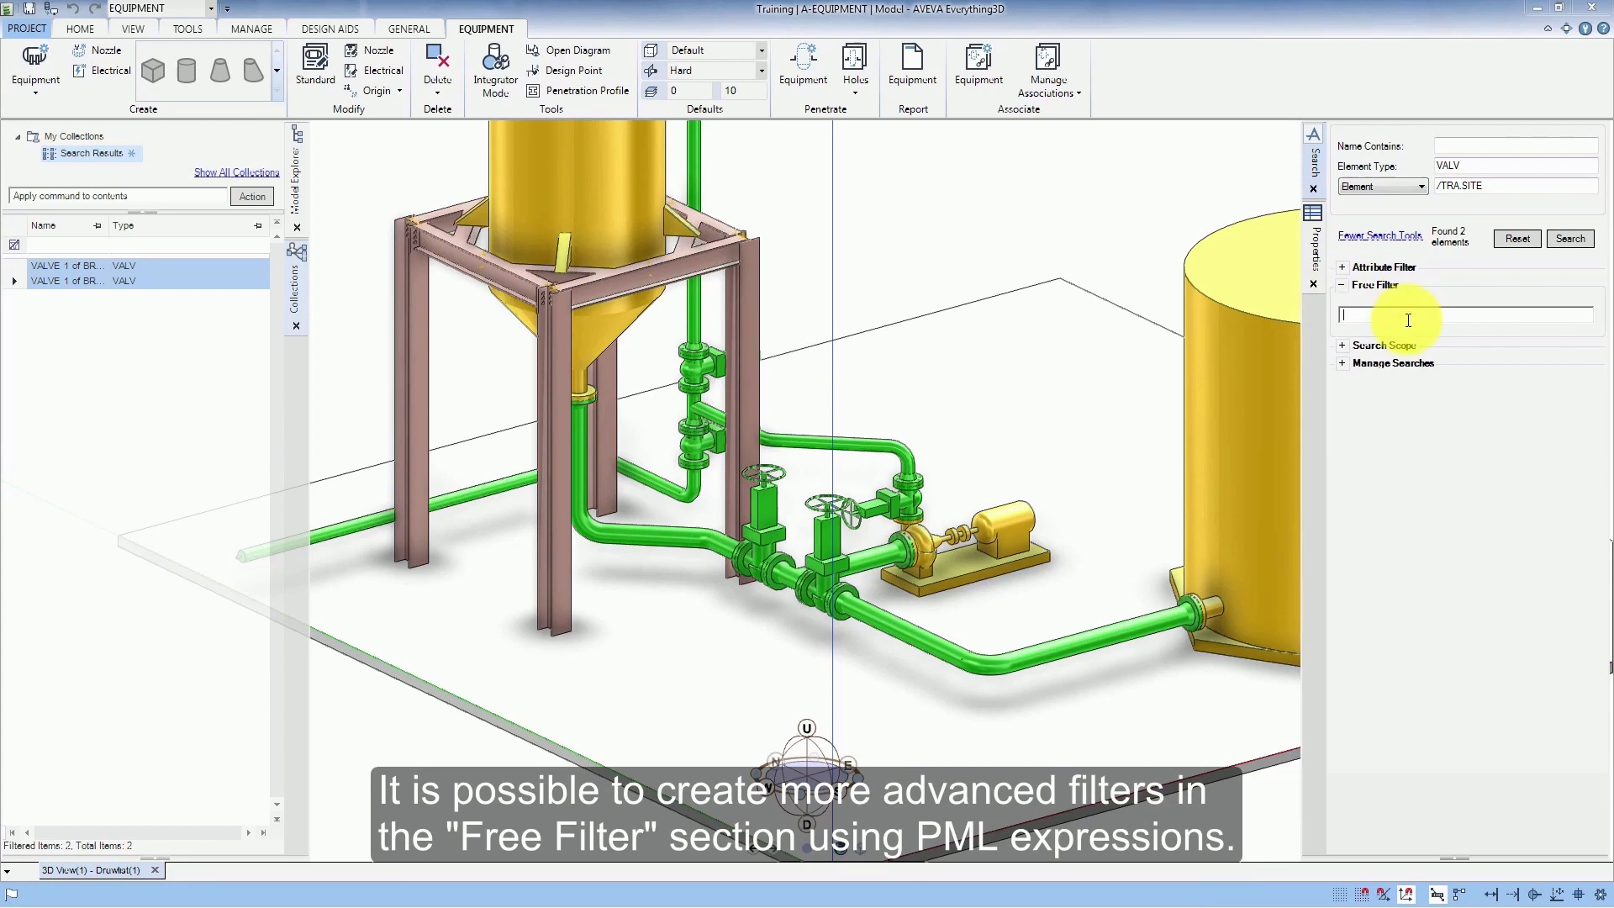
pyautogui.write("STR(P1DIR) INSET('U',")
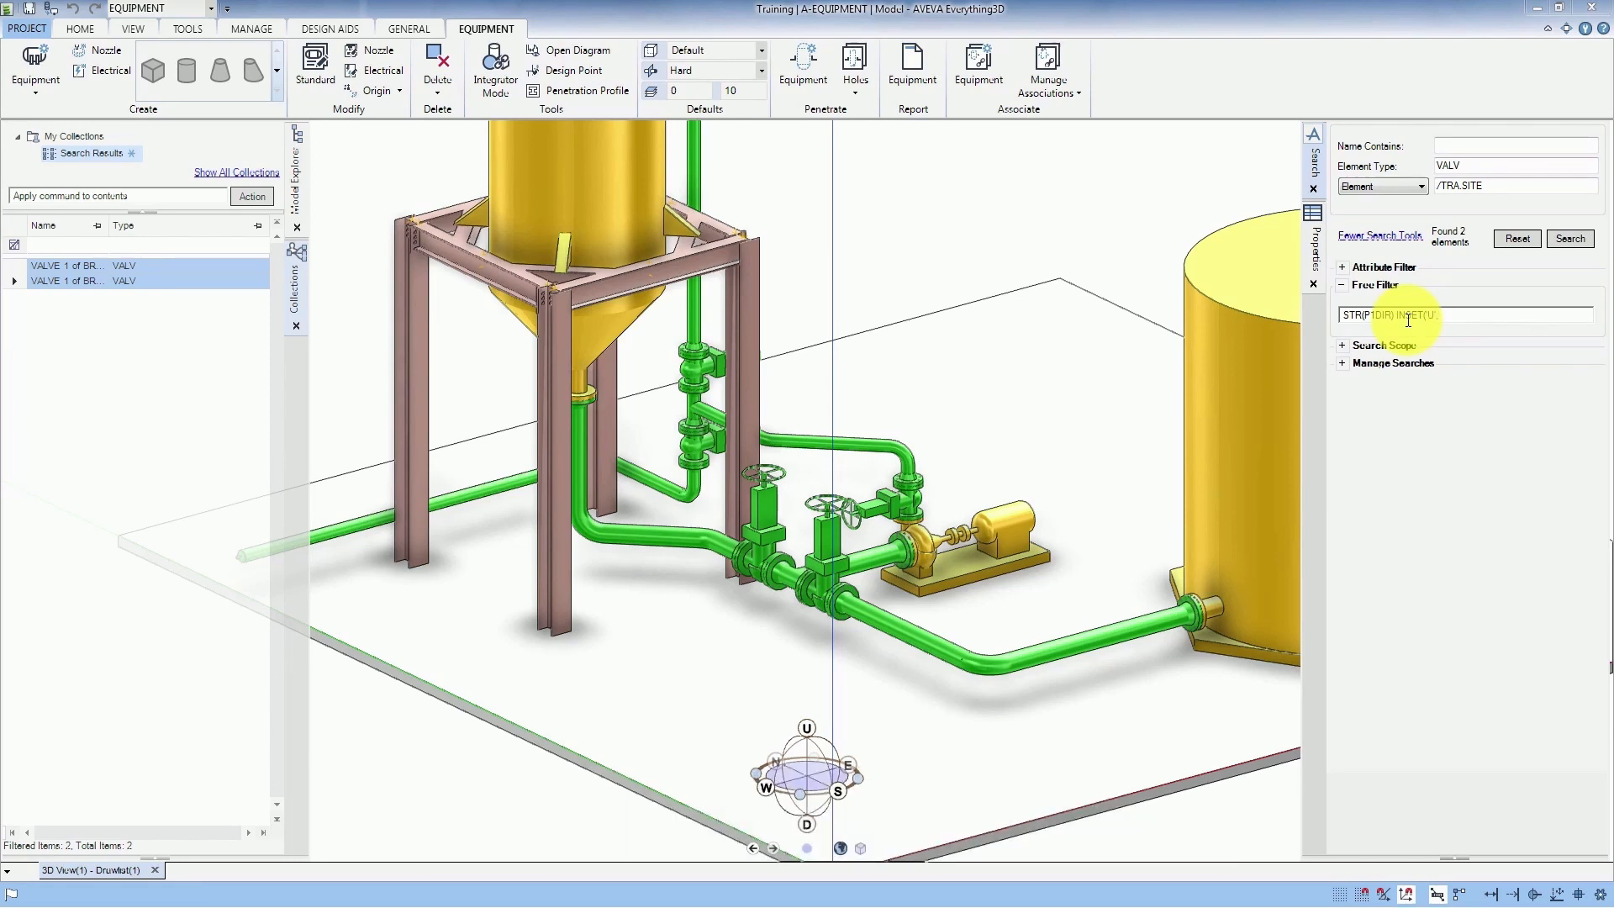
pyautogui.write("D'")
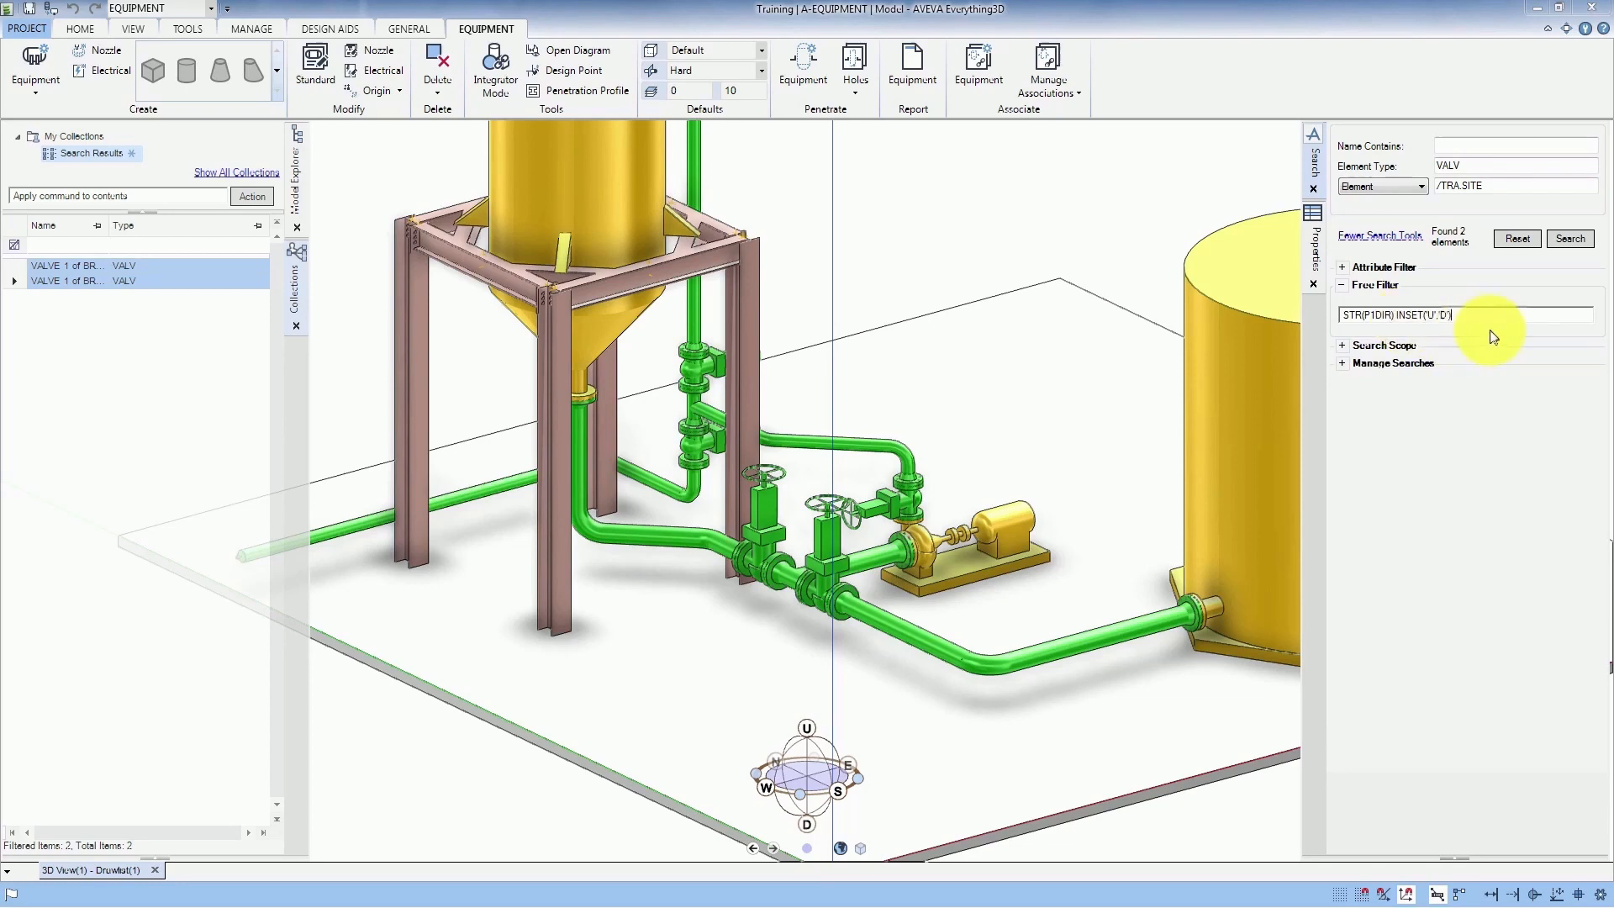
pyautogui.click(1568, 237)
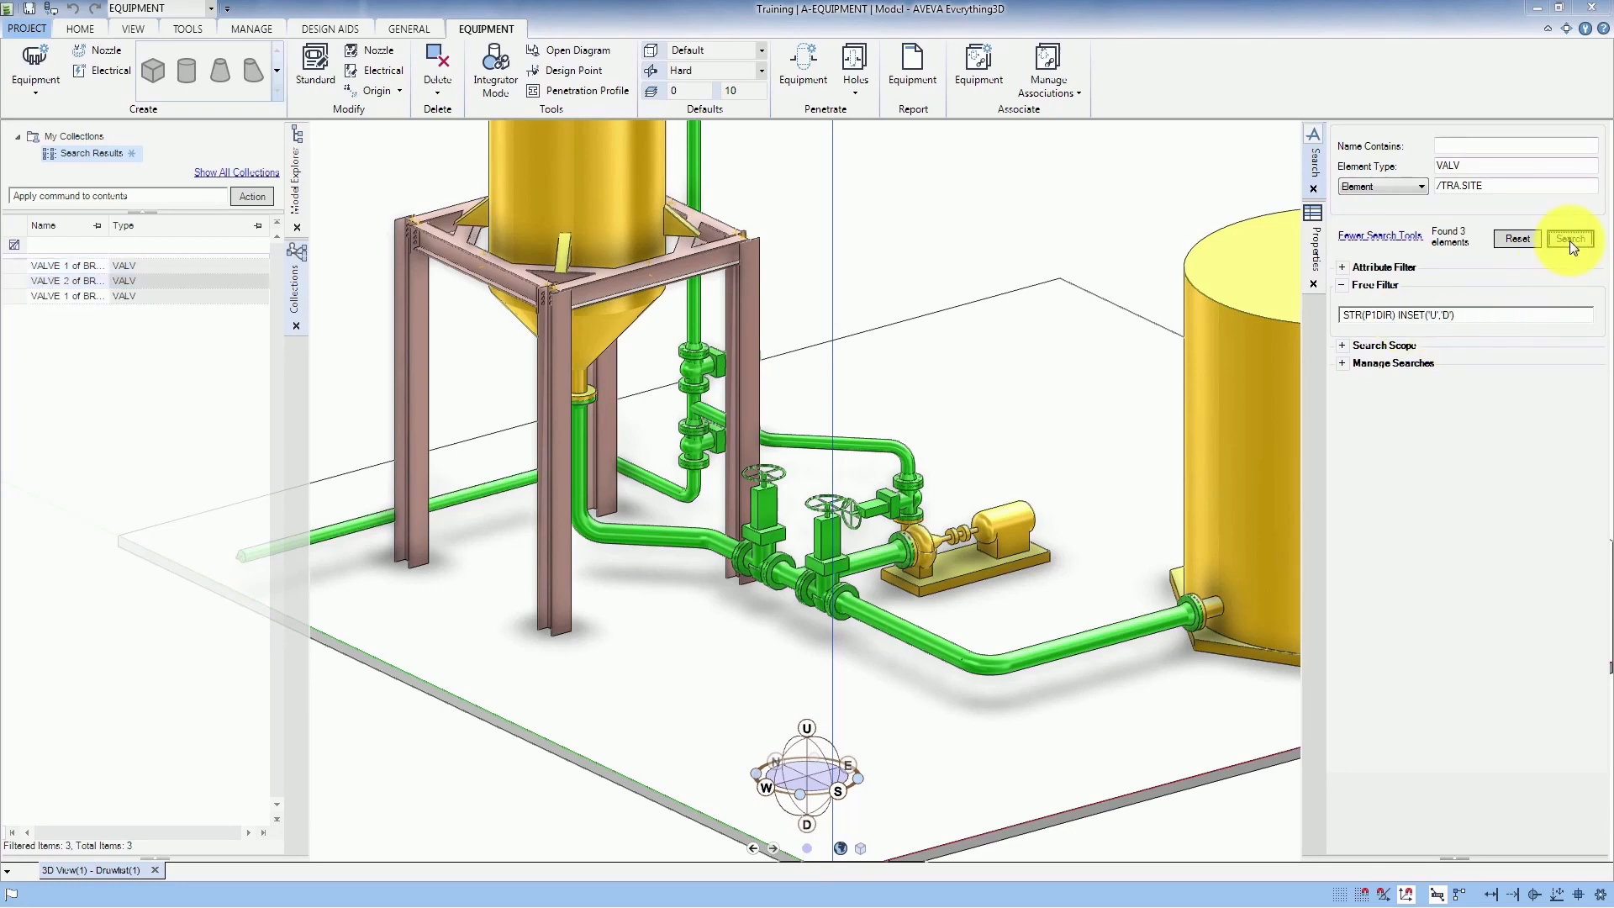
pyautogui.moveTo(1420, 263)
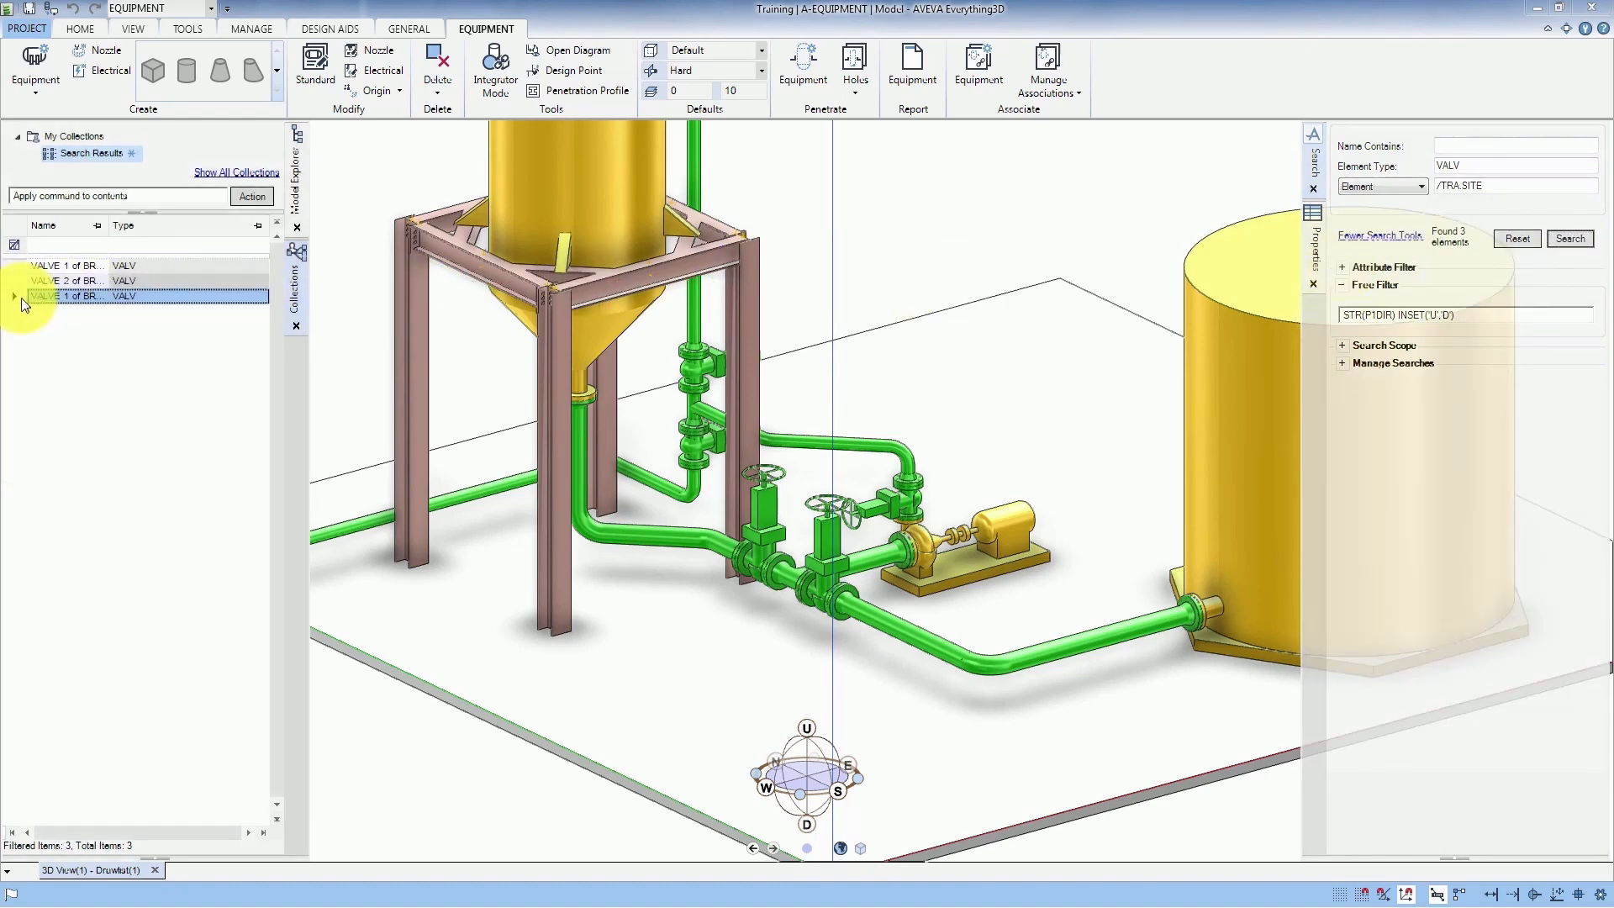
pyautogui.rightClick(67, 295)
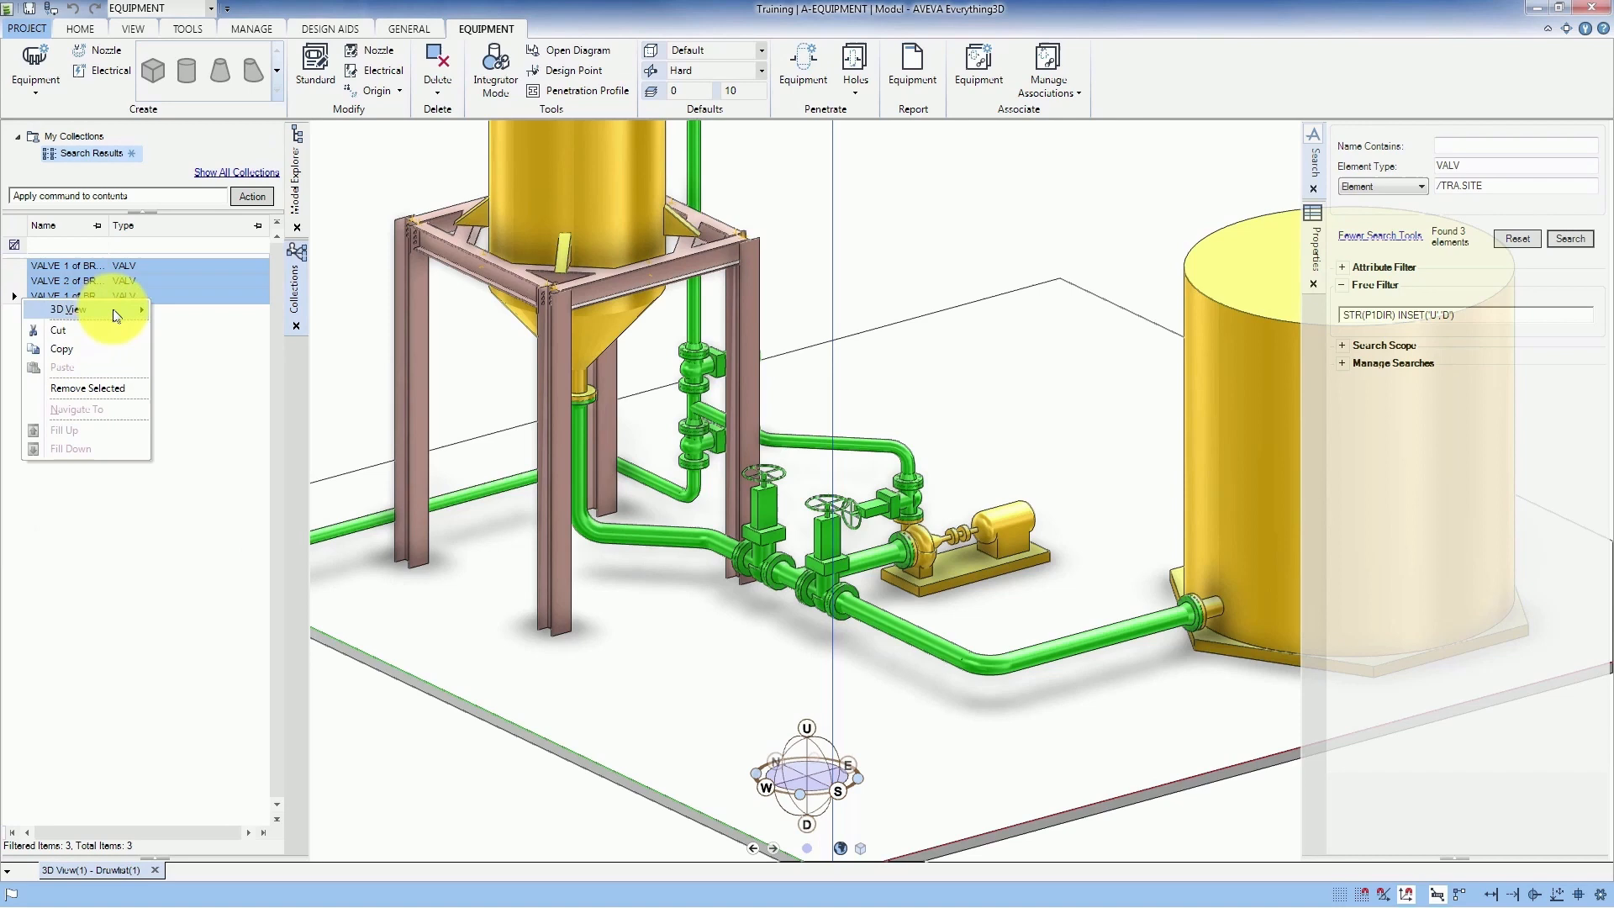
pyautogui.click(68, 310)
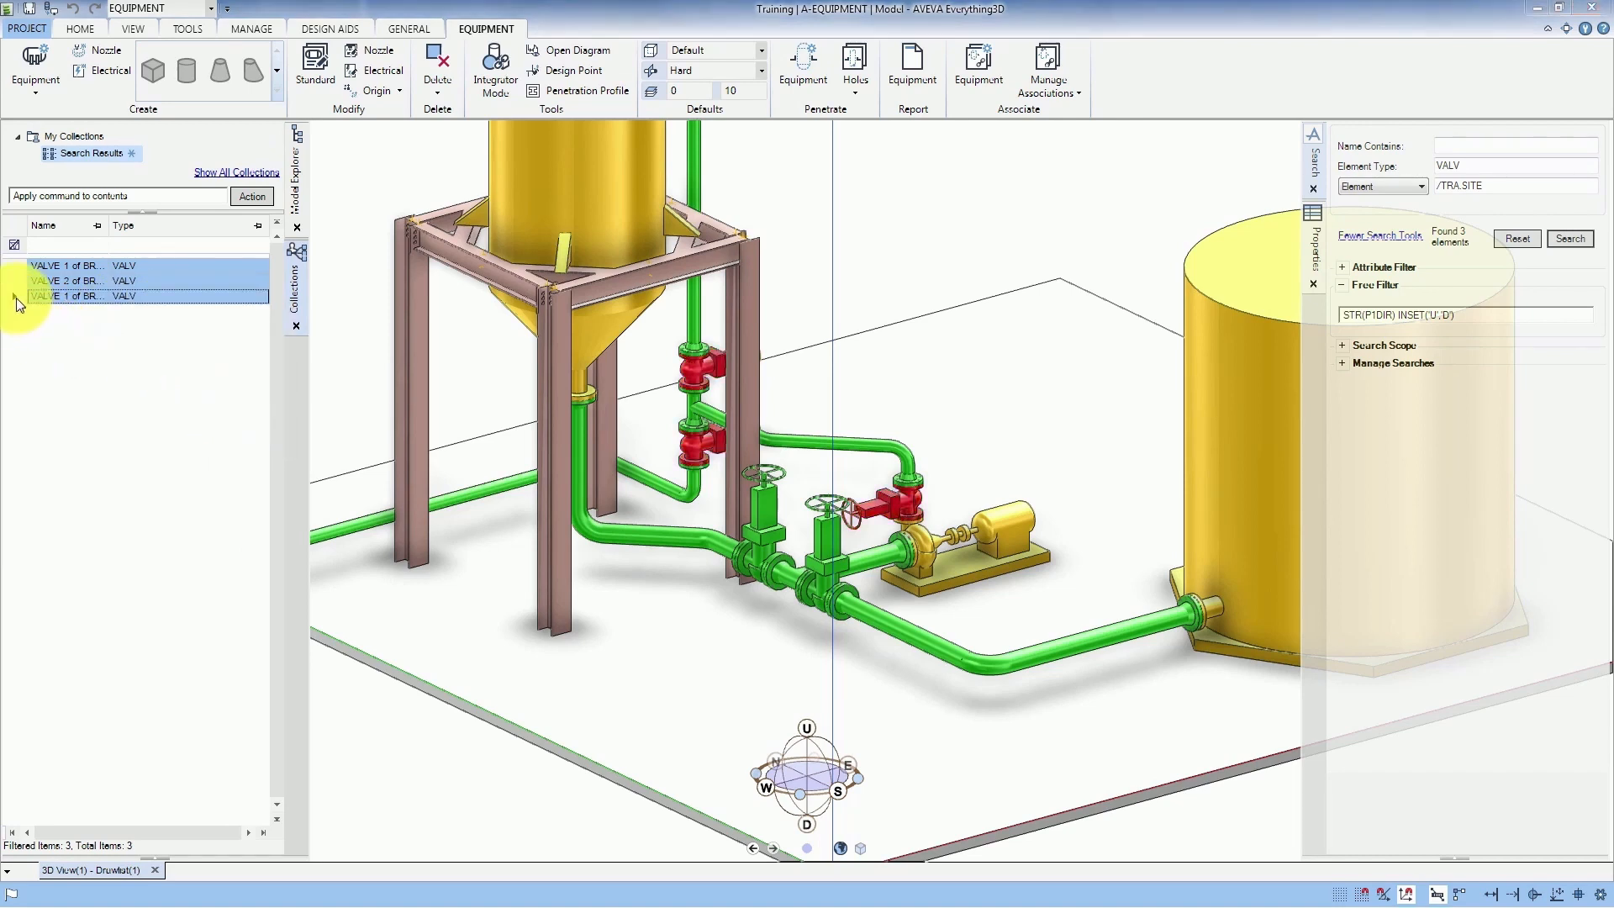
pyautogui.rightClick(41, 295)
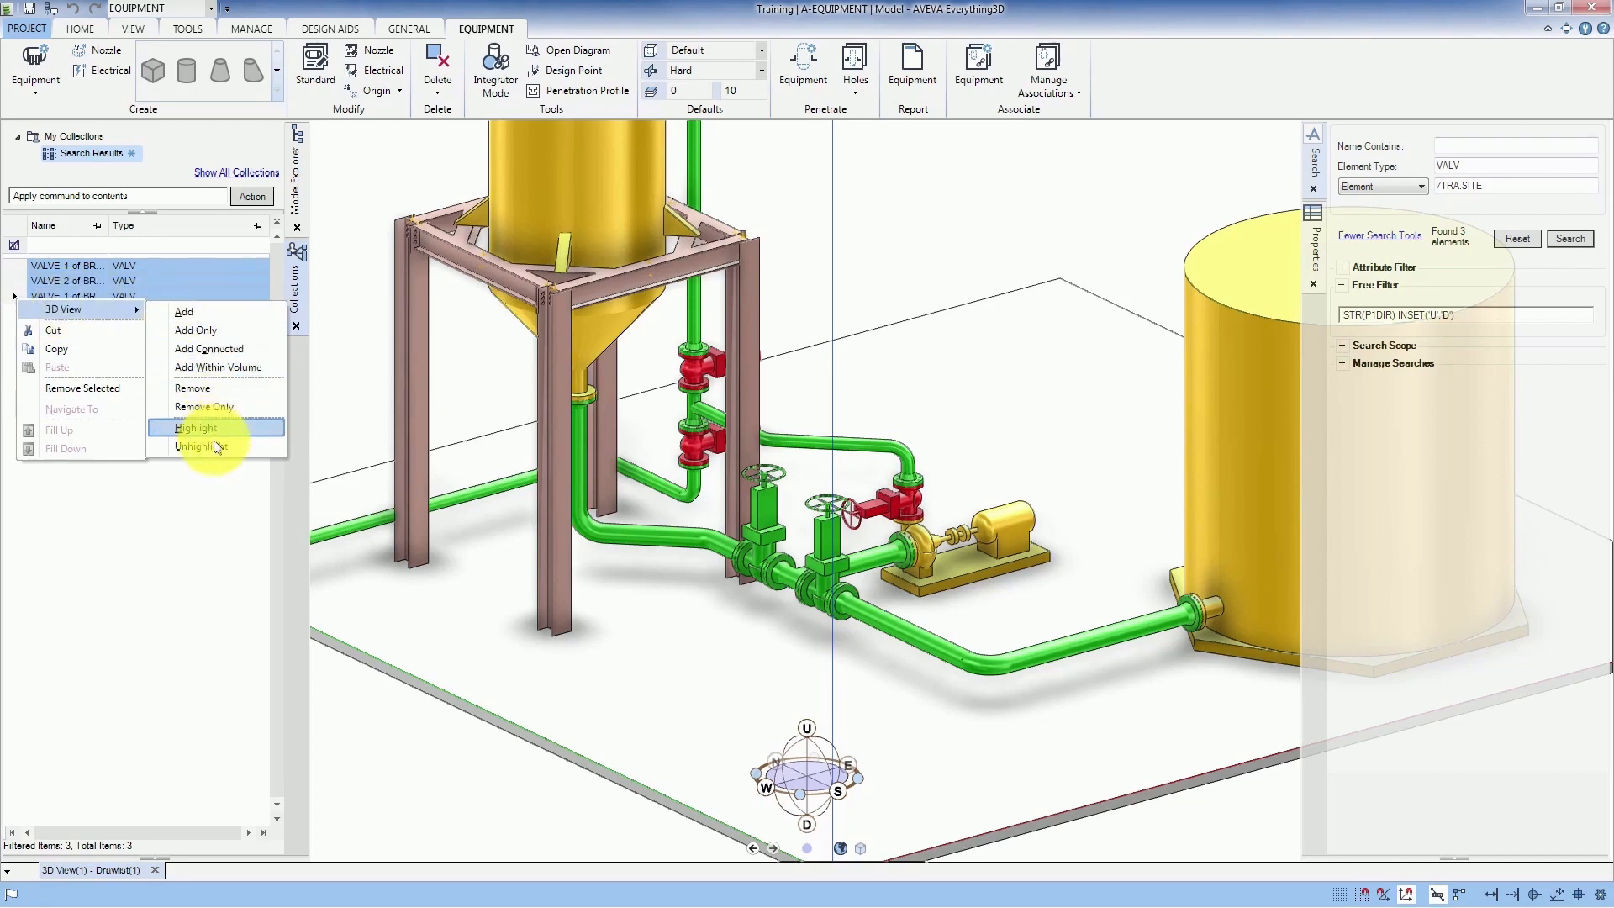
pyautogui.click(198, 446)
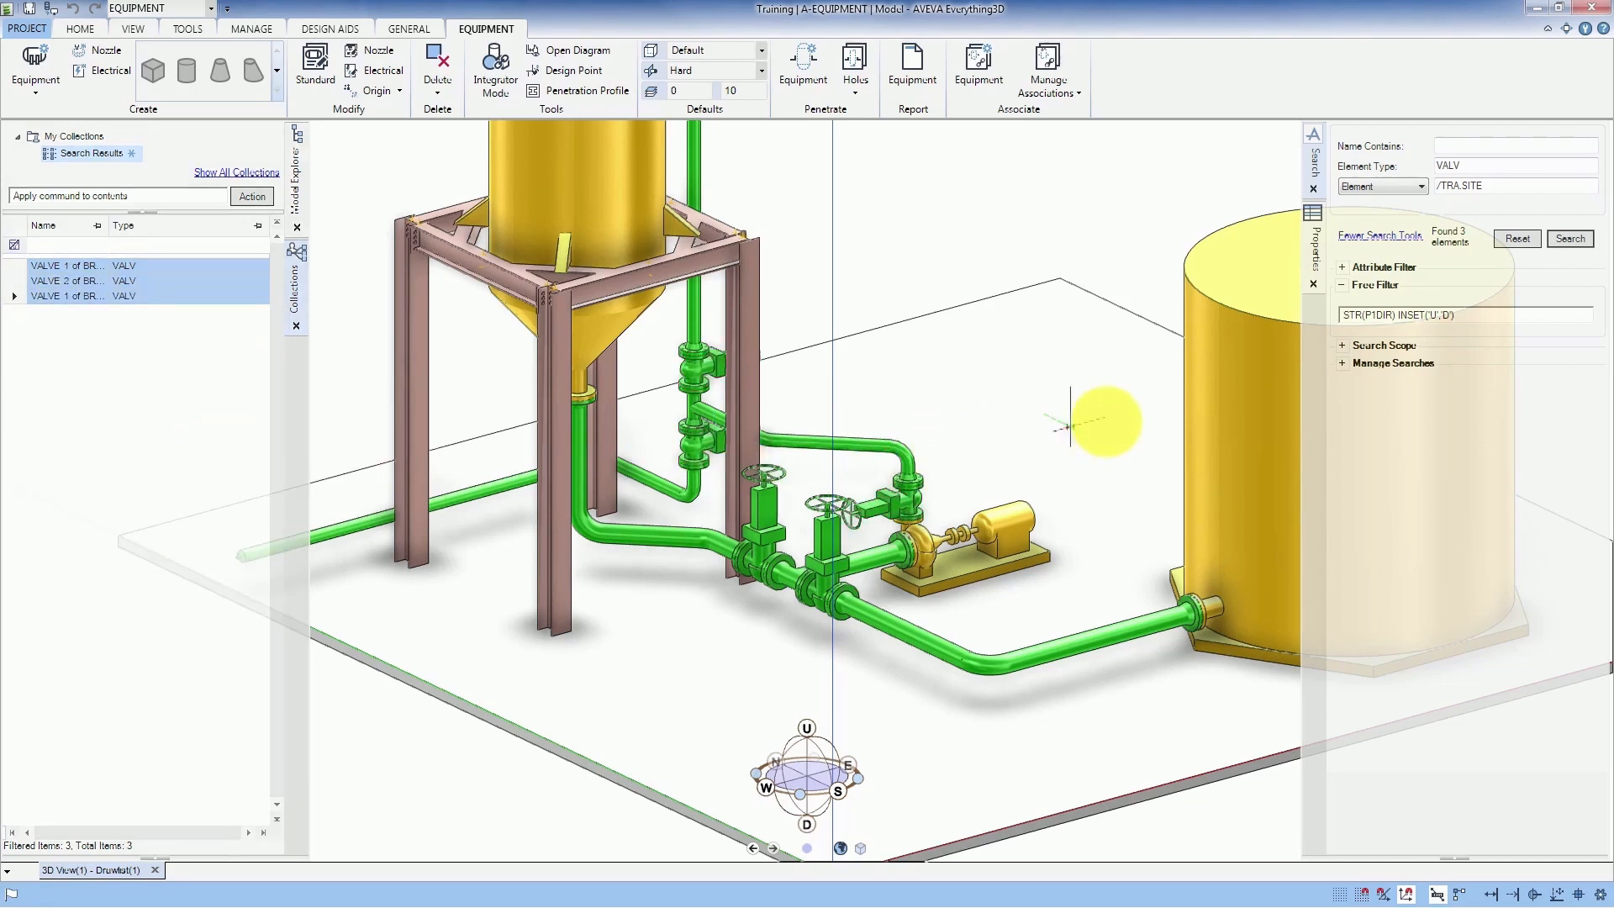
pyautogui.moveTo(1348, 355)
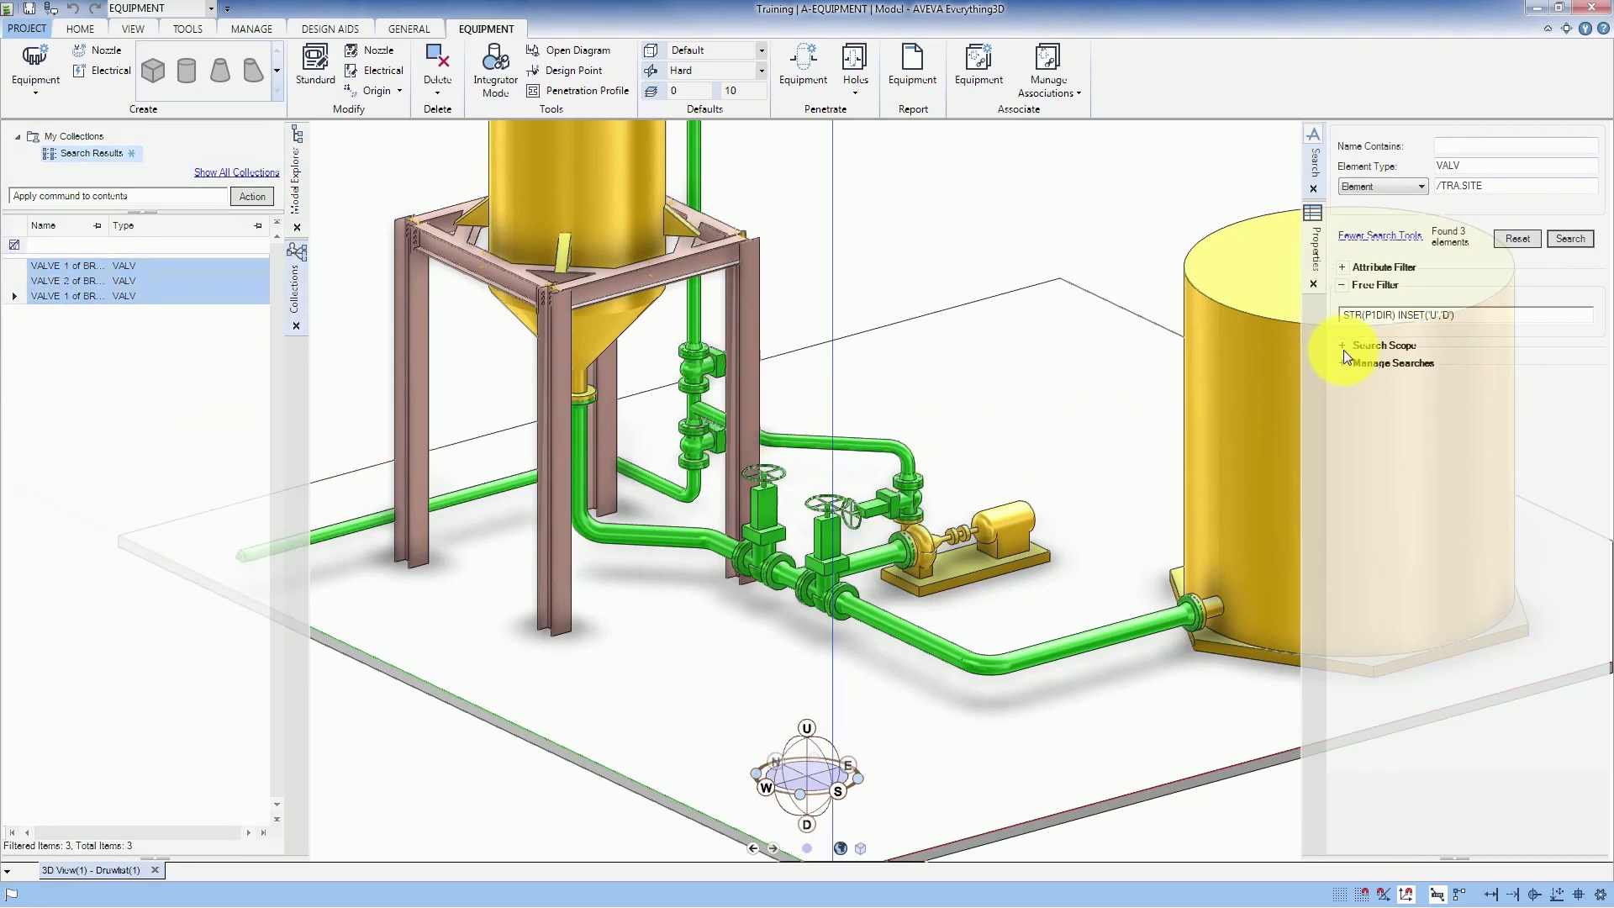
# - Limit the scope to In Volume of /PUMP1, wholly and partially within
pyautogui.click(1382, 345)
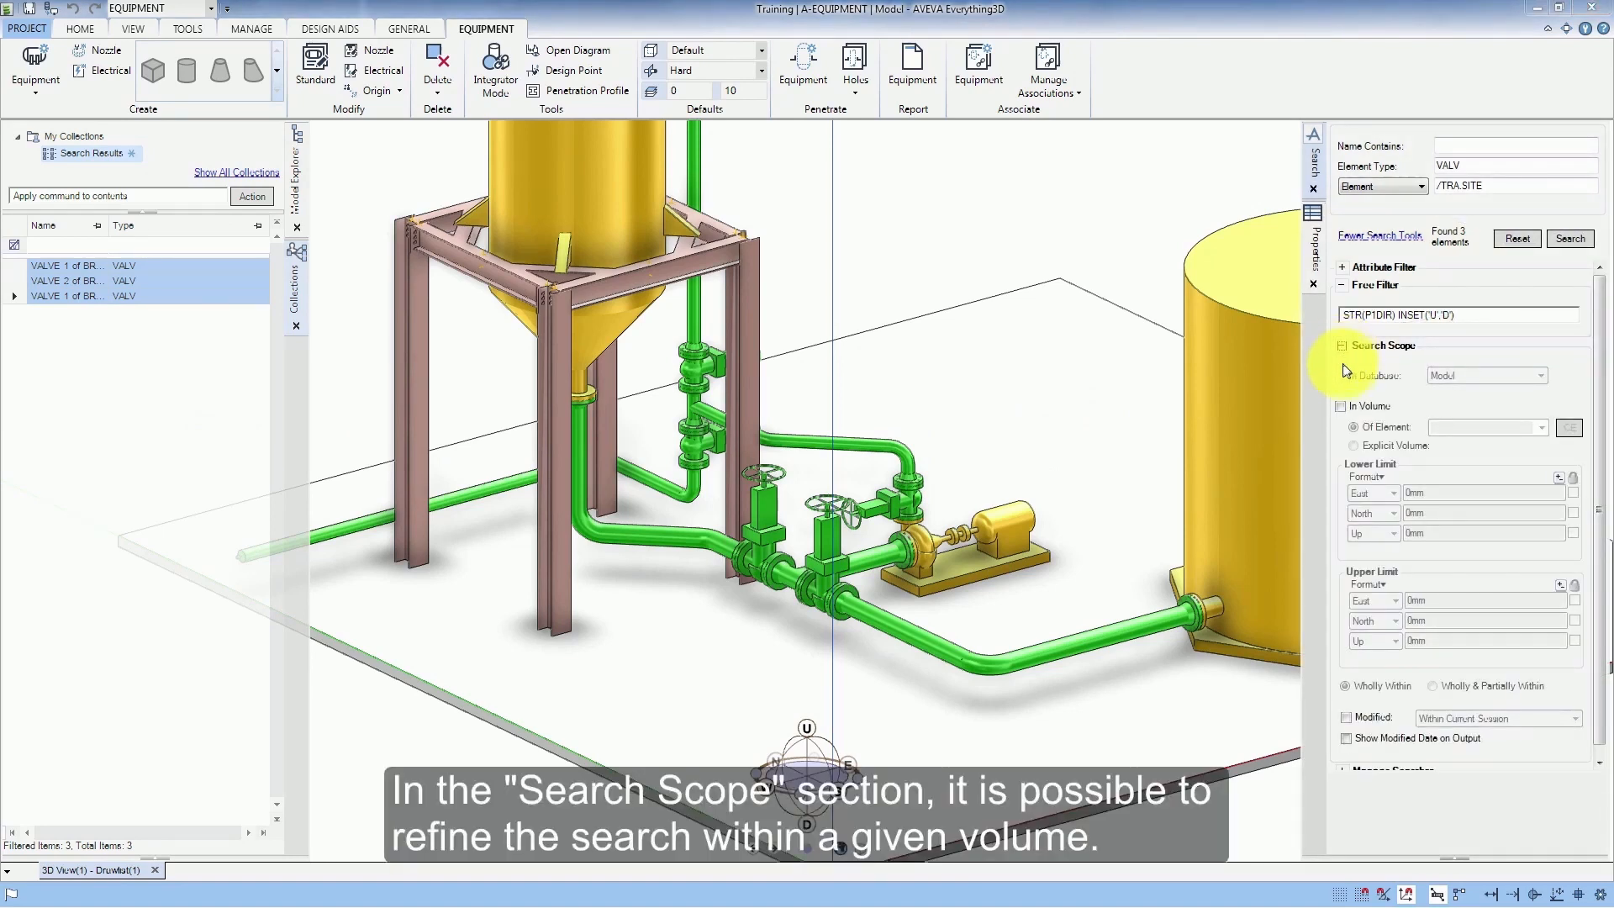
pyautogui.click(1341, 405)
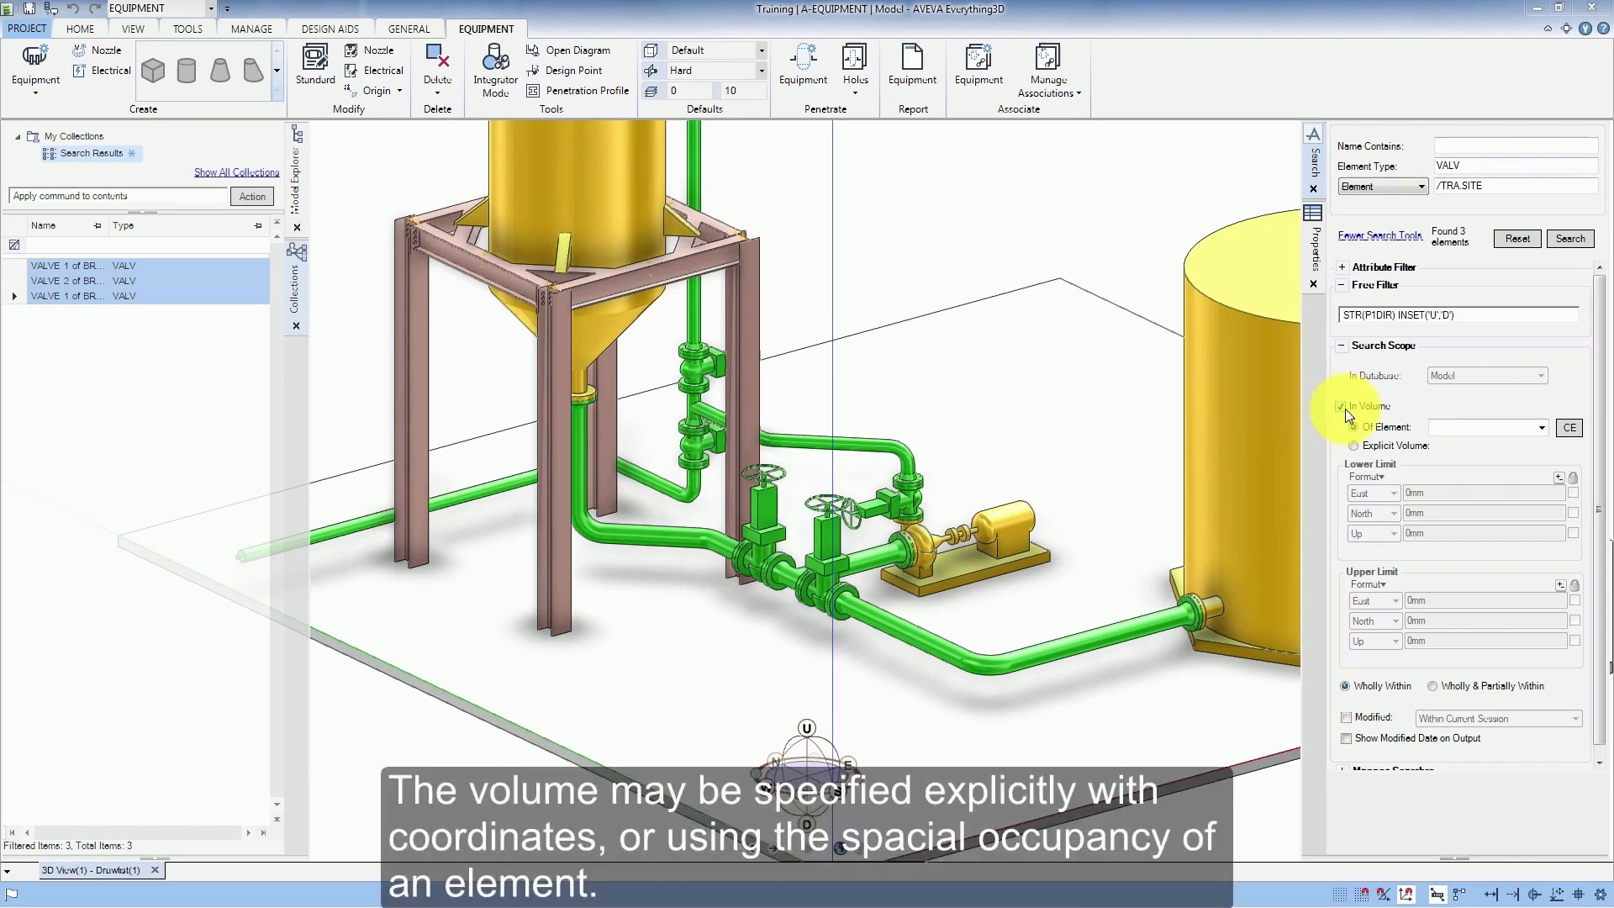
pyautogui.click(1343, 405)
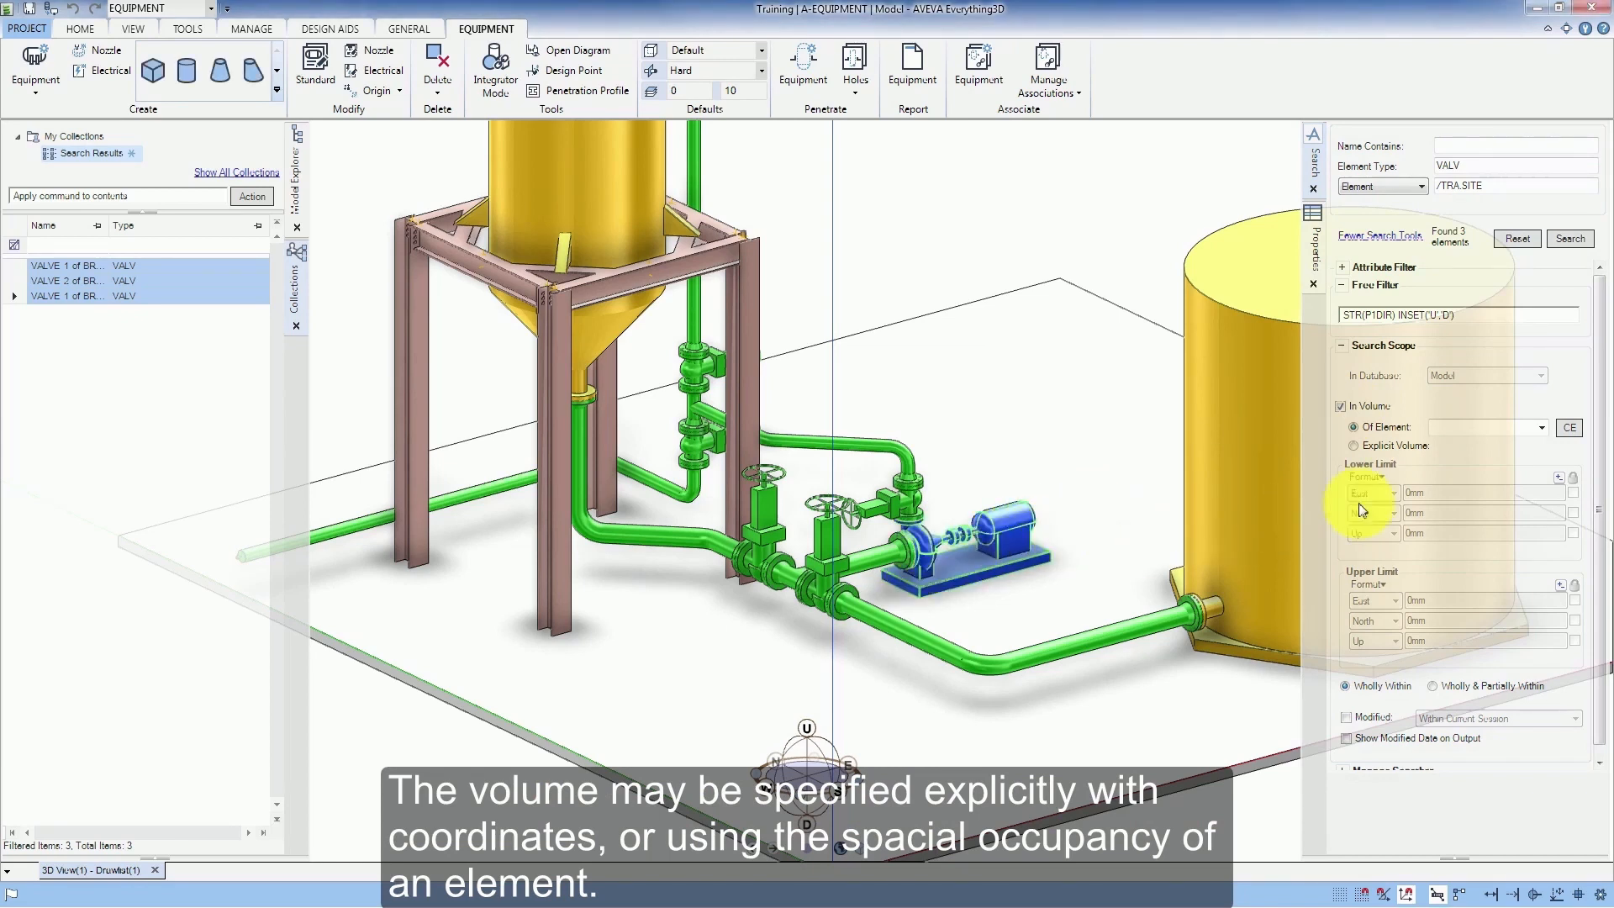
pyautogui.click(1568, 426)
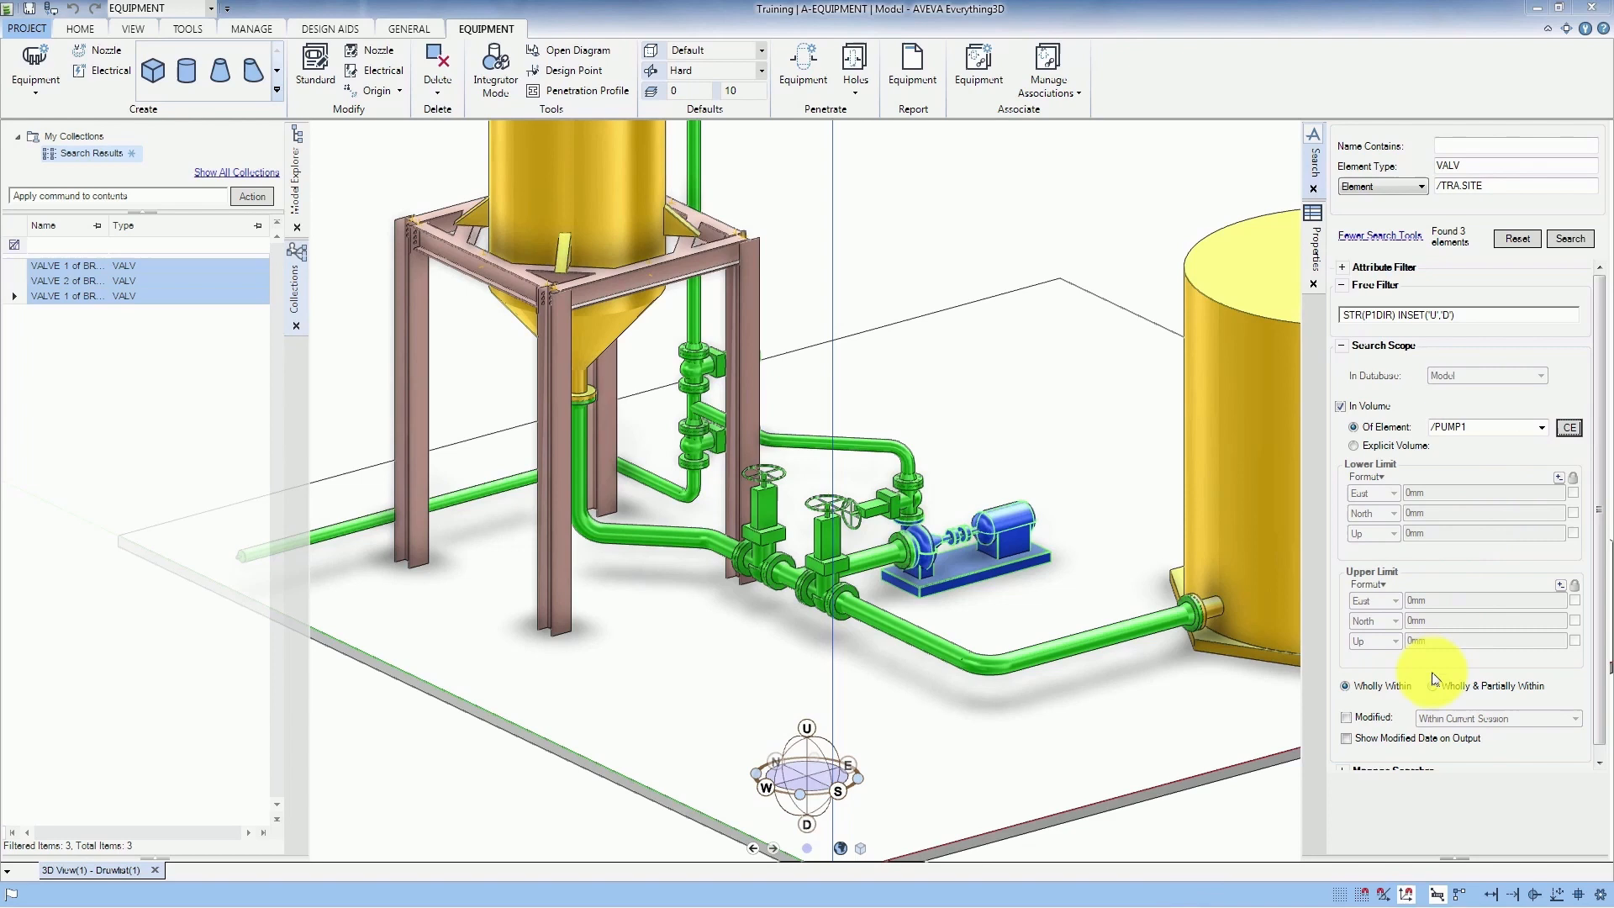
pyautogui.moveTo(1435, 691)
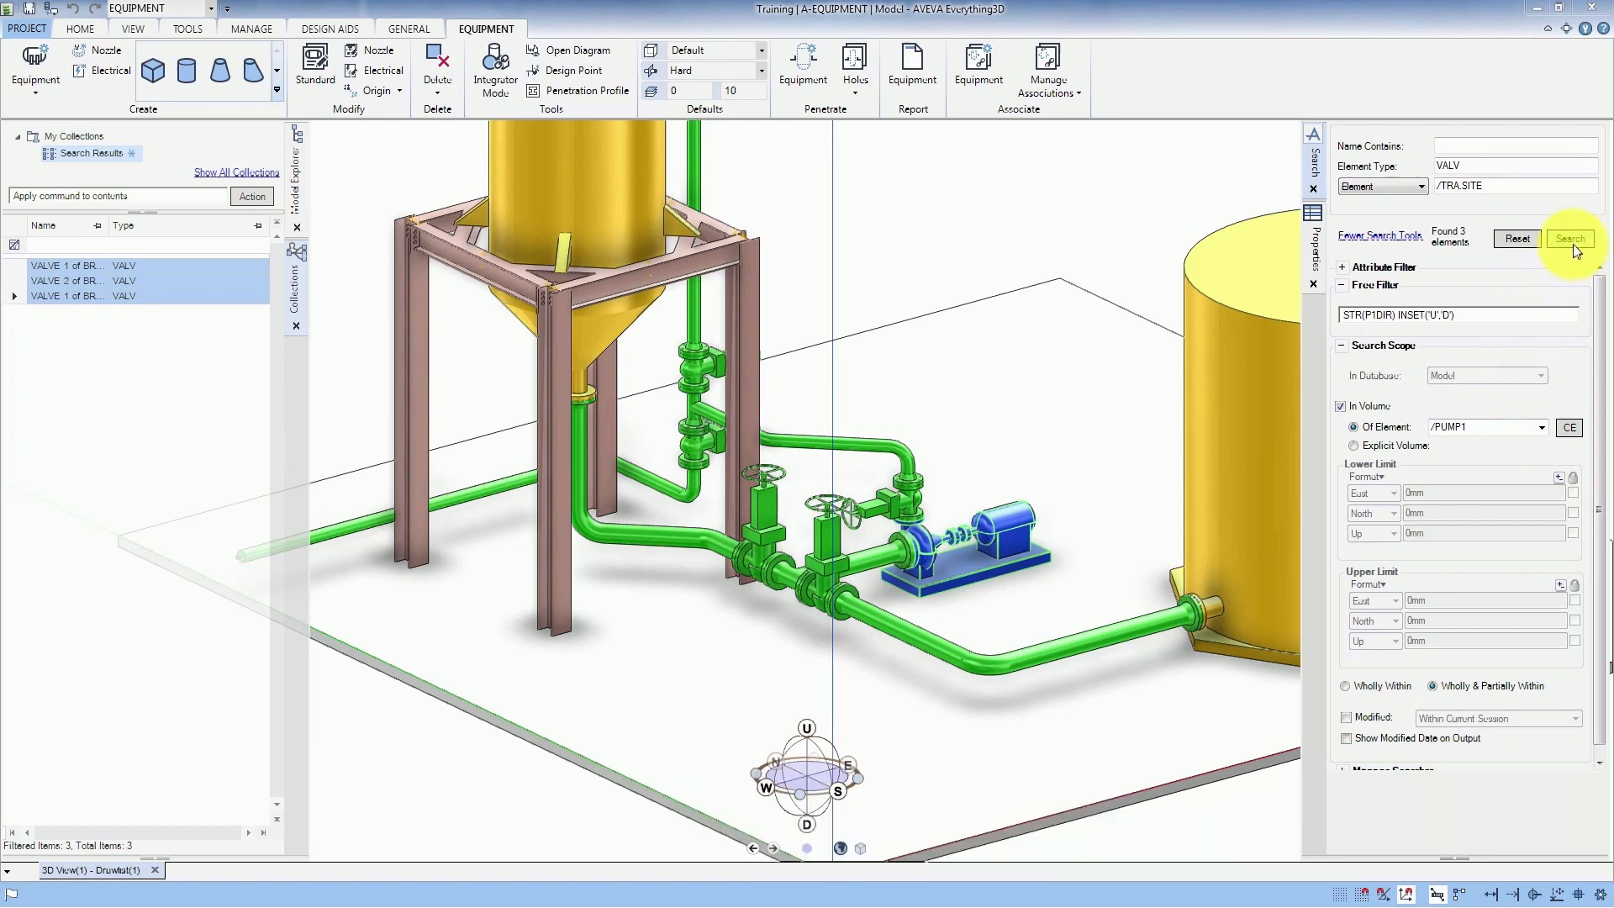
# - Rerun the volume-scoped search and highlight the single found valve in the 3D view
pyautogui.click(1568, 238)
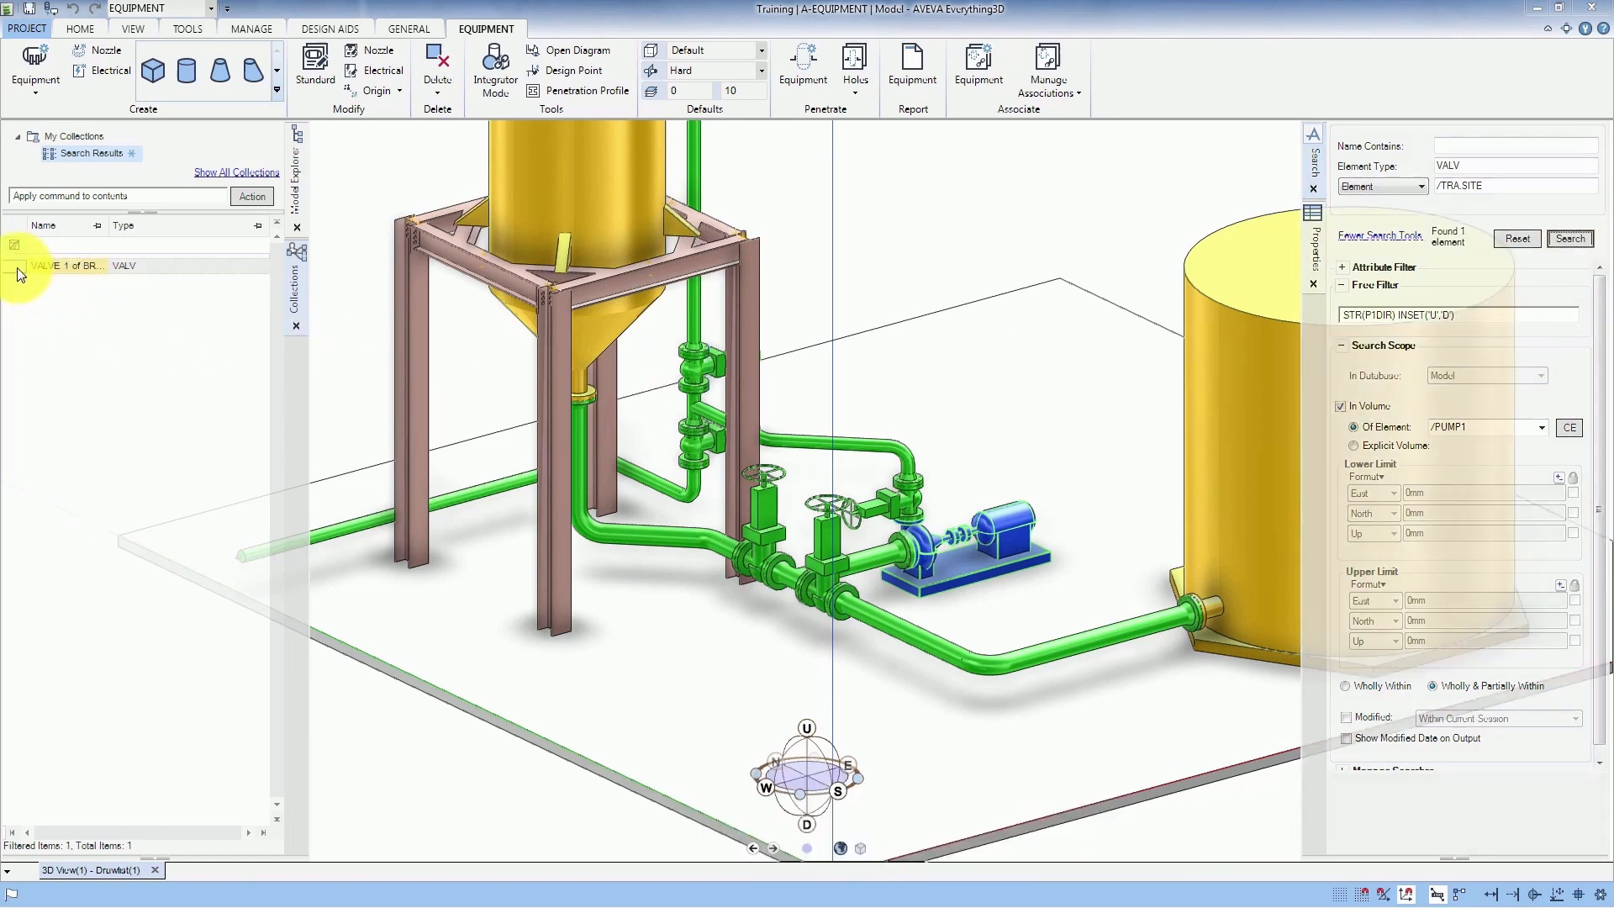
pyautogui.rightClick(69, 265)
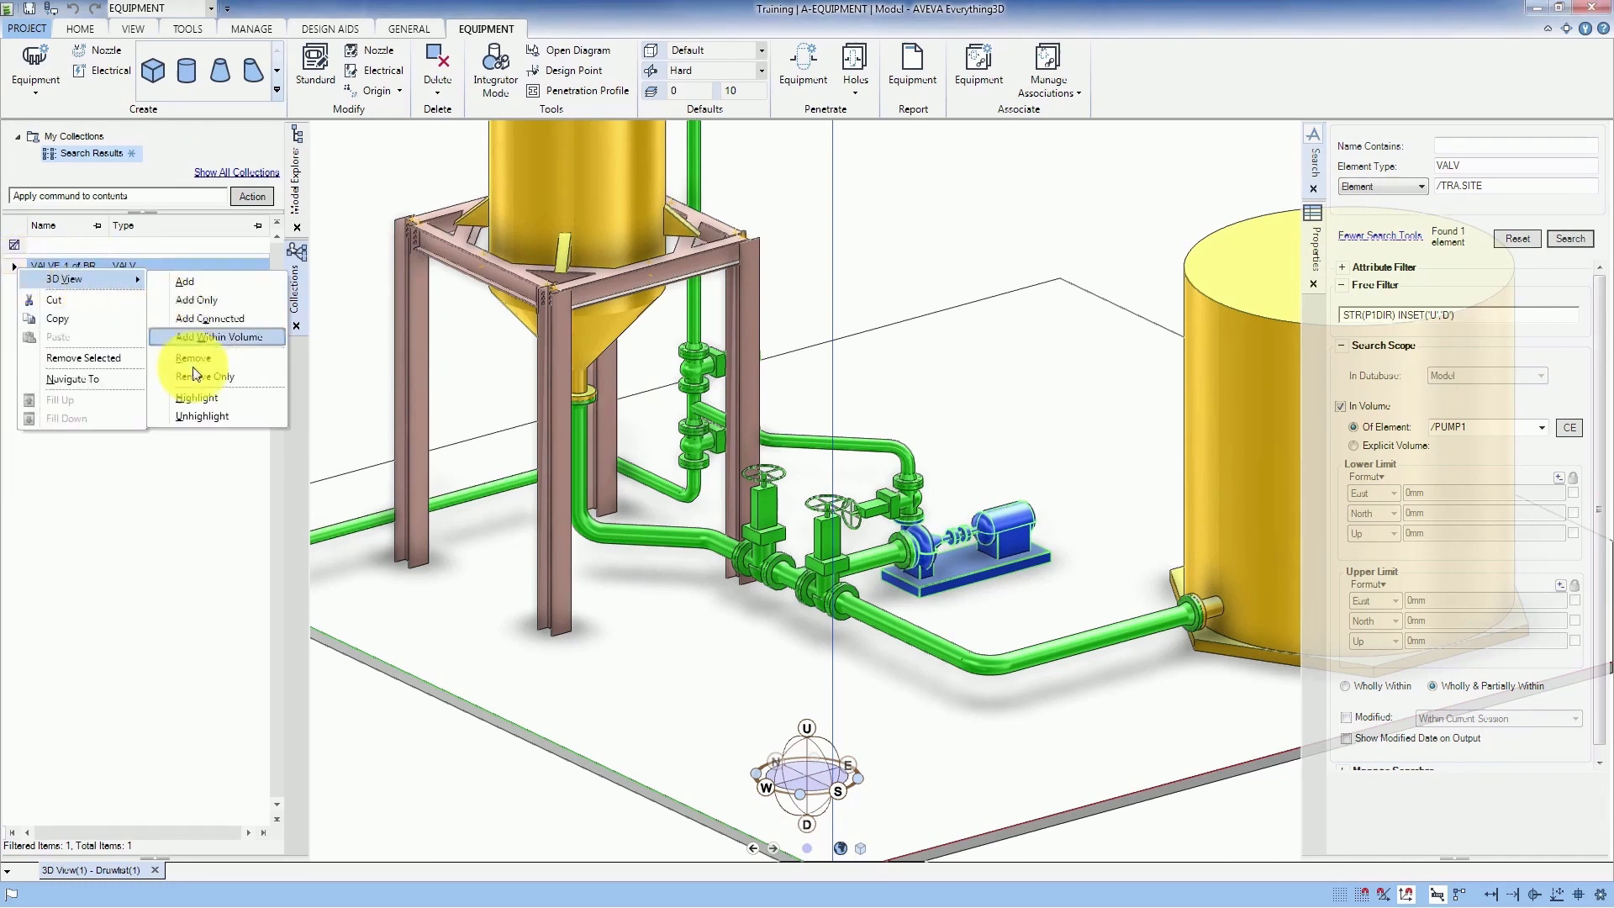
pyautogui.click(197, 397)
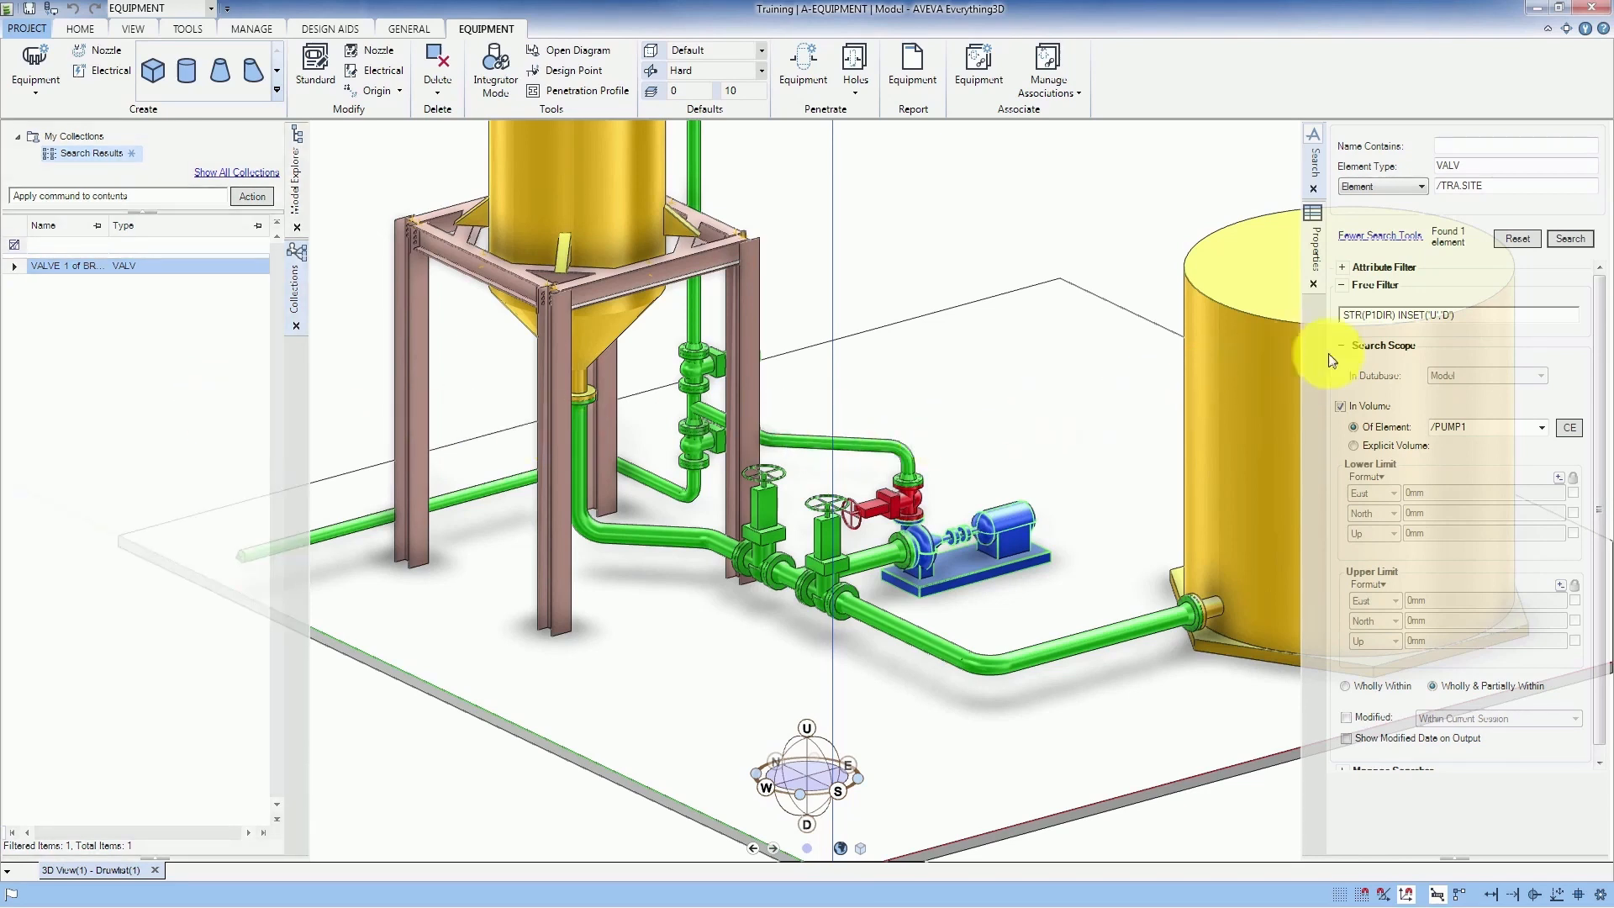
pyautogui.click(1343, 345)
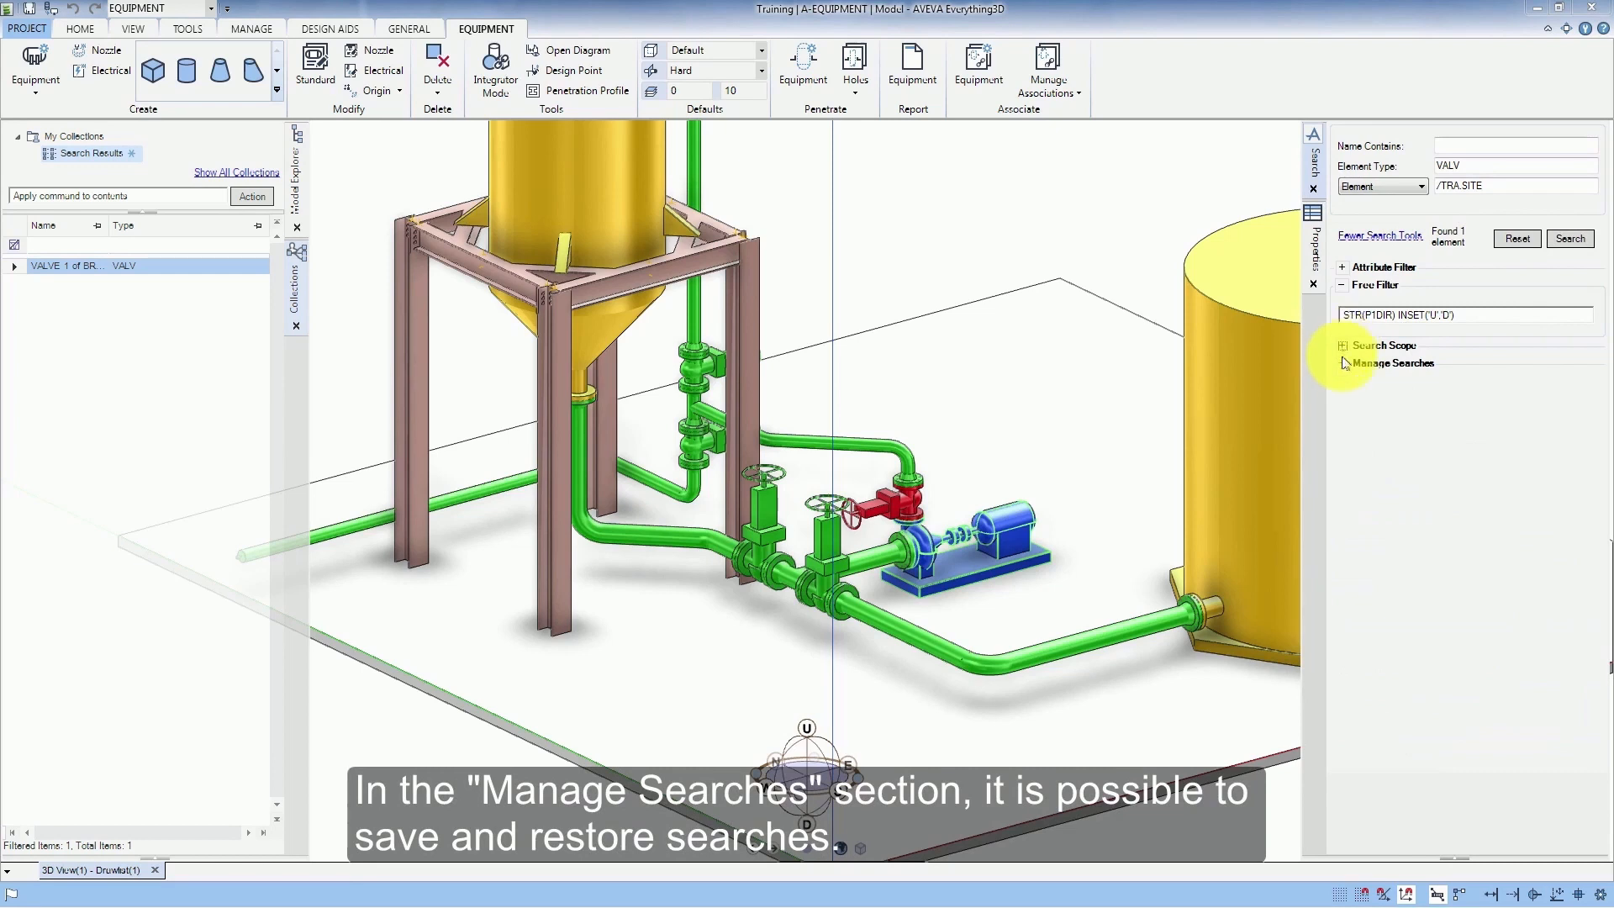
# - Save the search as 'Vertical valves near PUMP1' in Project Settings (TRA)
pyautogui.click(1392, 362)
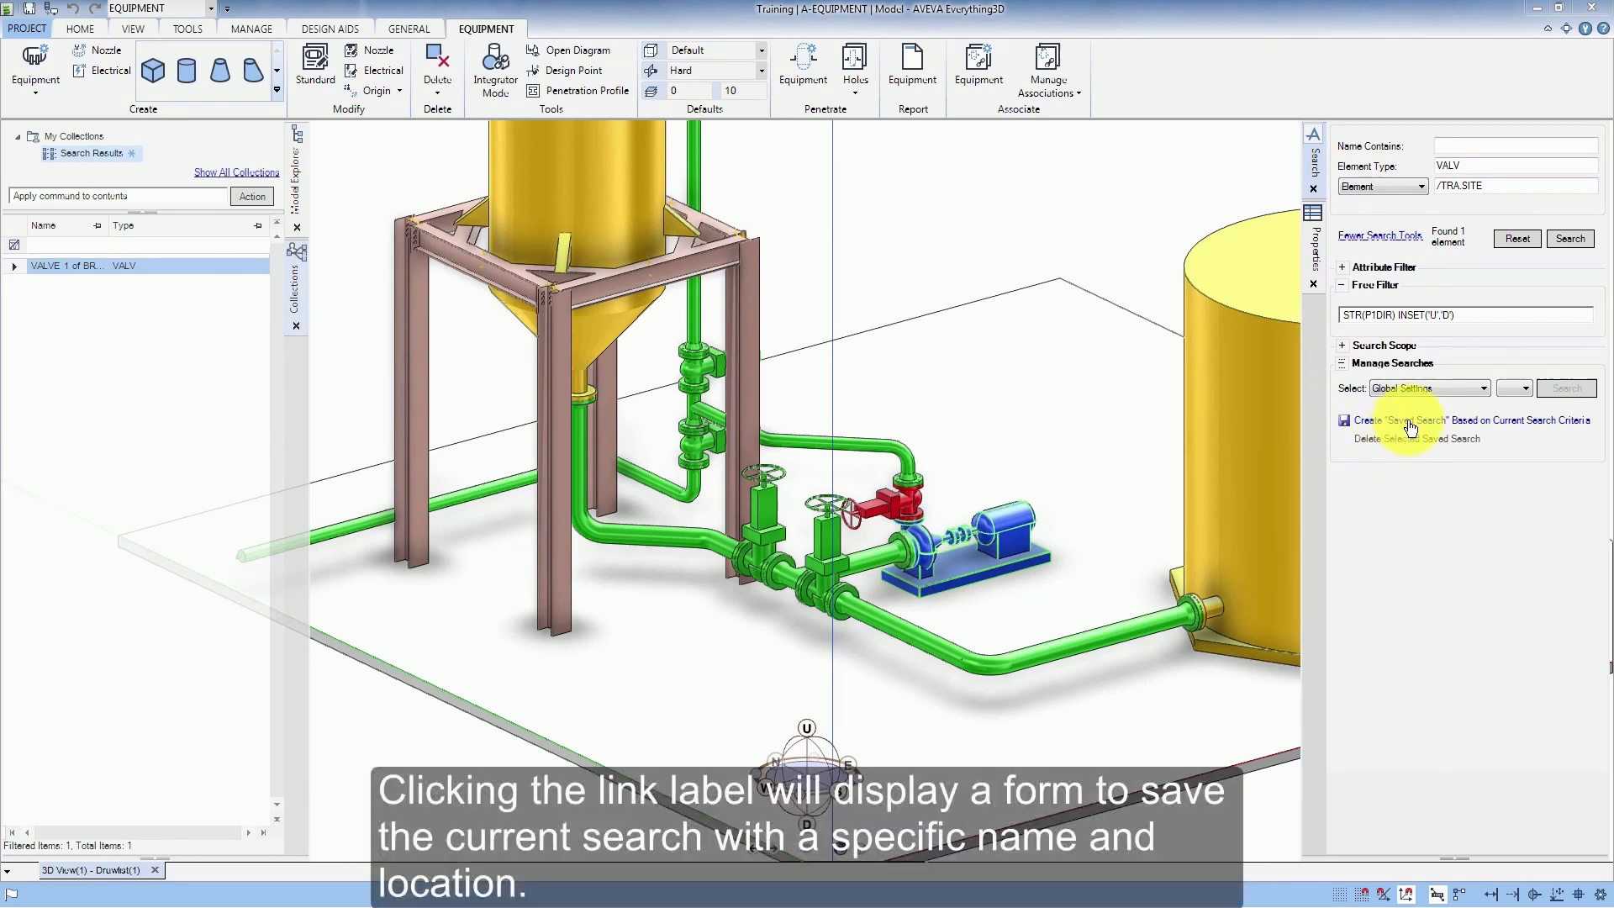
pyautogui.click(1464, 420)
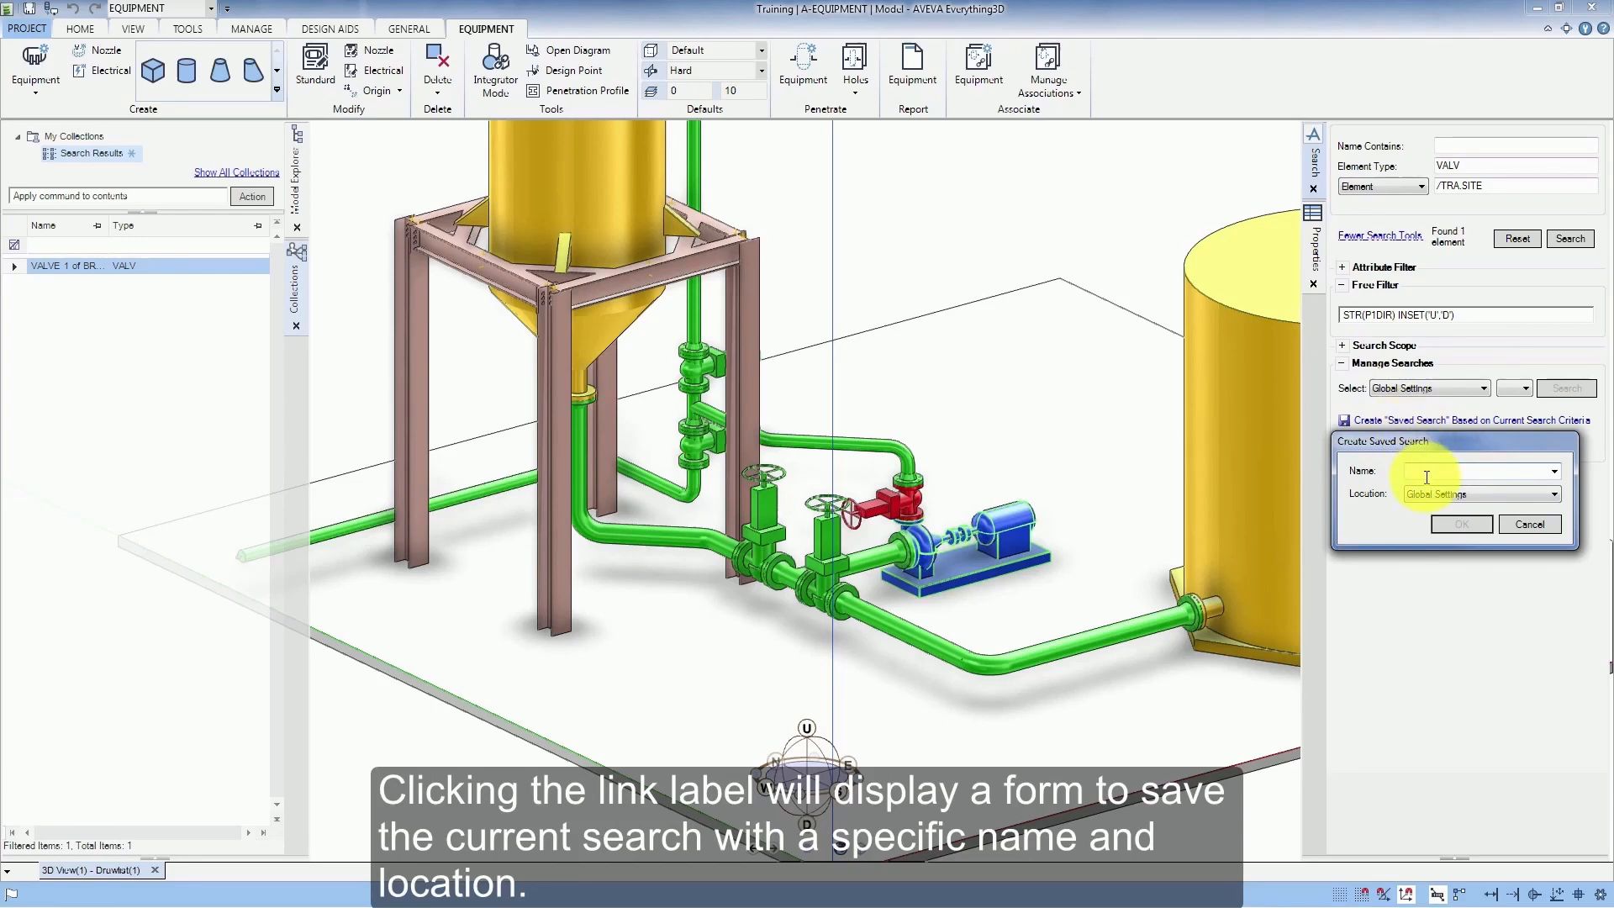
pyautogui.write('Vertical')
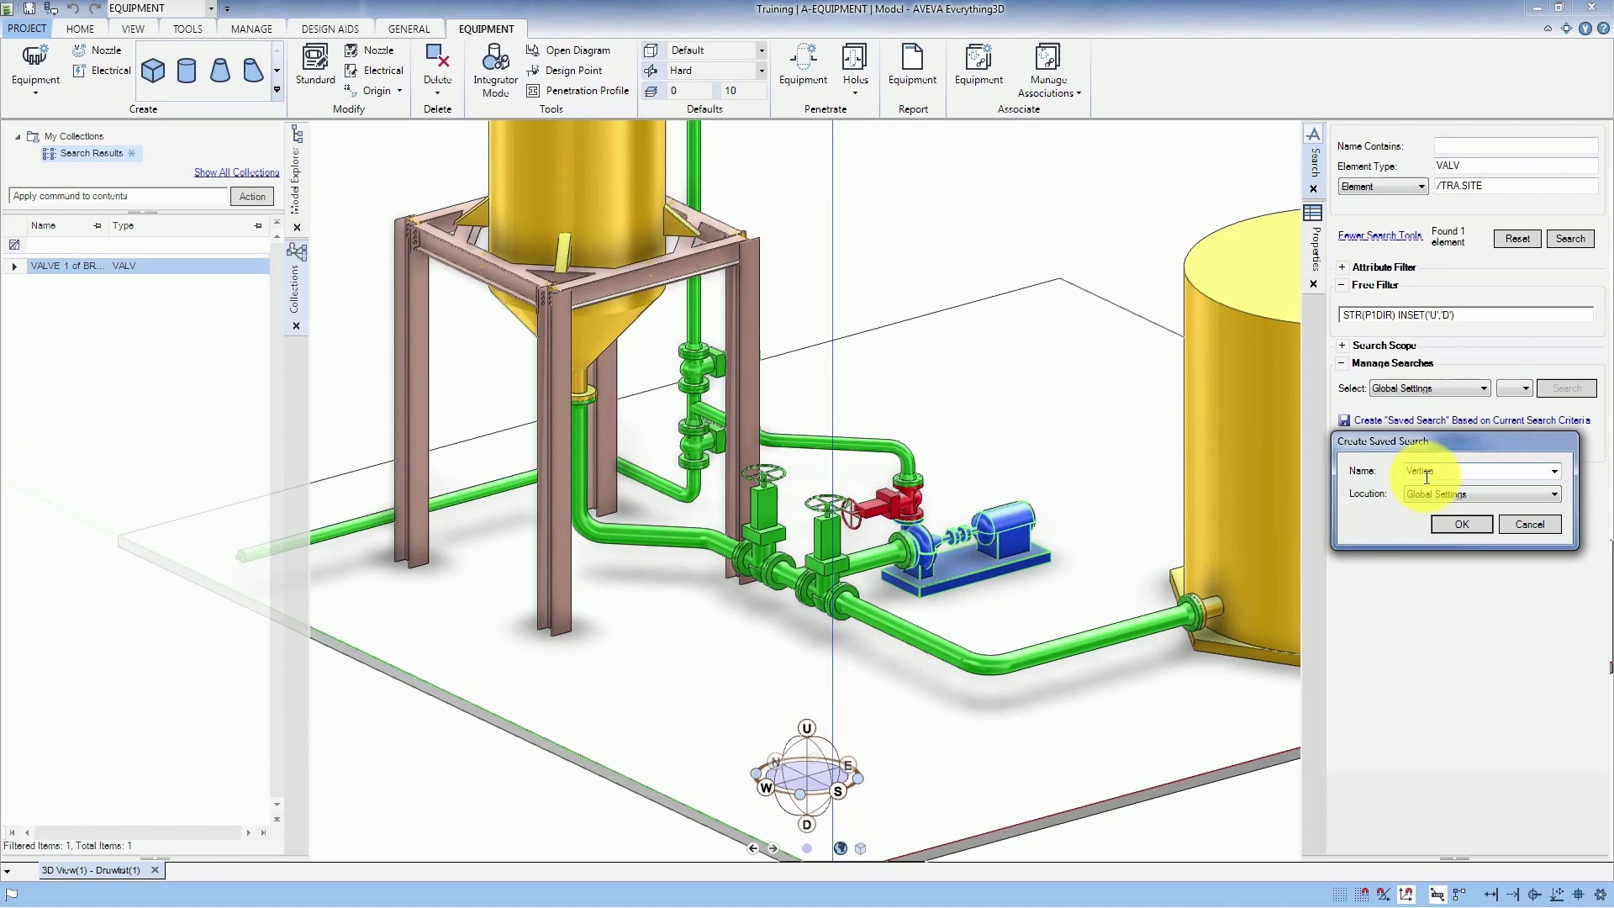
pyautogui.write('valv')
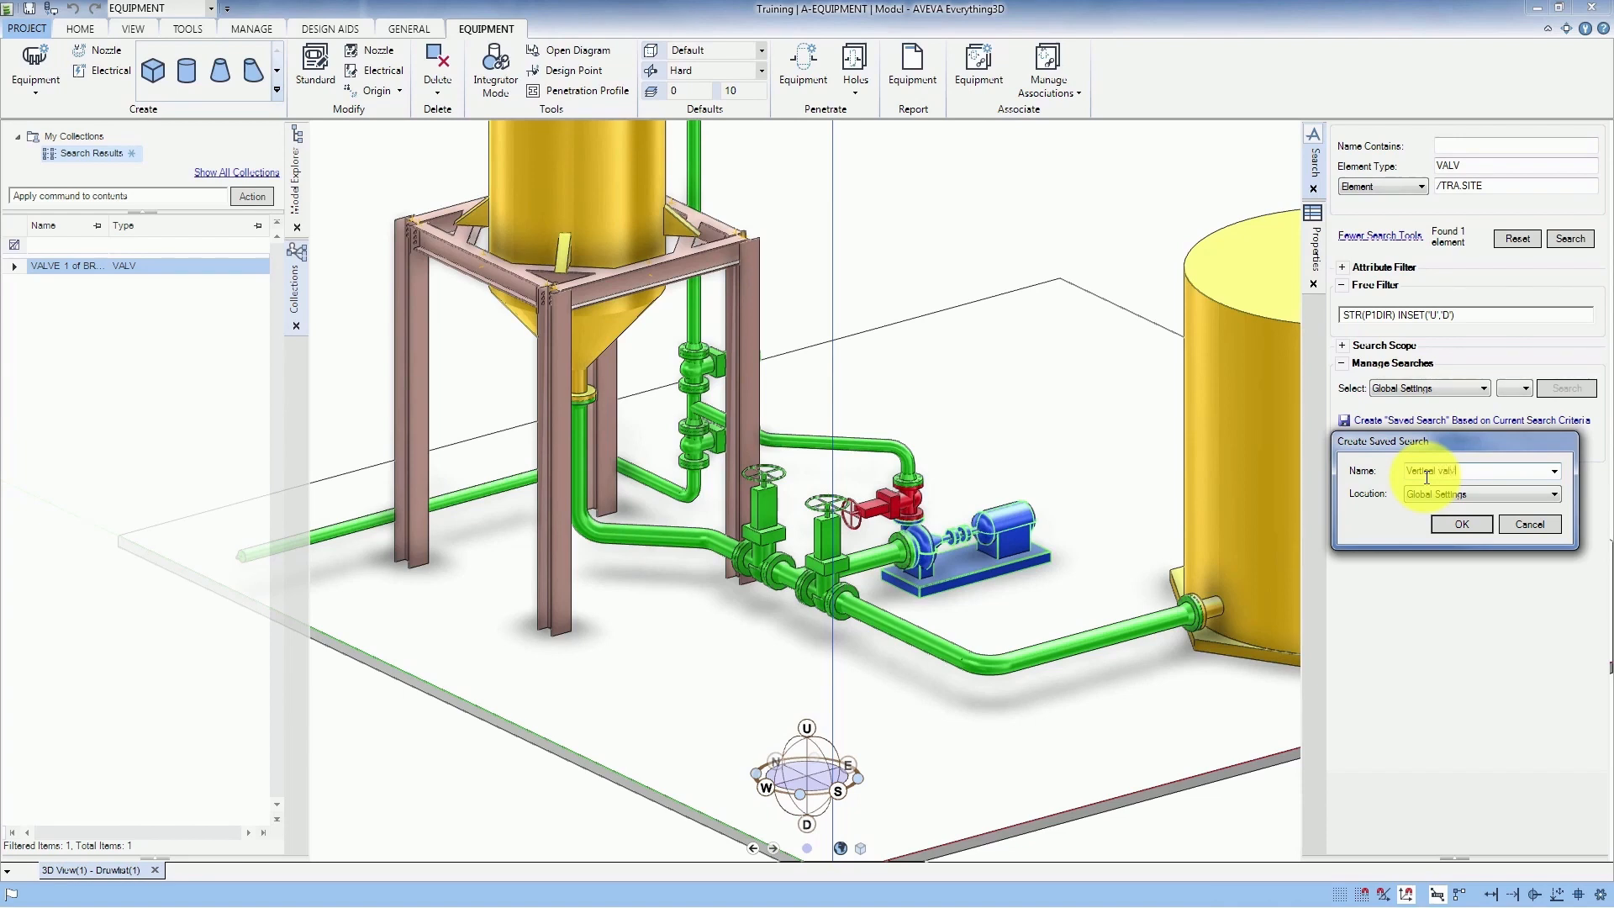
pyautogui.write('valves near')
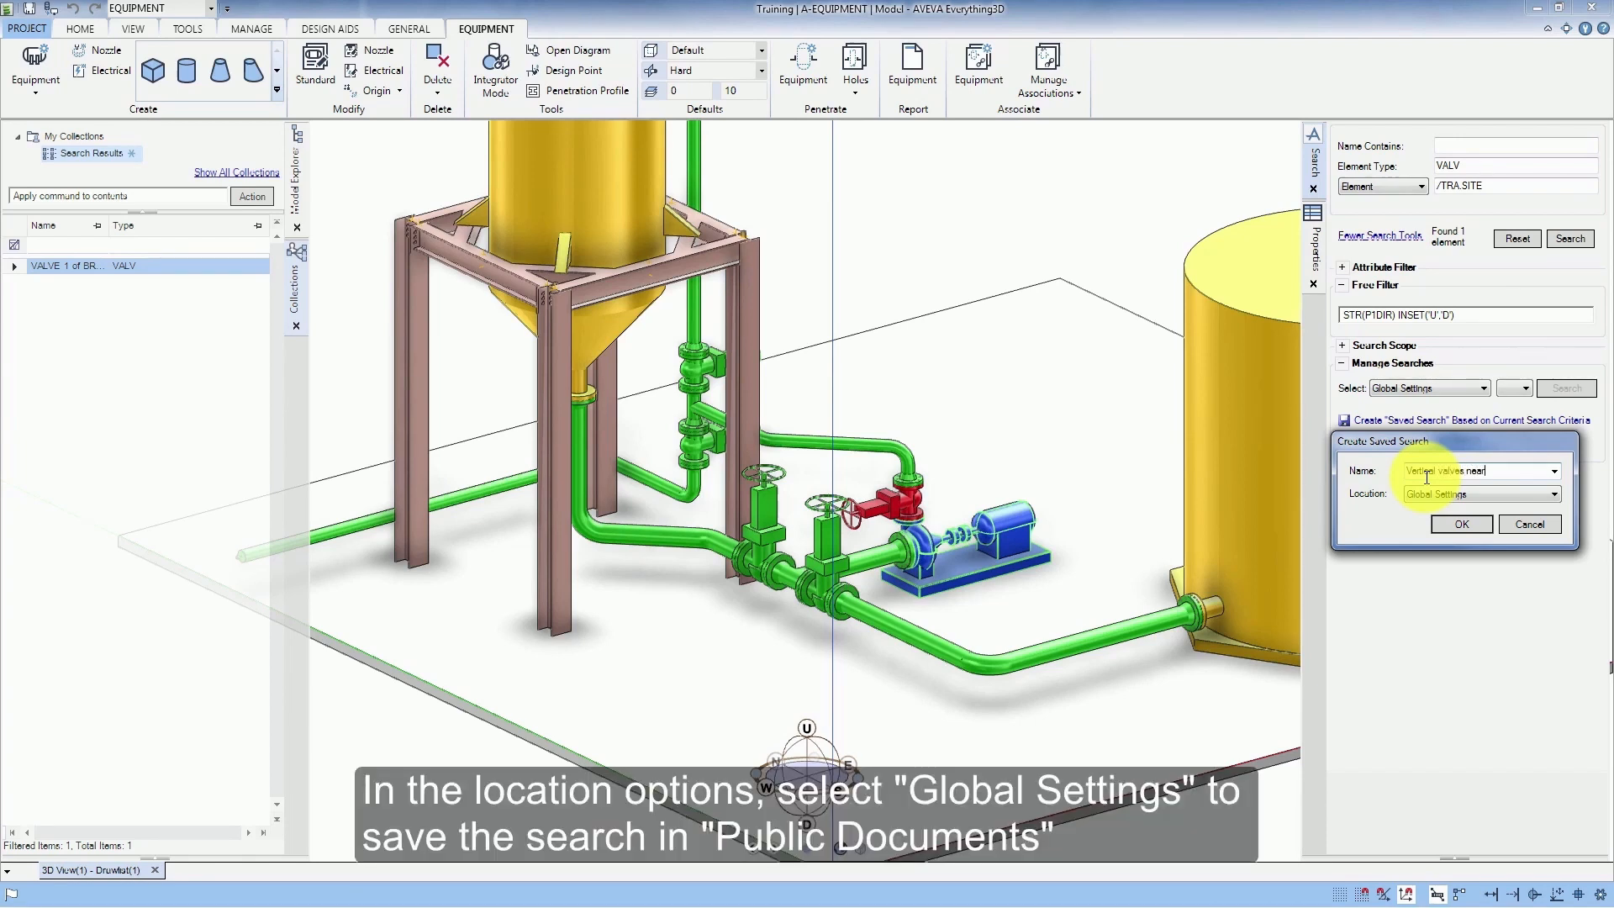
pyautogui.write('PUMP1')
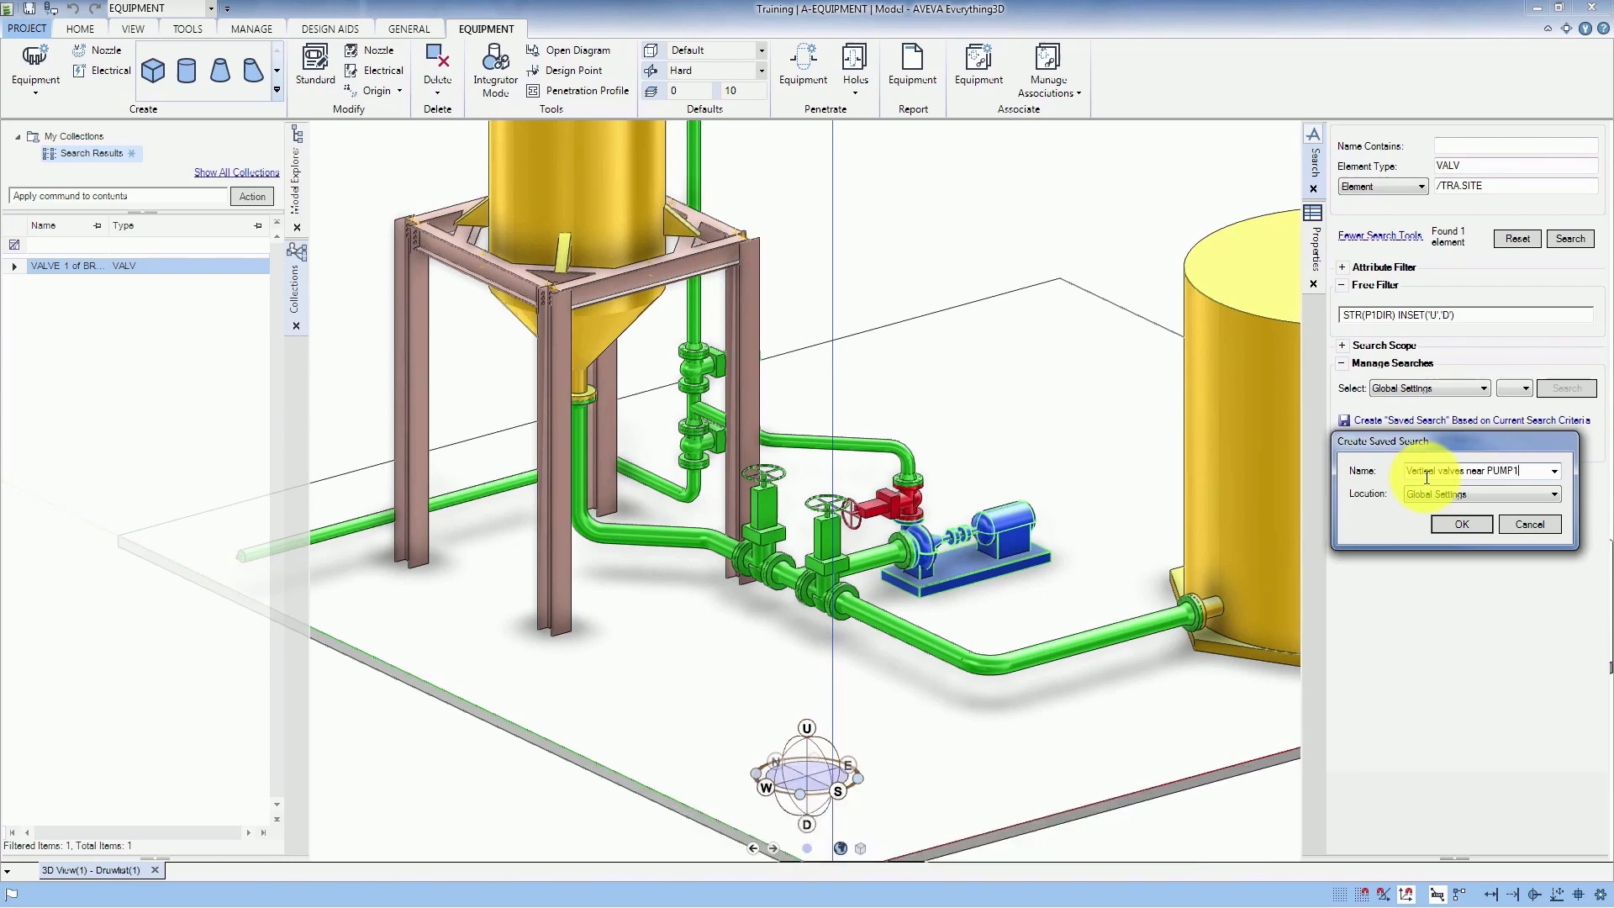
pyautogui.click(1540, 493)
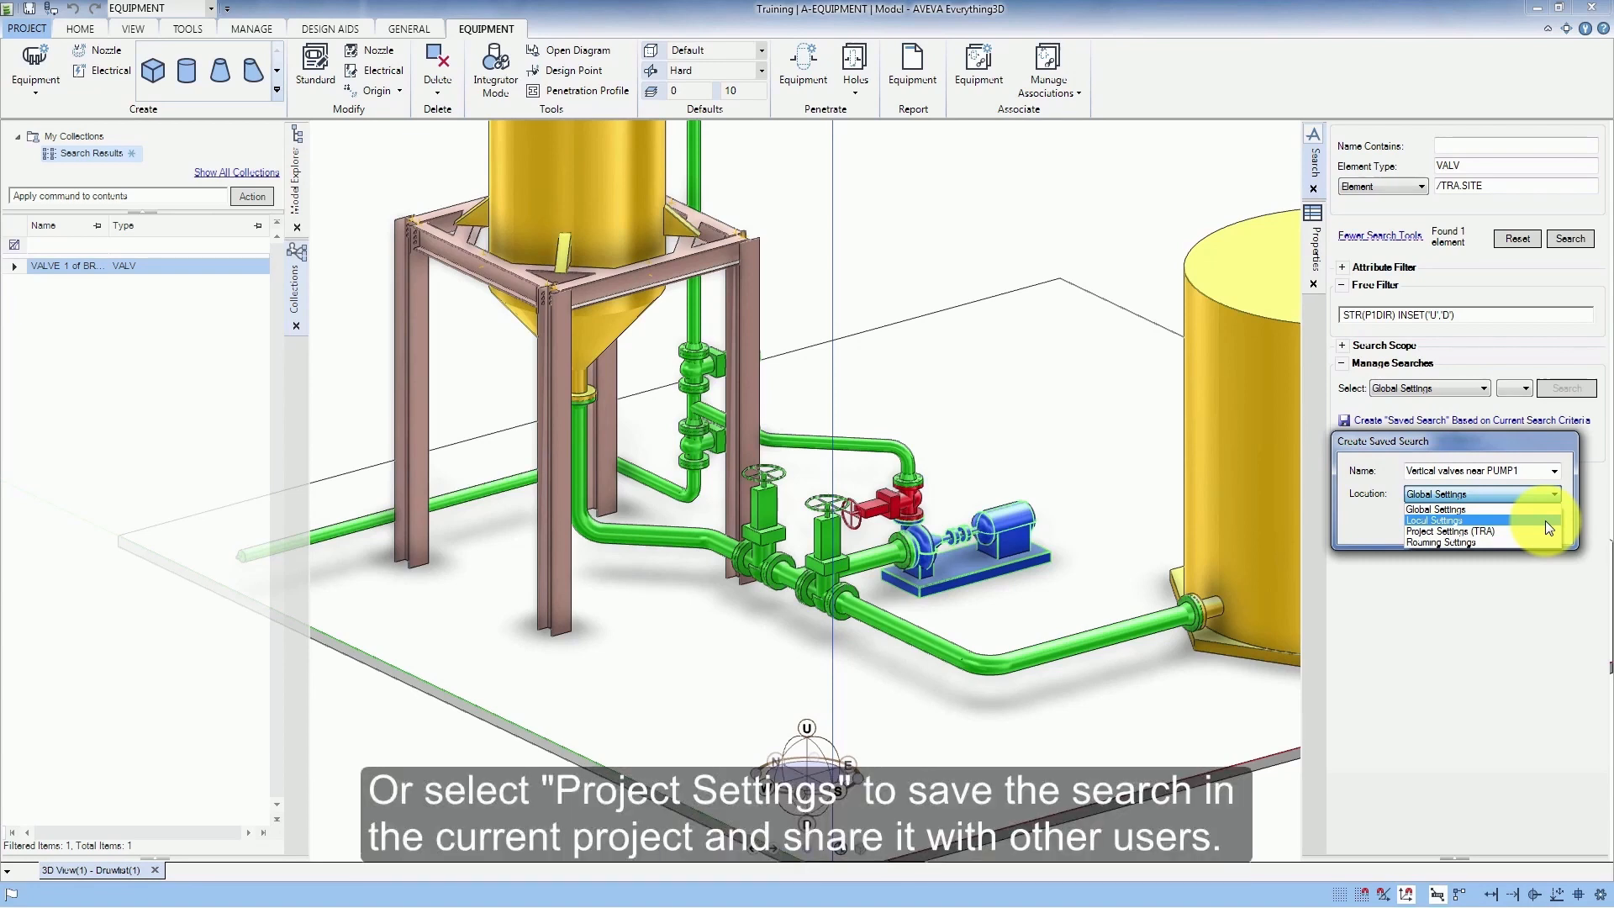
pyautogui.moveTo(1452, 530)
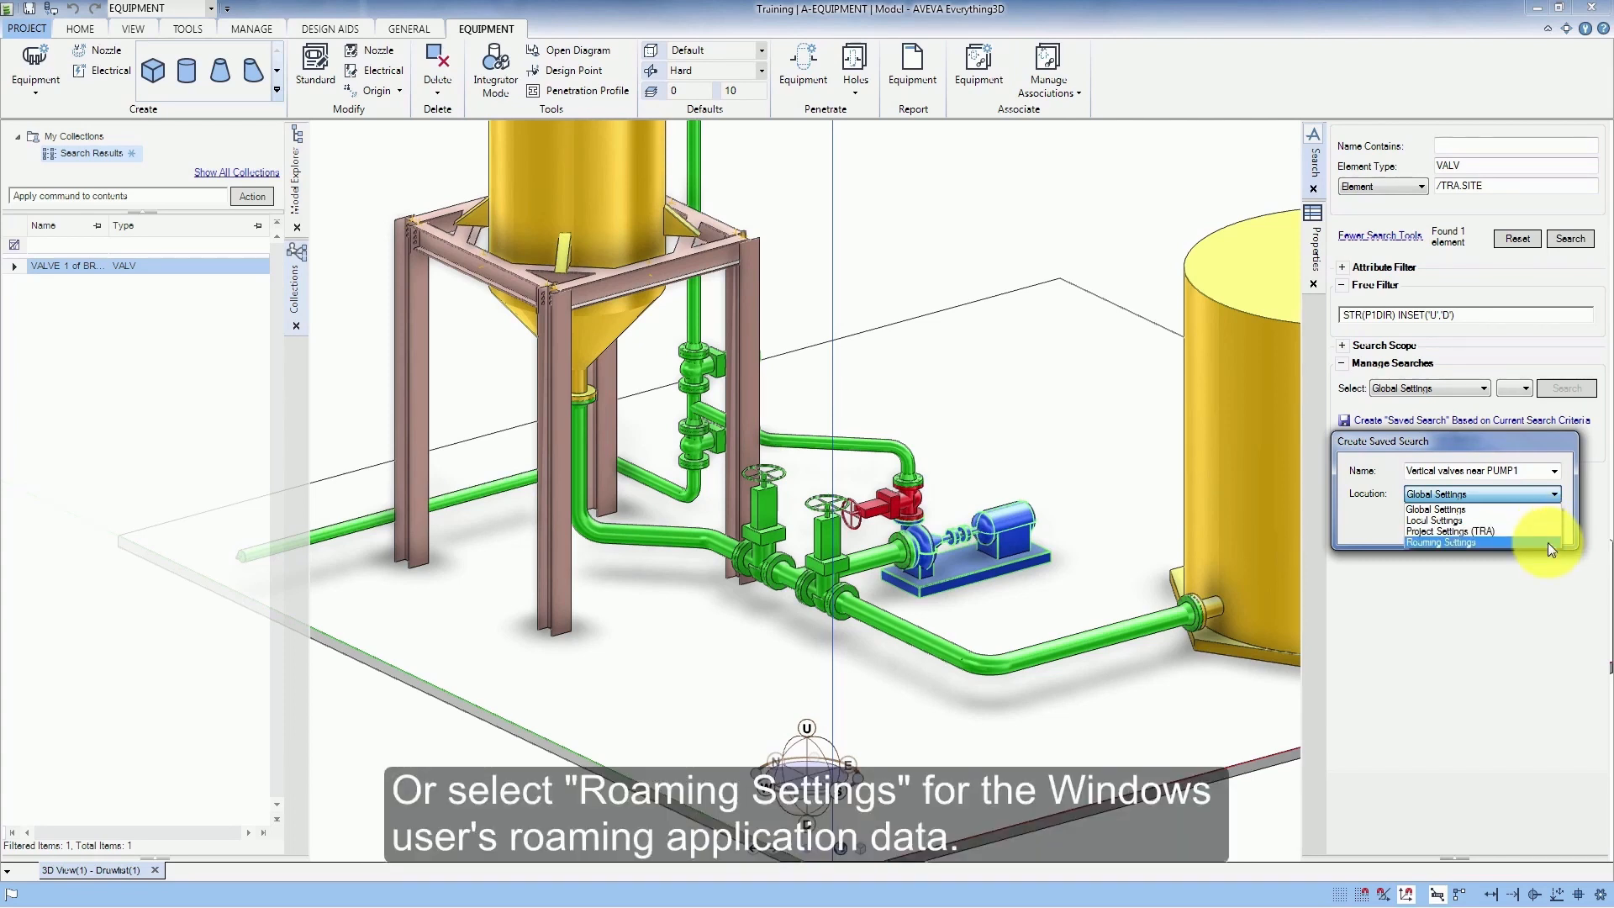
pyautogui.moveTo(1482, 531)
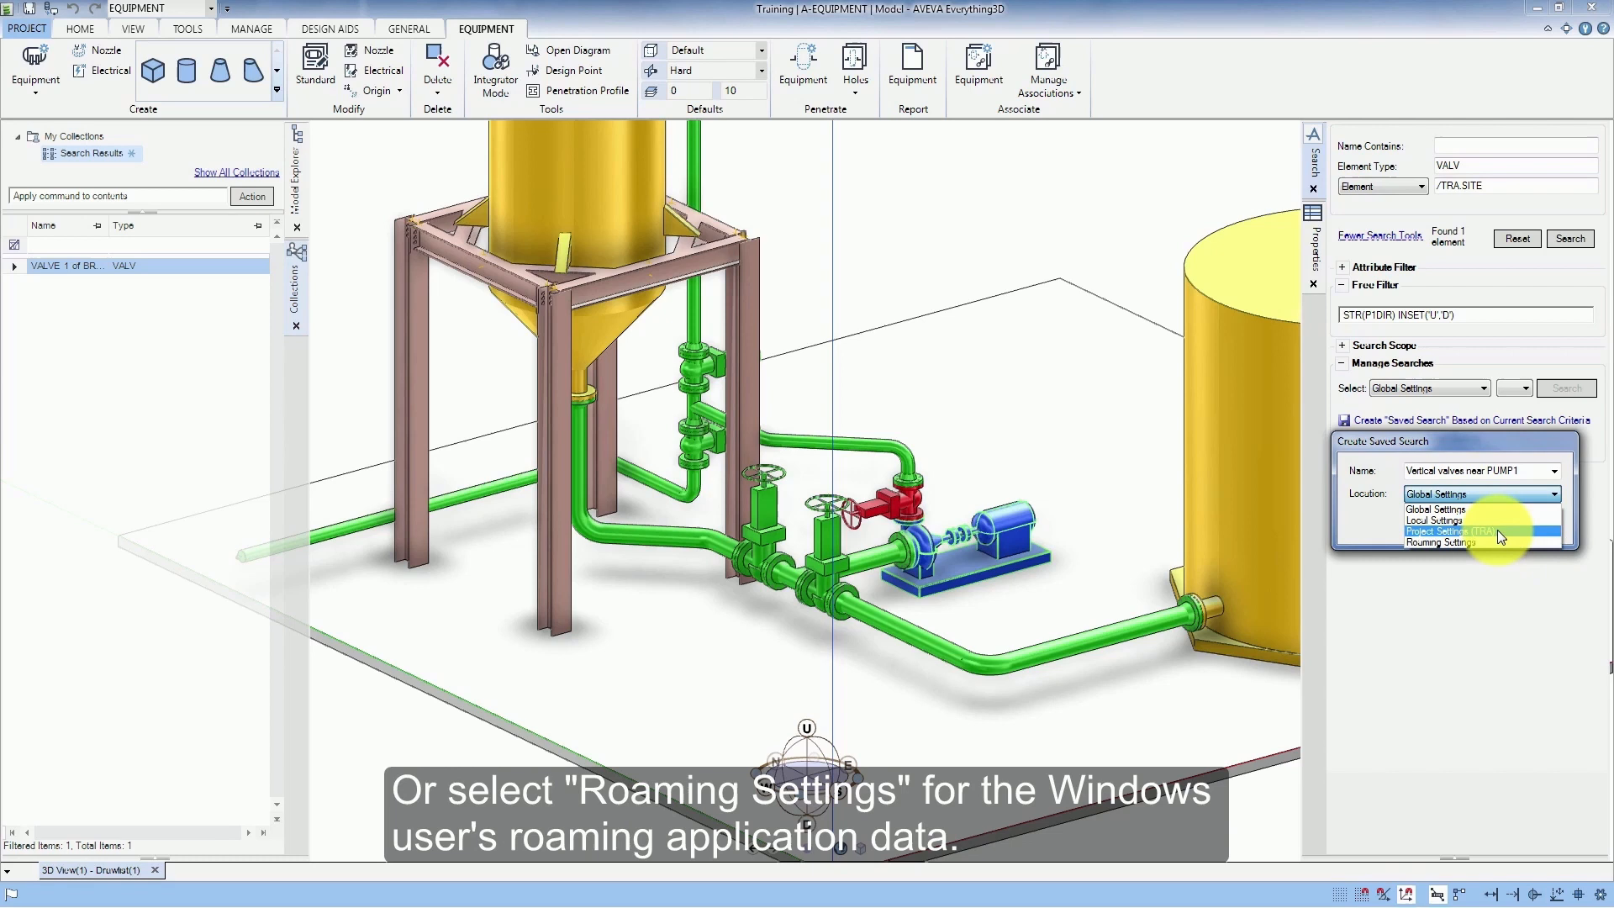
pyautogui.click(1434, 531)
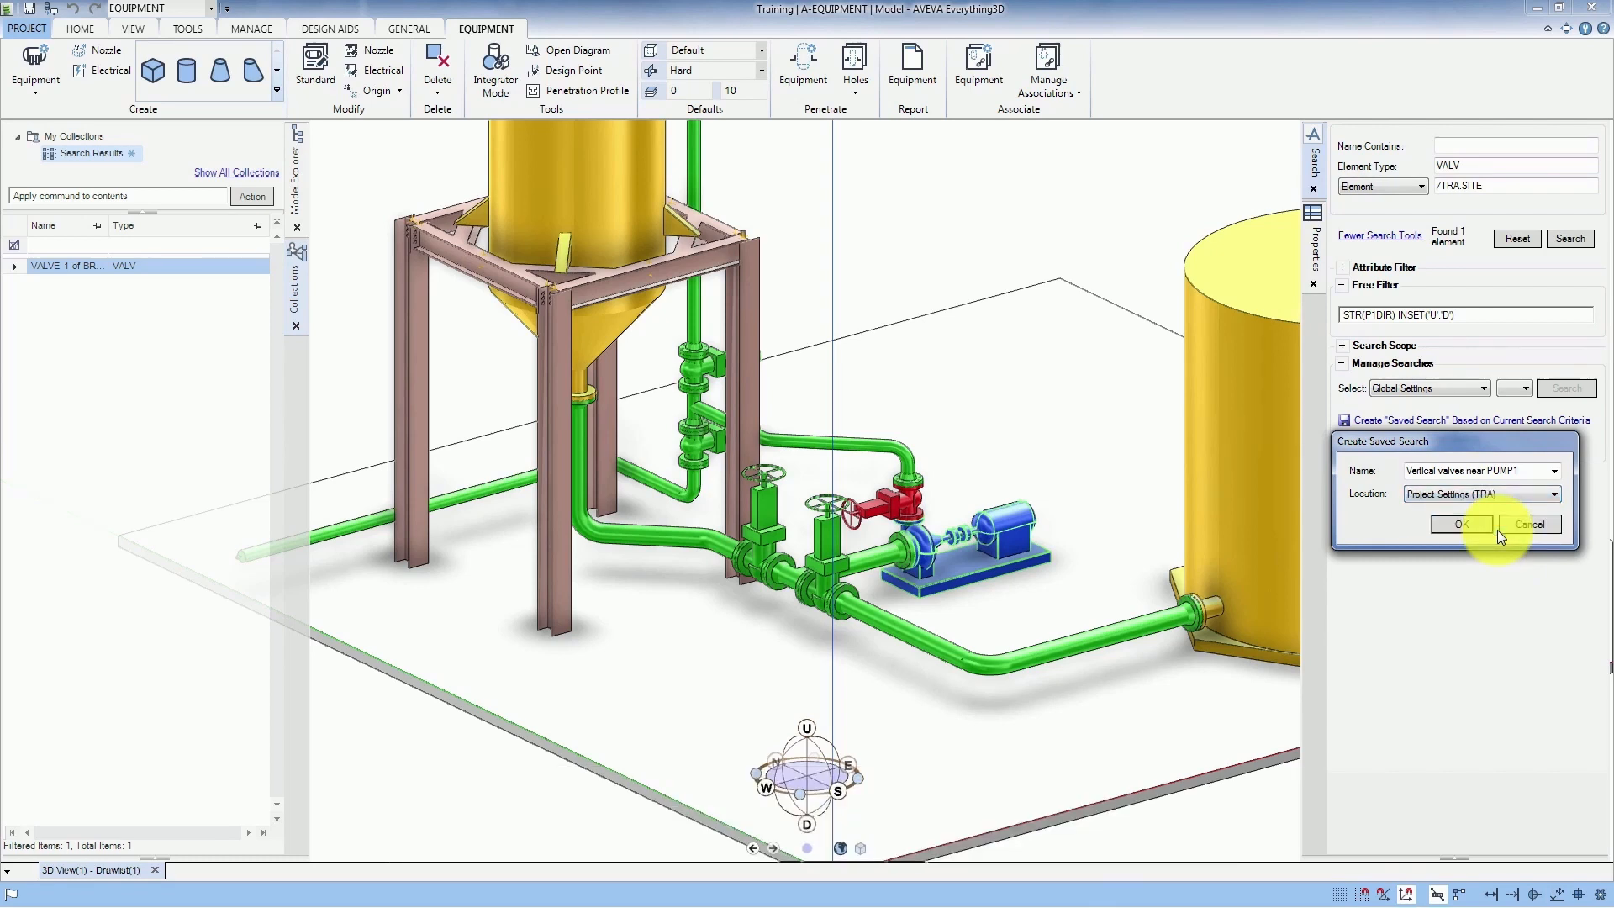
pyautogui.click(1459, 524)
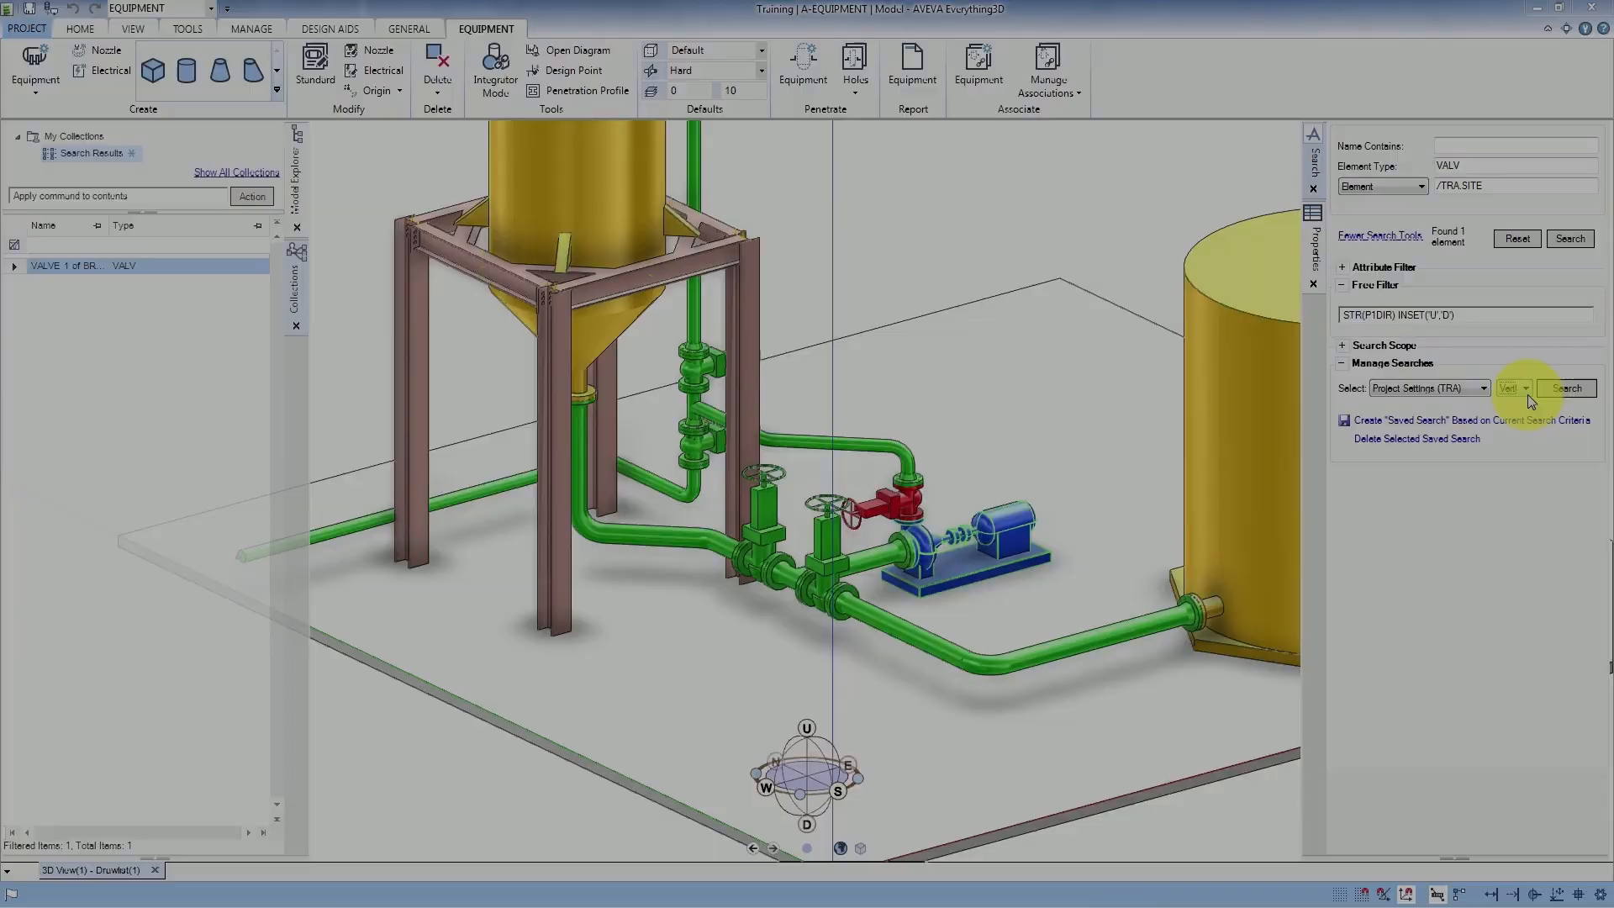
# - Choose the saved valve search from Project Settings and run it, finding one element
pyautogui.click(79, 28)
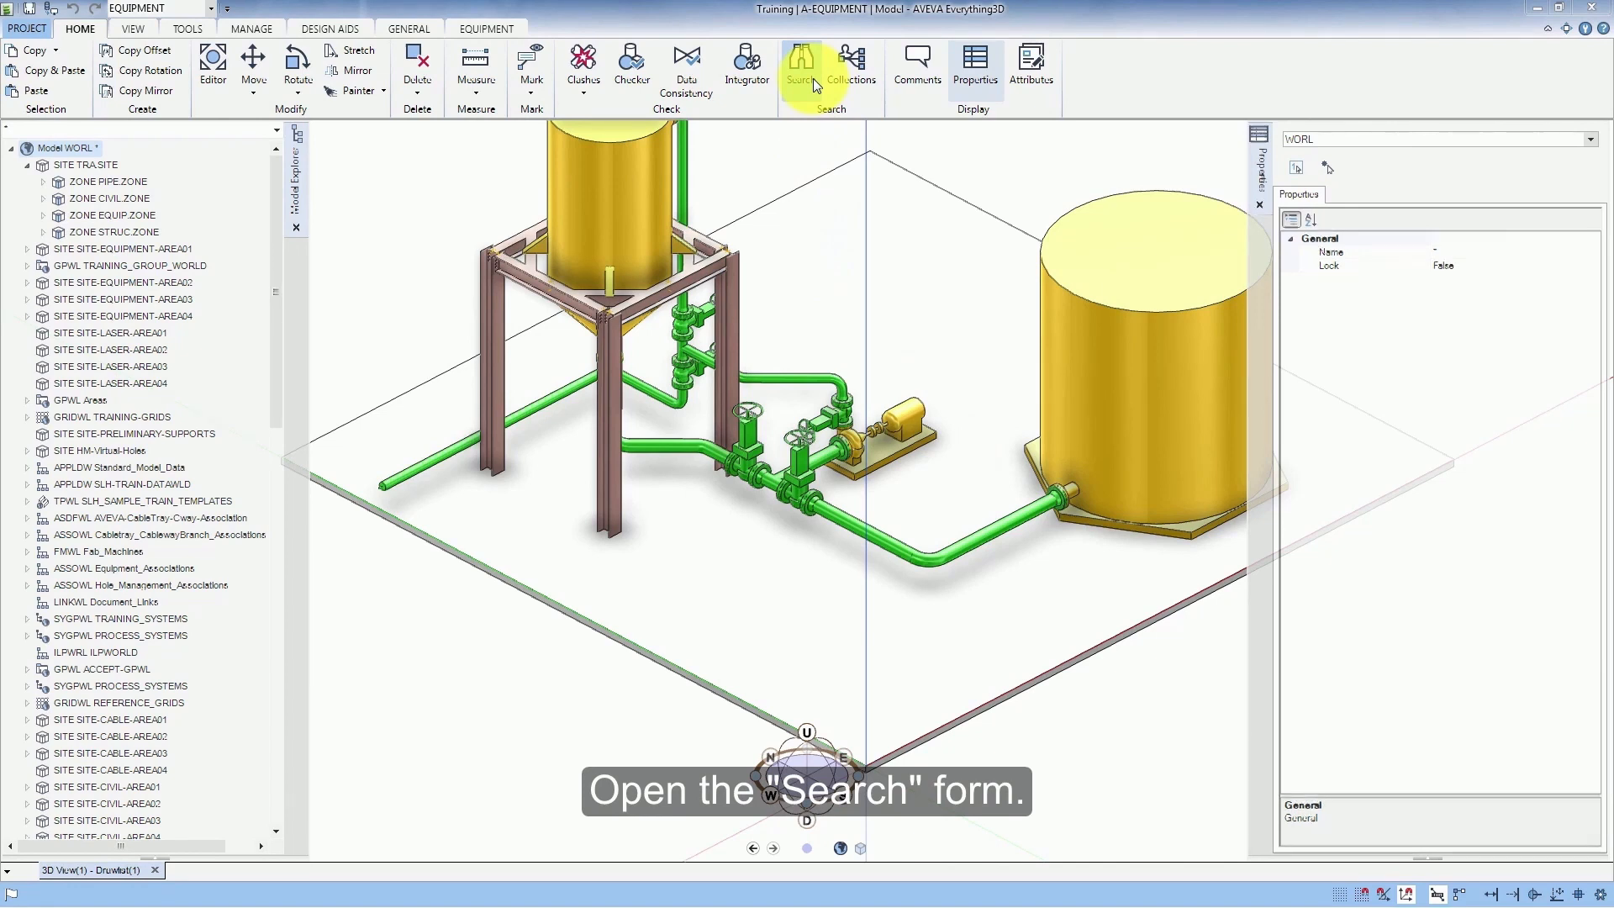
# - Search for BRAN elements within element /SITE-PIPING-AREA01, returning 87 branches
pyautogui.click(802, 61)
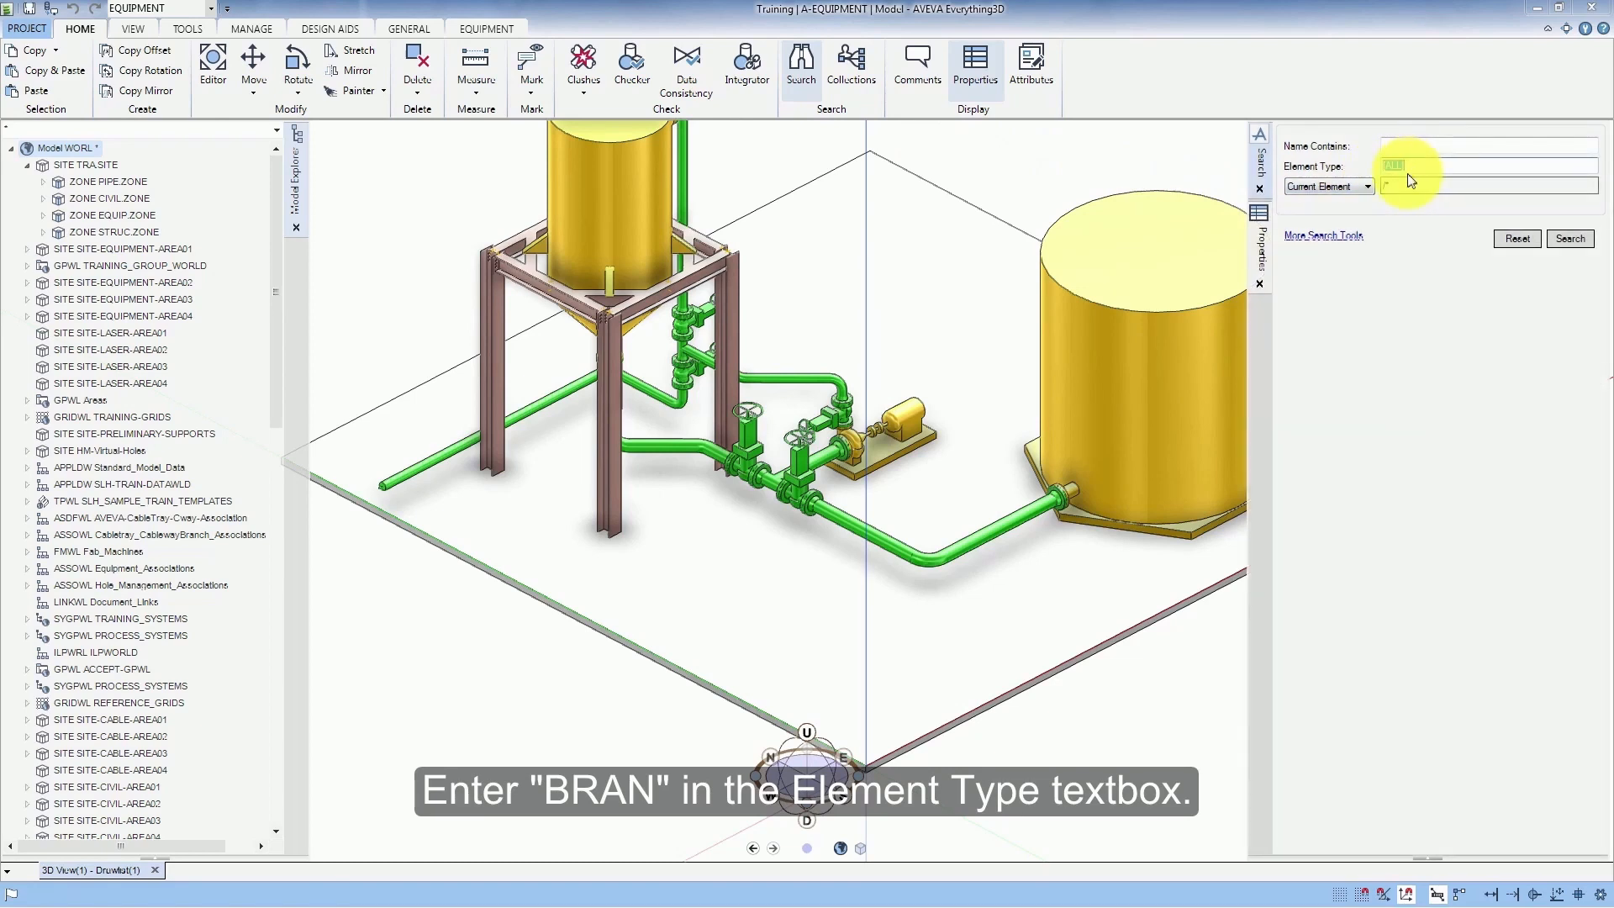
pyautogui.write('BRAN')
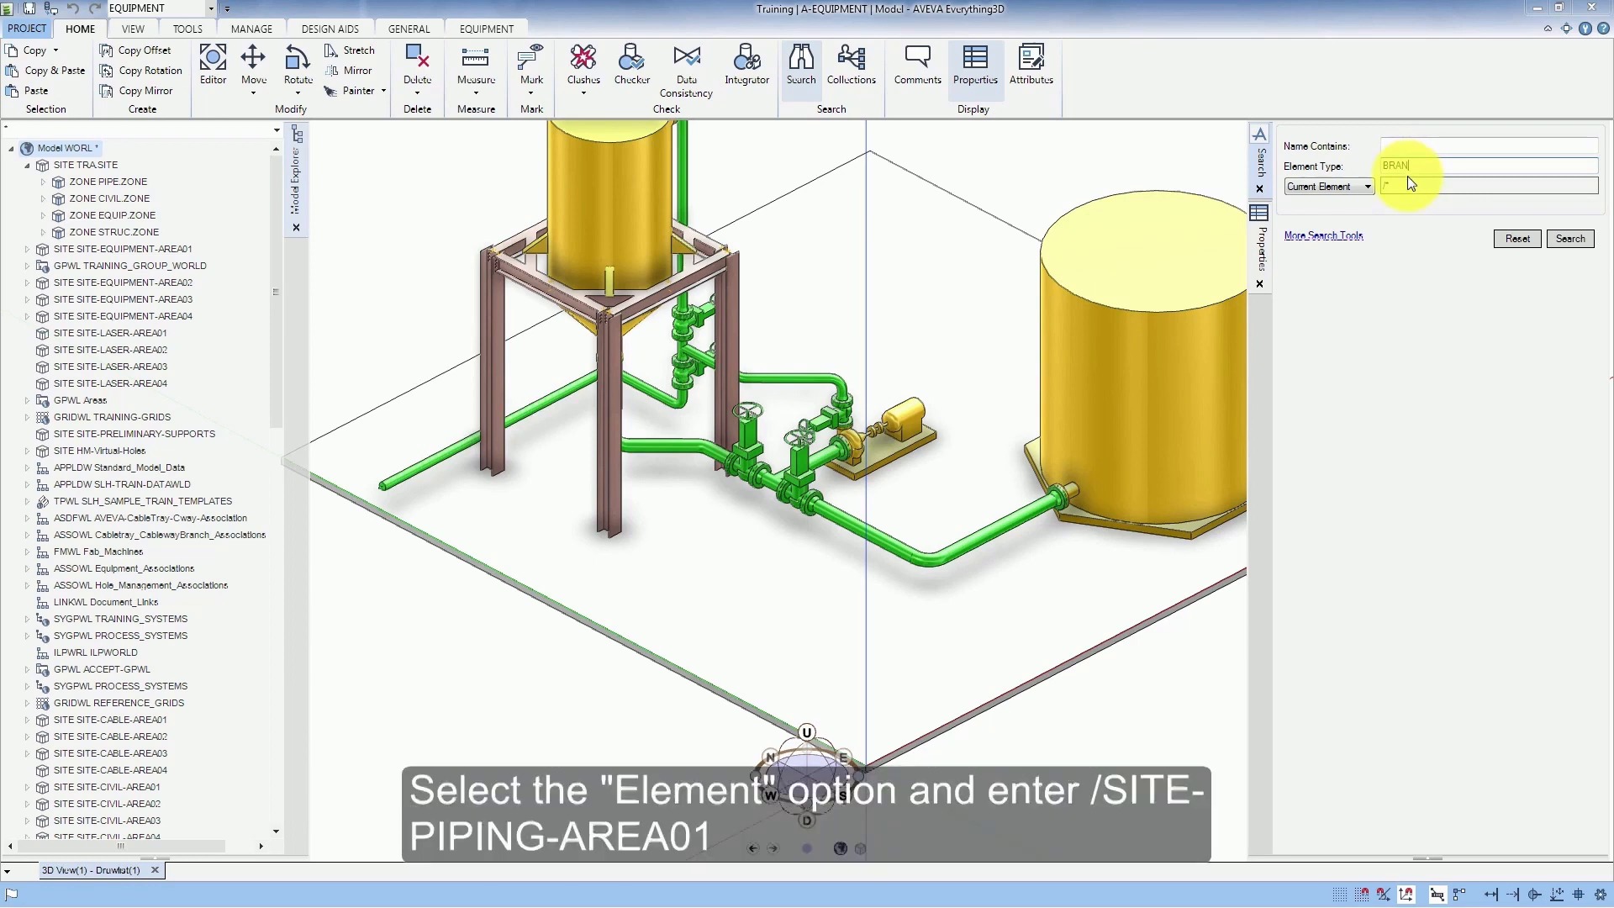
pyautogui.click(1365, 187)
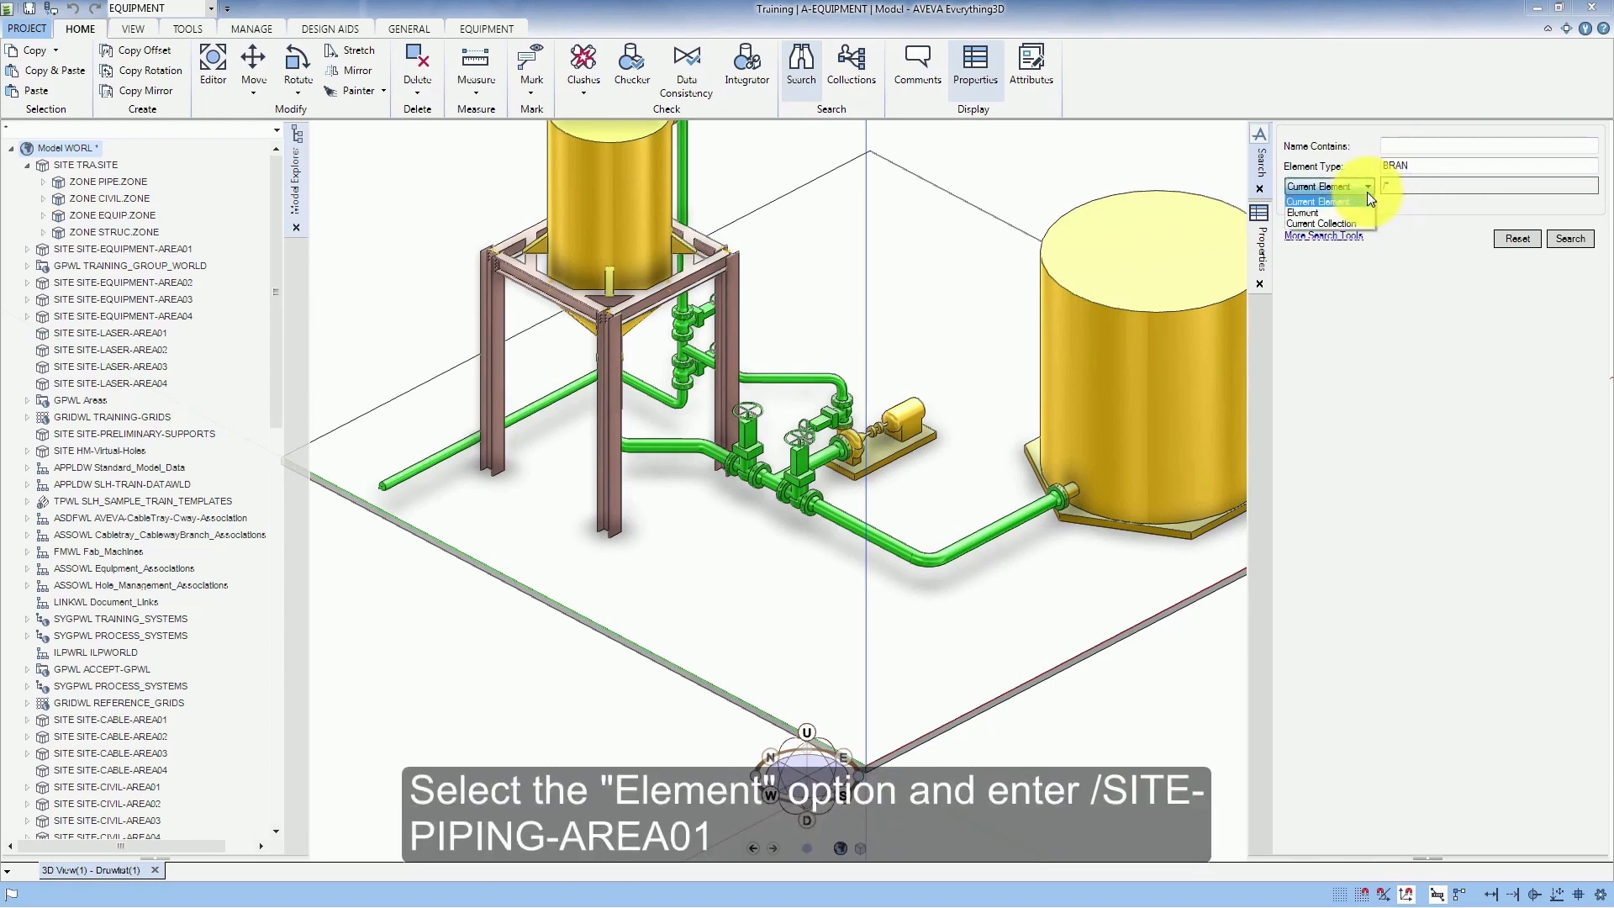
pyautogui.click(1301, 212)
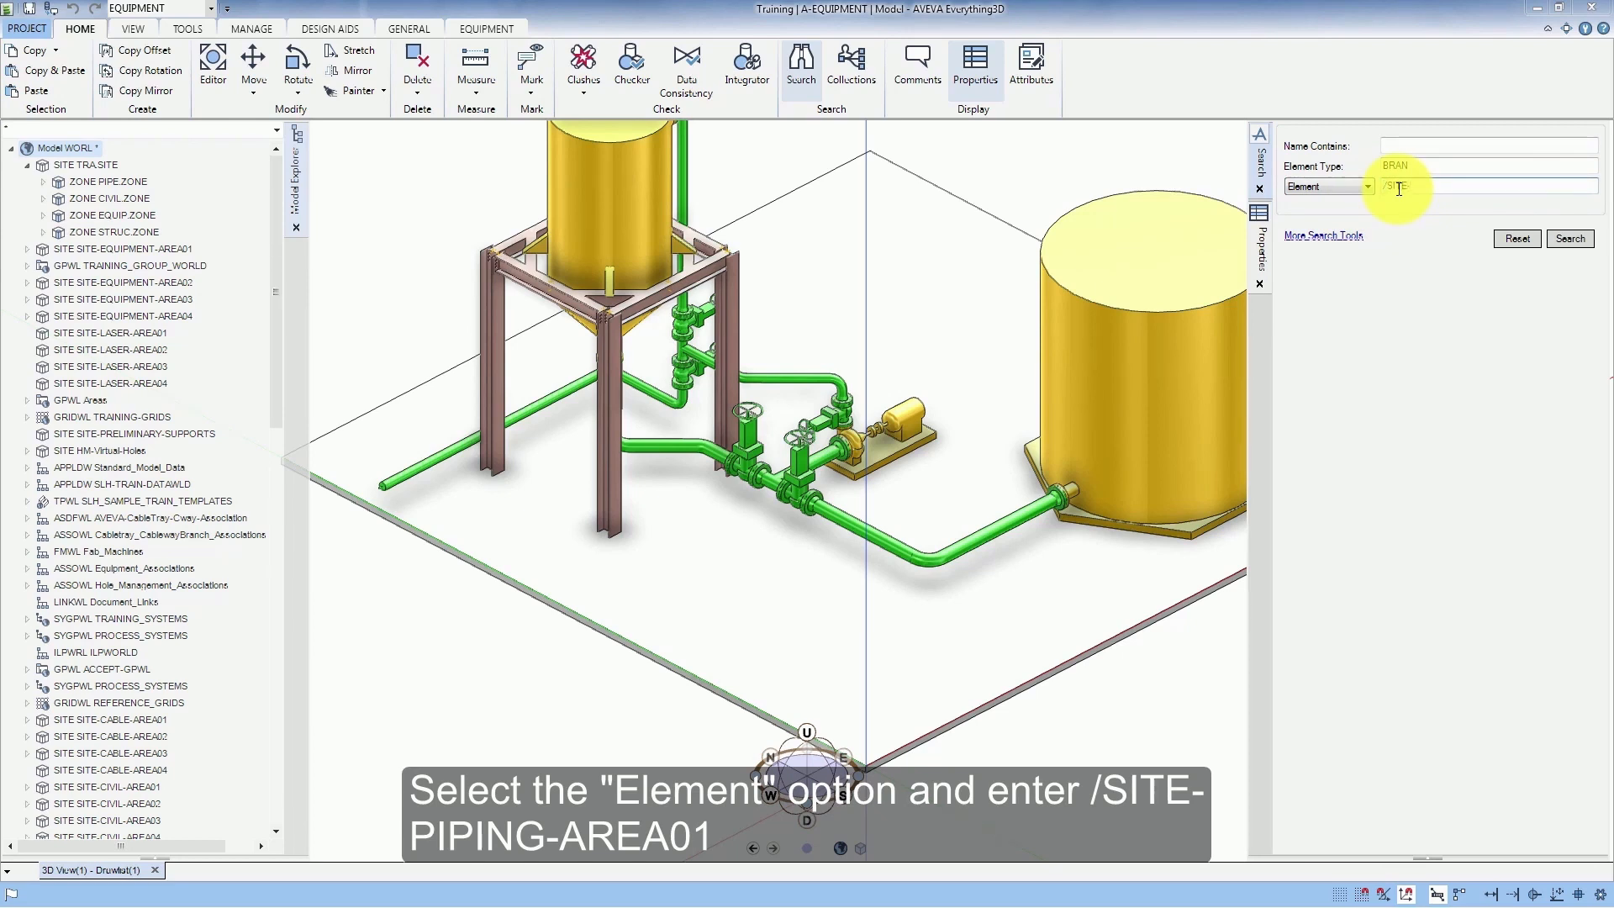
pyautogui.write('/SITE-PIPING-A')
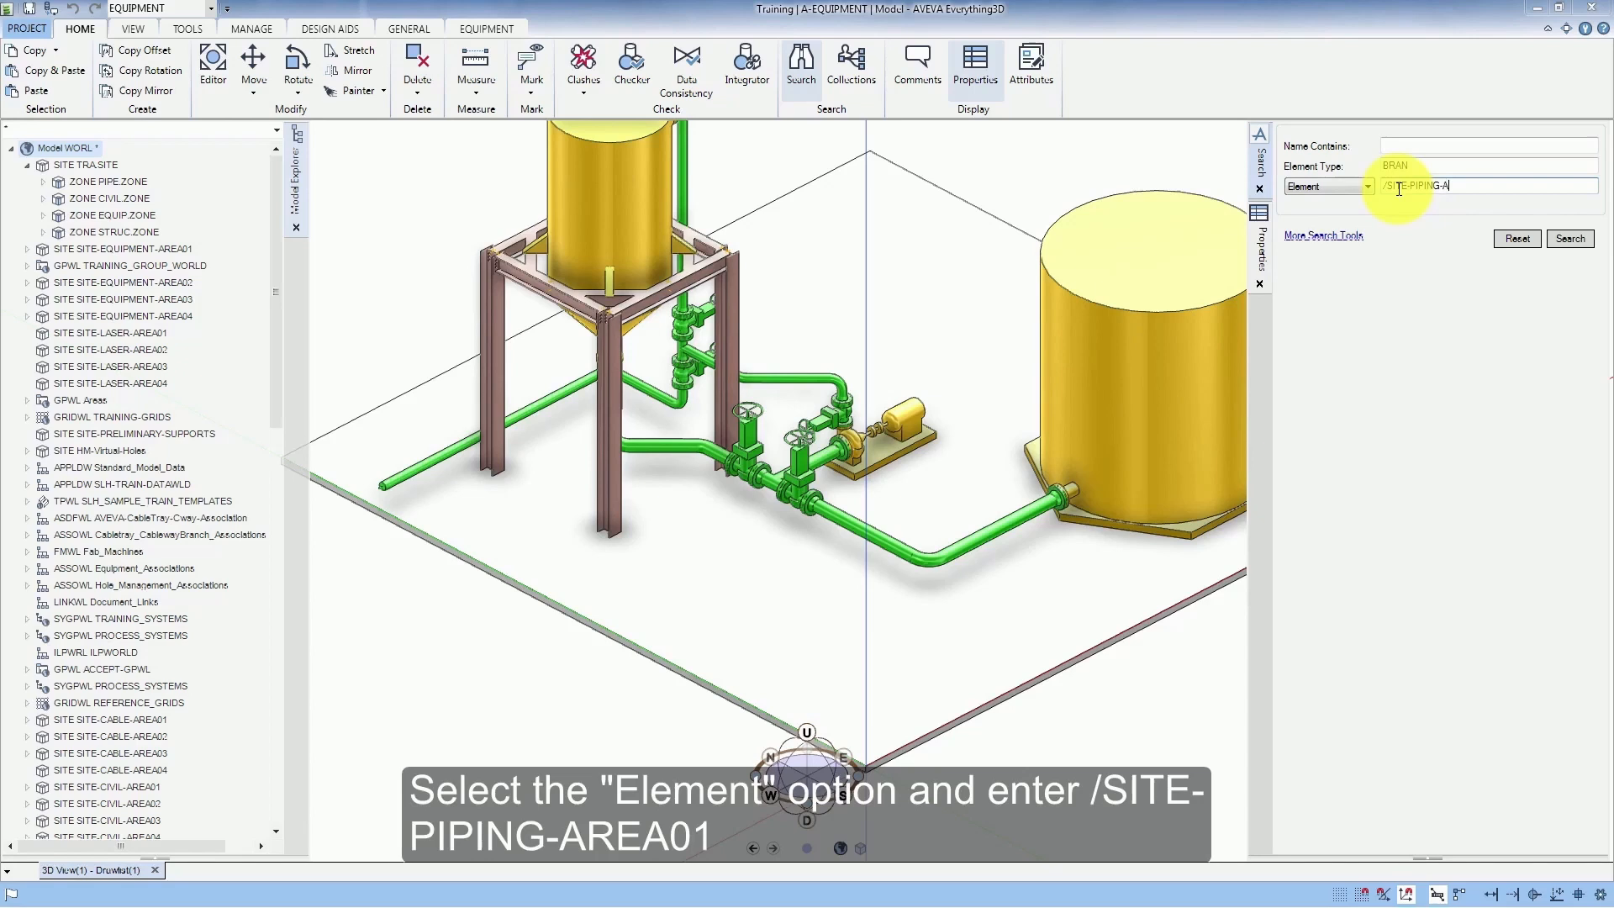
pyautogui.write('REA01')
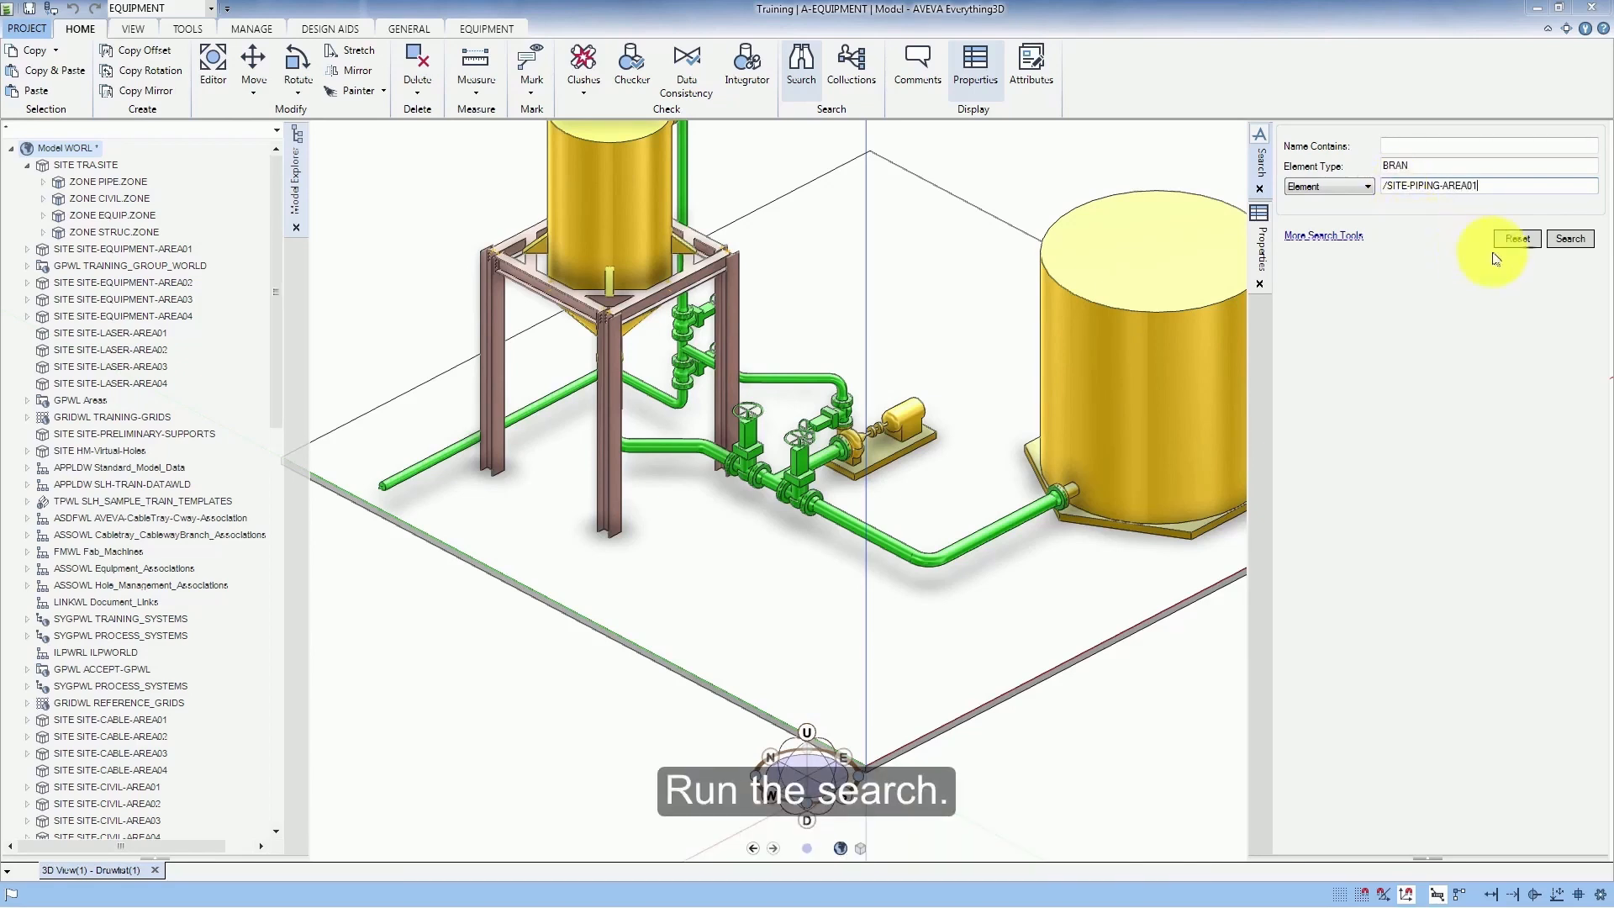
pyautogui.moveTo(1568, 238)
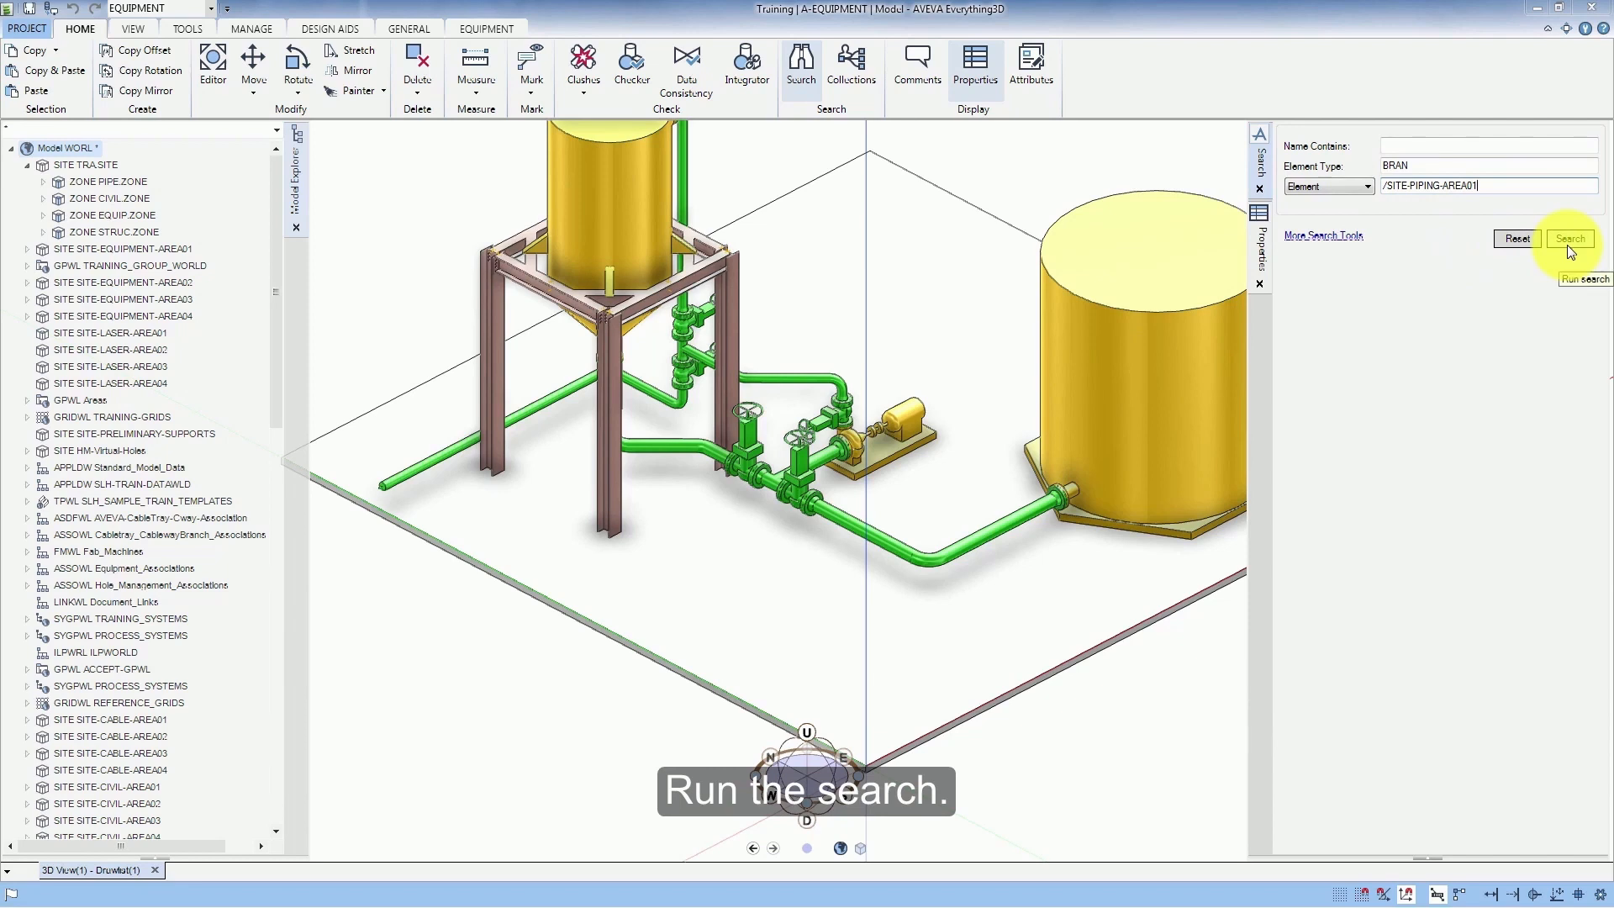
pyautogui.click(1568, 238)
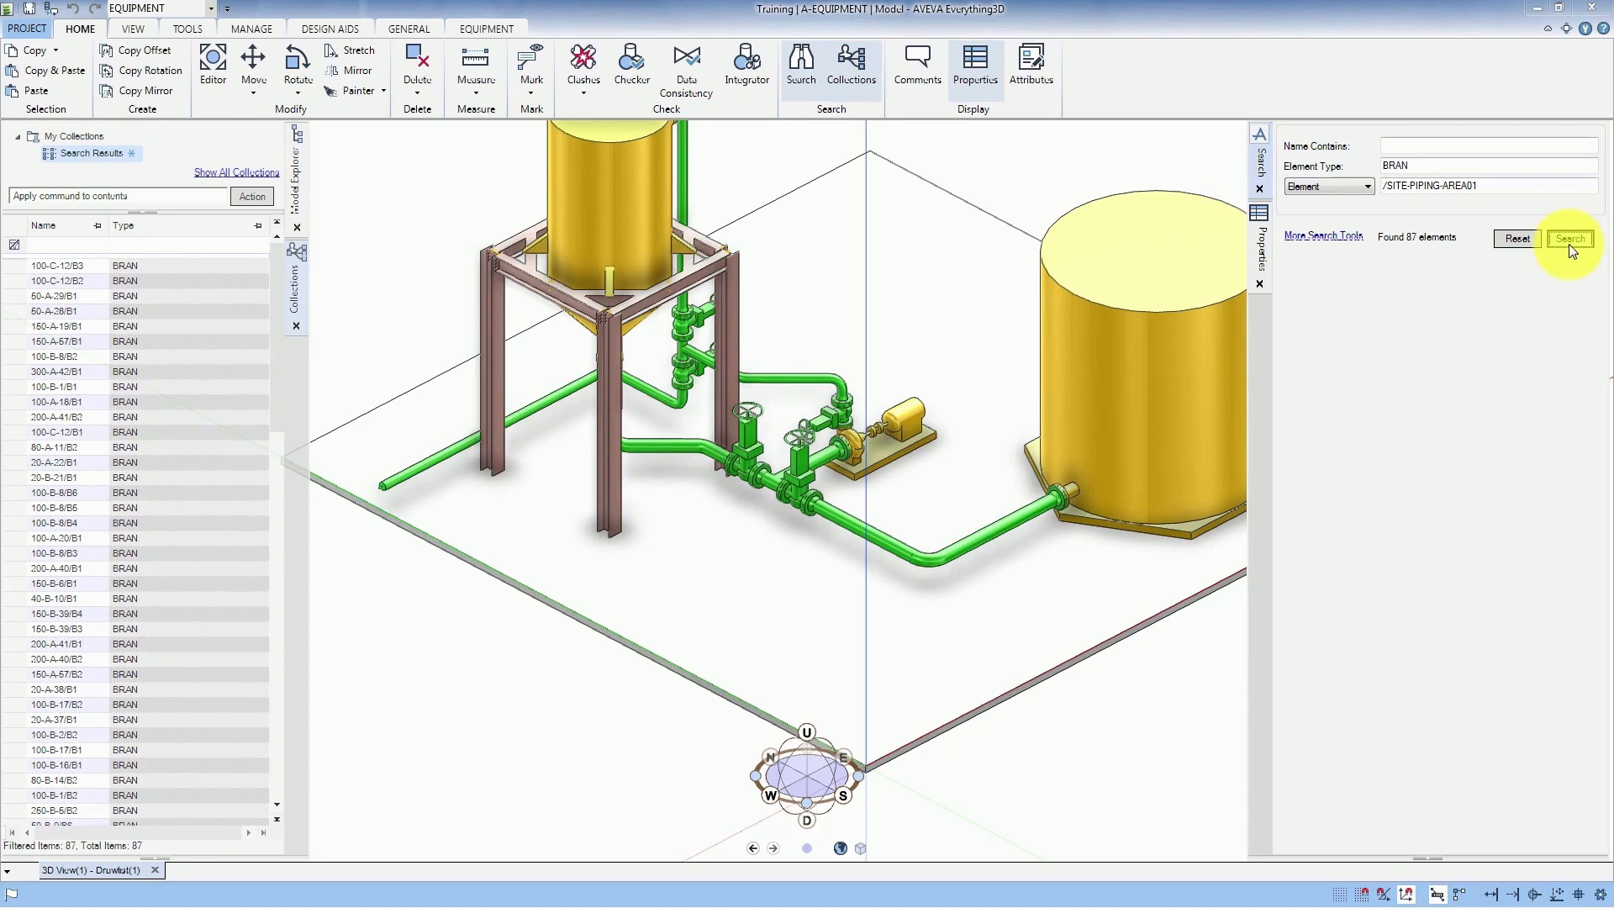
pyautogui.moveTo(1527, 266)
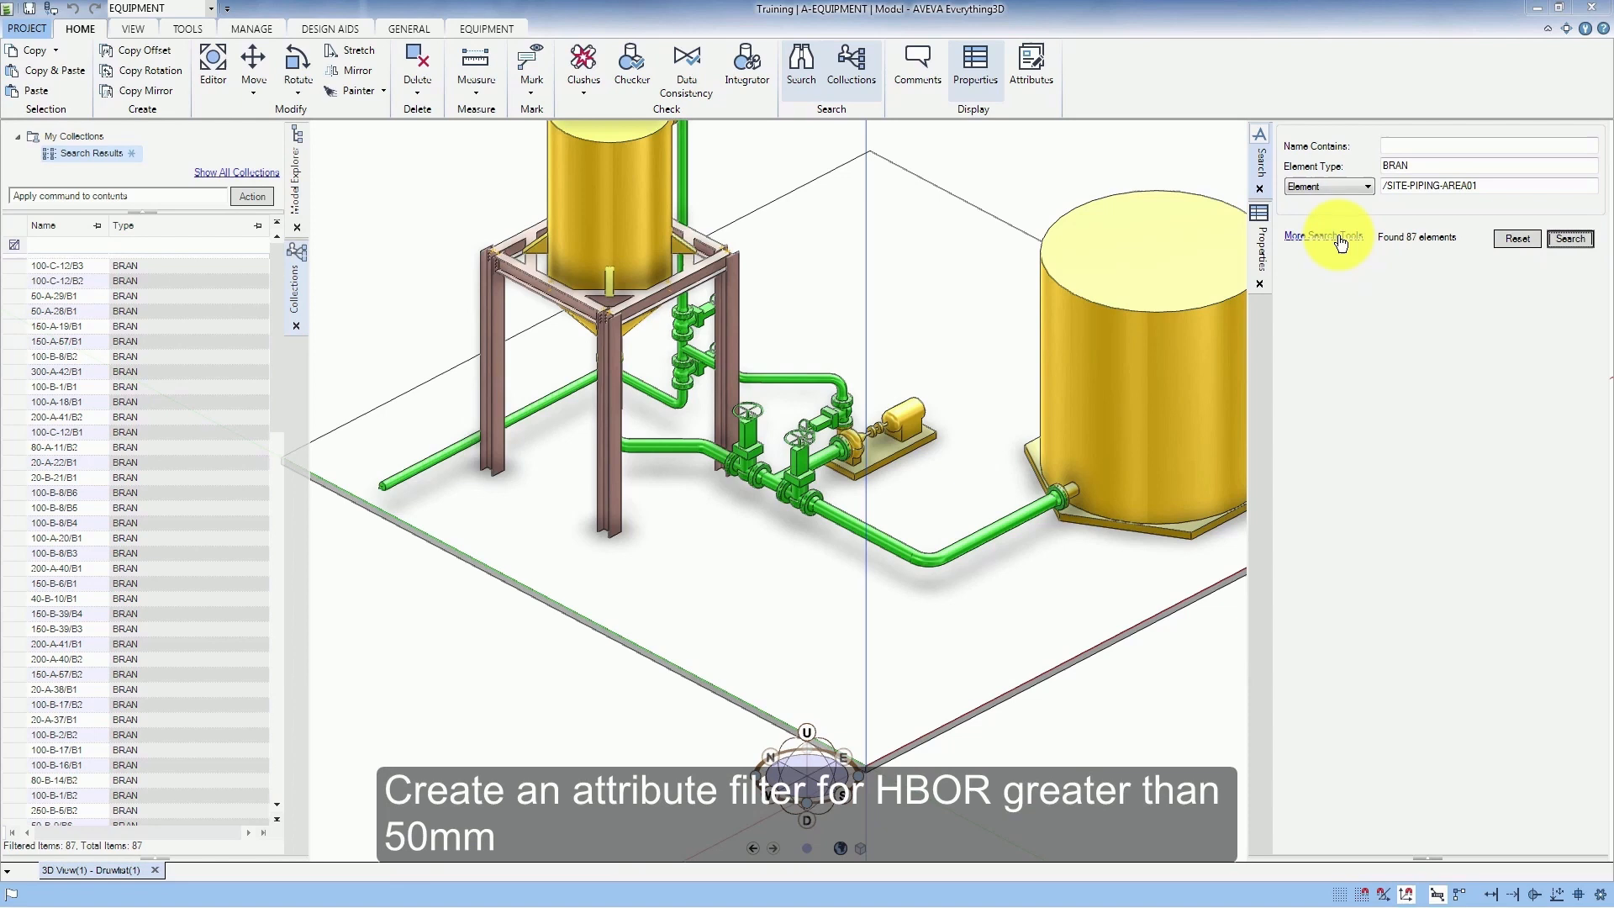
# - Add an attribute filter row under More Search Tools with attribute HBOR
pyautogui.click(1326, 237)
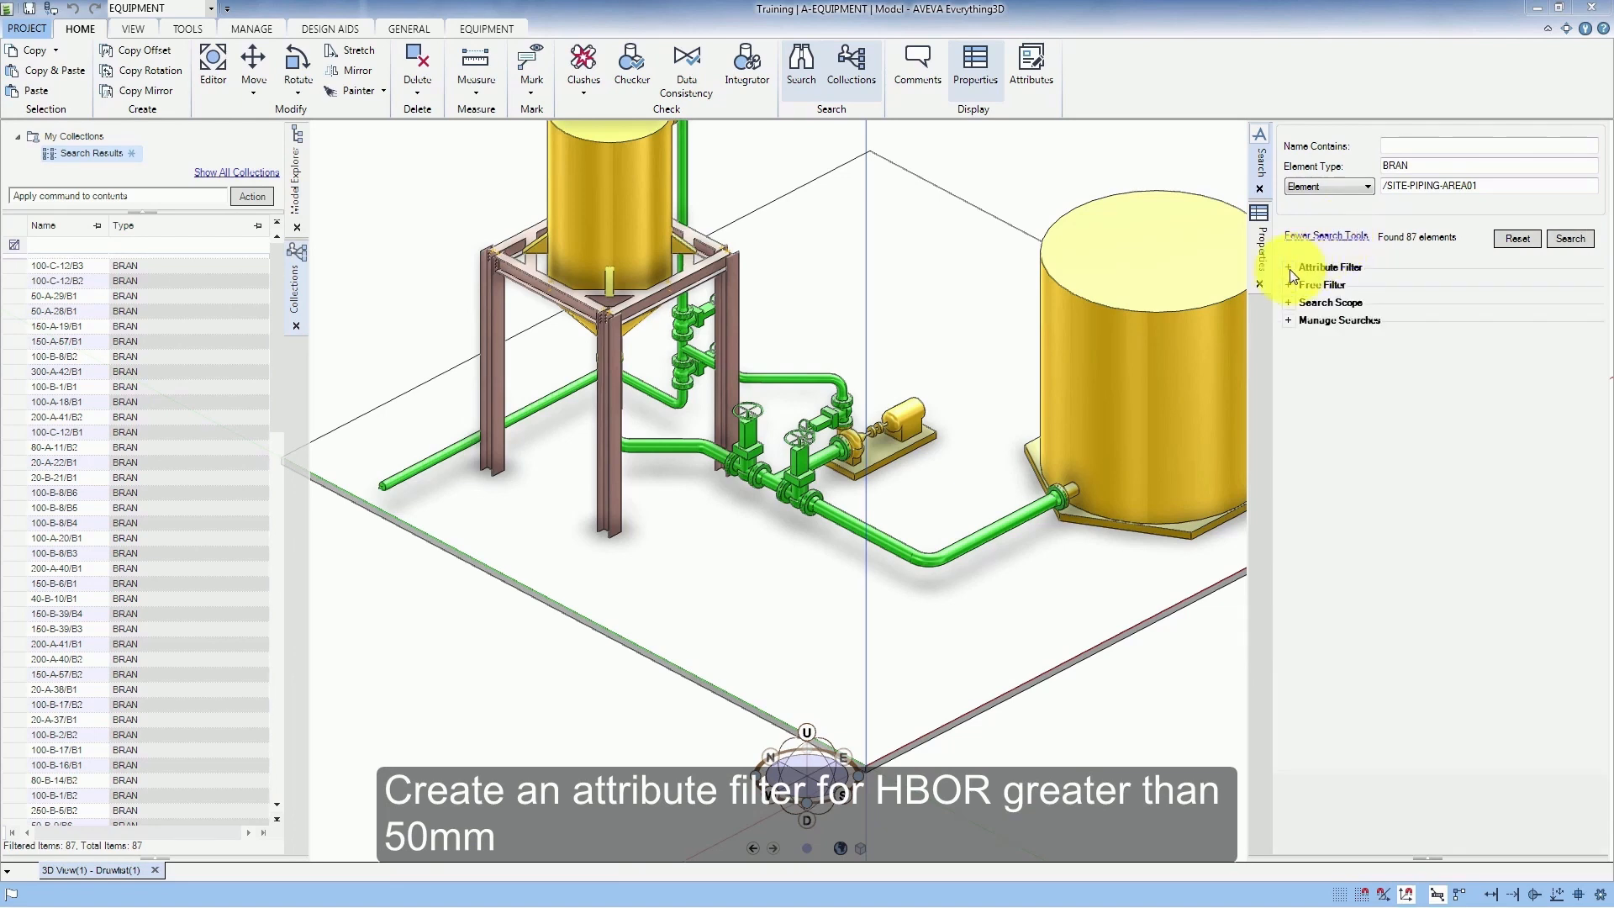
pyautogui.click(1330, 268)
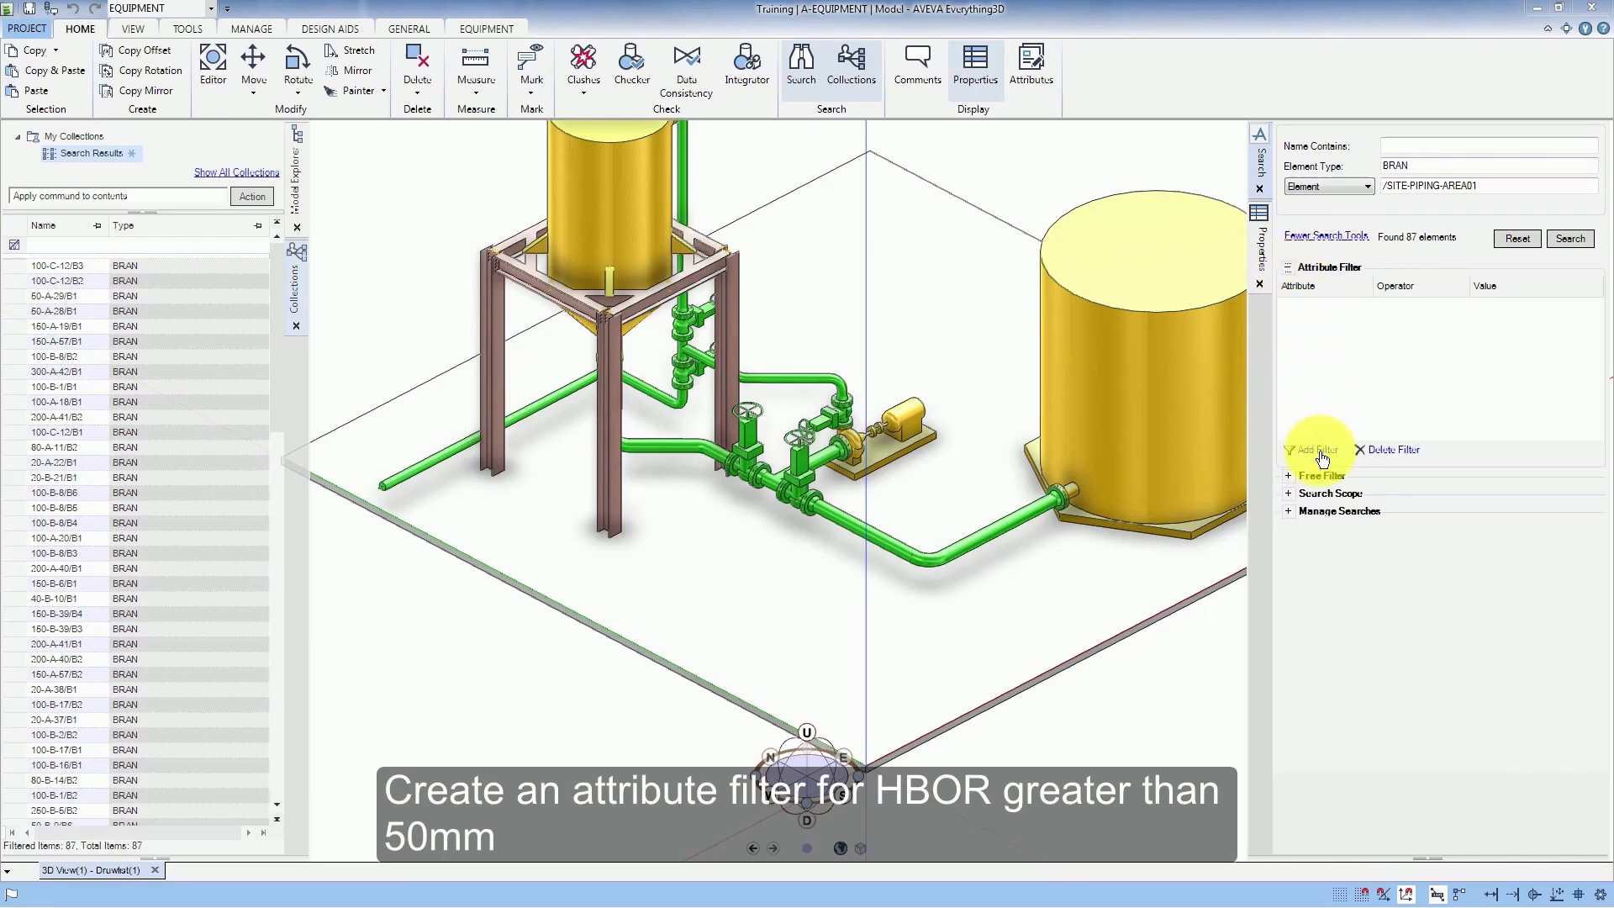
pyautogui.click(1310, 450)
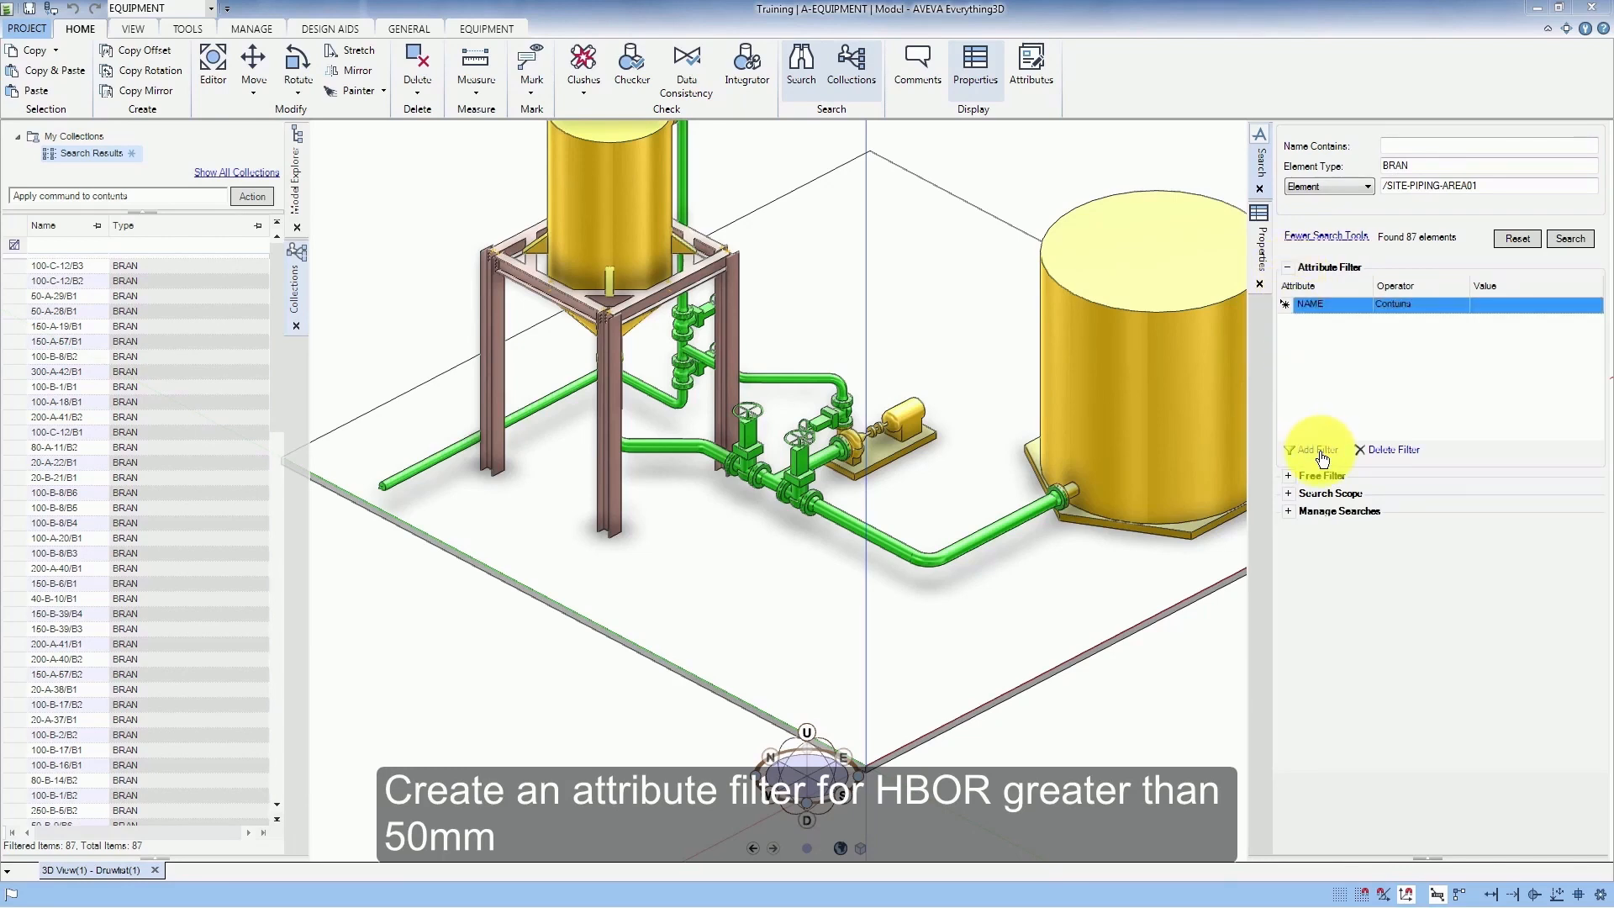
pyautogui.moveTo(1320, 456)
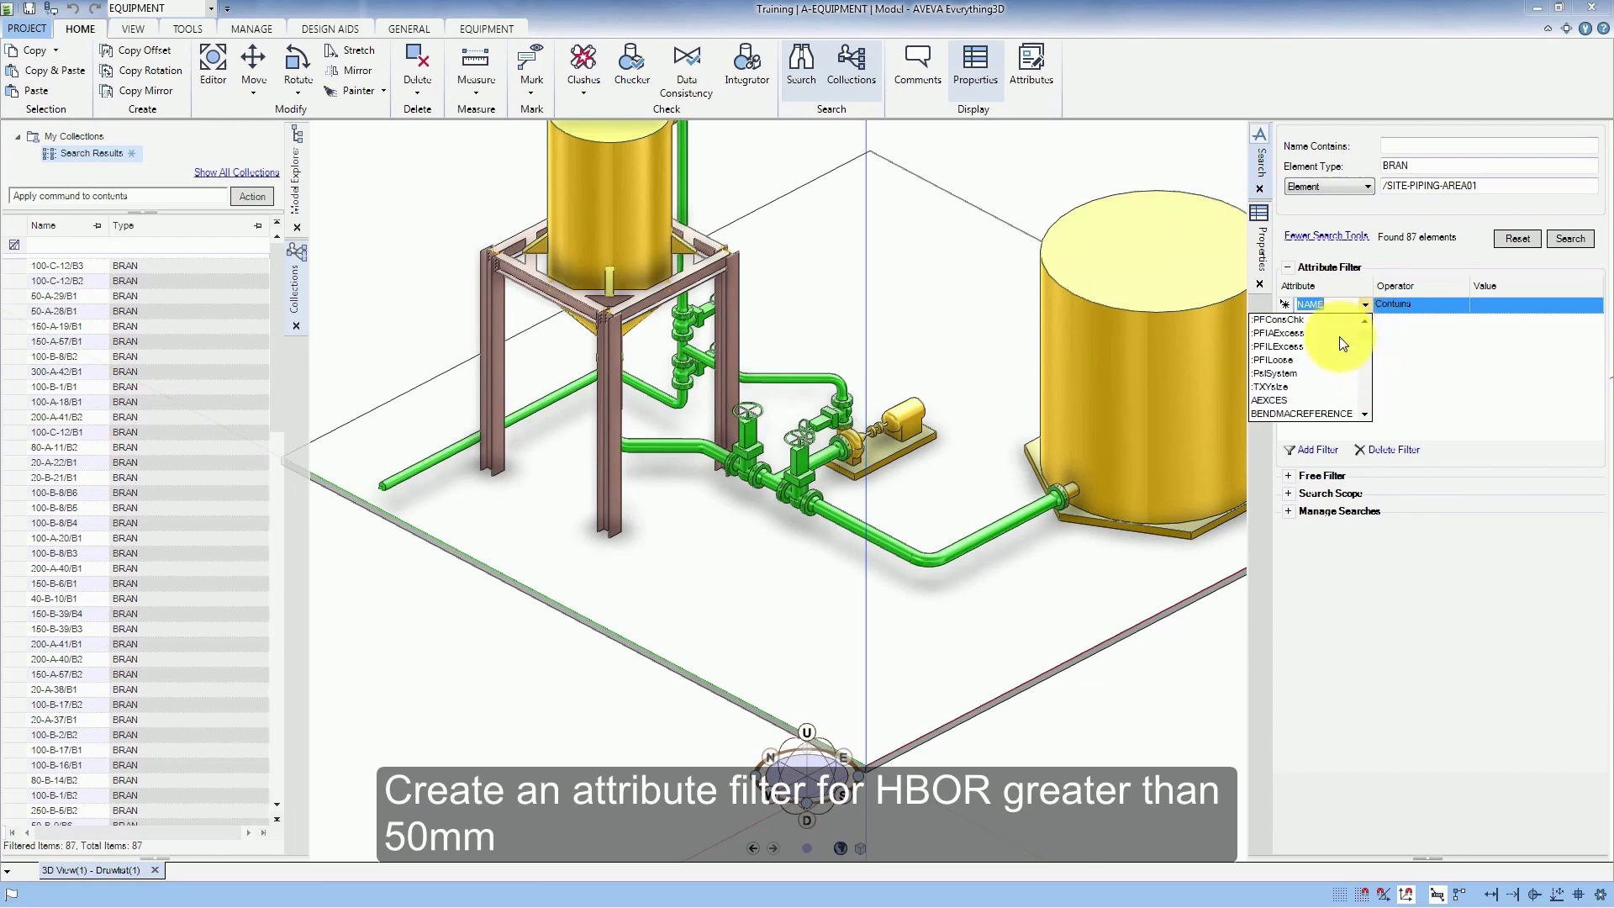
pyautogui.scroll(-3)
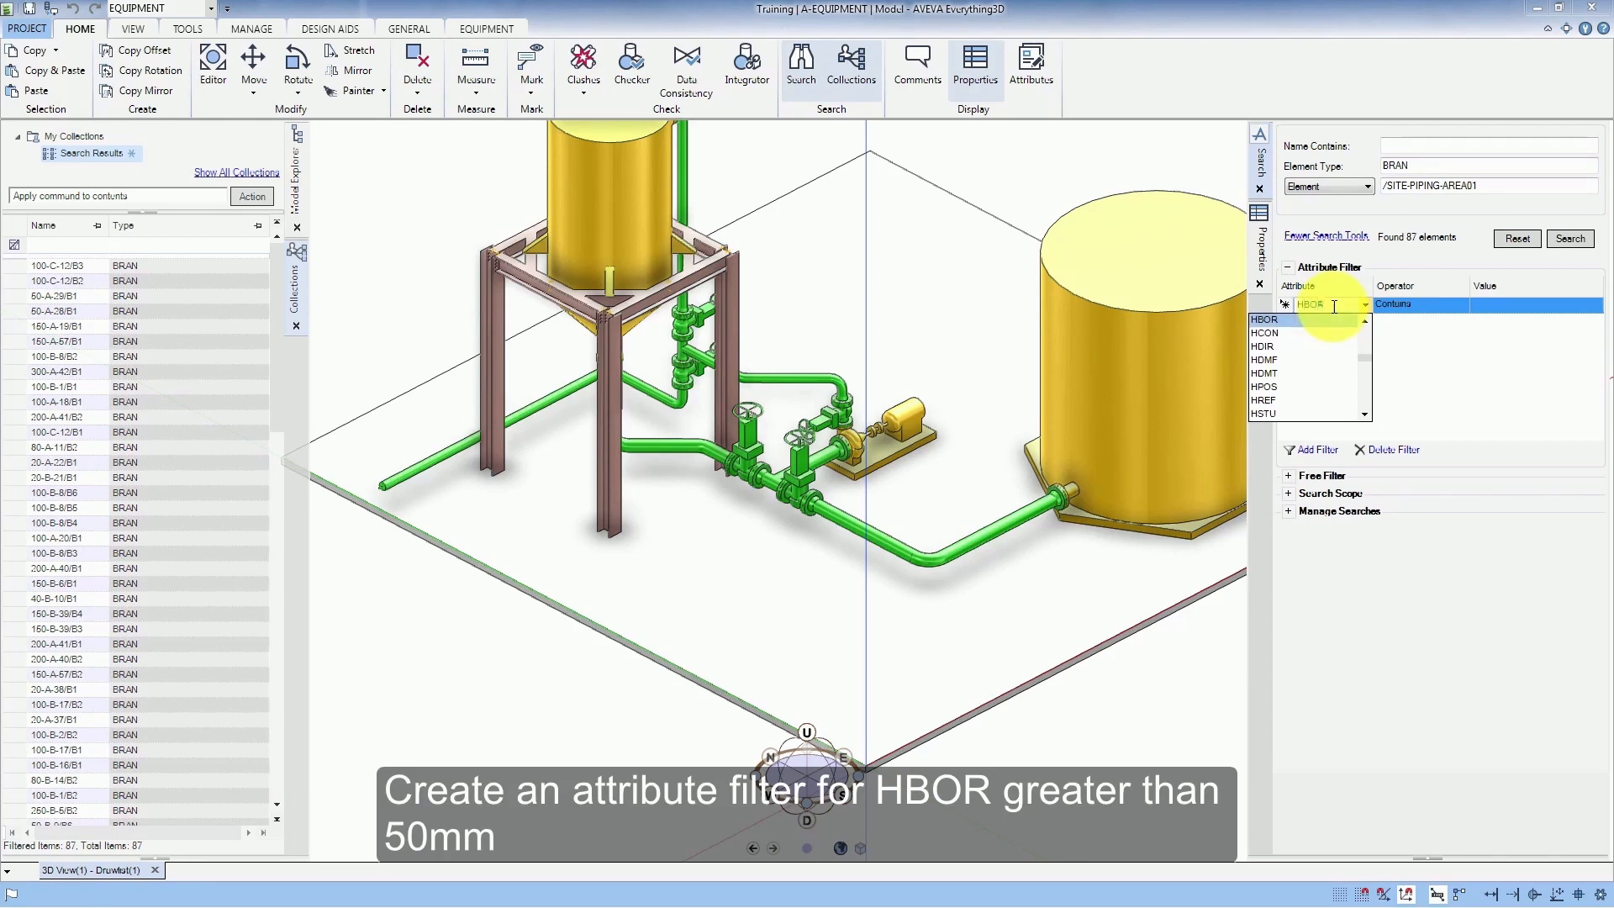
pyautogui.click(1310, 304)
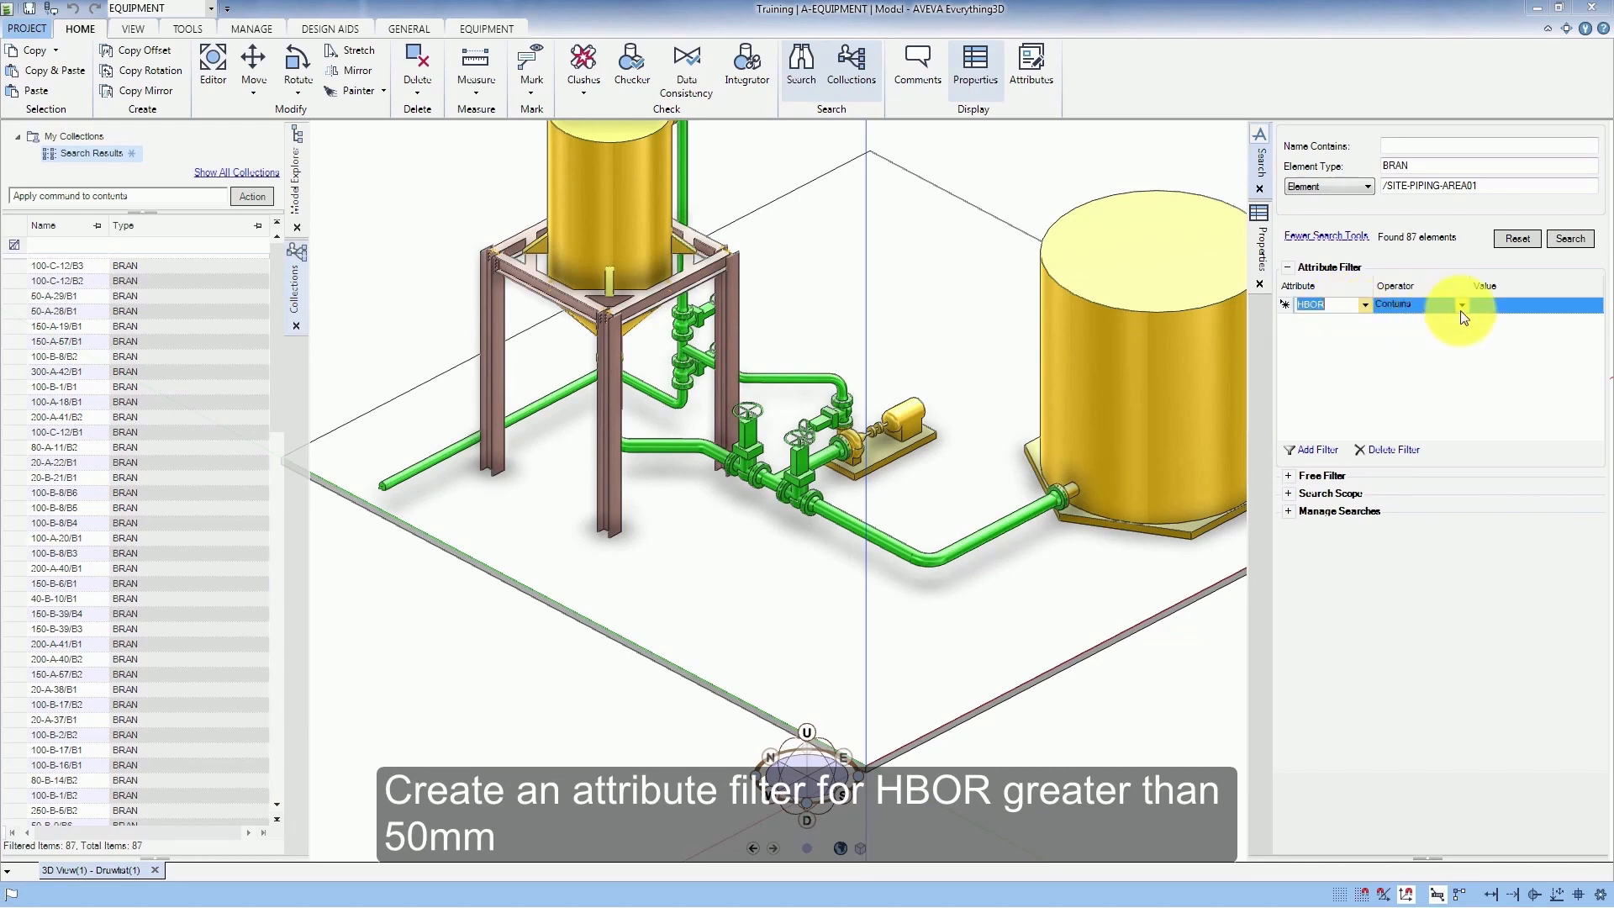
# - Set the filter to HBOR greater than 50mm and rerun, narrowing to 37 results
pyautogui.click(1461, 304)
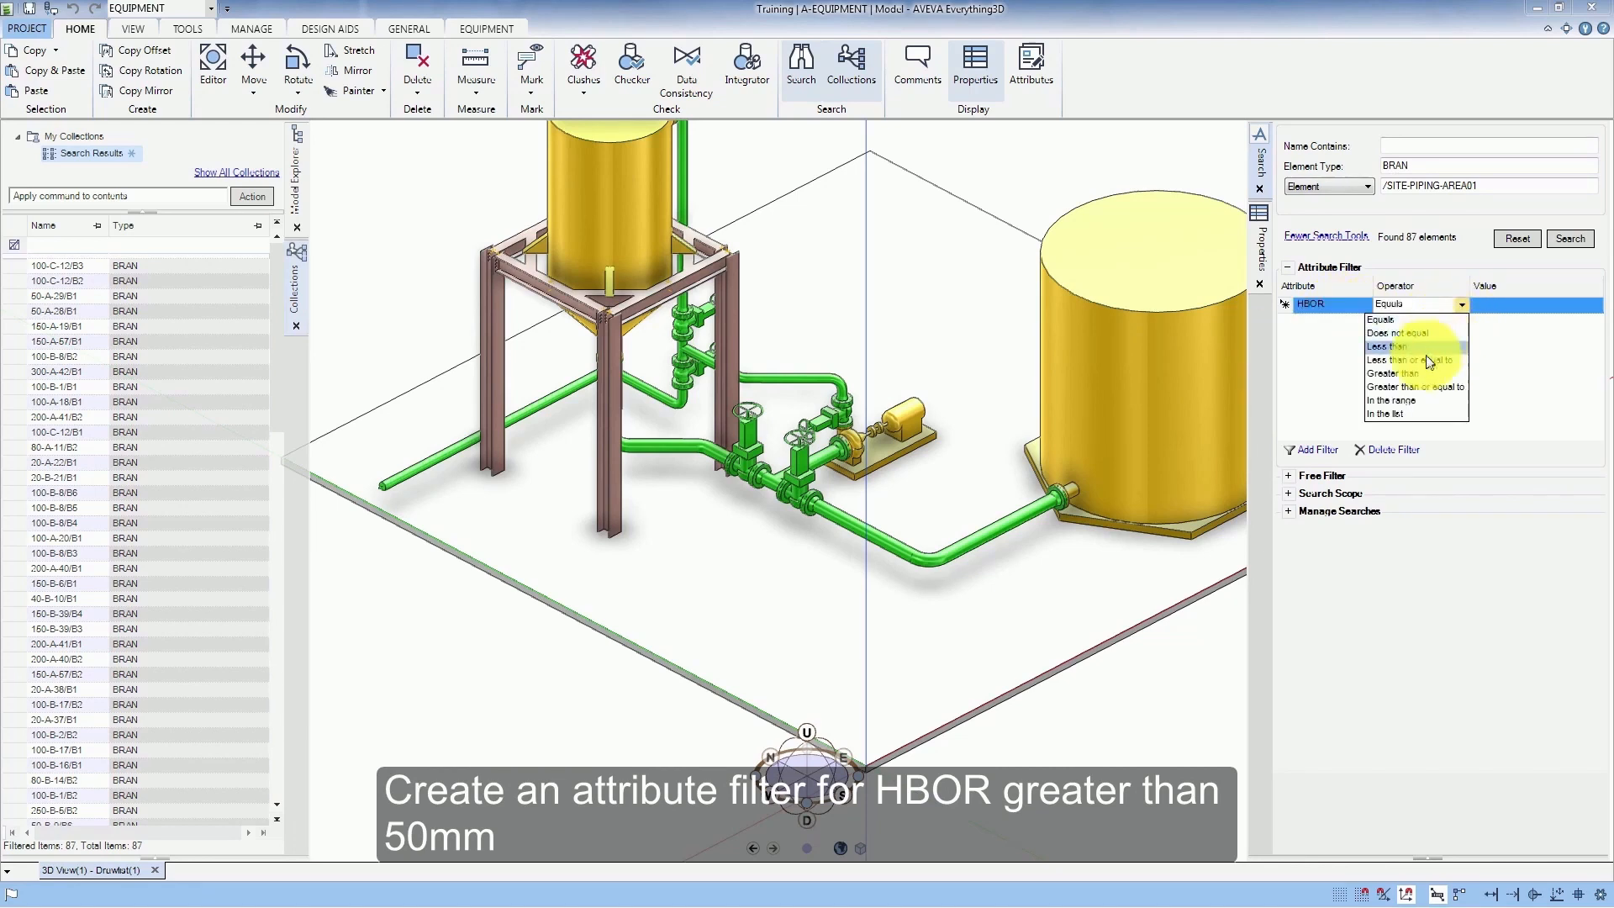
pyautogui.click(1400, 373)
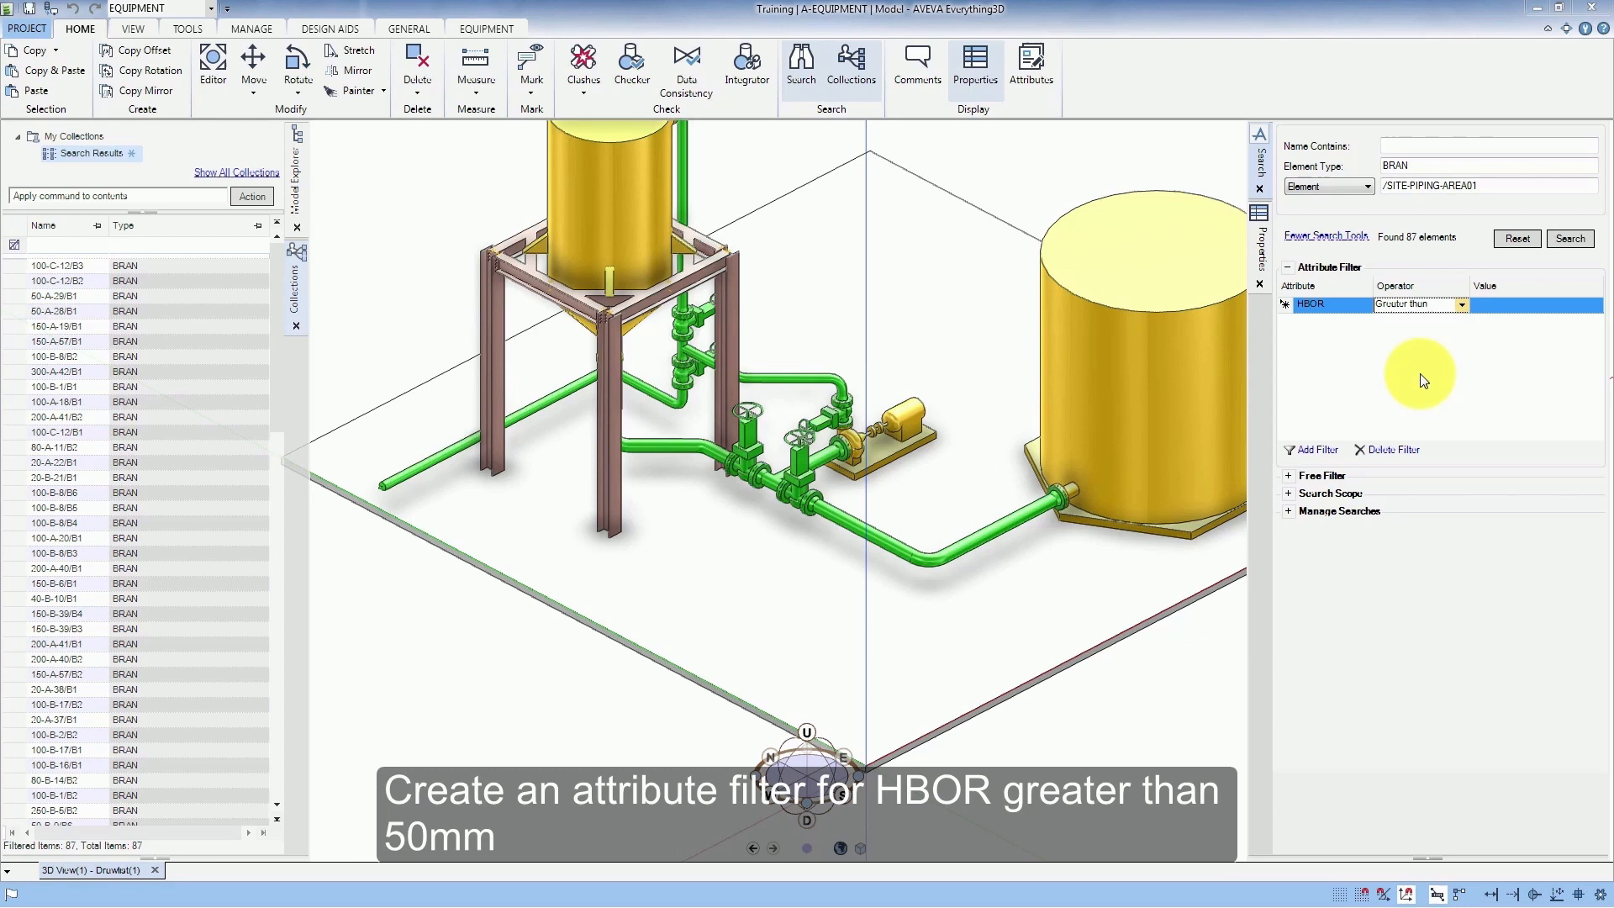
pyautogui.click(1533, 304)
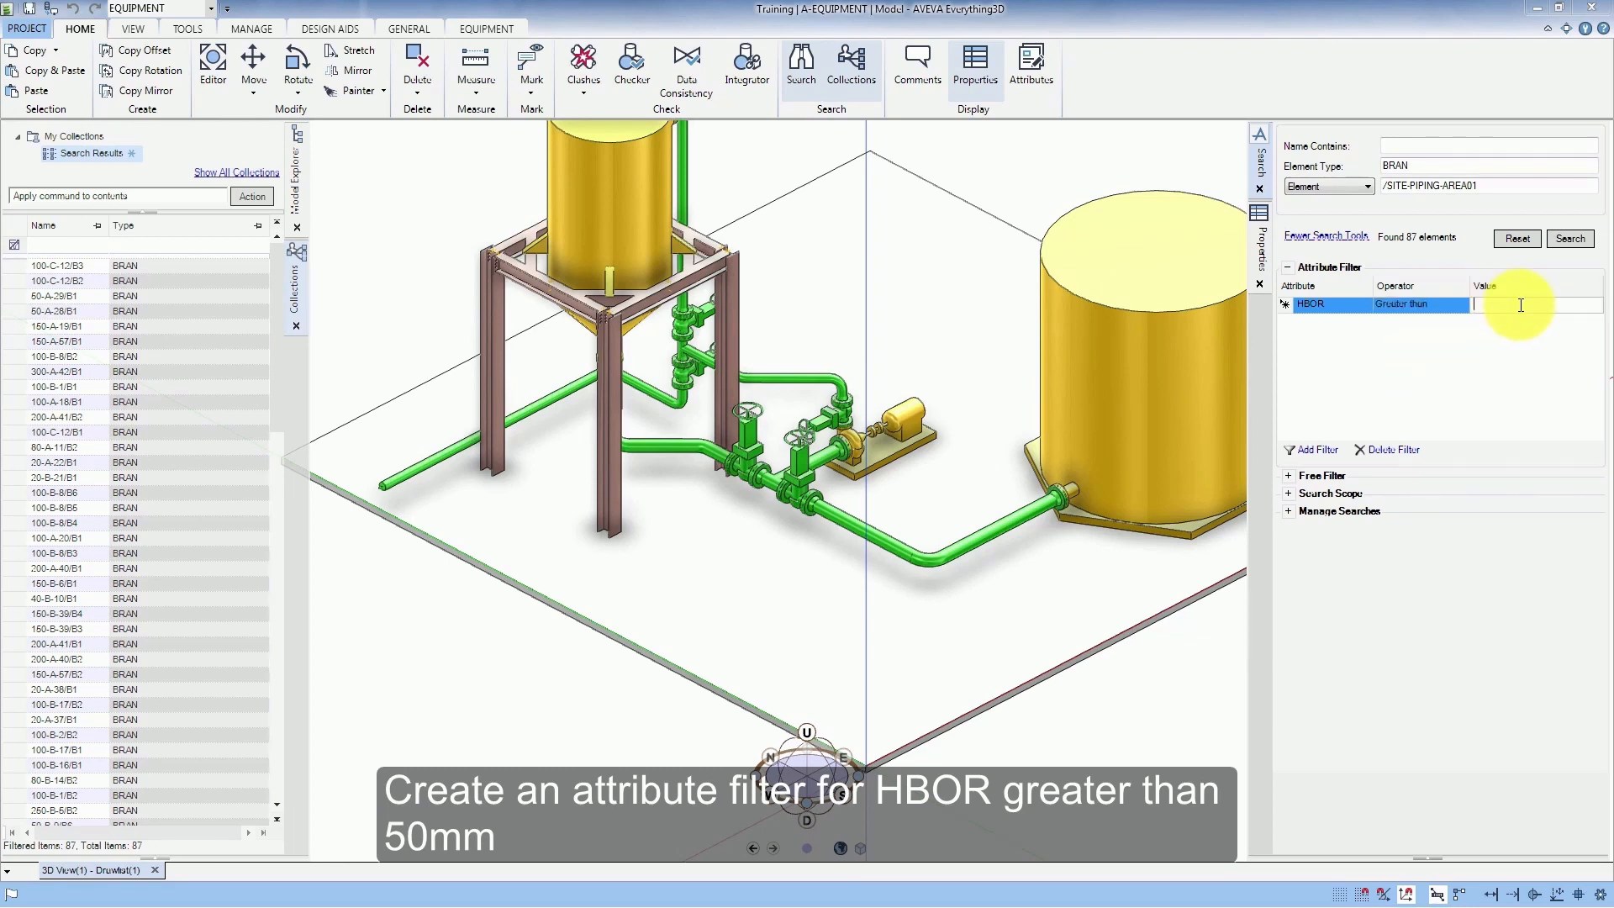
pyautogui.write('50mm')
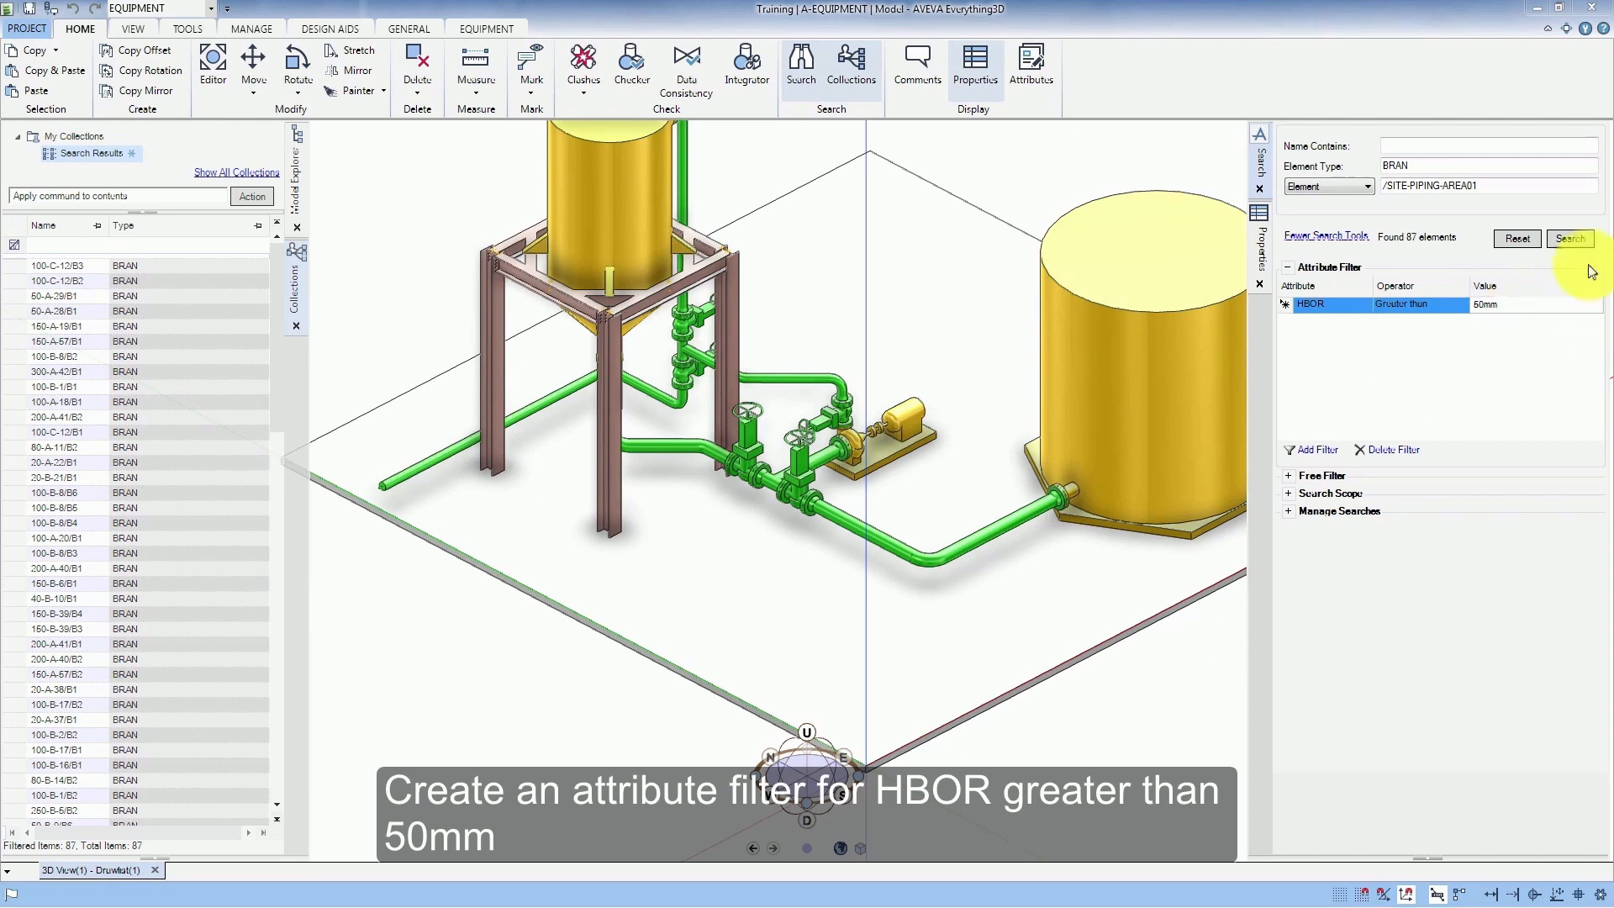
pyautogui.click(1568, 238)
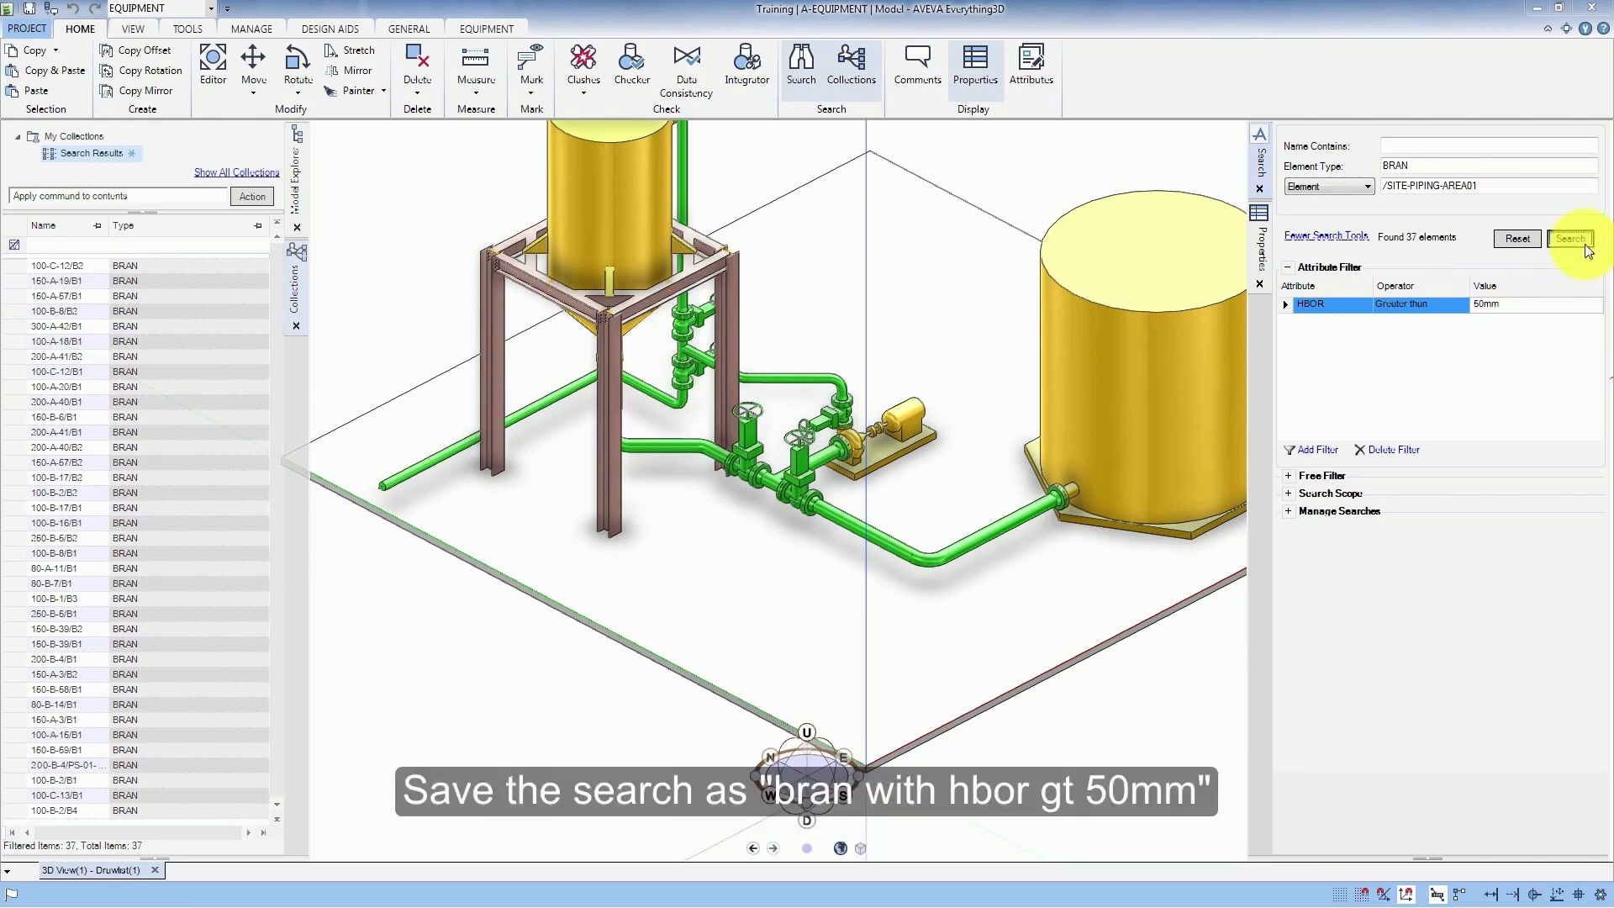
pyautogui.moveTo(1292, 276)
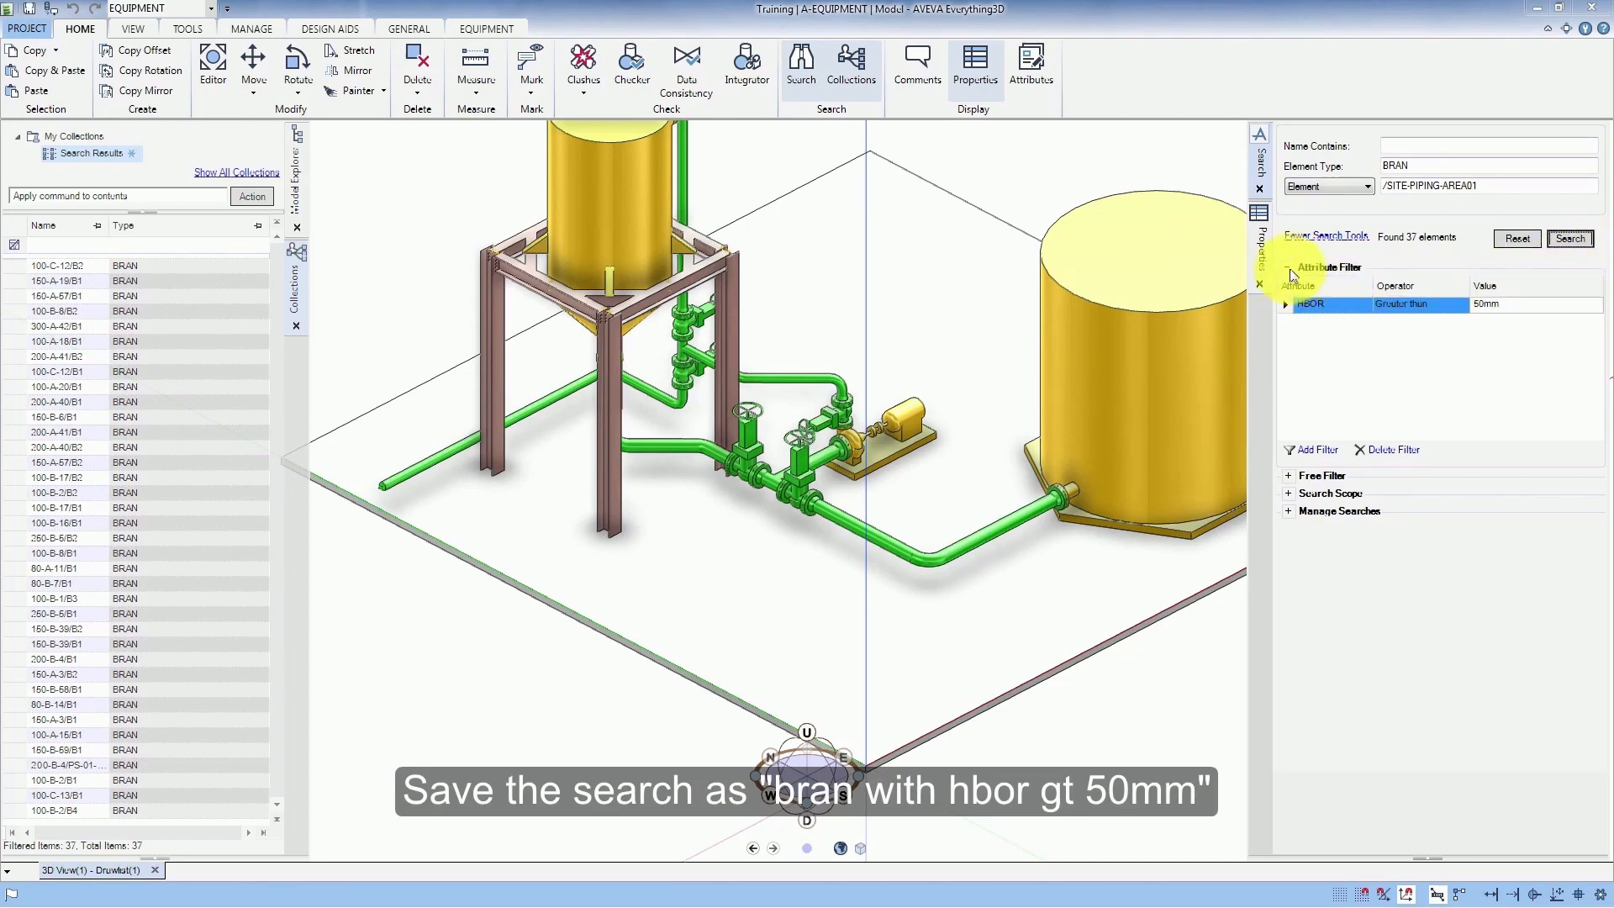
# - Collapse the Attribute Filter section, keeping the 37 filtered branch results
pyautogui.click(1325, 267)
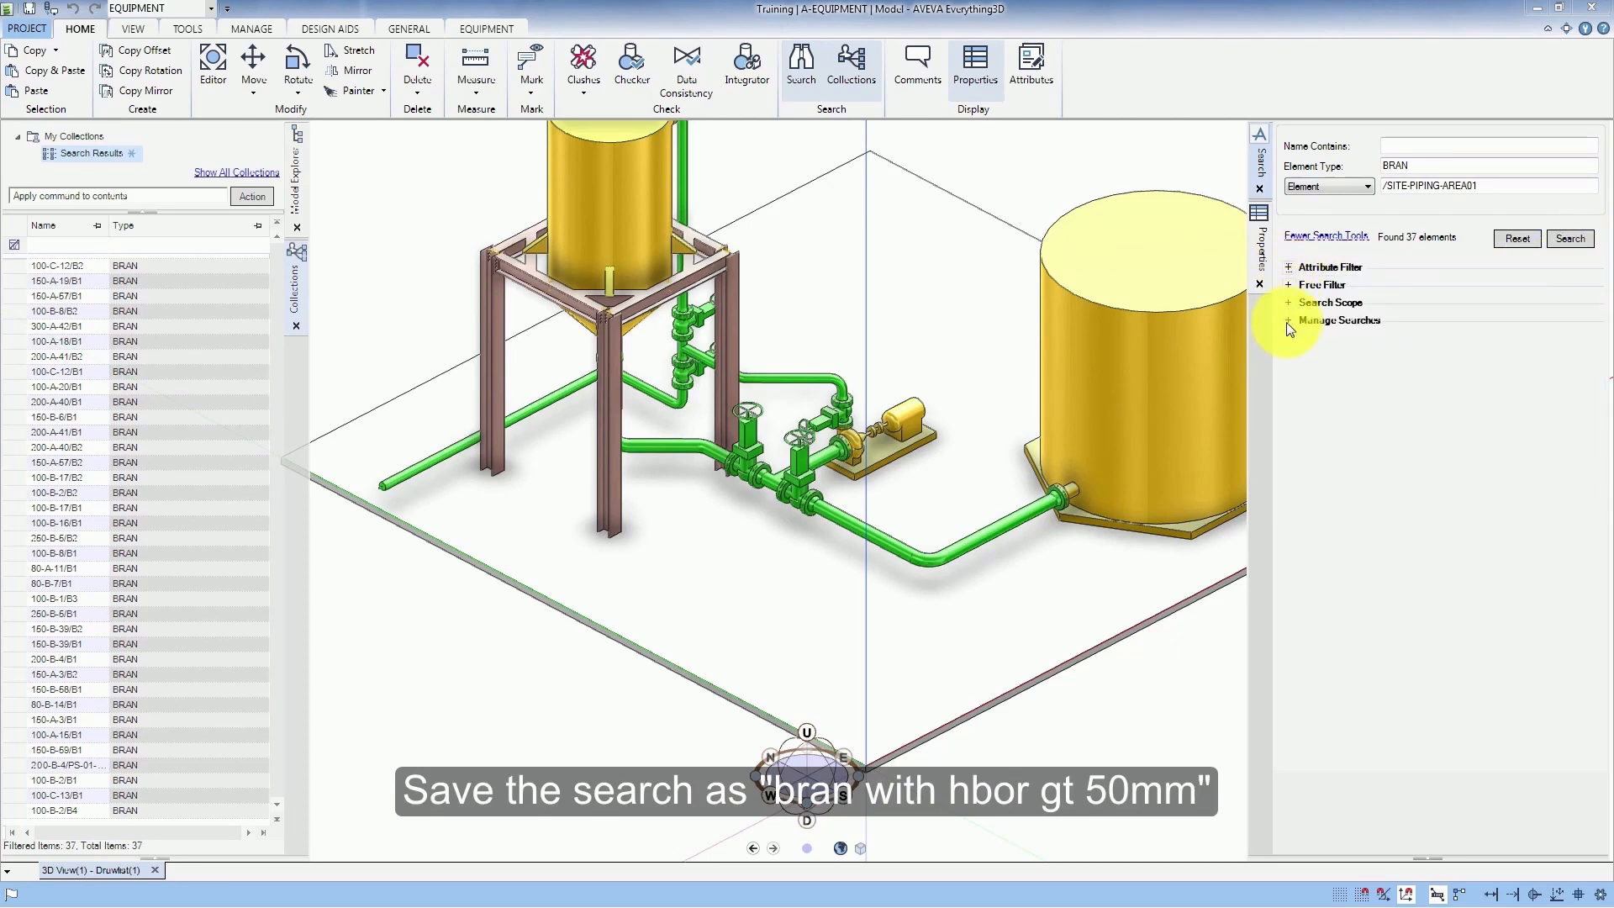